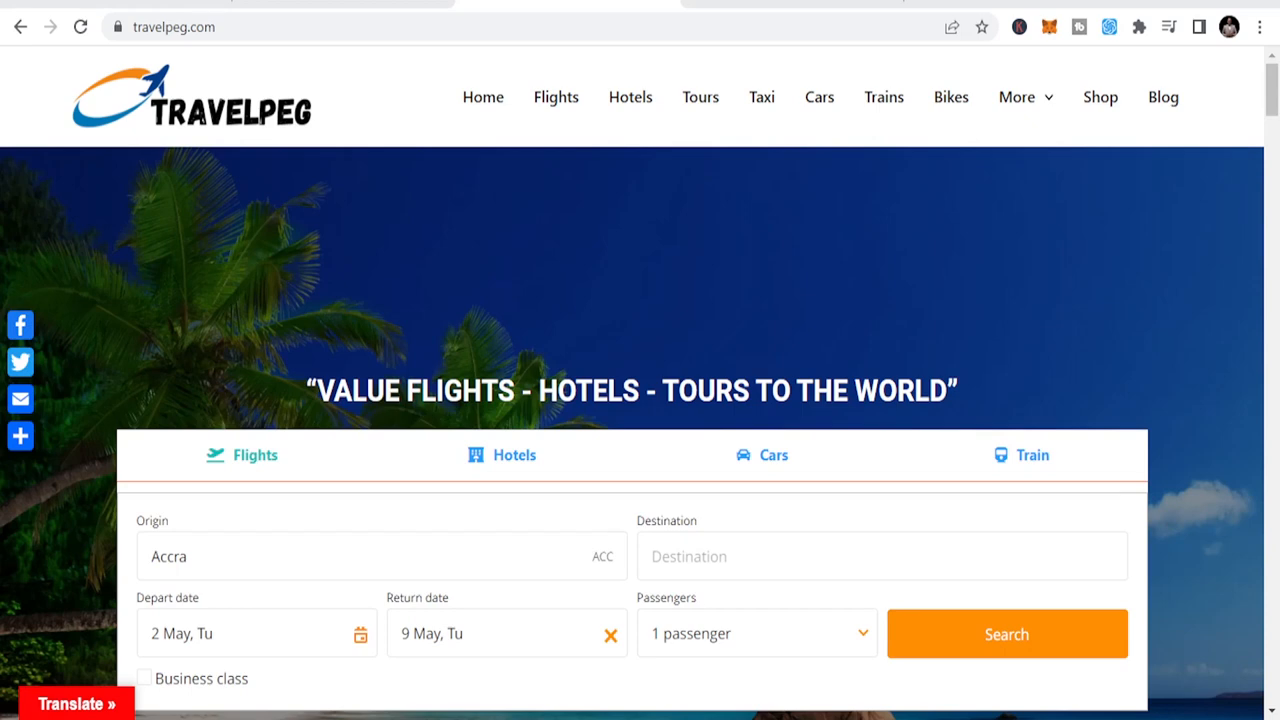
mouse_move(618, 461)
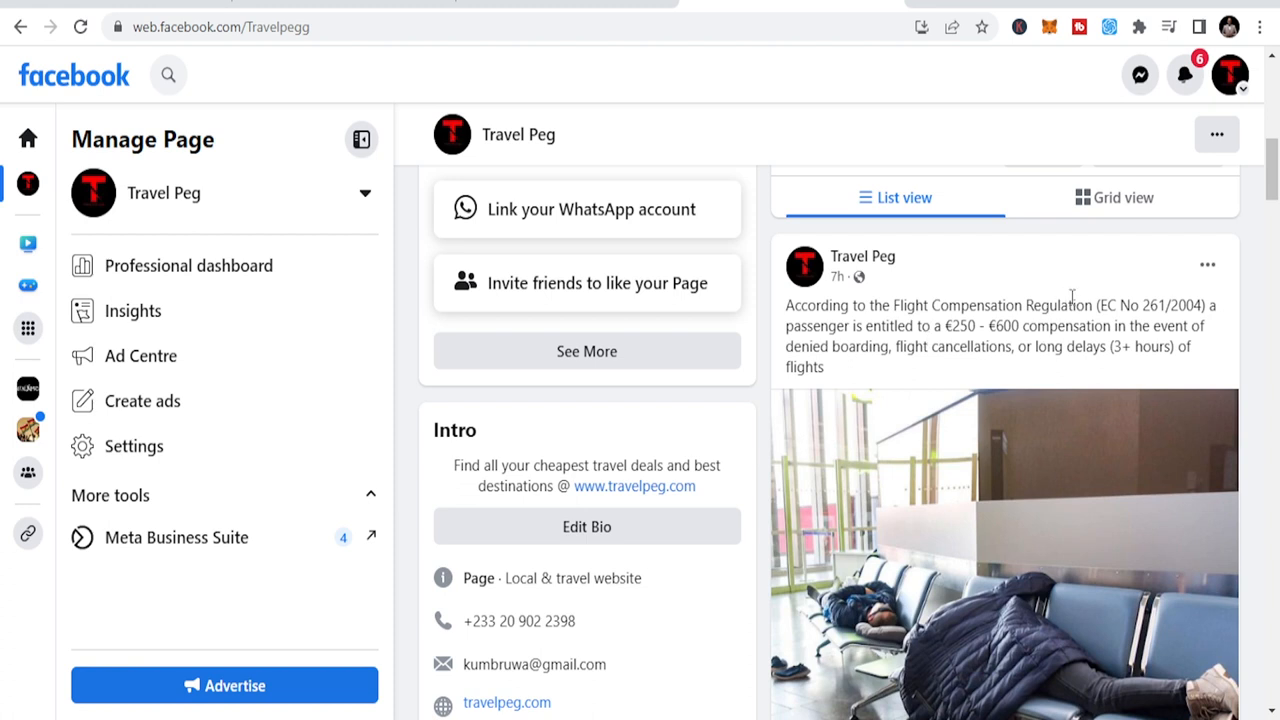
mouse_move(1128, 325)
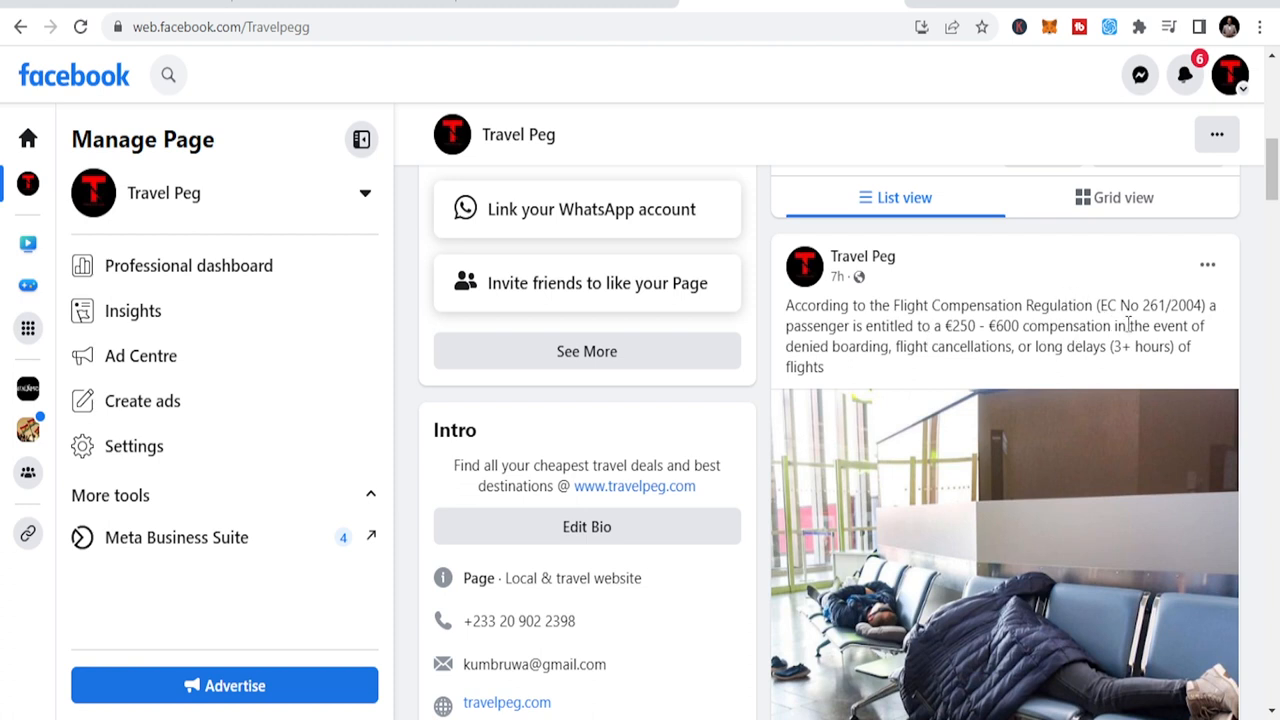
mouse_move(1180, 324)
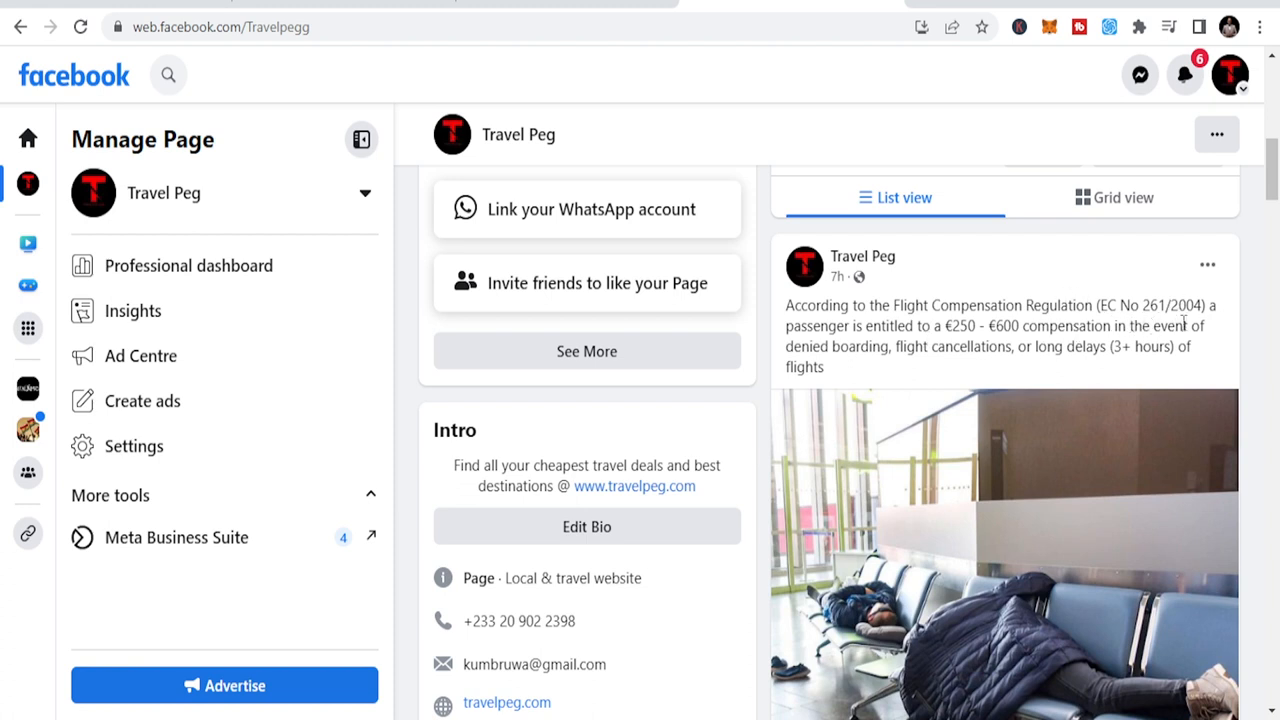
mouse_move(847, 402)
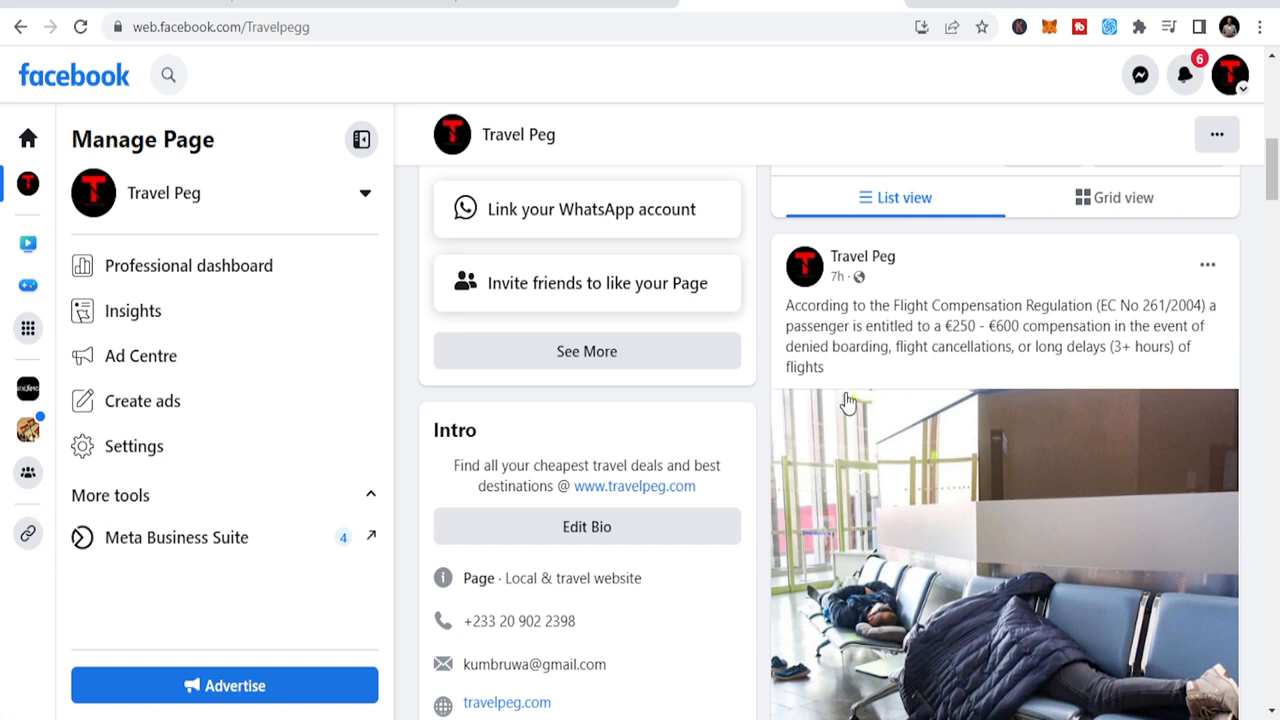
mouse_move(999, 370)
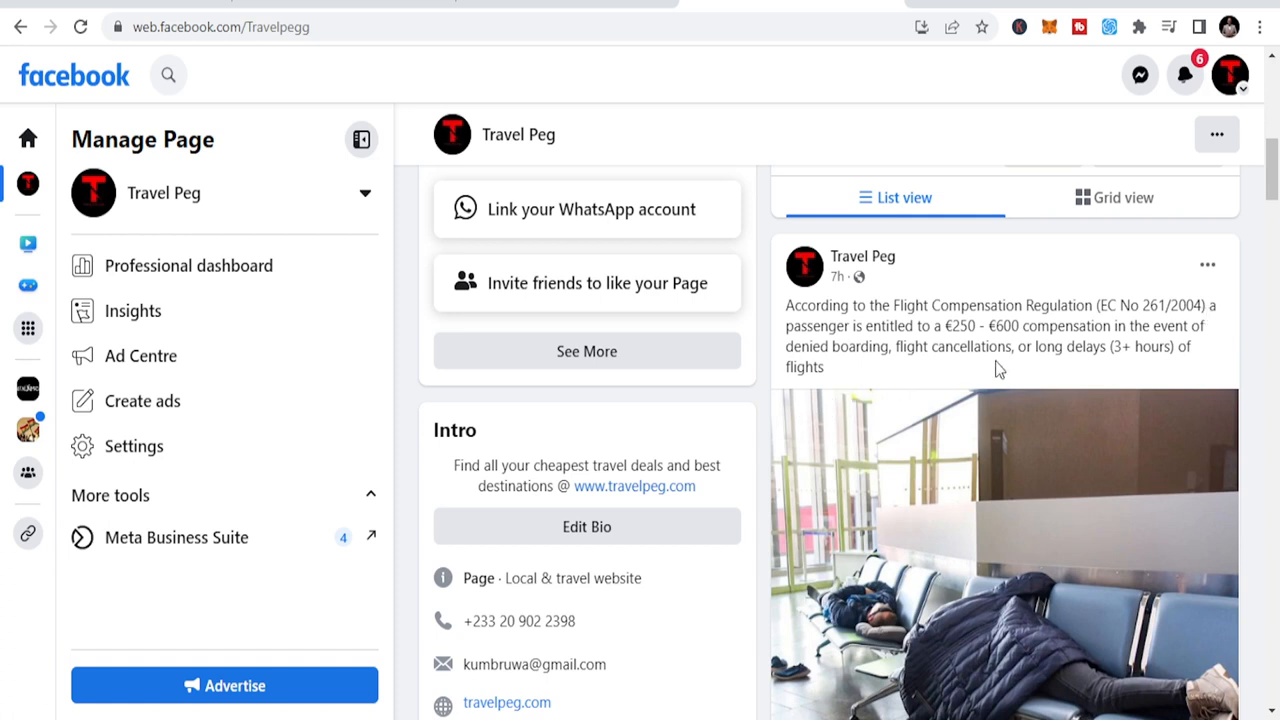
mouse_move(868, 400)
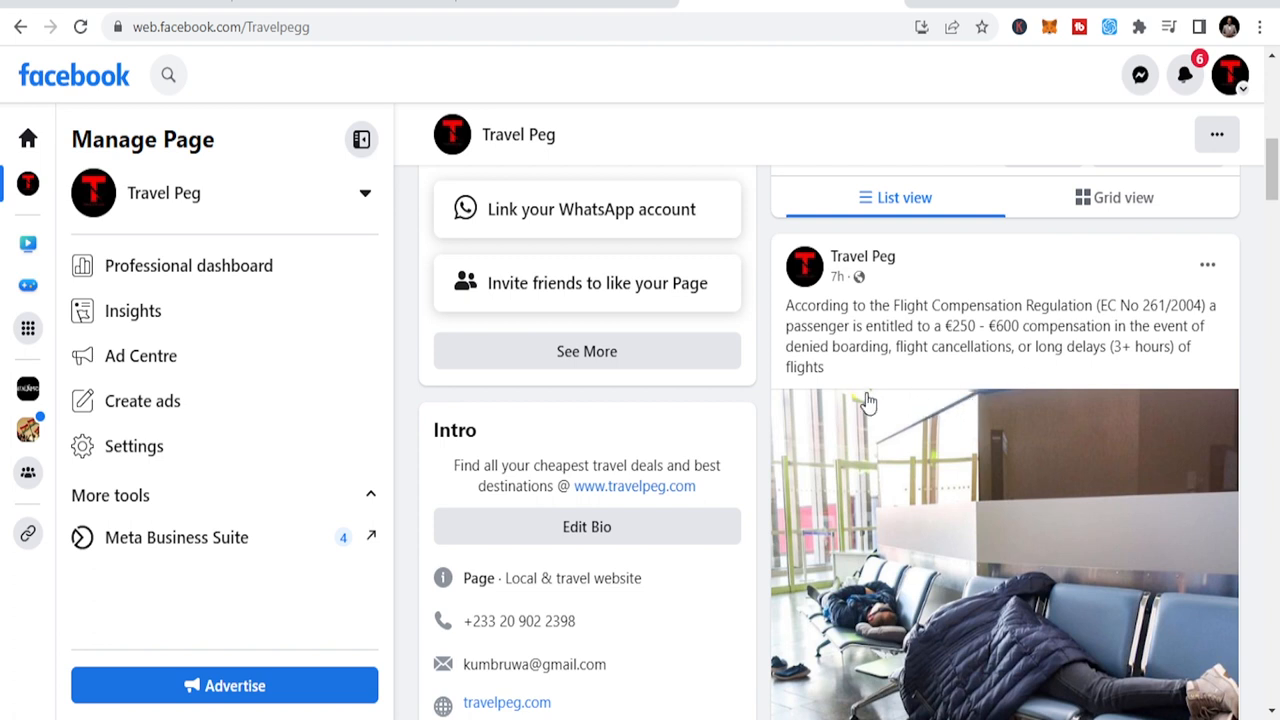
mouse_move(840, 420)
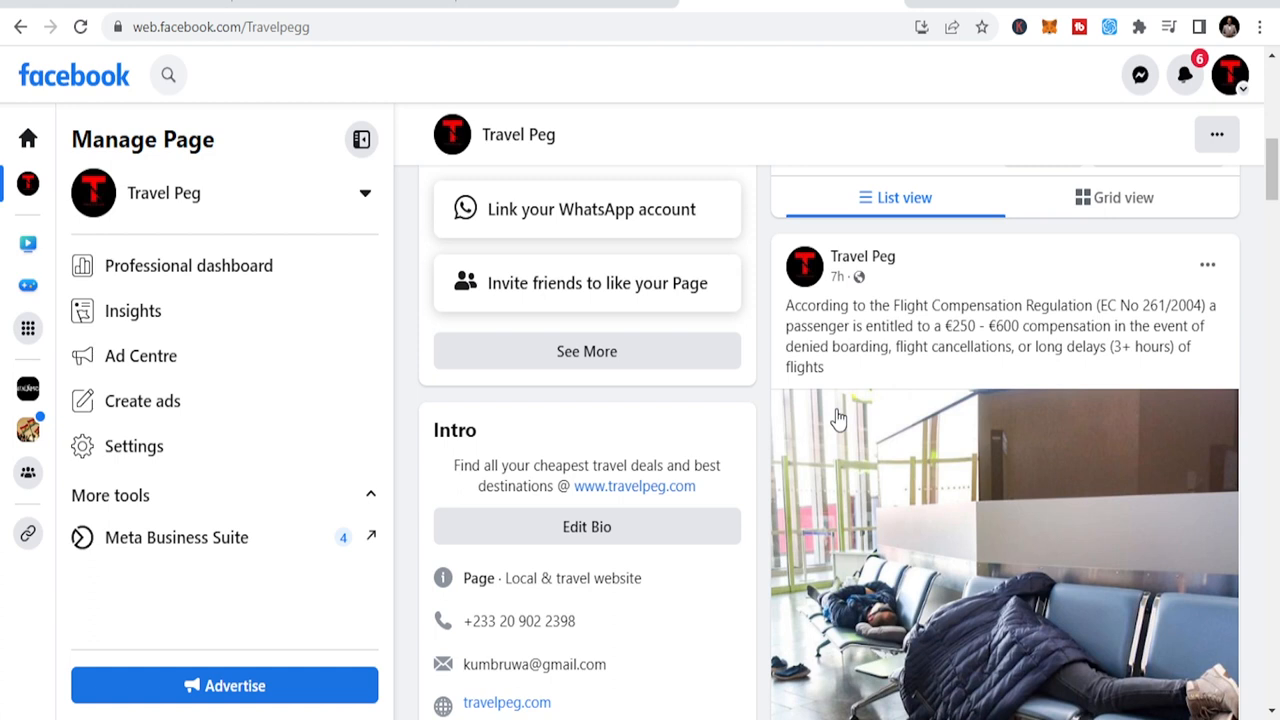
mouse_move(985, 190)
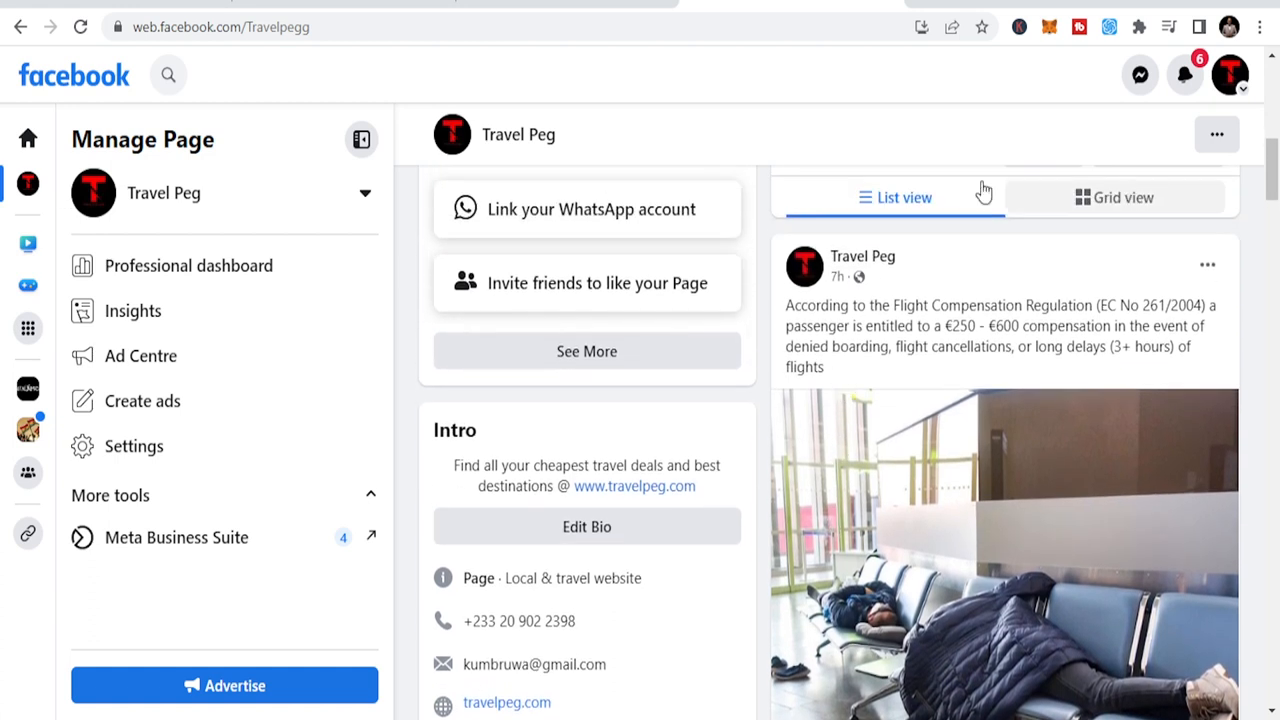
mouse_move(958, 337)
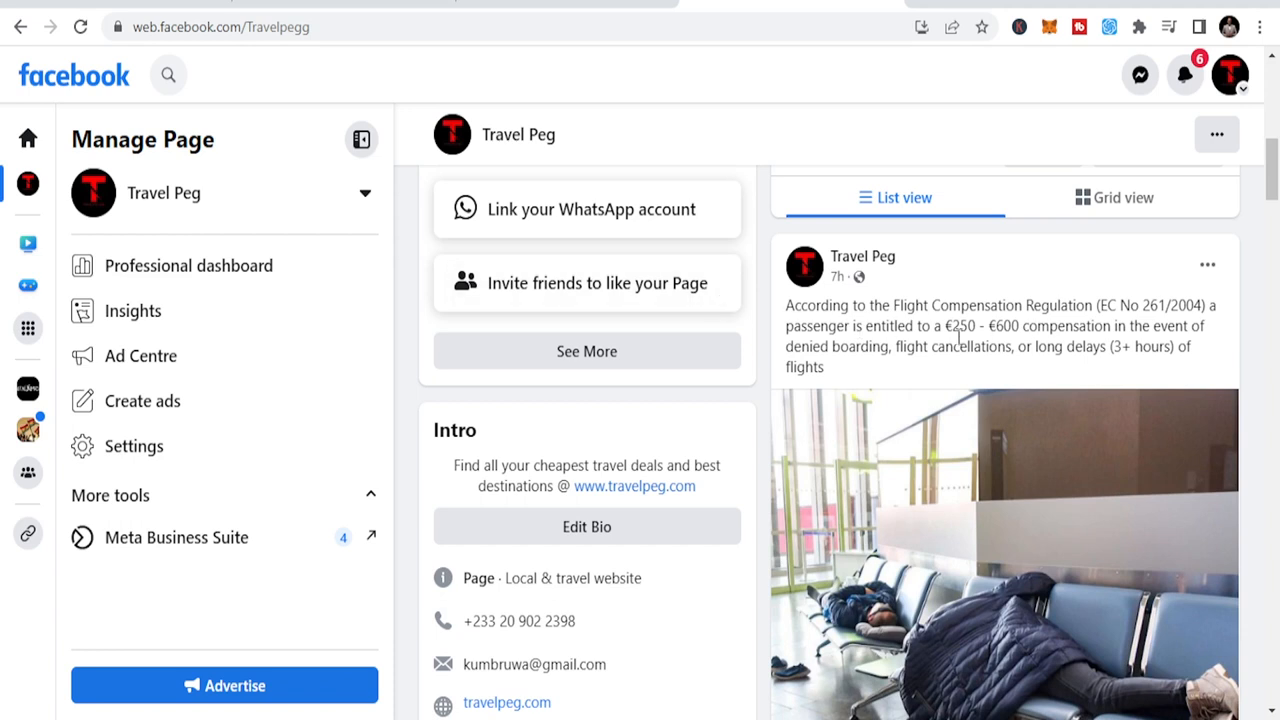
Step: Highlight the compensation amount in the post and scroll around it
double_click(1004, 326)
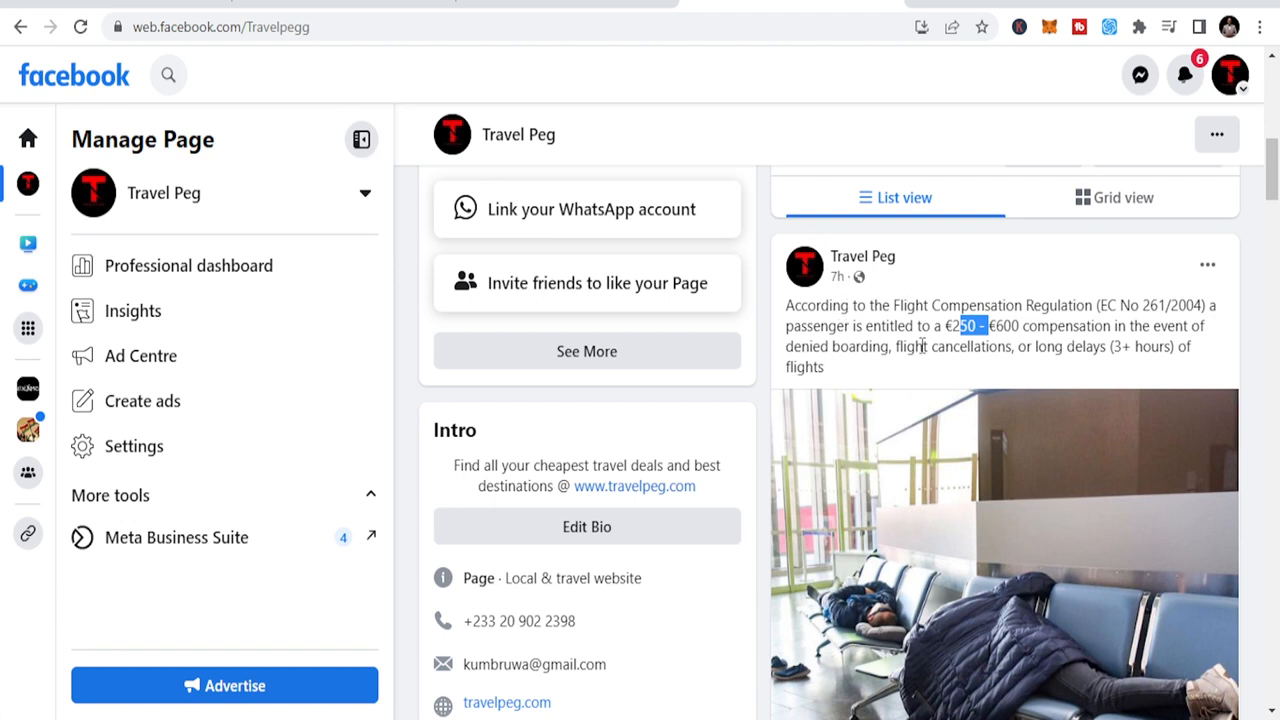
mouse_move(958, 365)
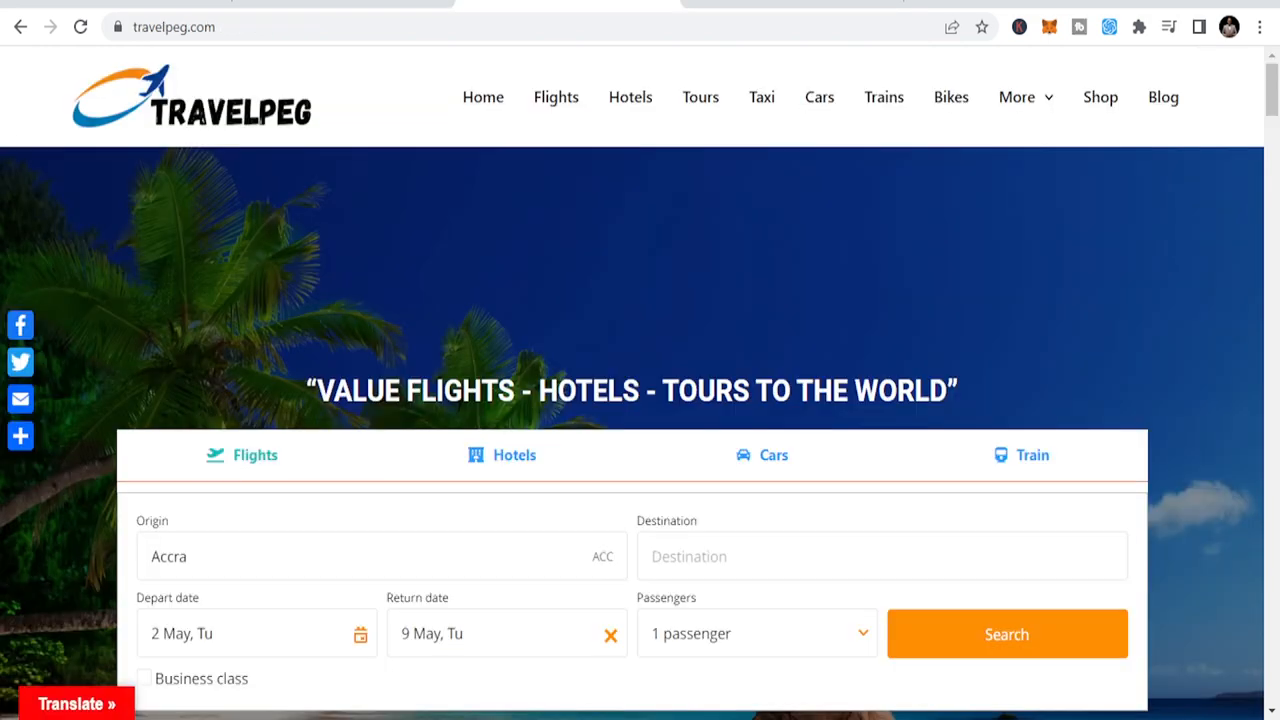
mouse_move(731, 485)
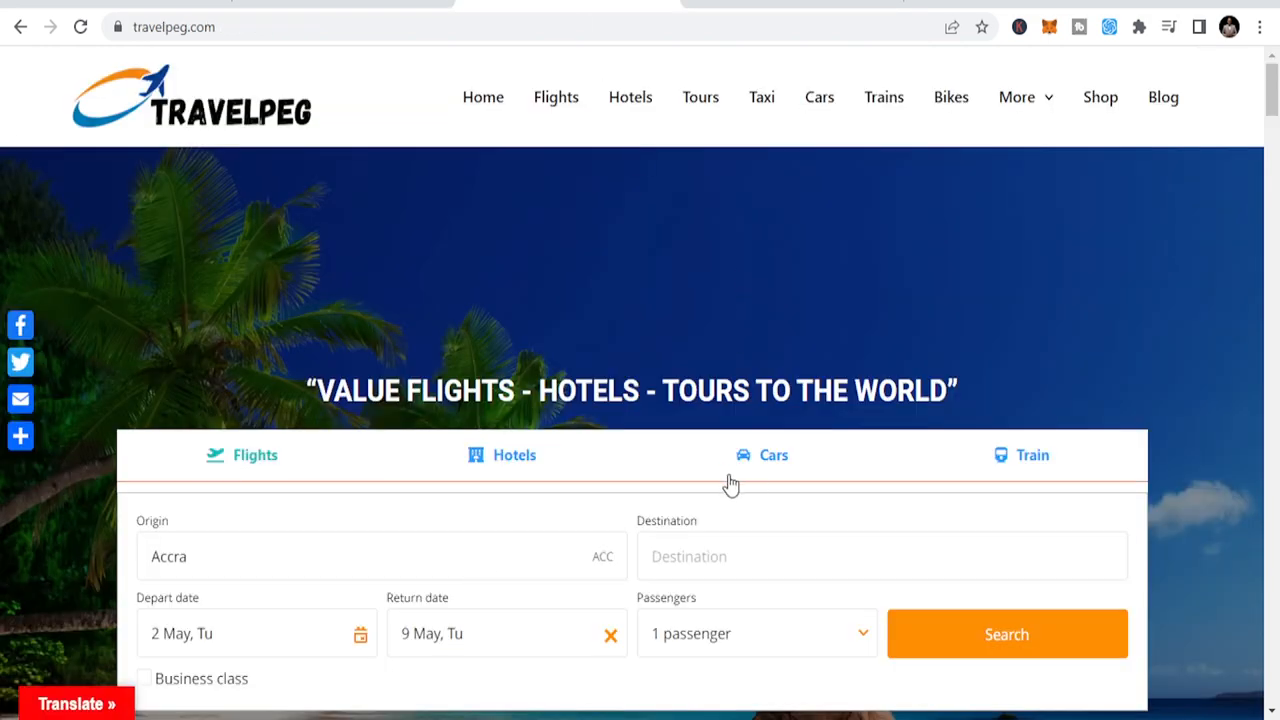
mouse_move(727, 487)
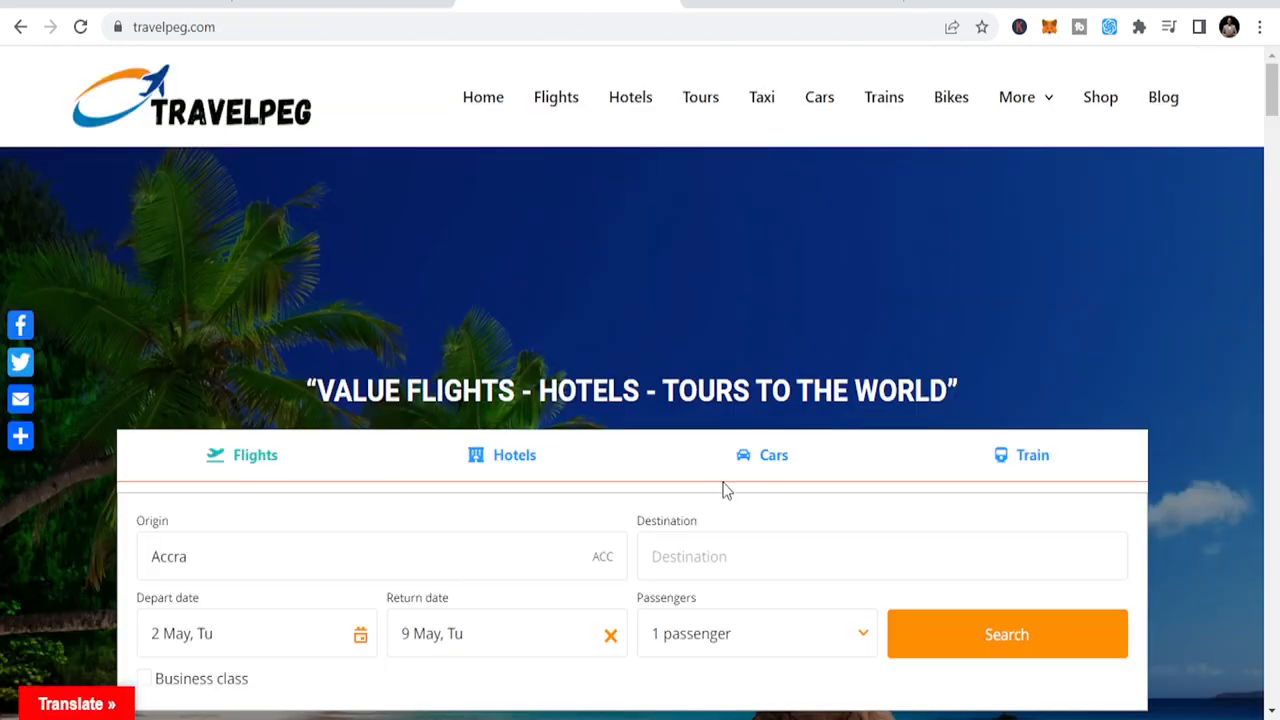
scroll(down, 3)
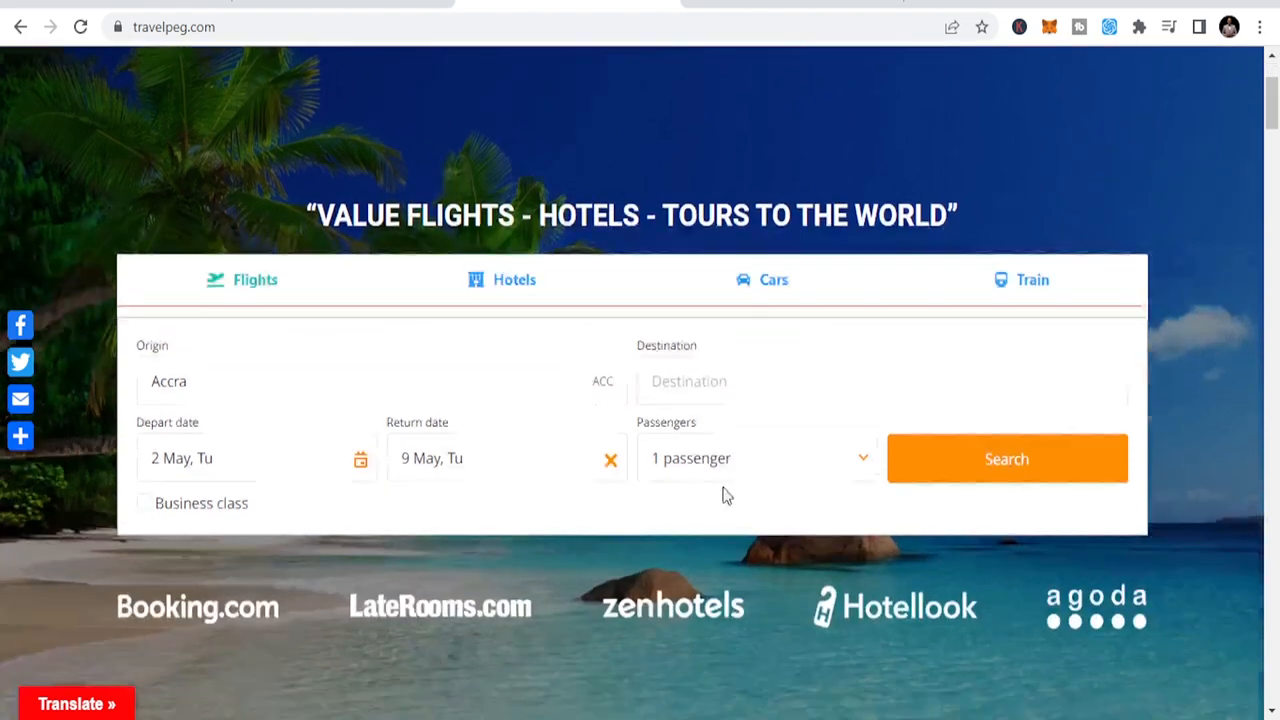
scroll(down, 3)
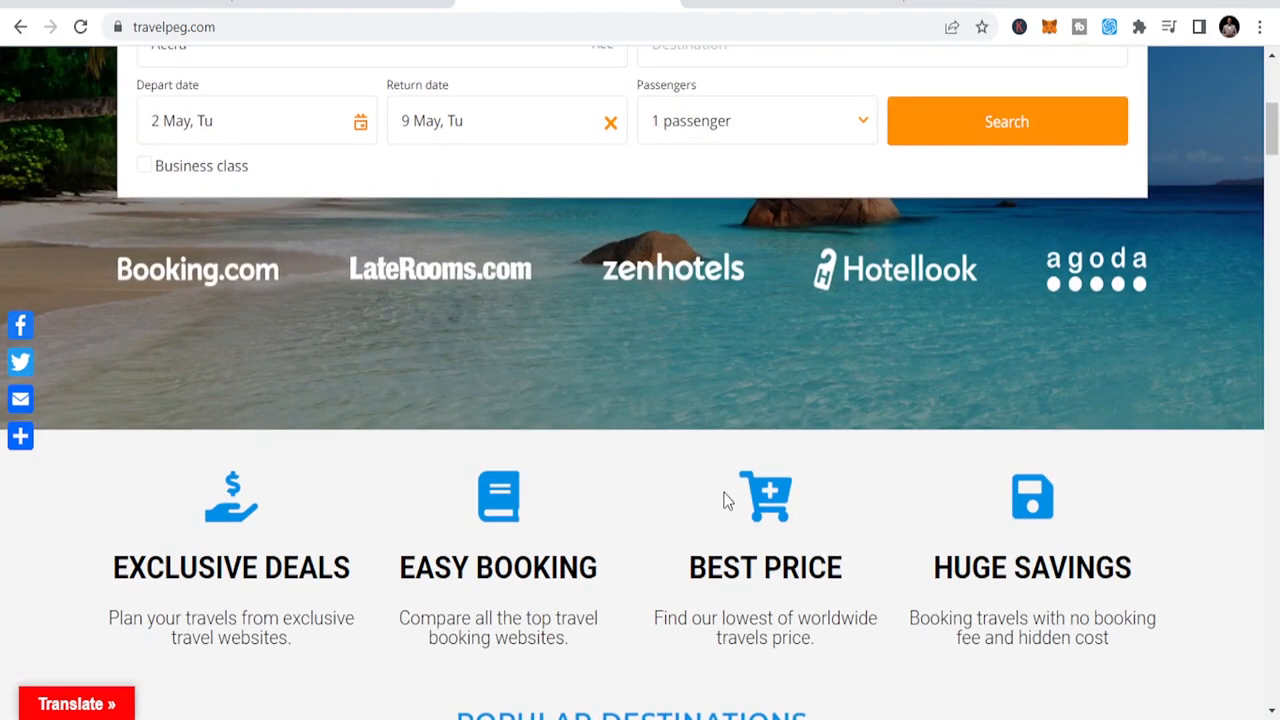
scroll(up, 3)
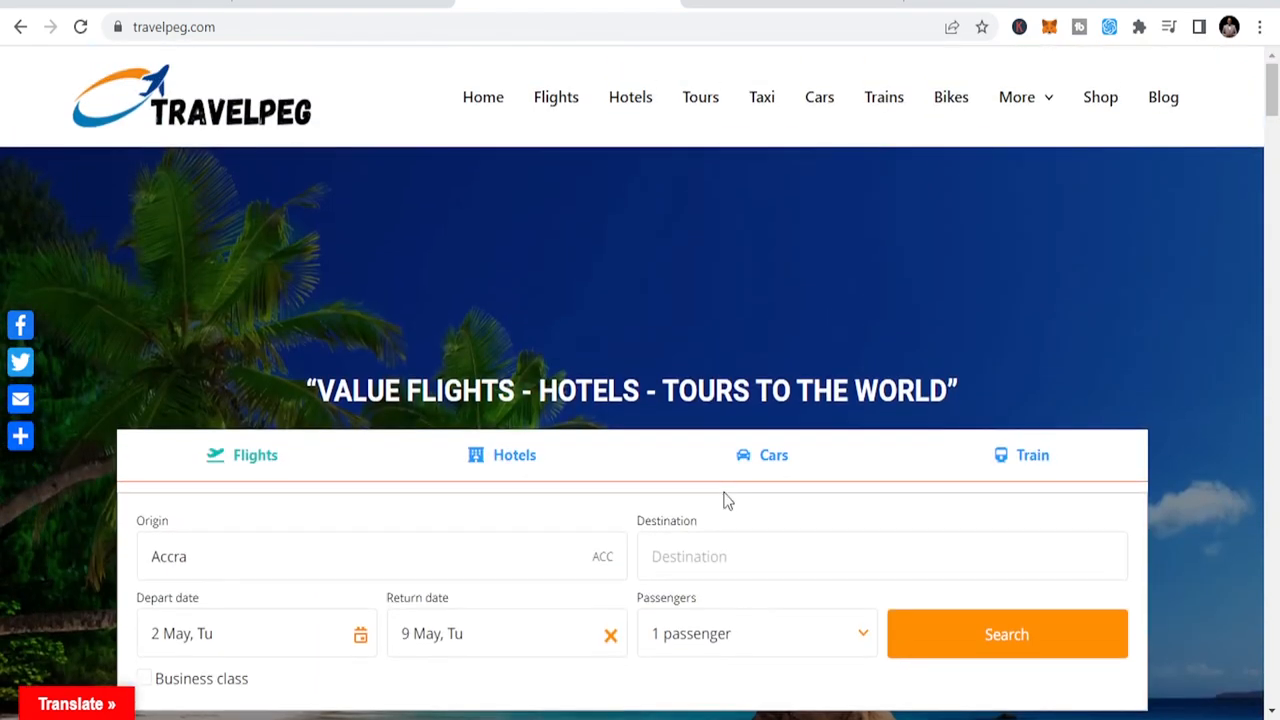
mouse_move(822, 678)
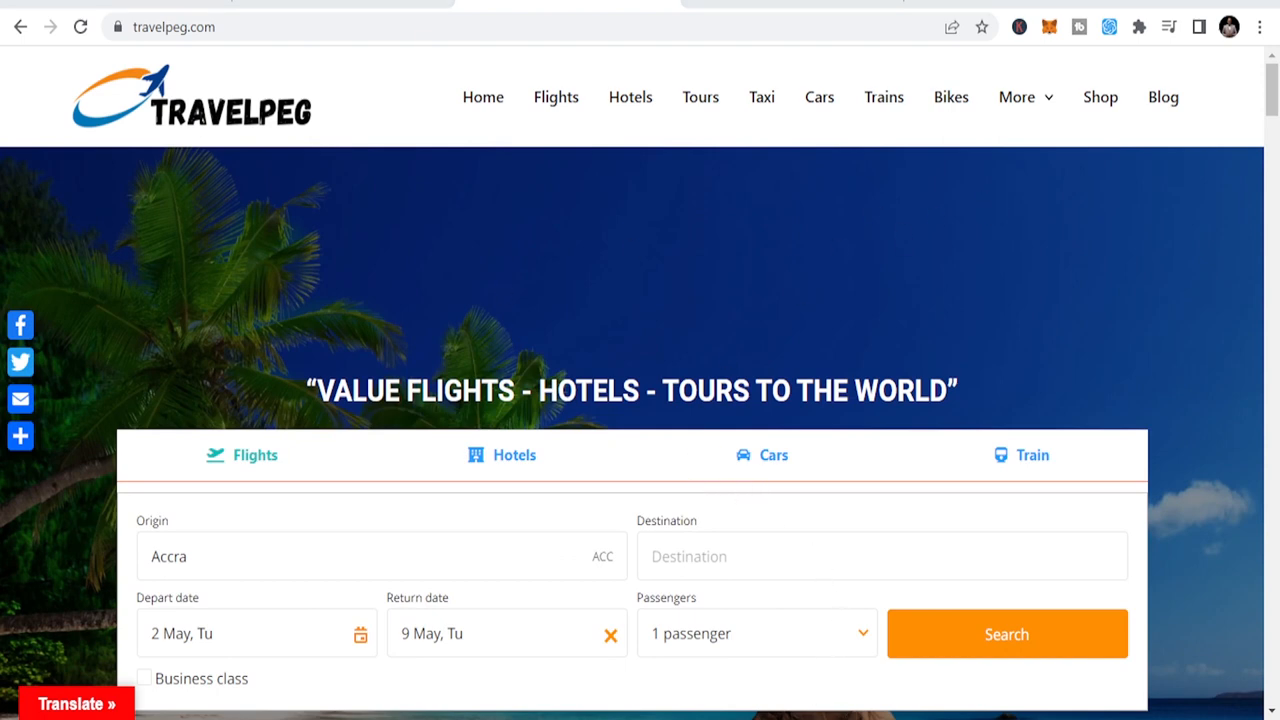
mouse_move(871, 453)
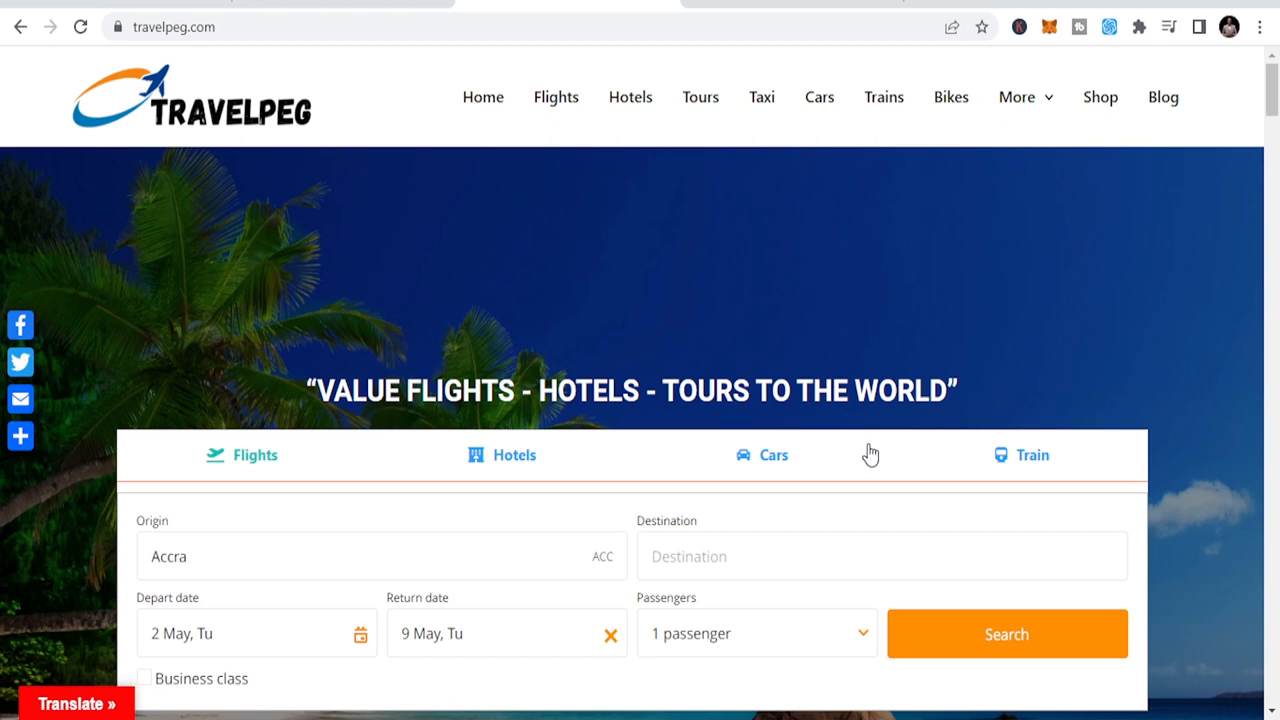
mouse_move(870, 453)
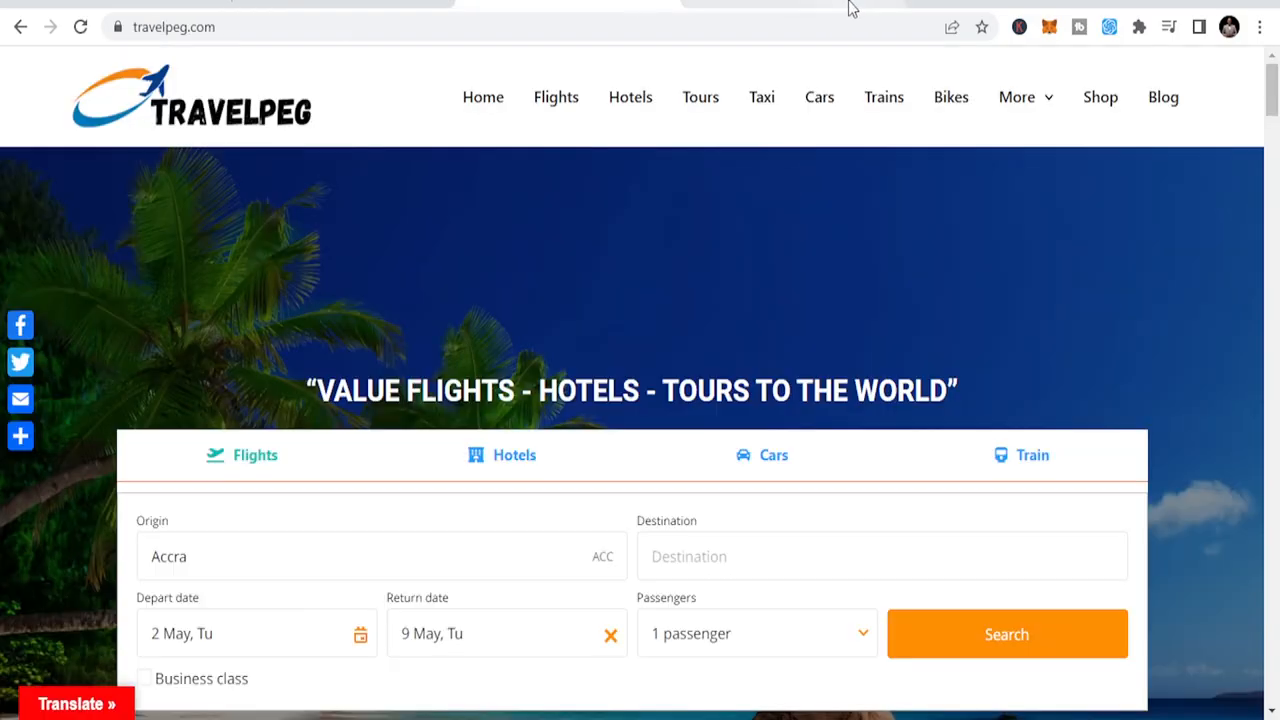
mouse_move(688, 305)
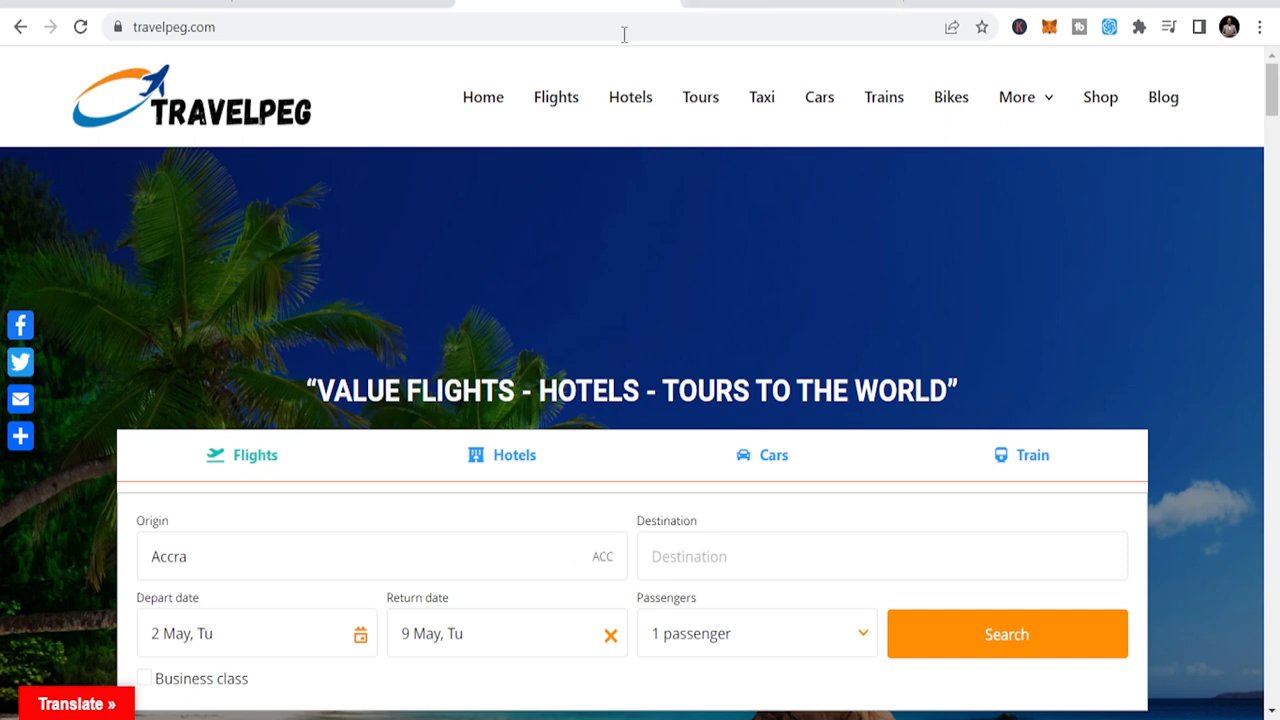
mouse_move(640, 319)
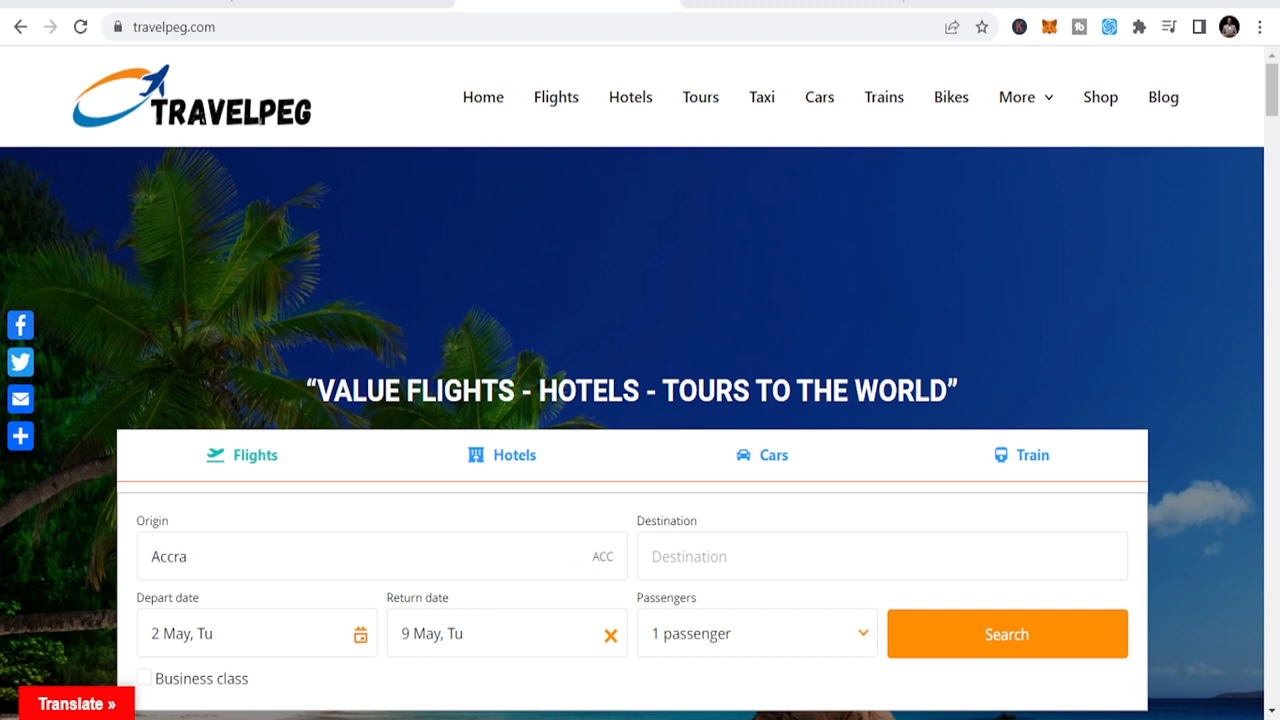
mouse_move(645, 458)
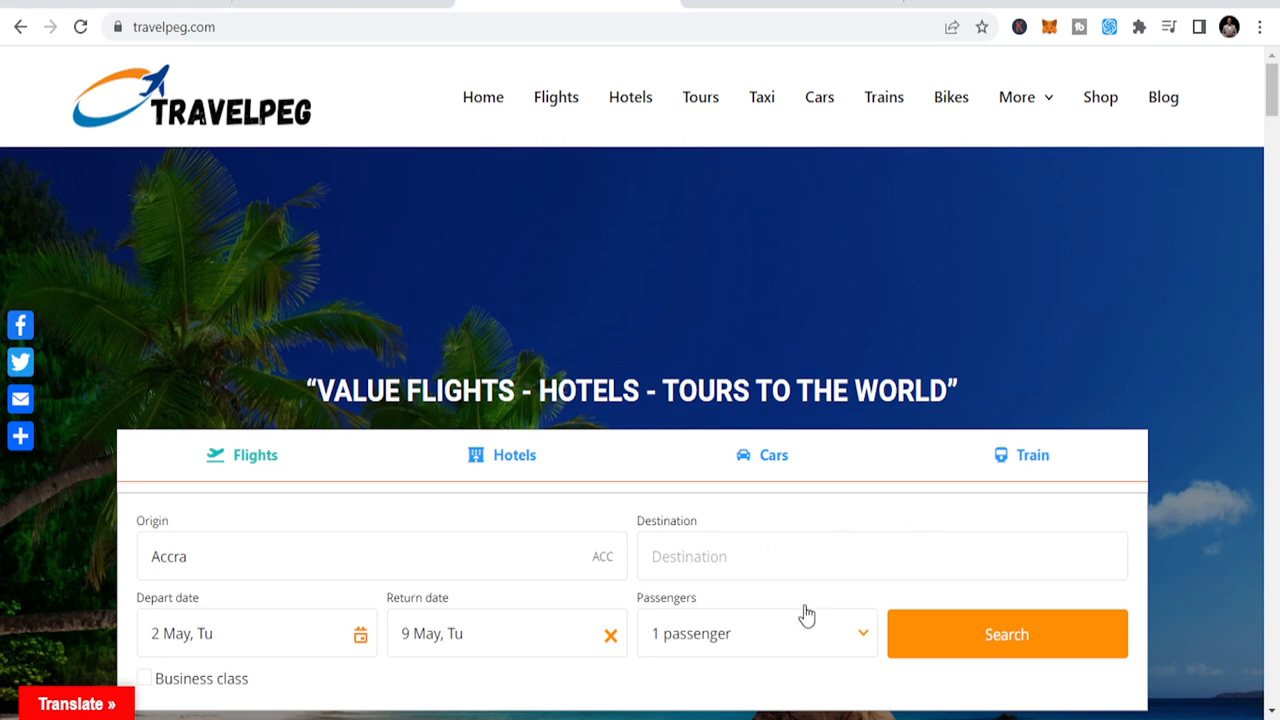
mouse_move(601, 698)
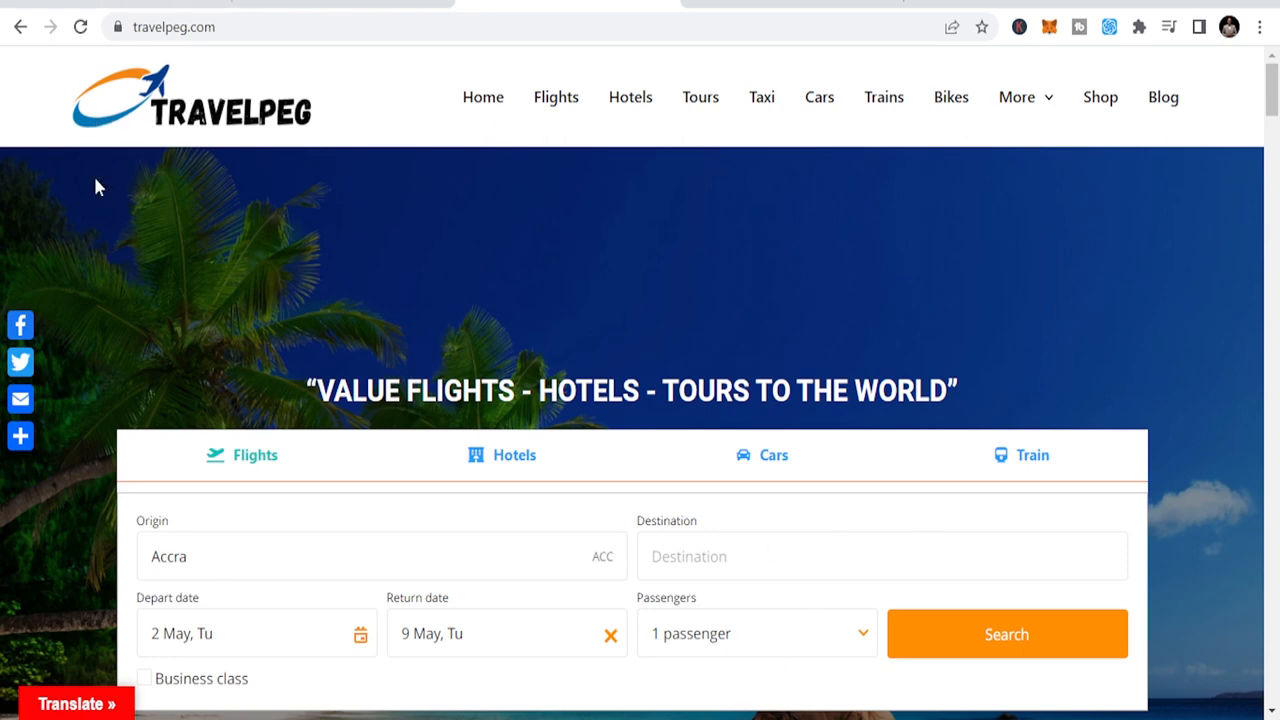
Step: Enter Dubai in the Destination field to pick Dubai (DXB)
scroll(down, 3)
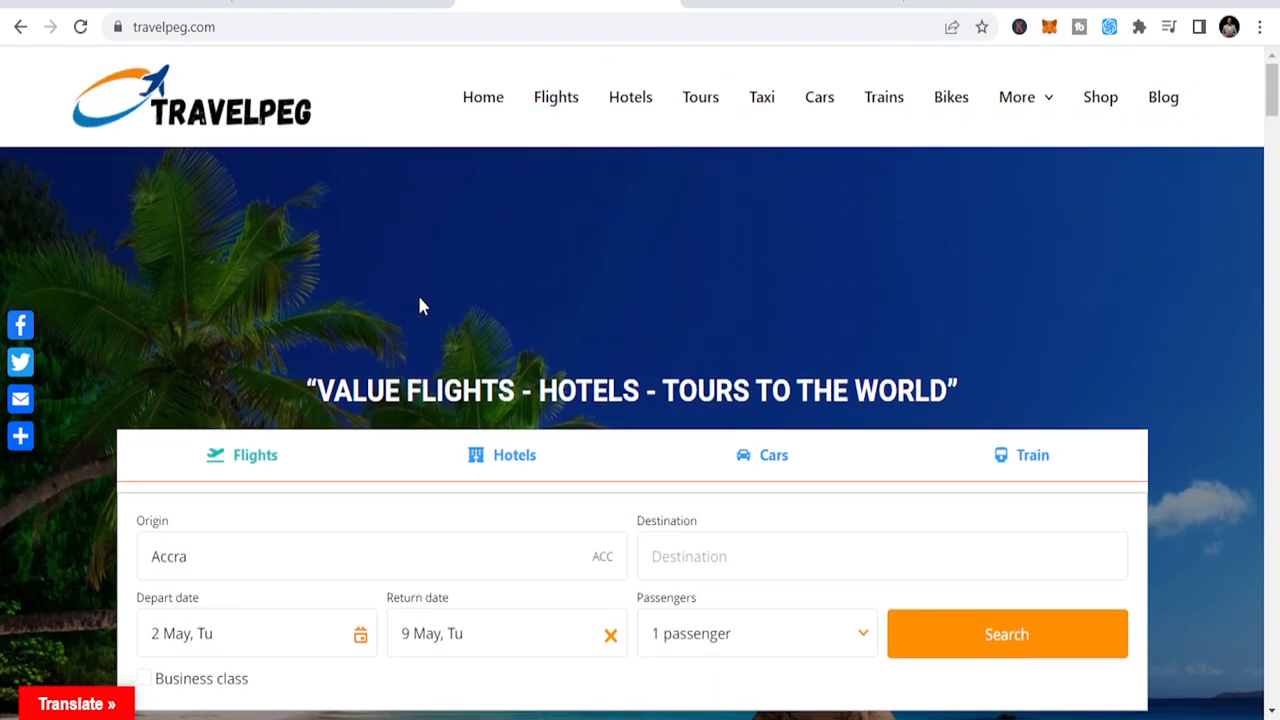
mouse_move(678, 498)
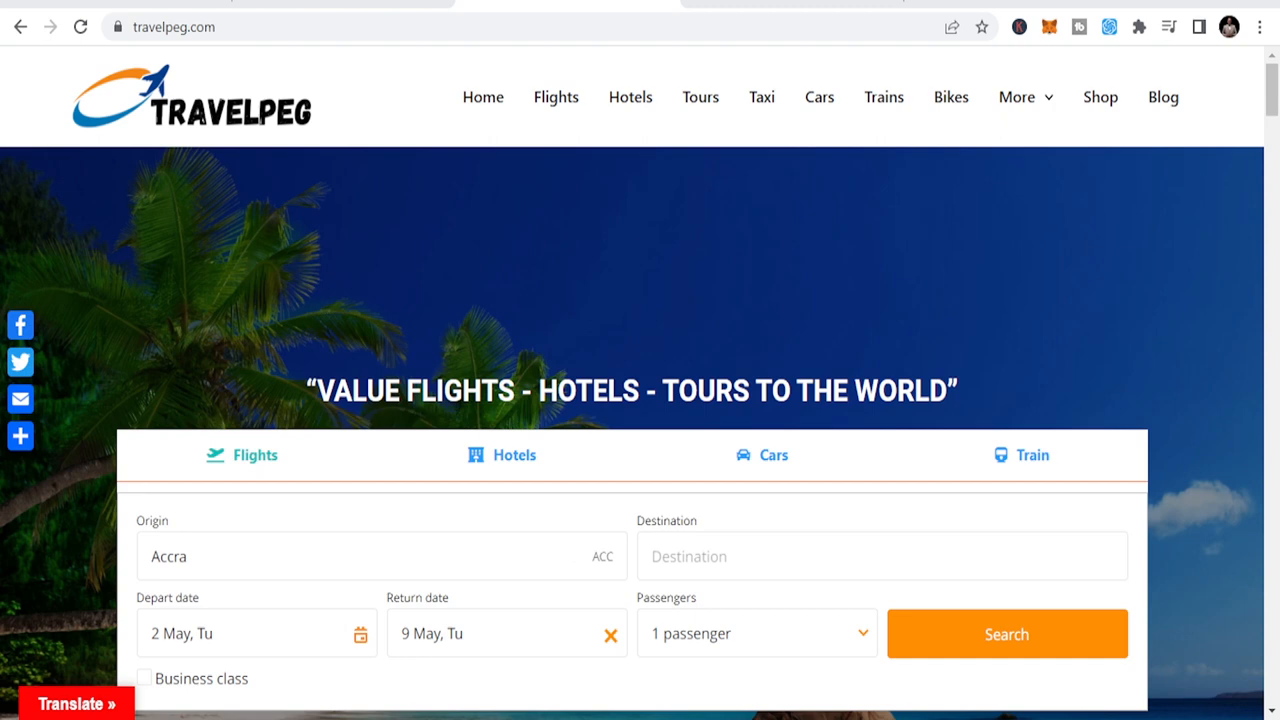
scroll(down, 3)
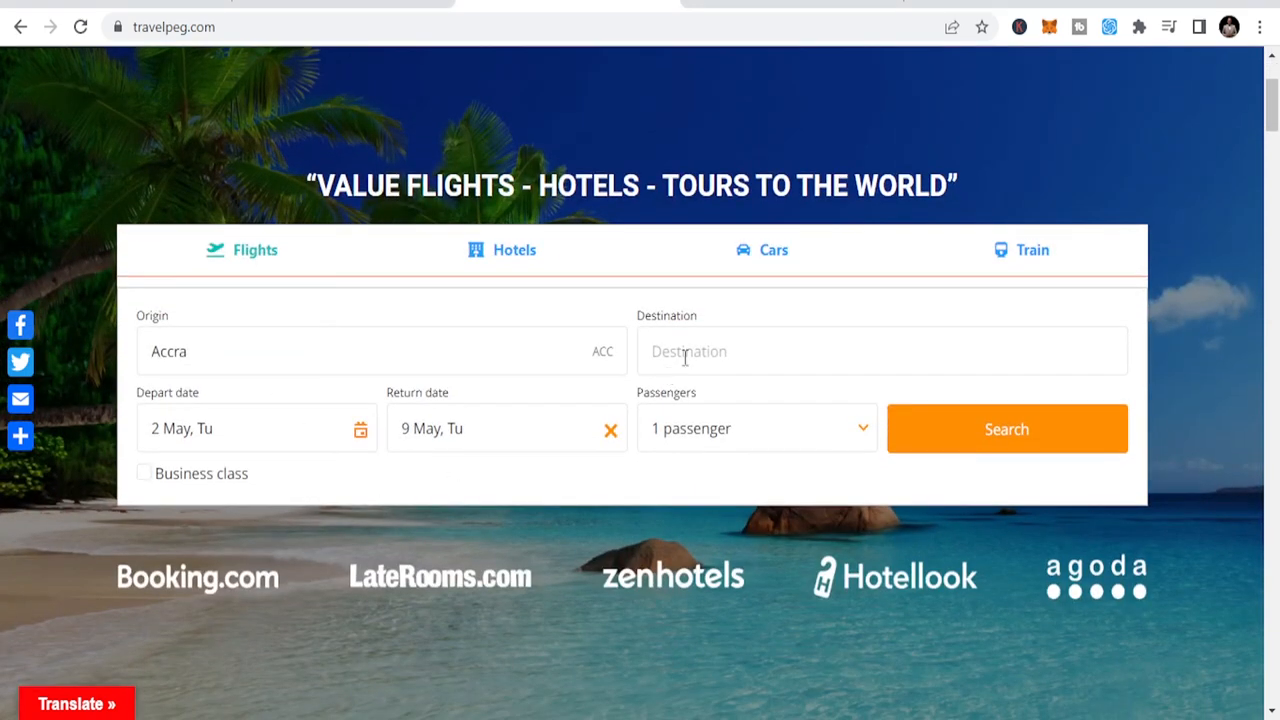
click(882, 351)
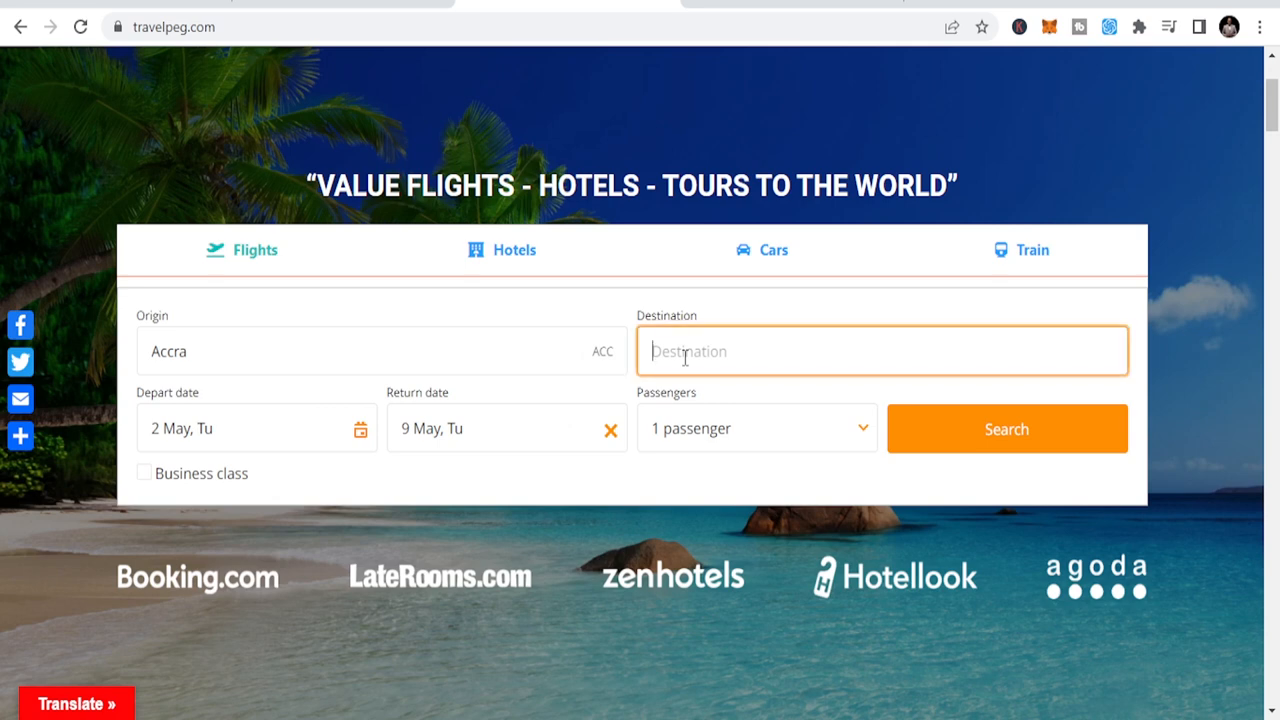
text(Dubai)
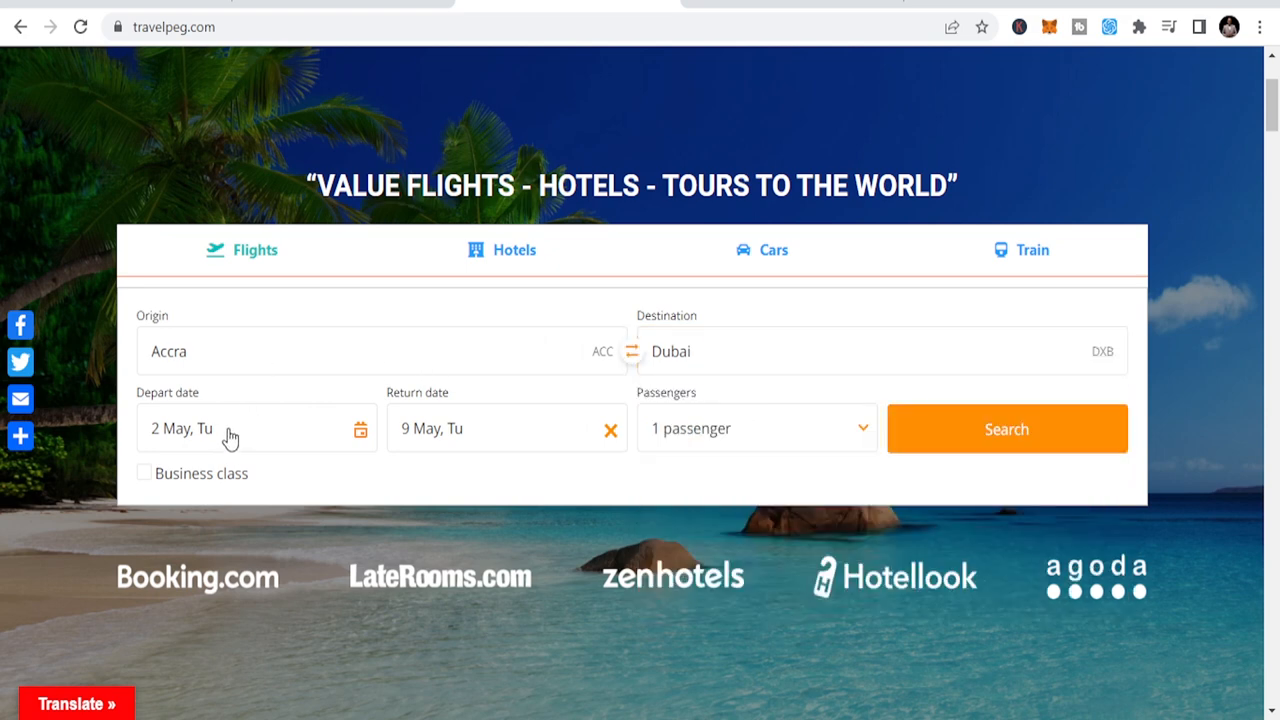
Step: Choose 31 May departure and 6 June return, then submit the Accra–Dubai search
click(230, 428)
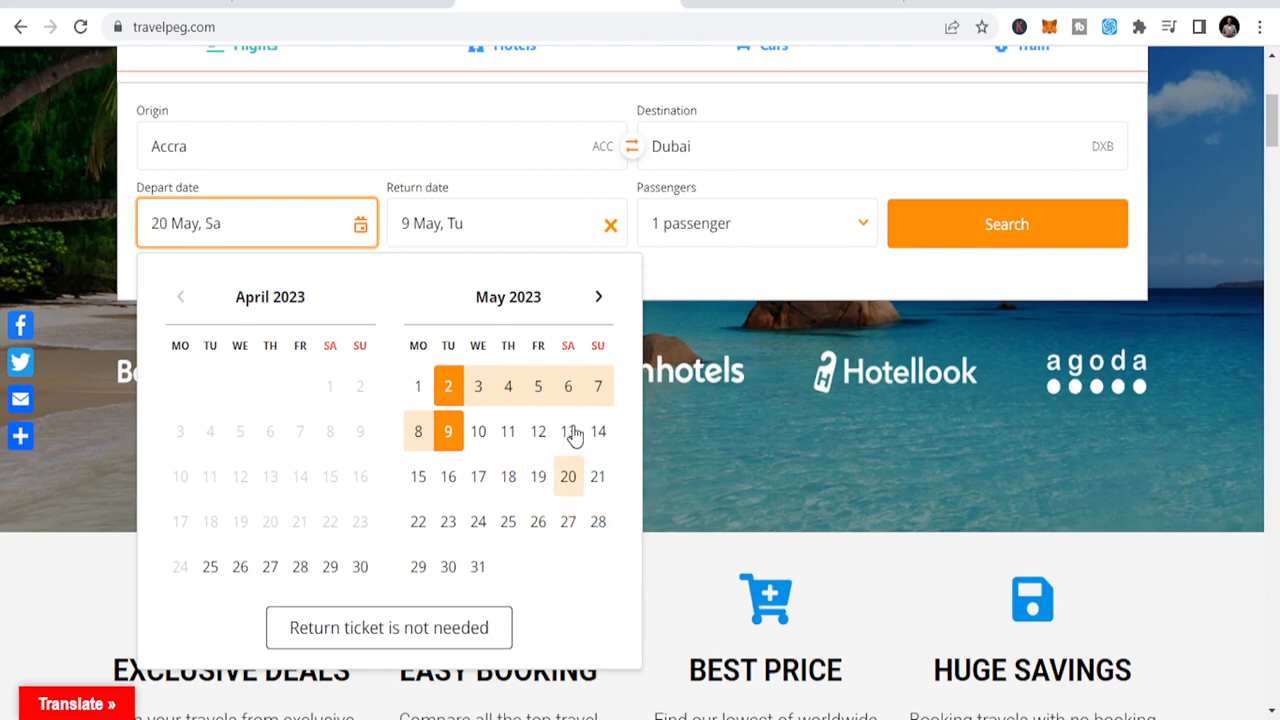
click(447, 386)
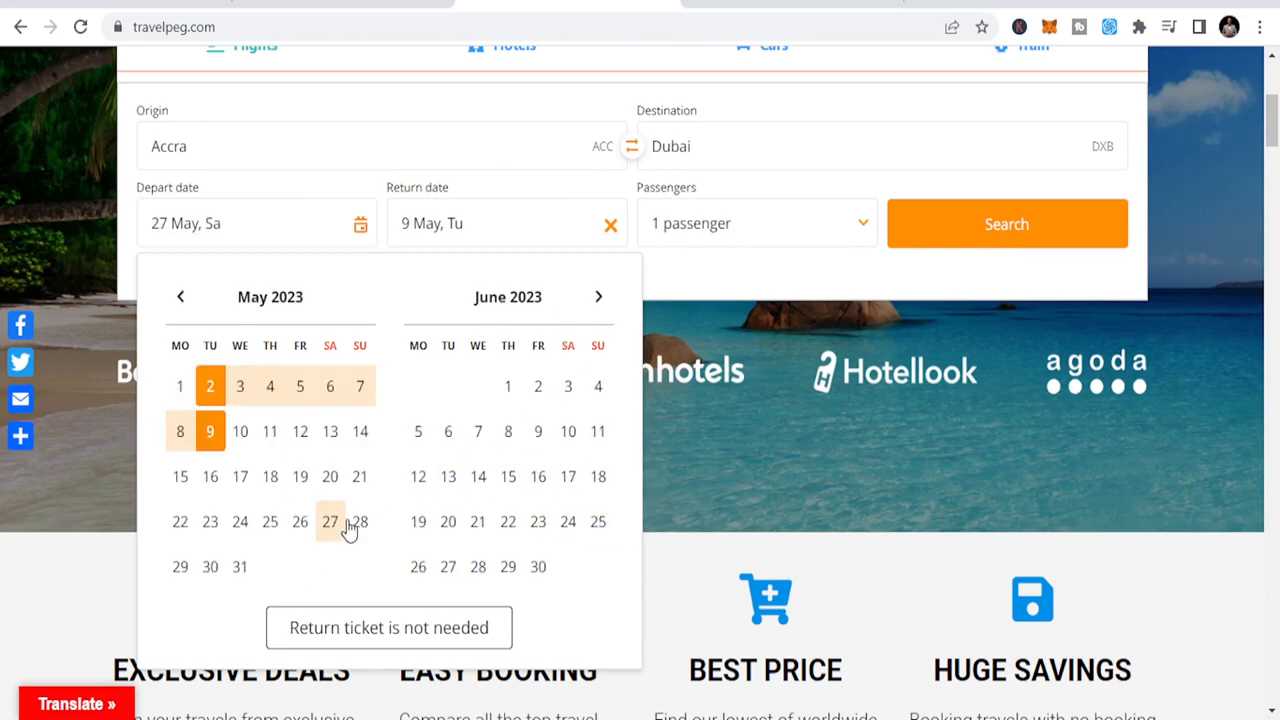
click(239, 566)
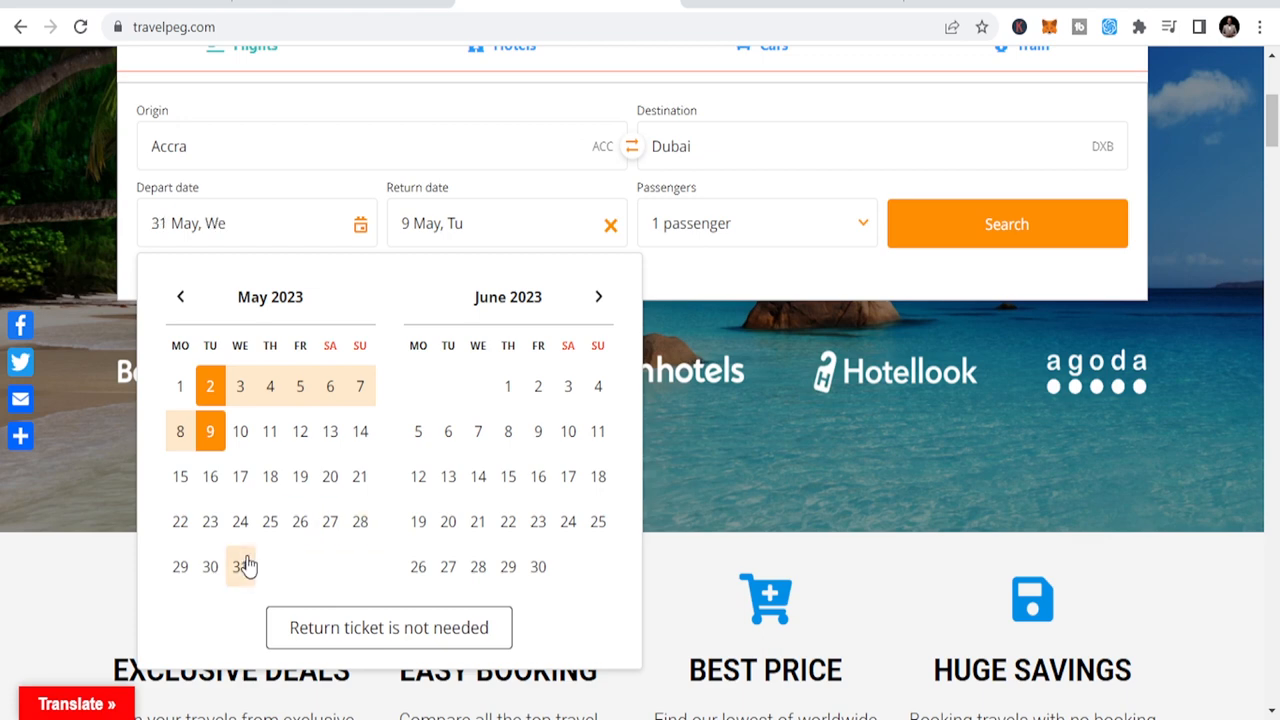
click(508, 566)
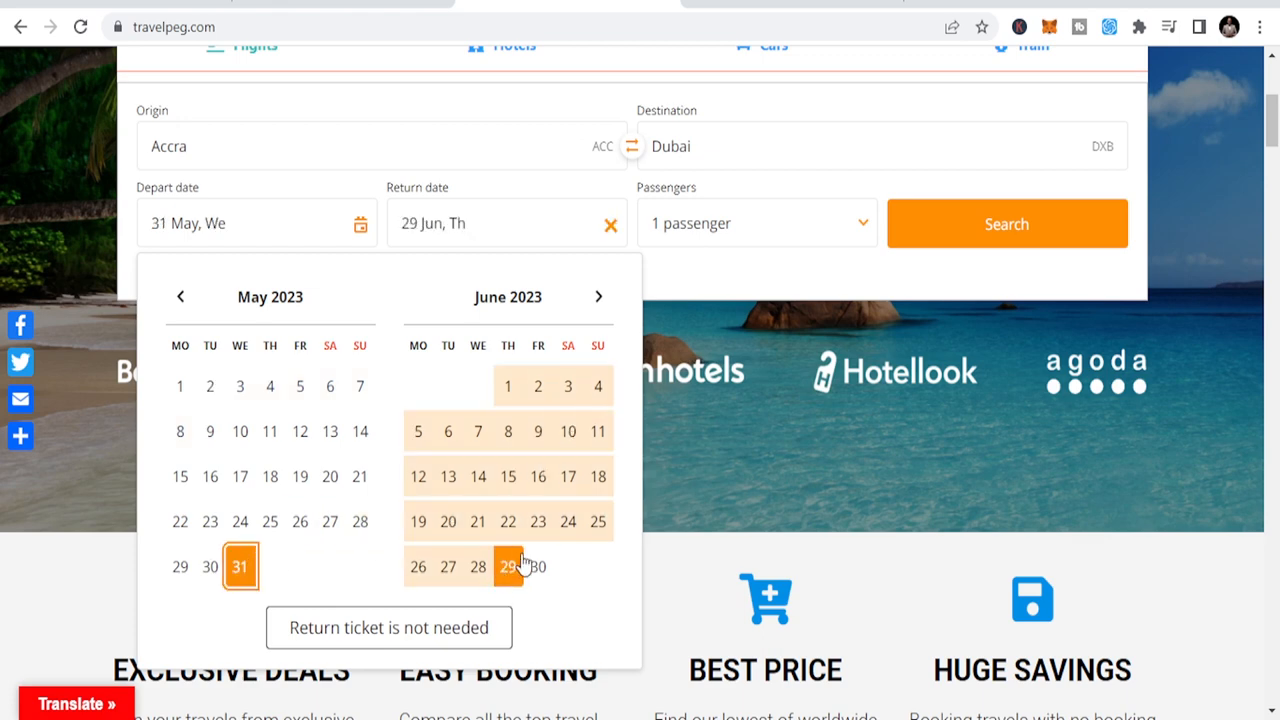
click(610, 223)
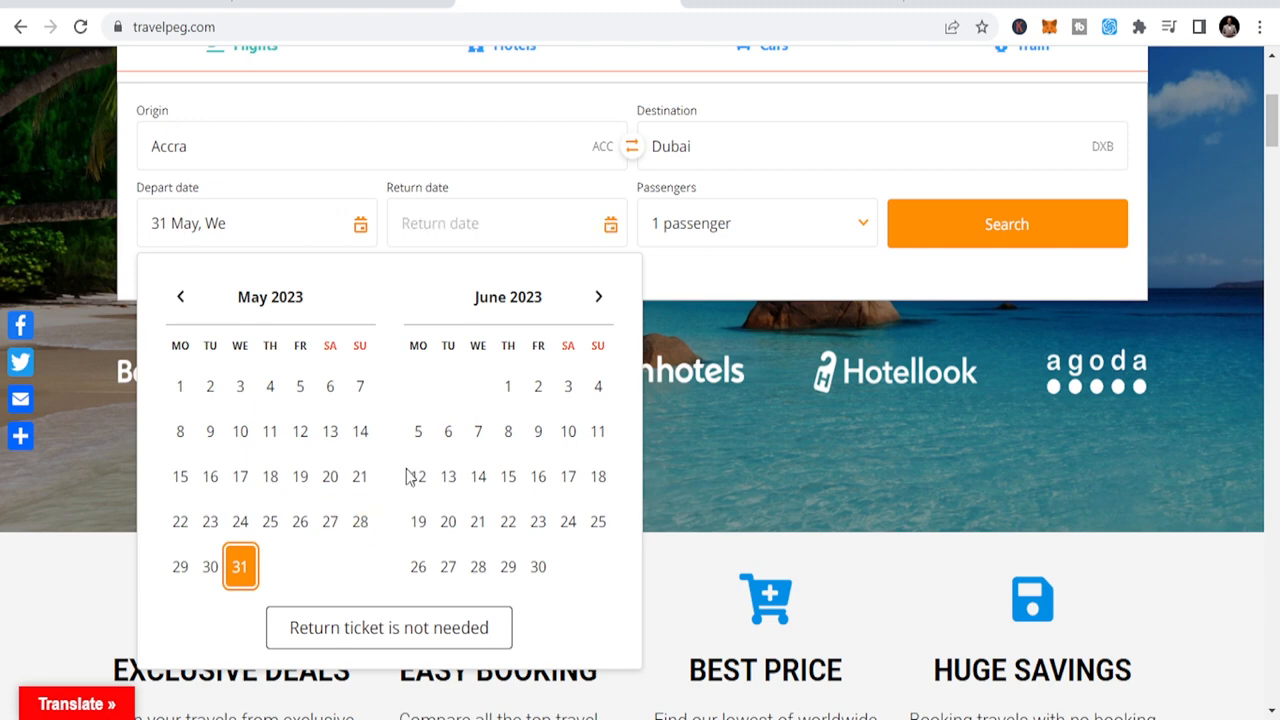
click(448, 431)
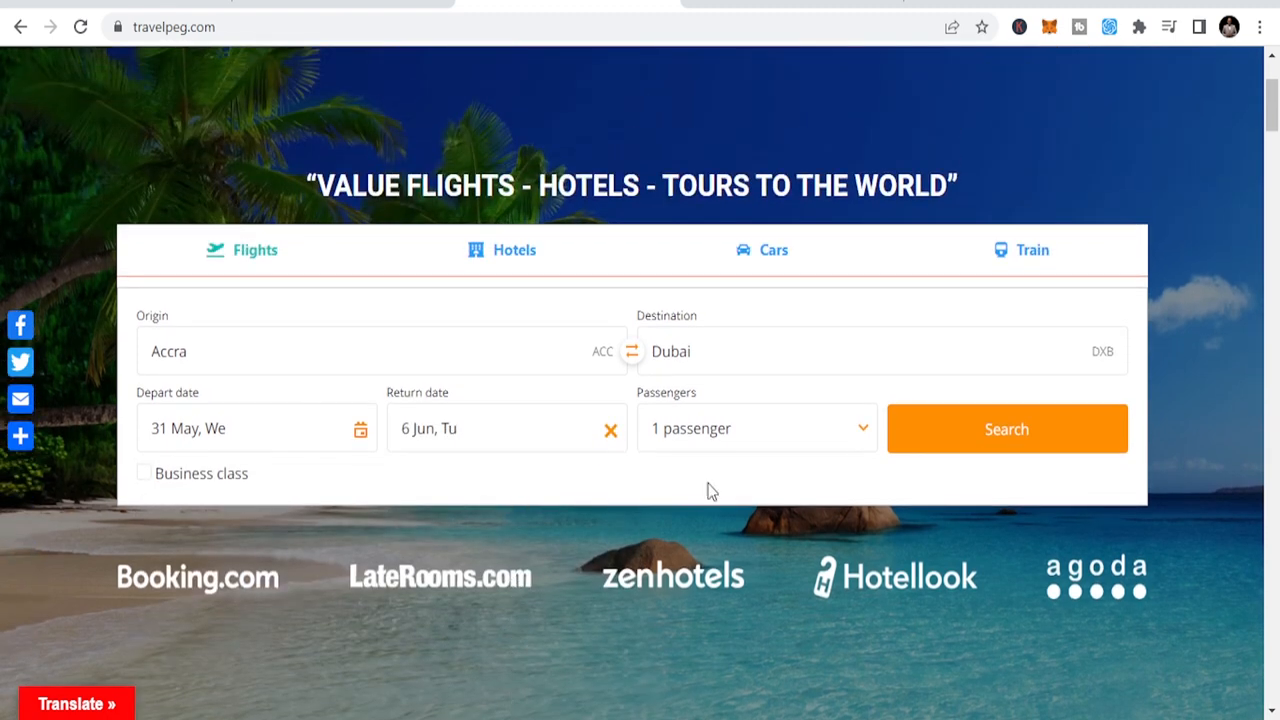
click(1006, 428)
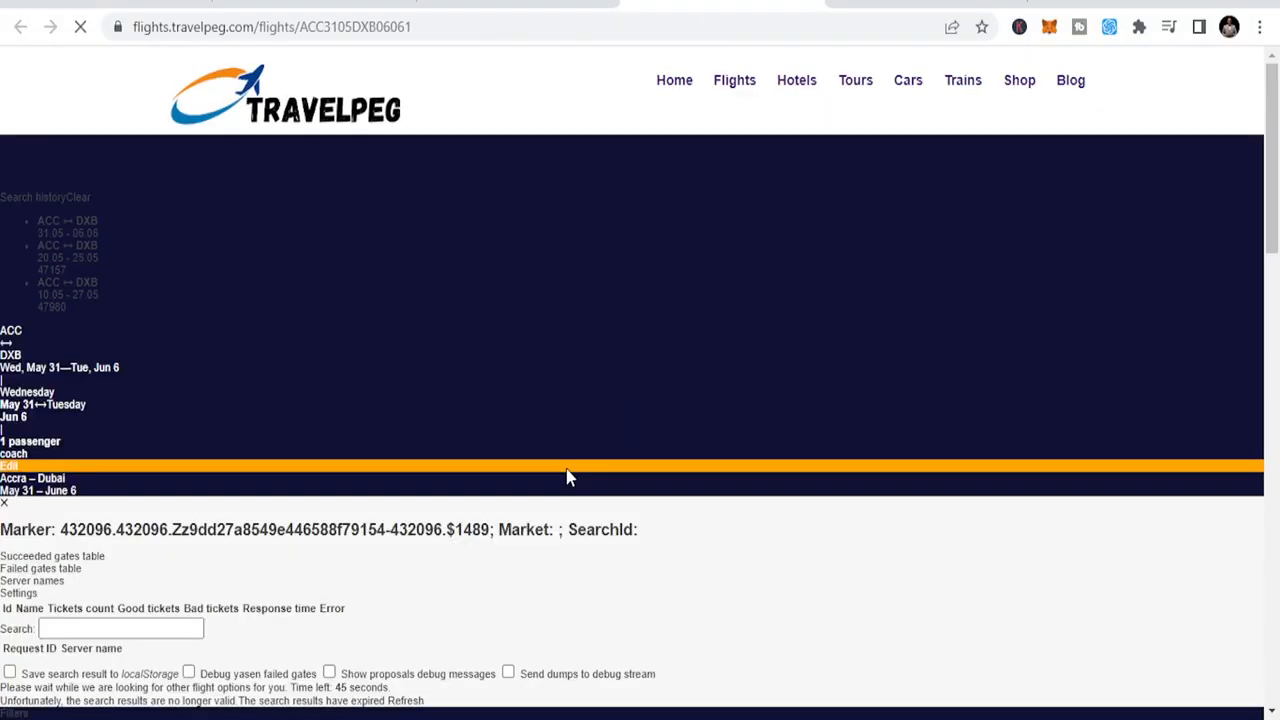
Step: Scroll through the Accra–Dubai fares from about $635 on Ethiopian, EgyptAir, Kenya Airways and Royal Air Maroc
click(10, 466)
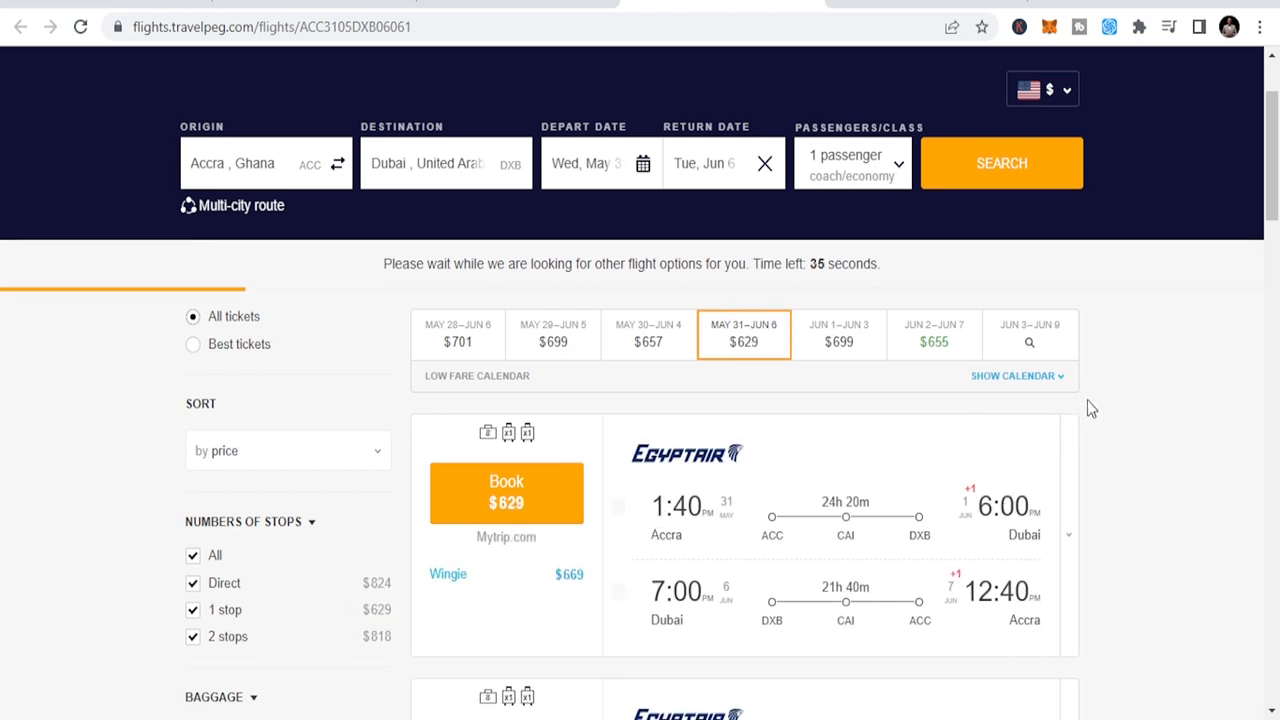
scroll(down, 3)
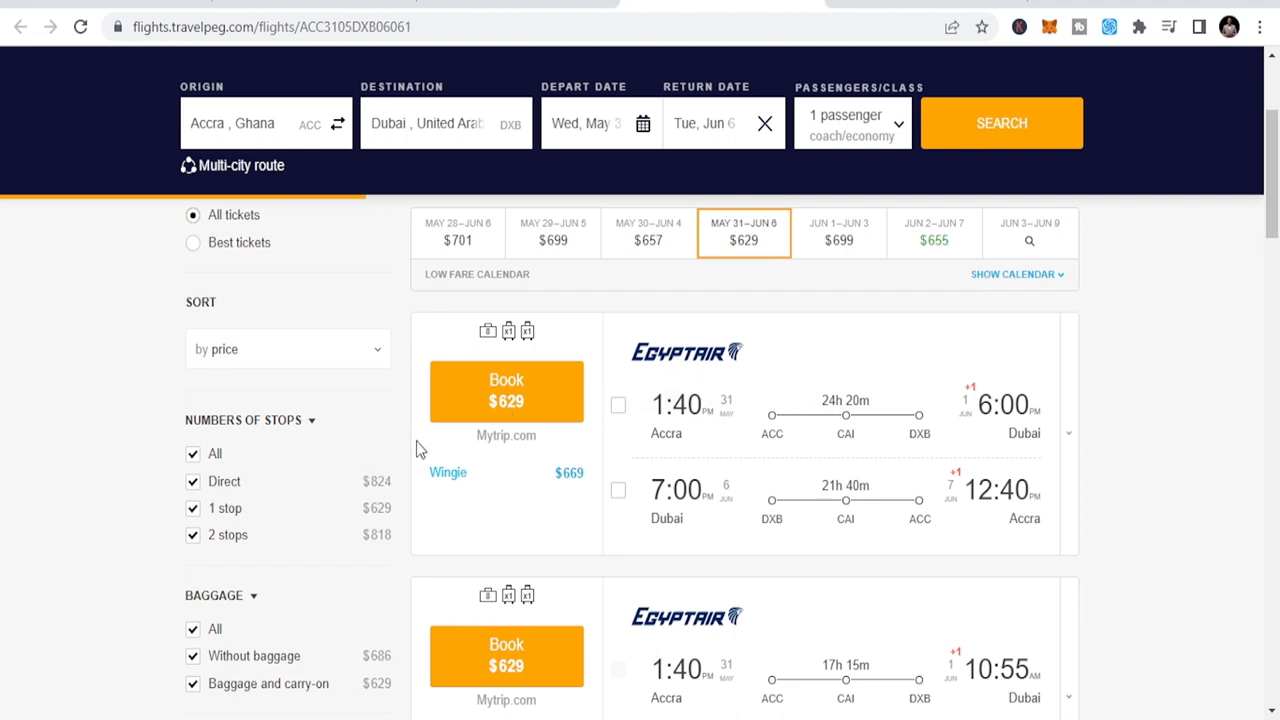
mouse_move(593, 439)
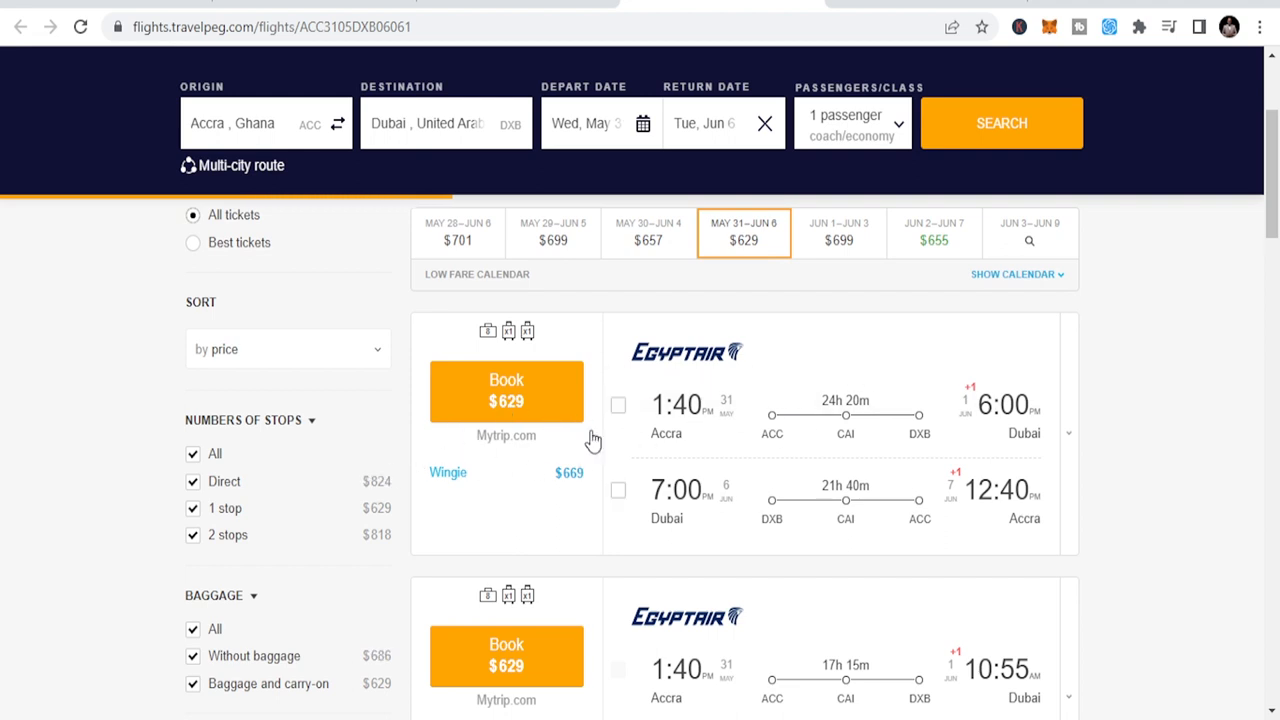
scroll(down, 3)
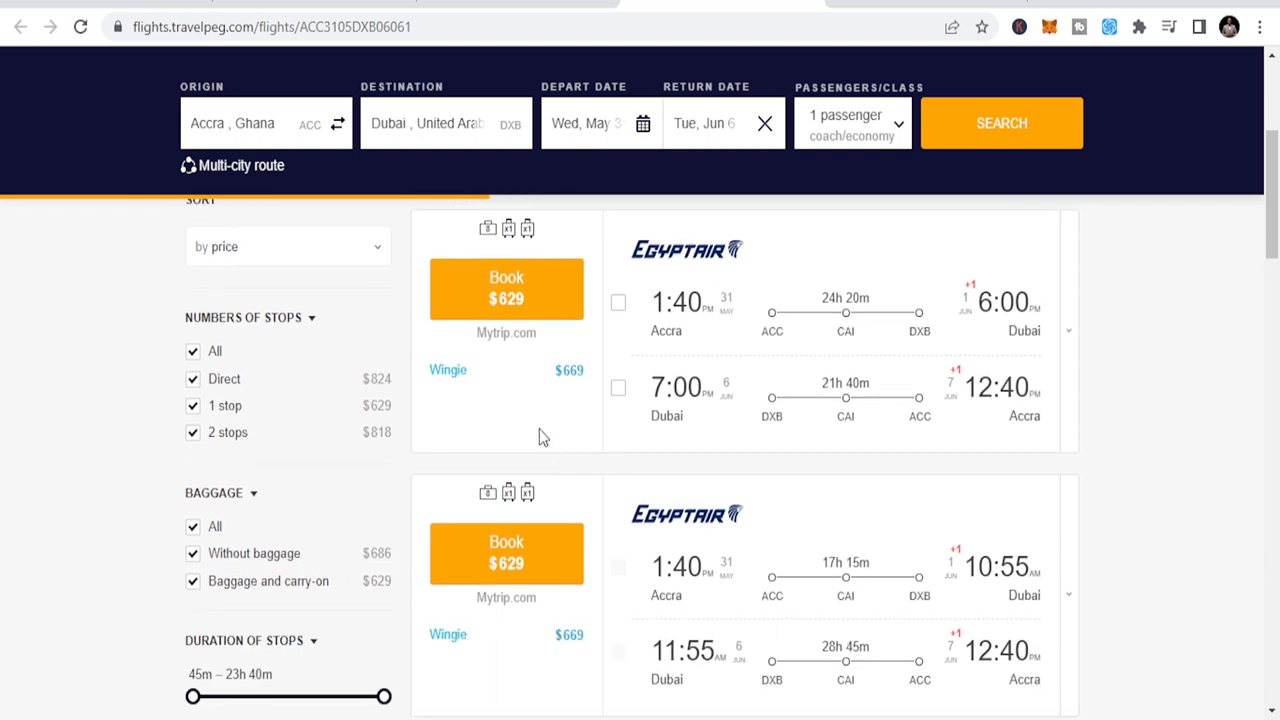
scroll(down, 3)
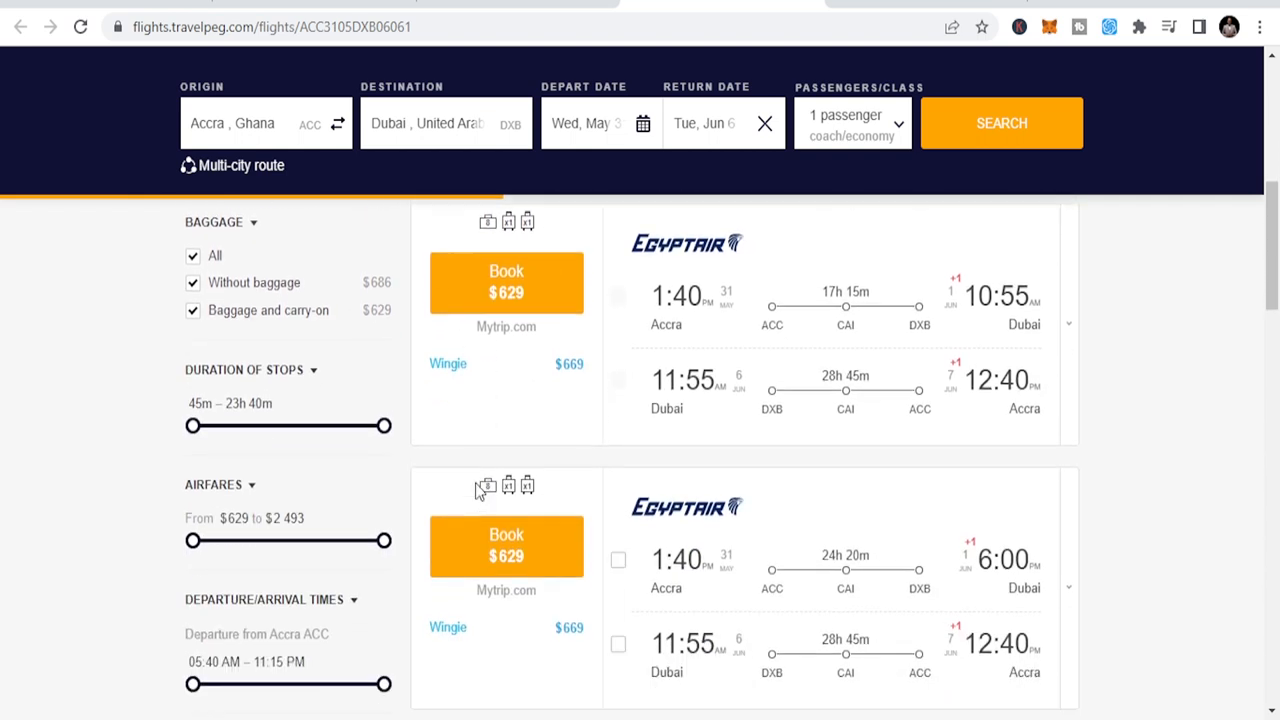
scroll(down, 3)
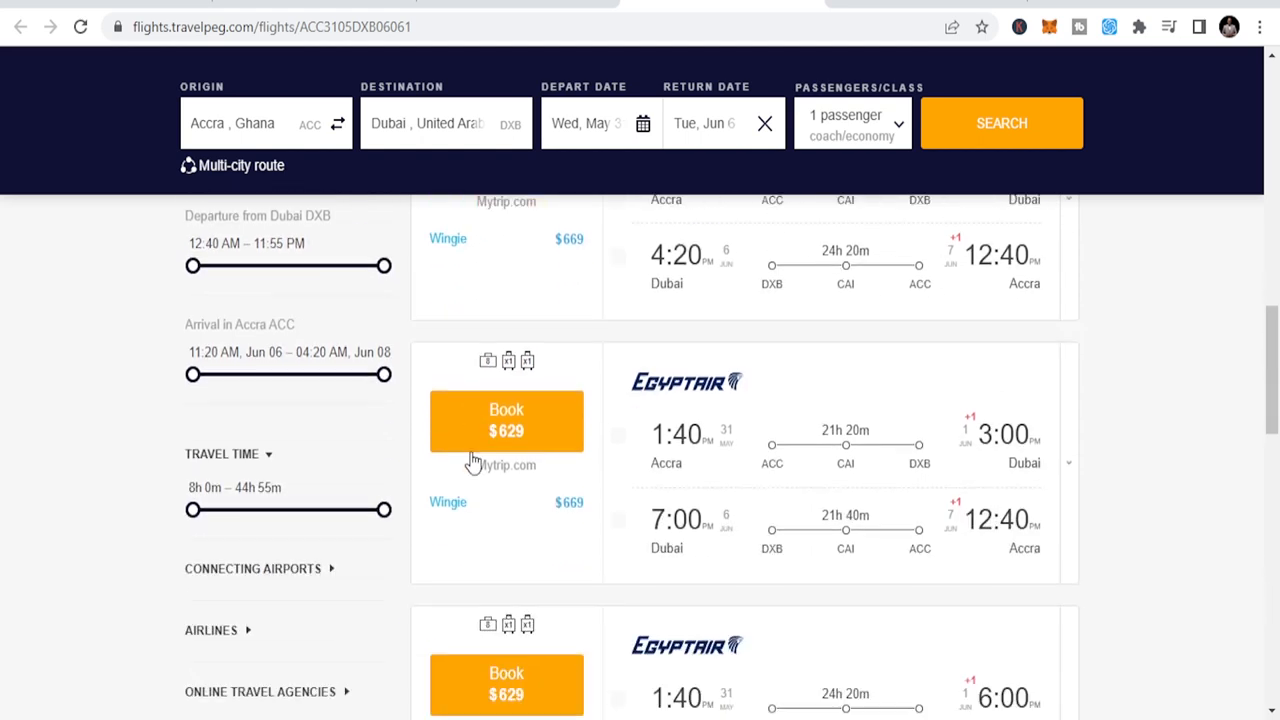
scroll(down, 3)
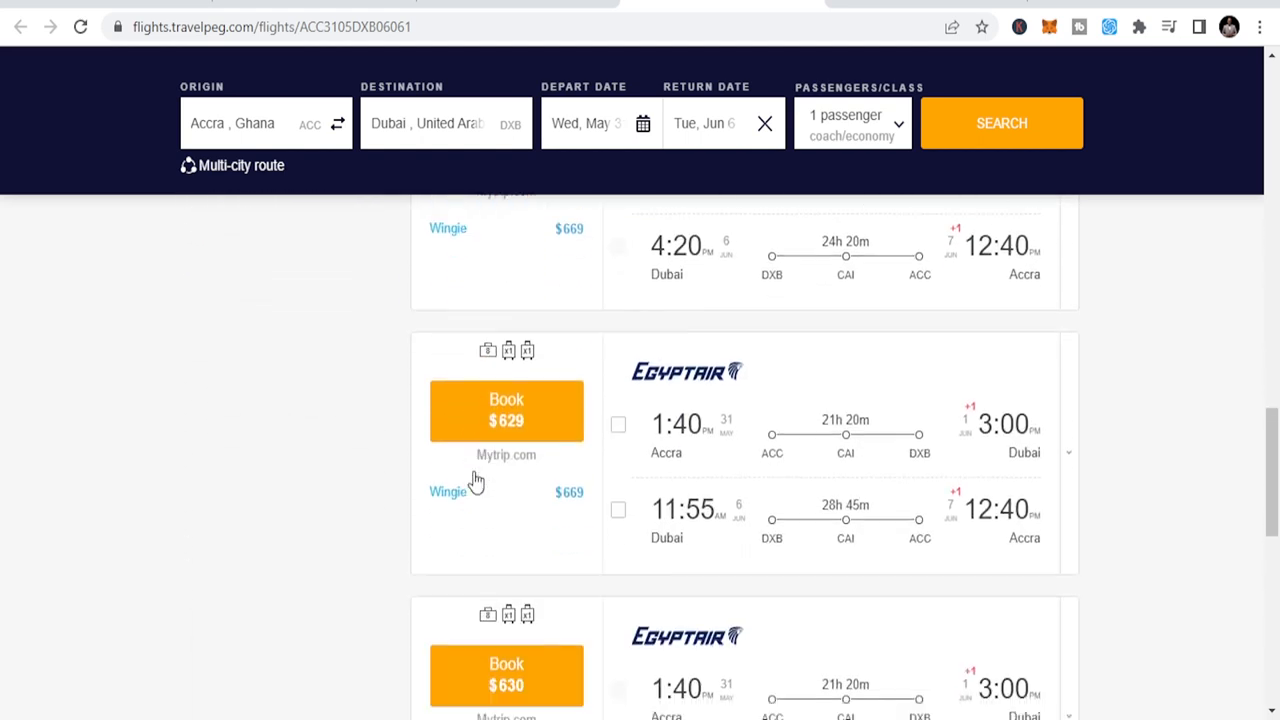
scroll(down, 3)
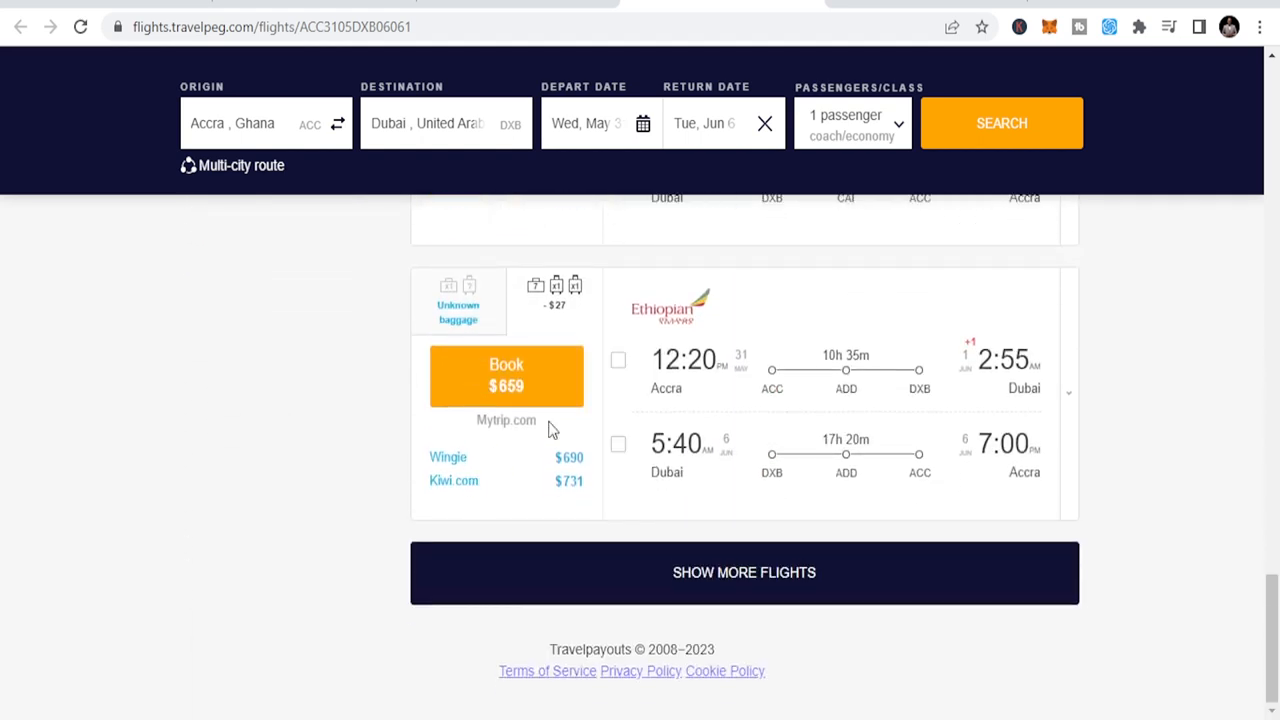
mouse_move(731, 572)
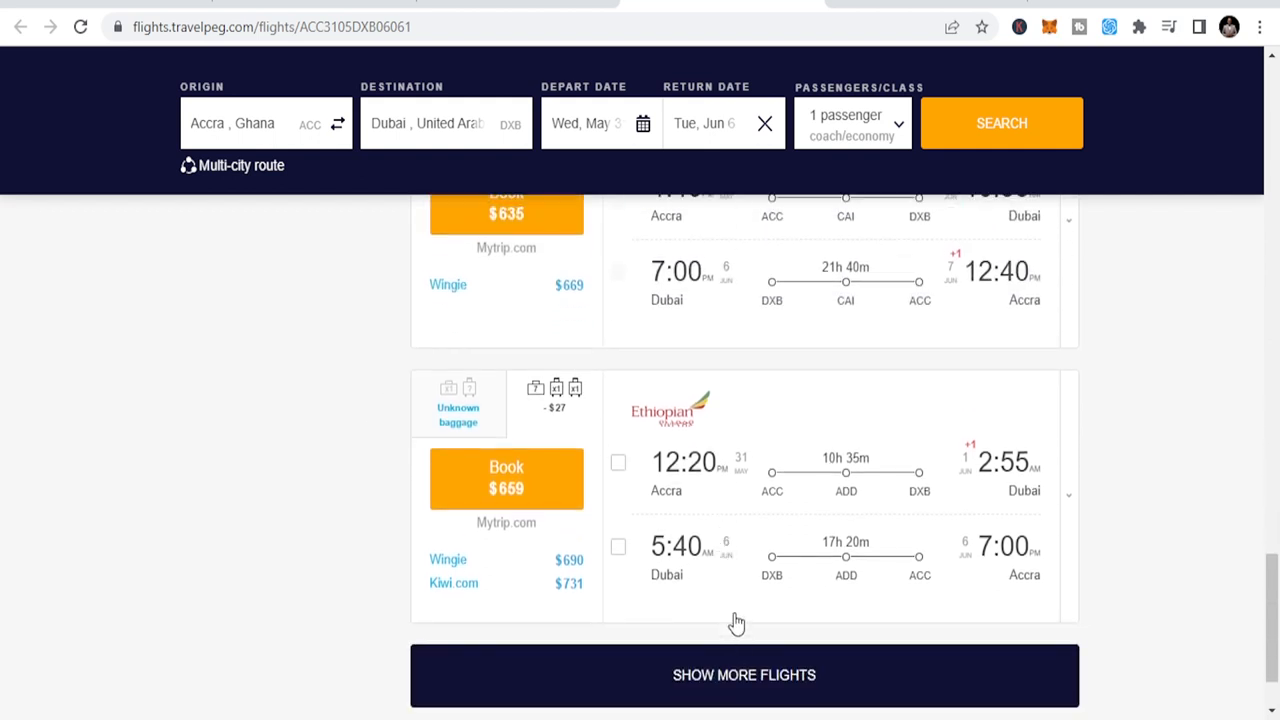
scroll(down, 3)
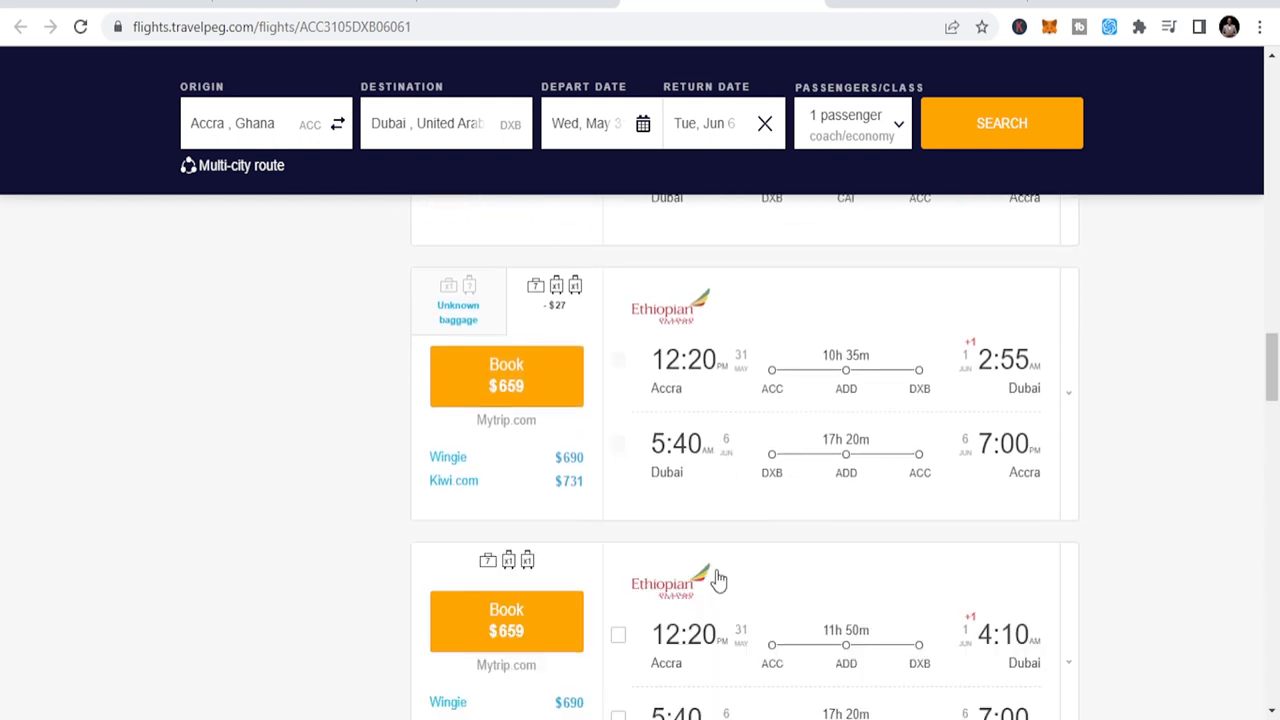
scroll(down, 3)
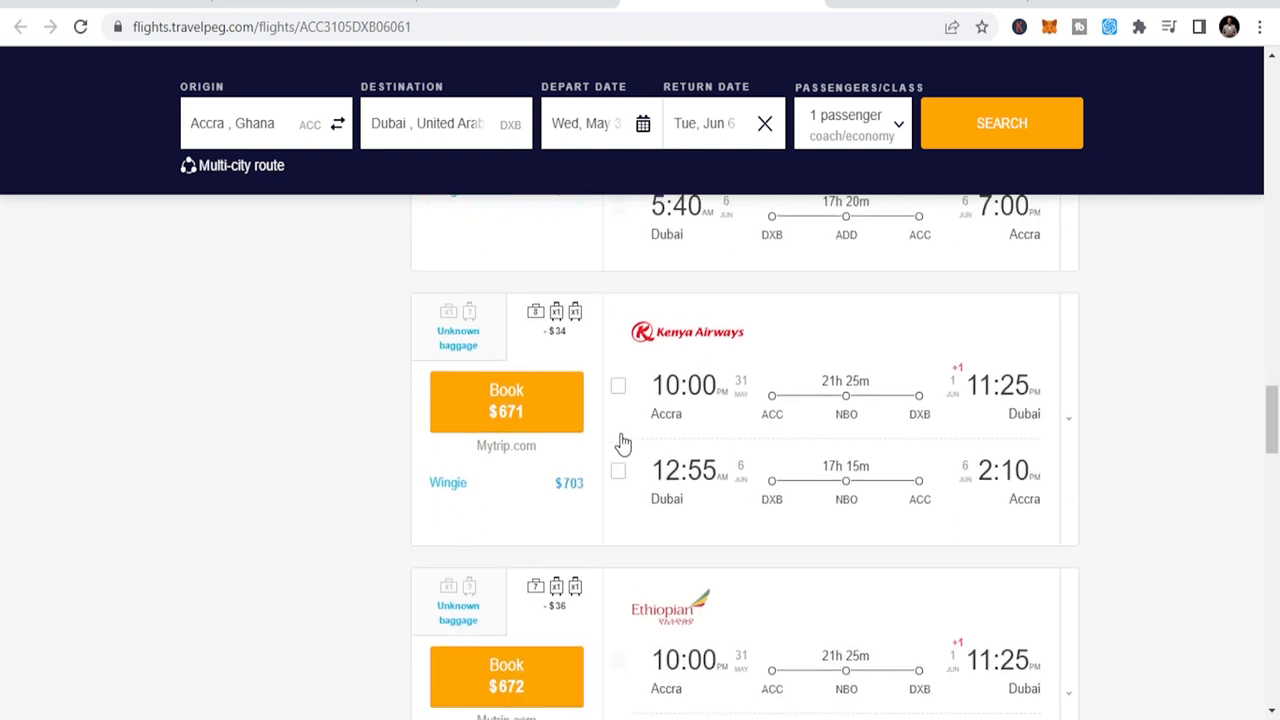
scroll(down, 3)
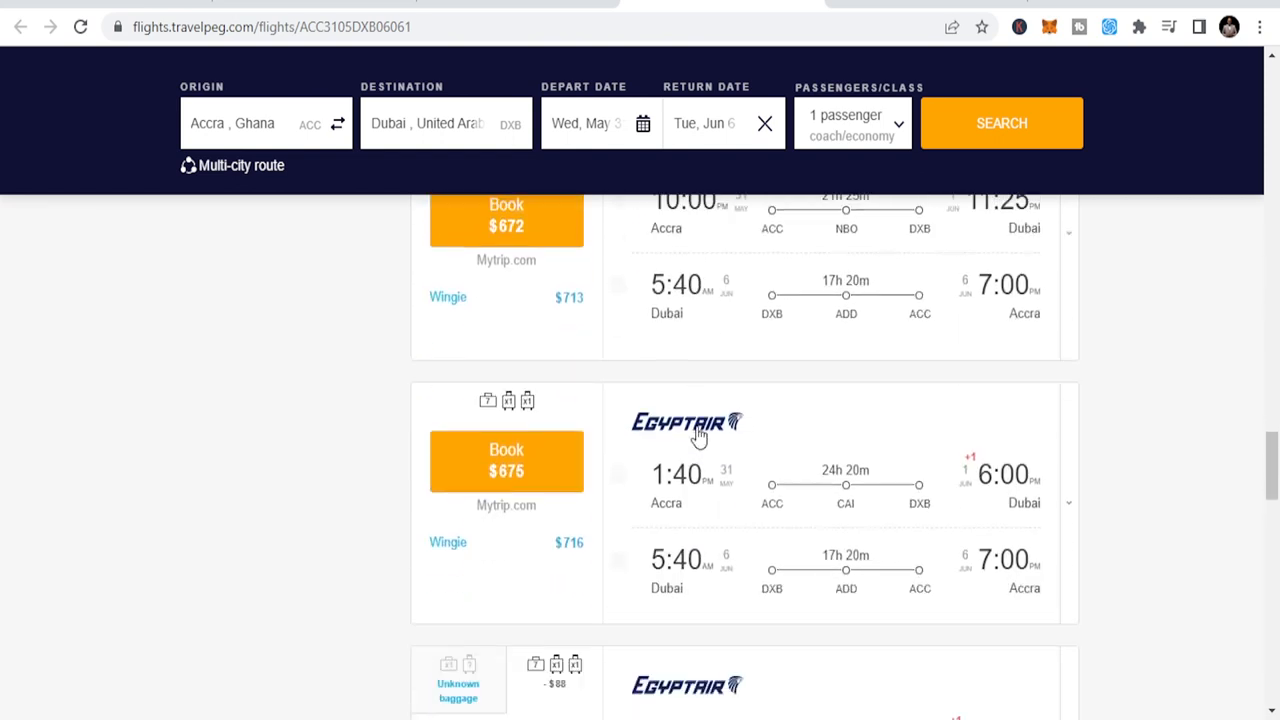
scroll(down, 3)
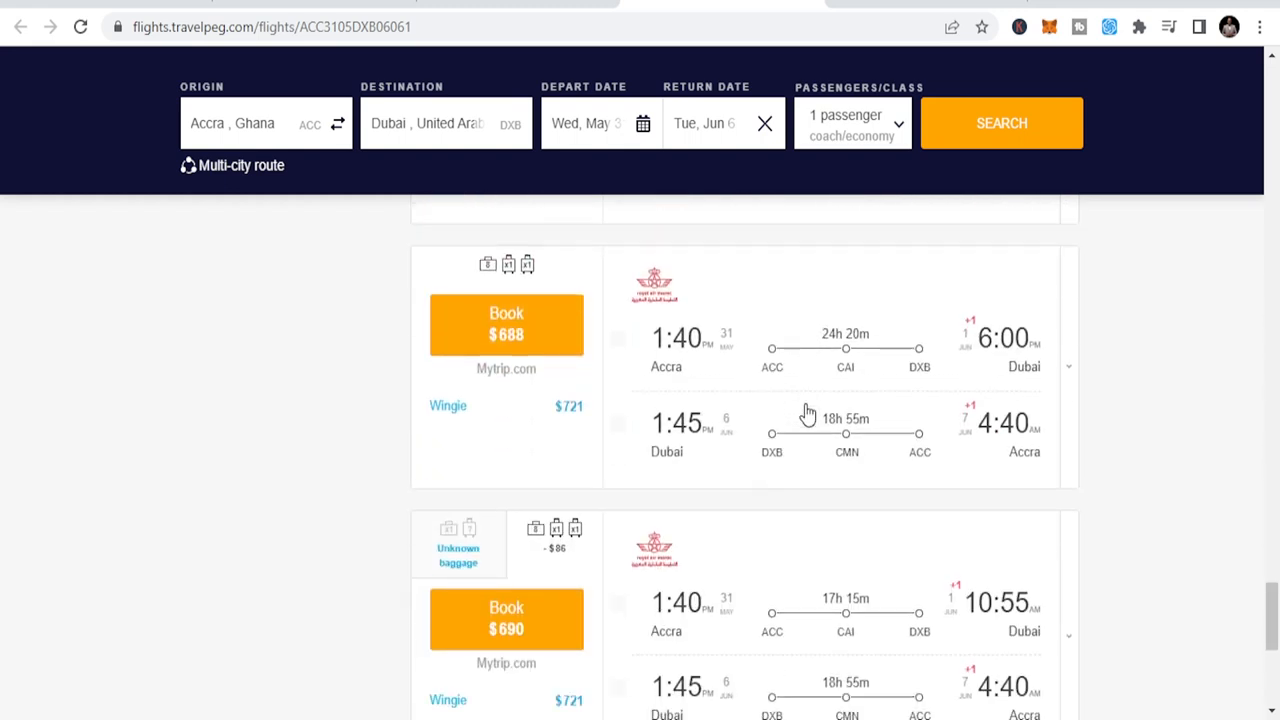
scroll(down, 3)
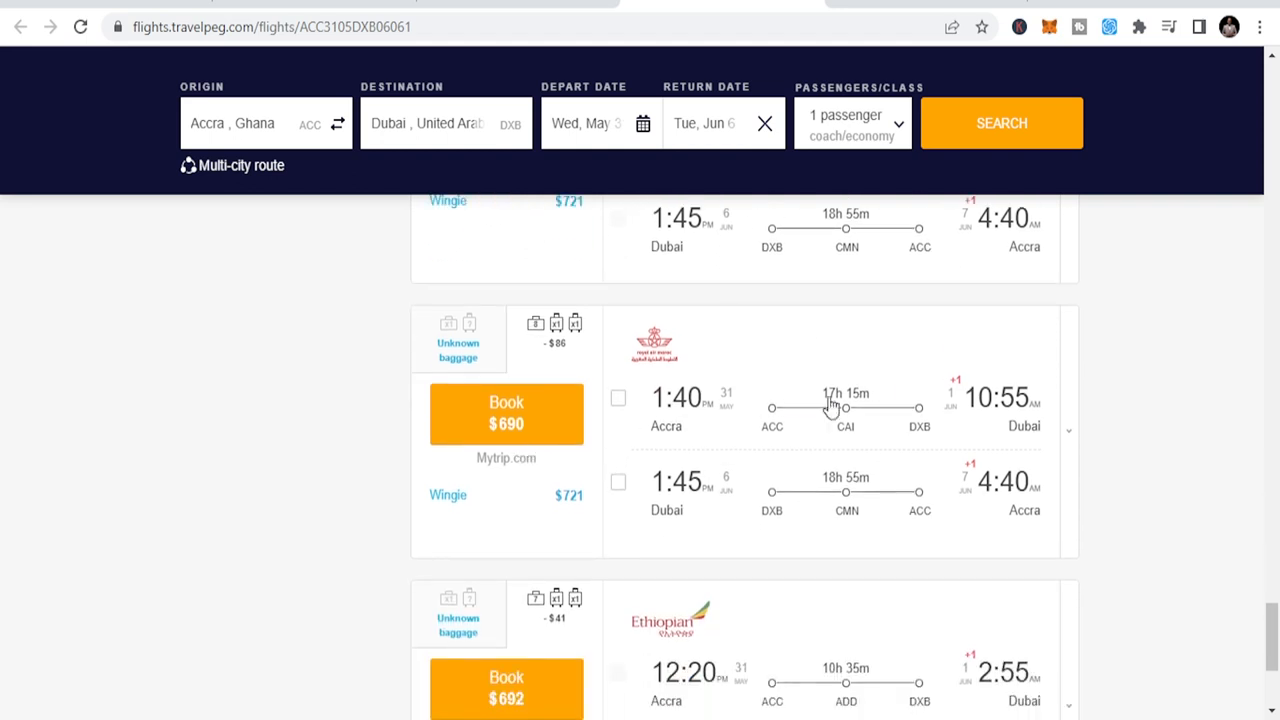
scroll(down, 3)
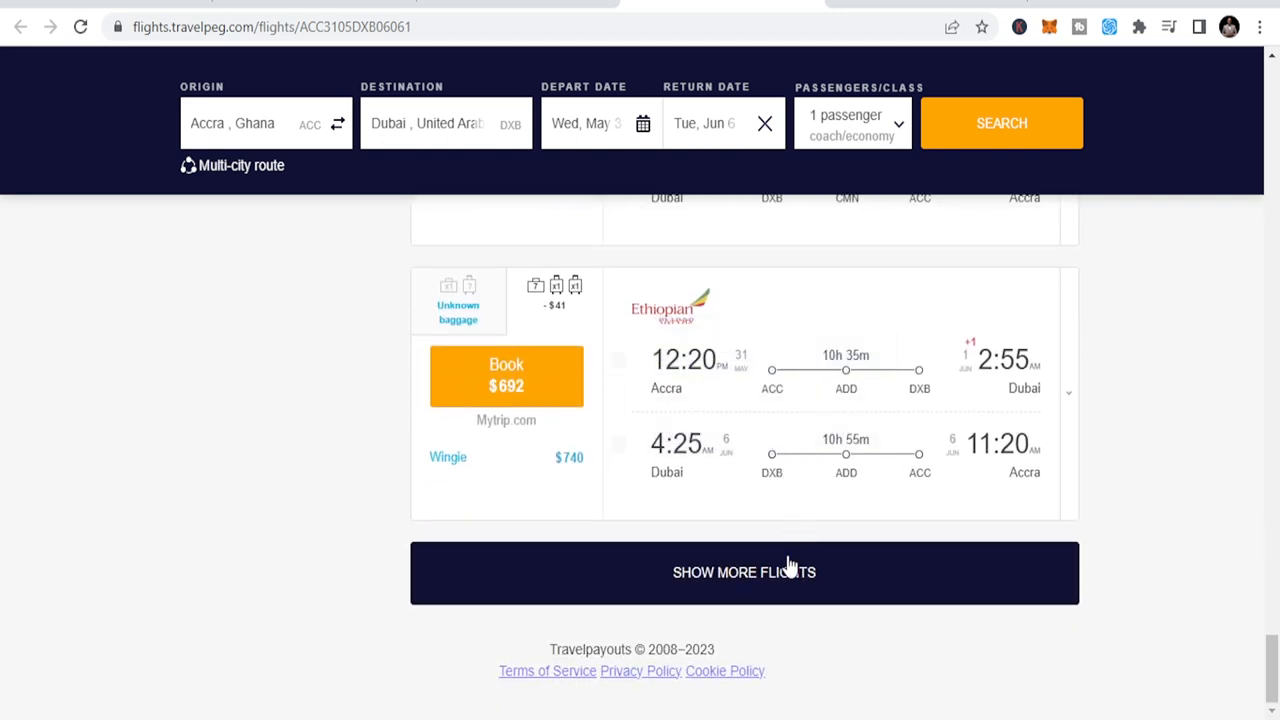
Step: Load more flight results and scroll down through the new offers
click(744, 572)
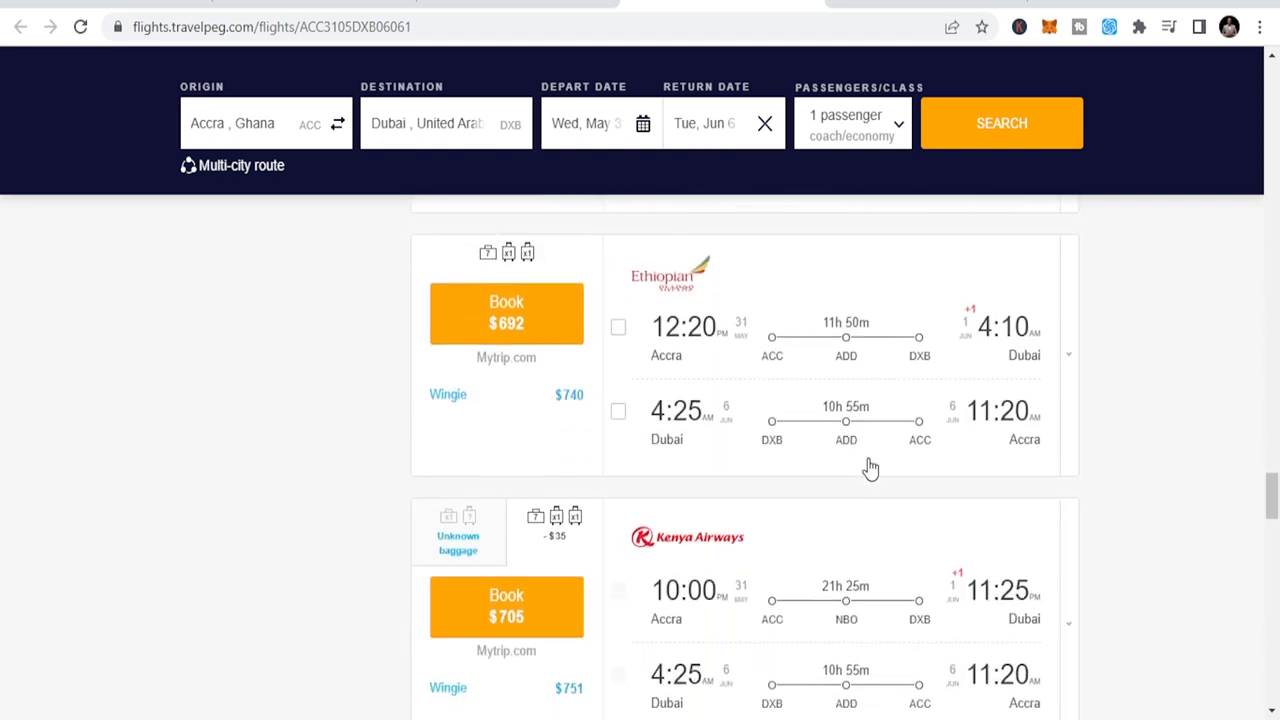
scroll(down, 3)
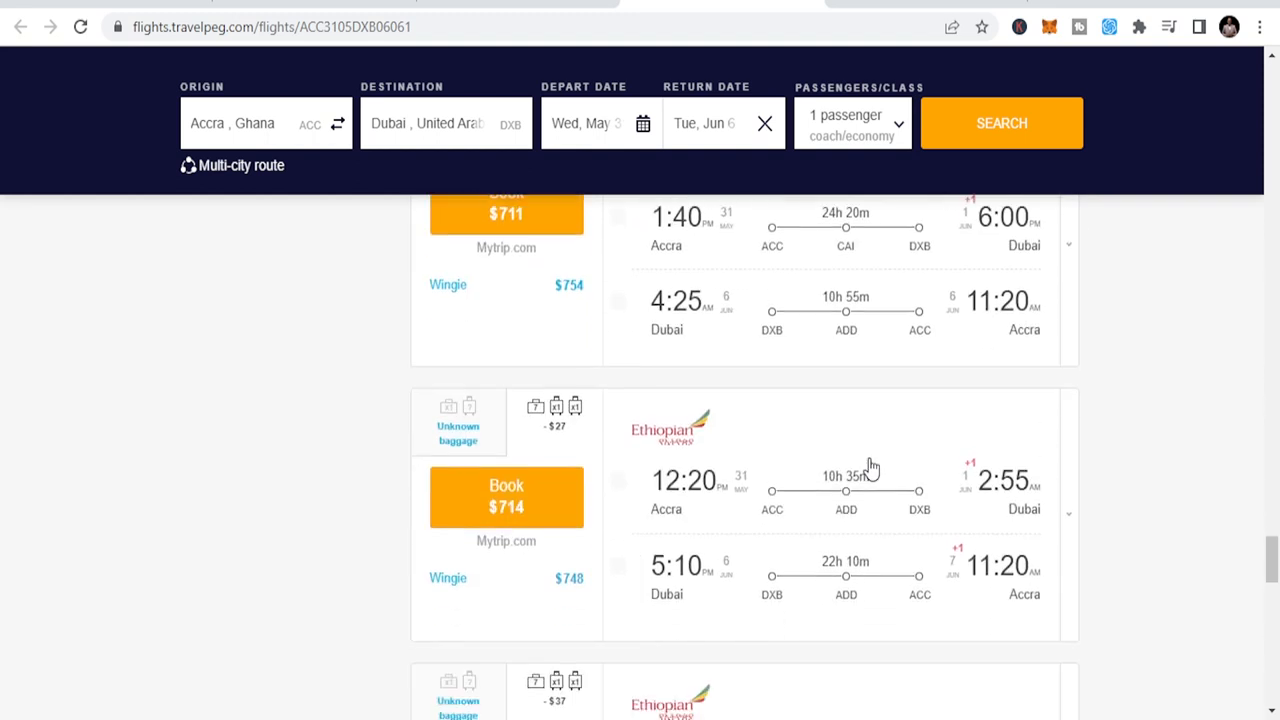
scroll(down, 3)
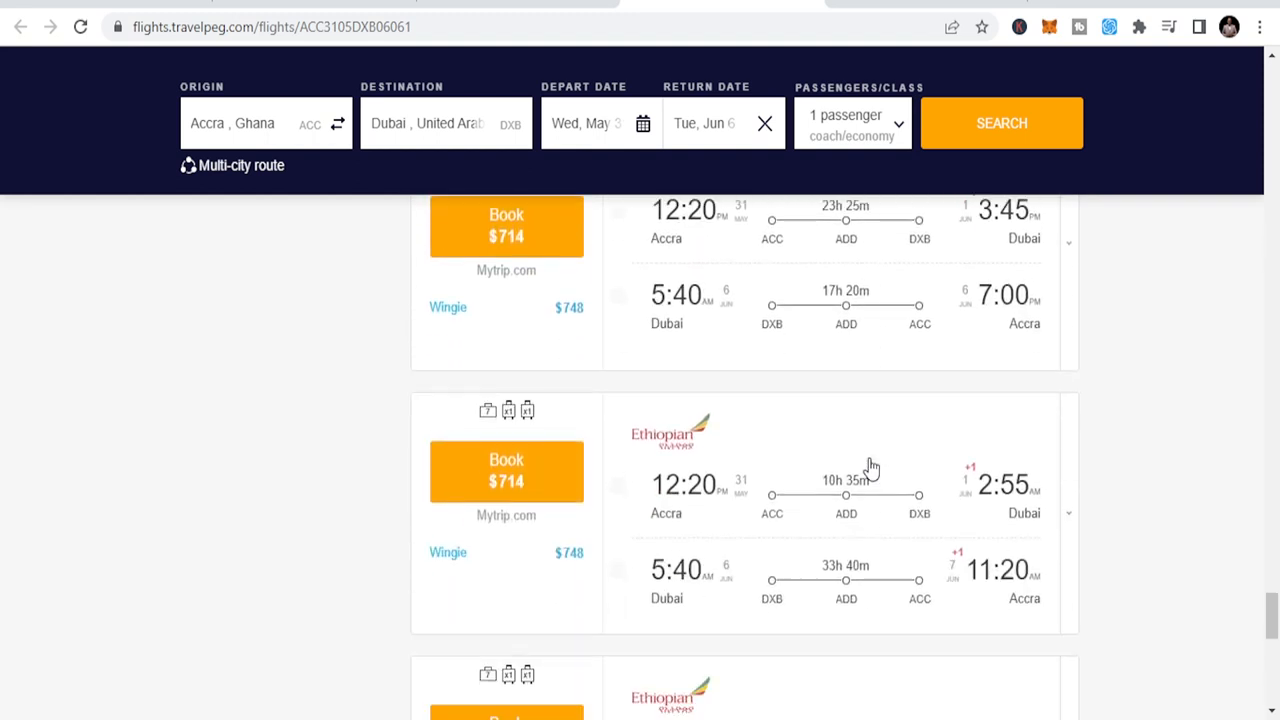
scroll(down, 3)
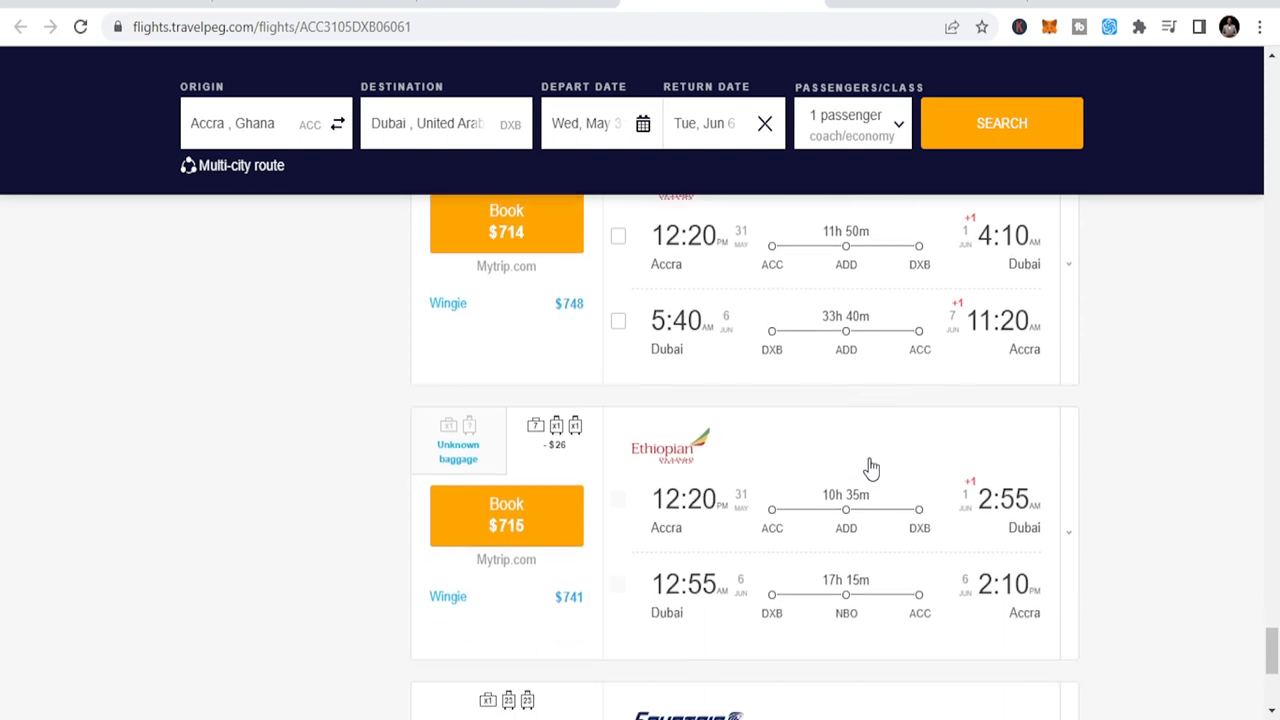
scroll(down, 3)
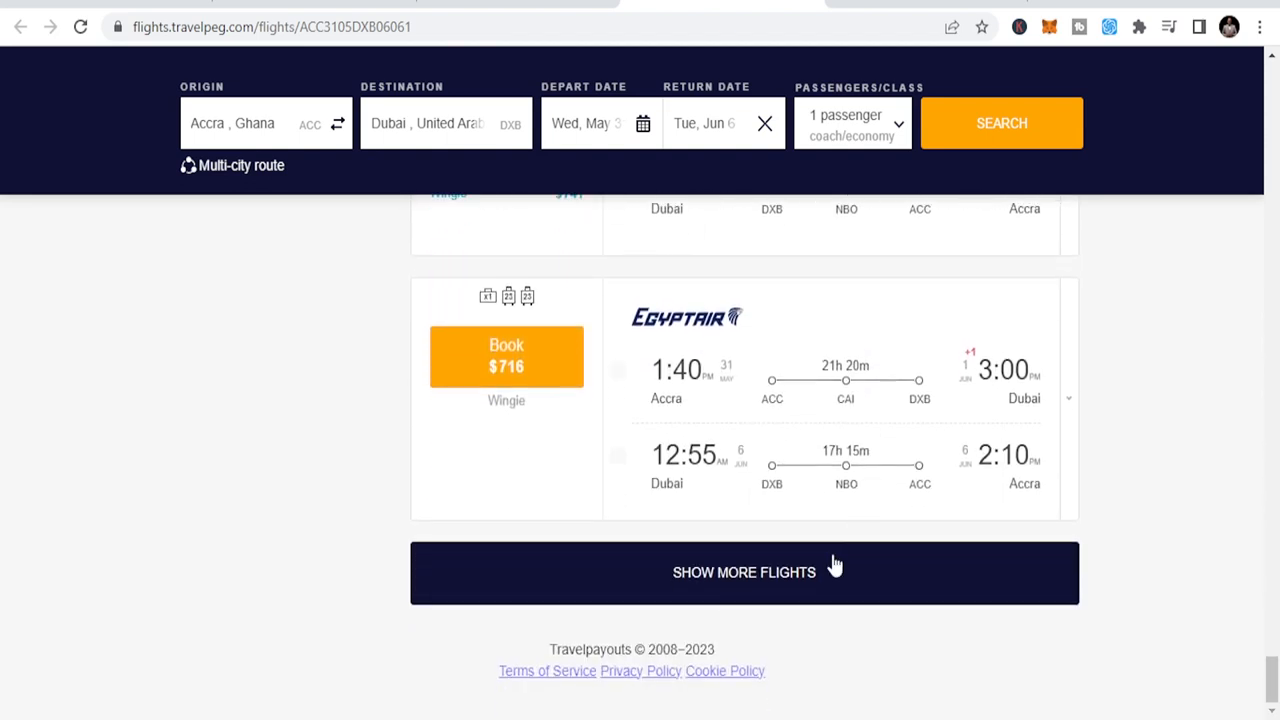
Step: Load another batch and scroll past $753 Turkish Airlines fares to the final $762 EgyptAir fare
click(744, 572)
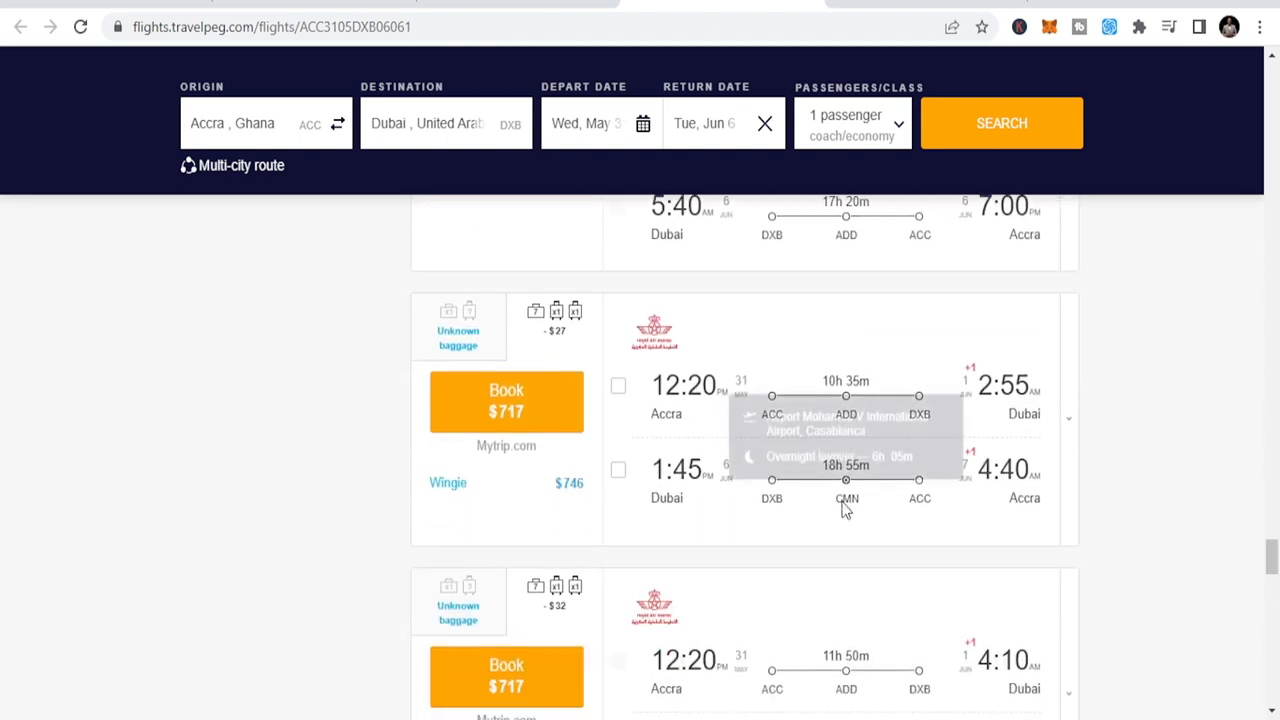
scroll(down, 3)
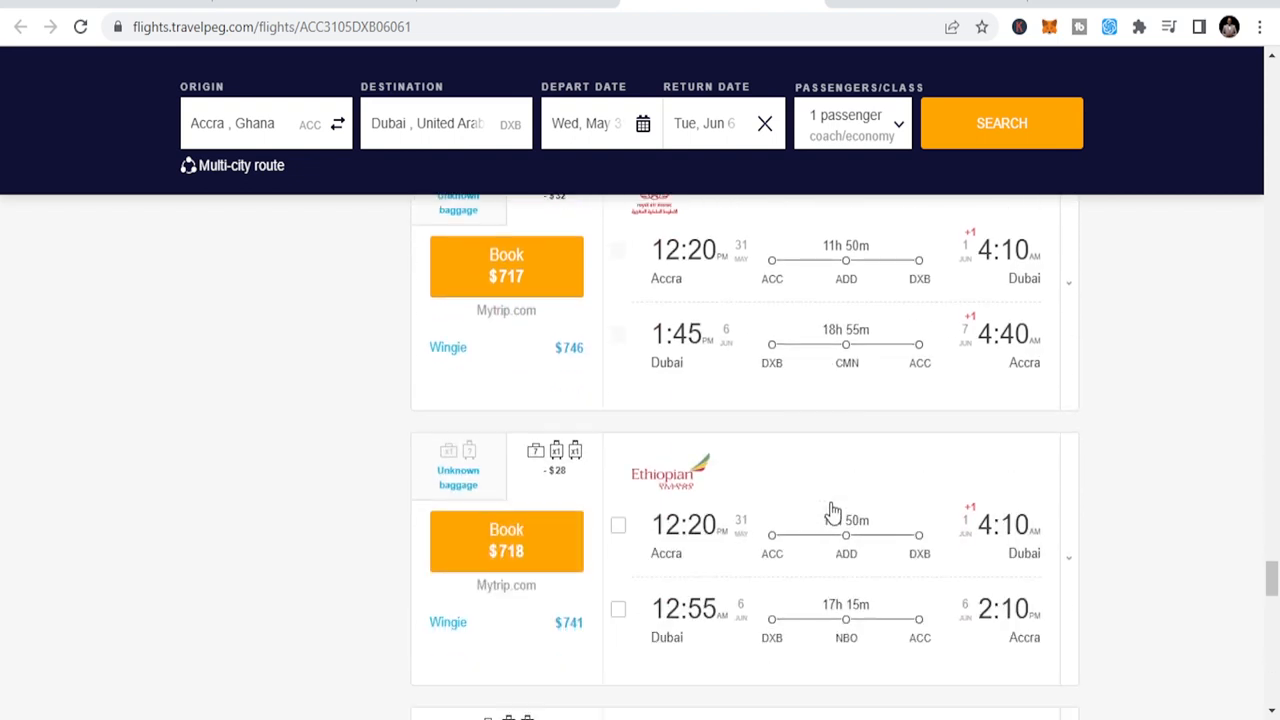
scroll(down, 3)
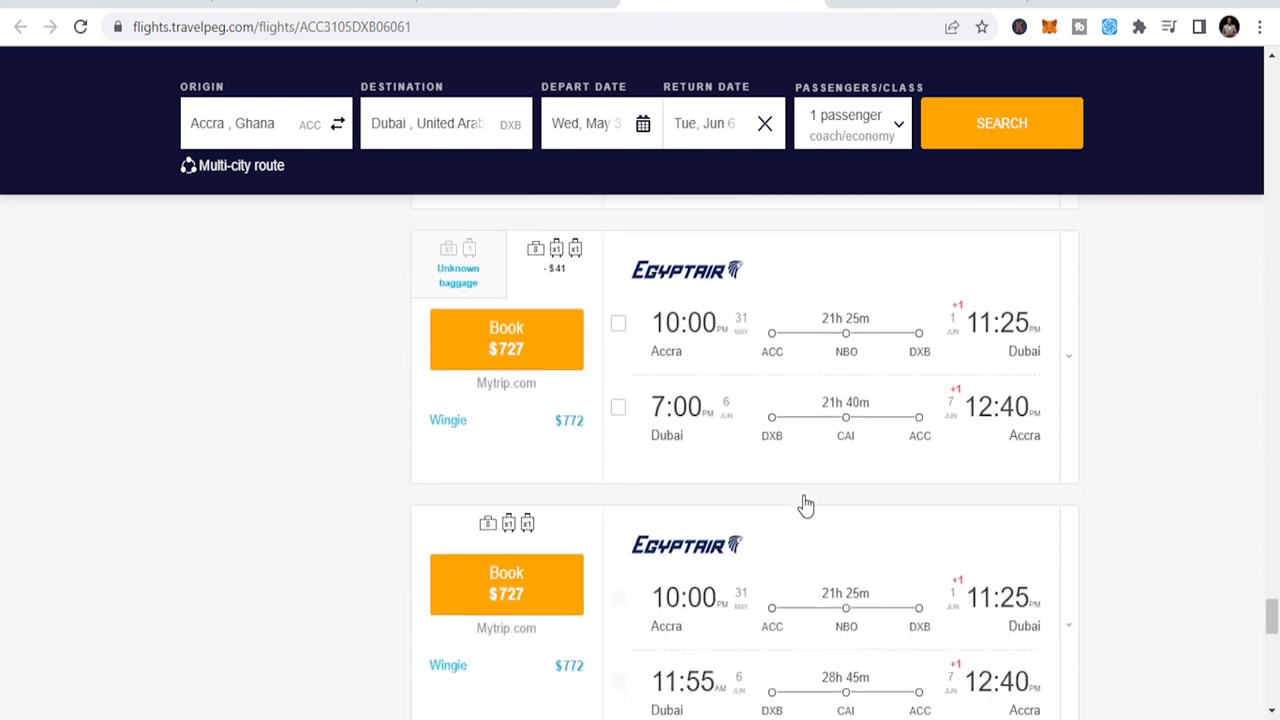
scroll(down, 3)
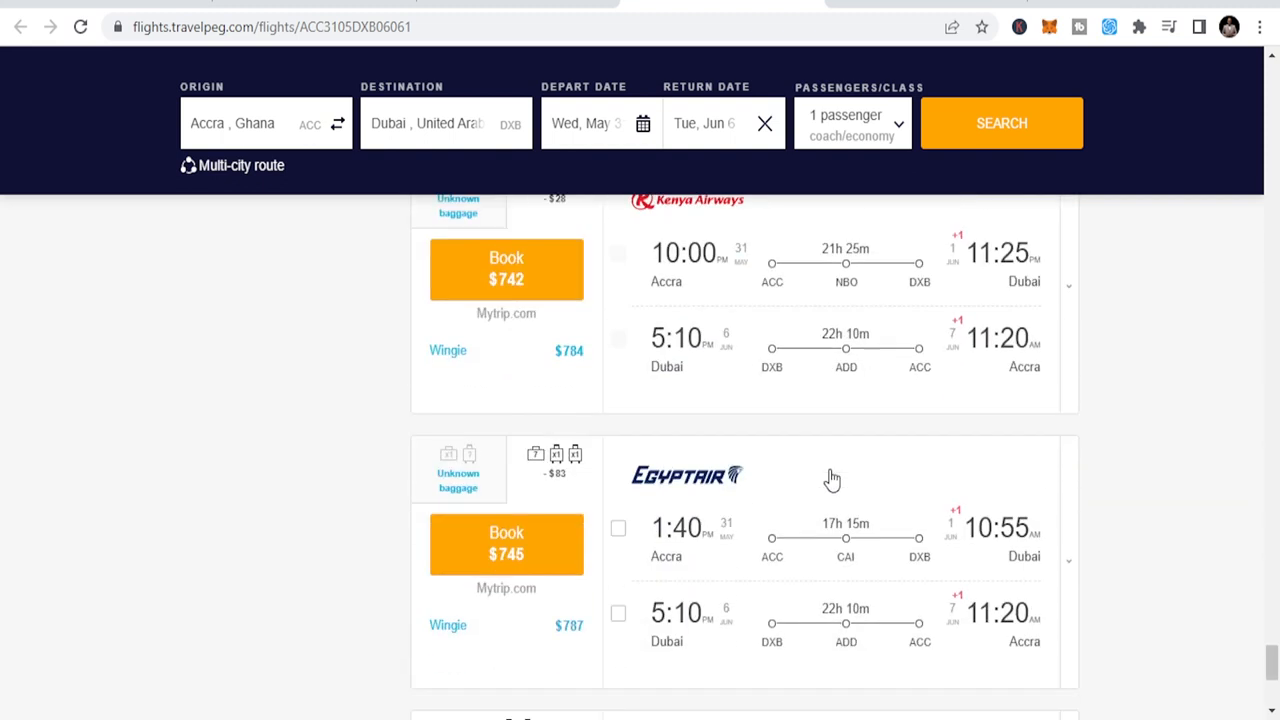
scroll(down, 3)
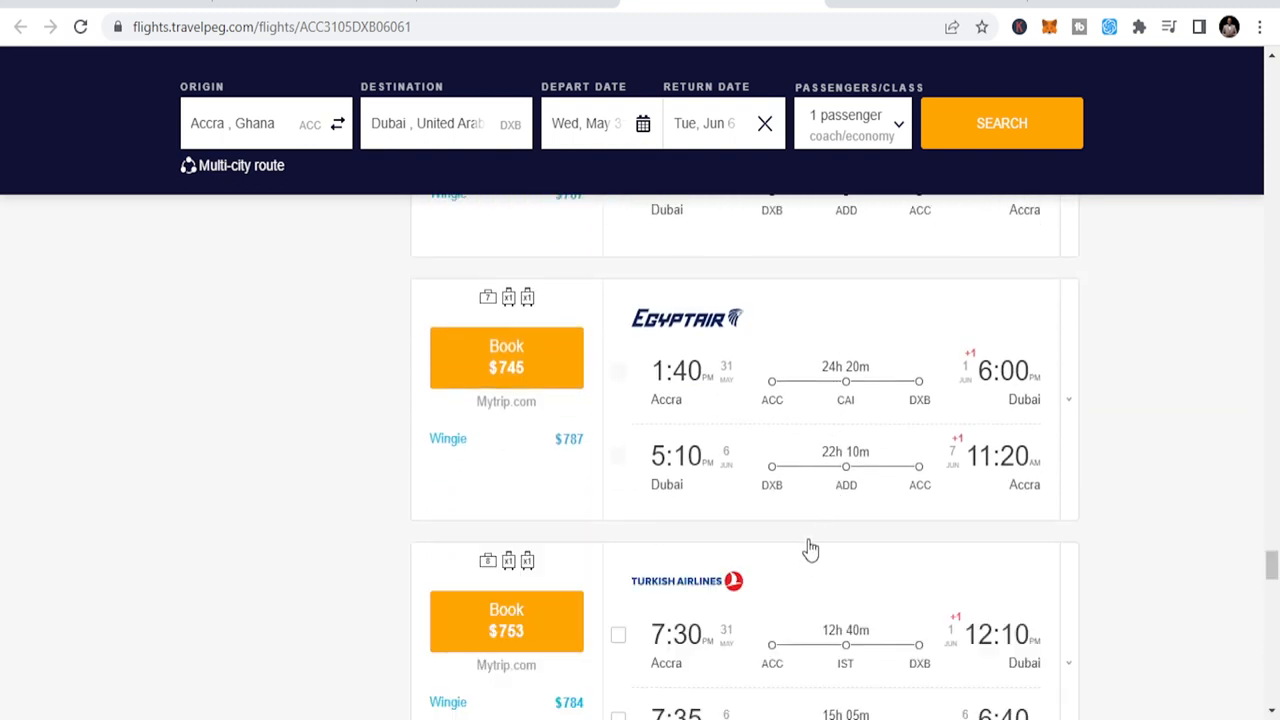
scroll(down, 3)
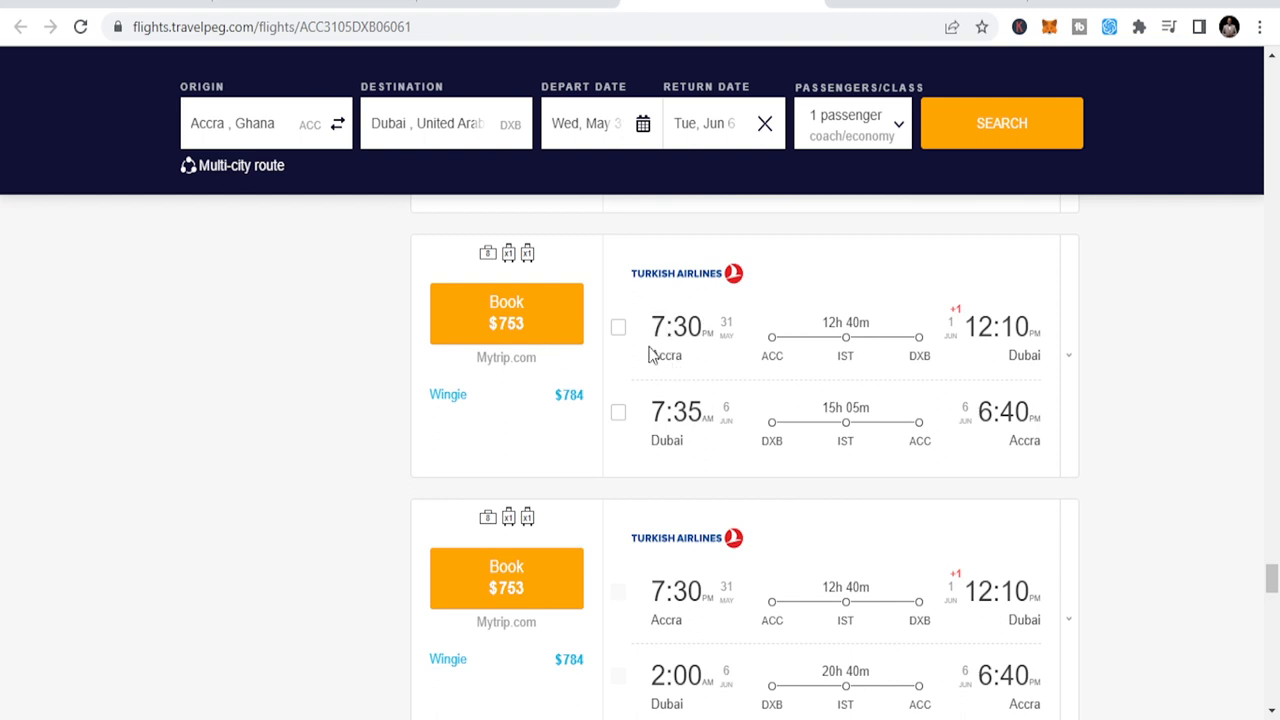
mouse_move(700, 398)
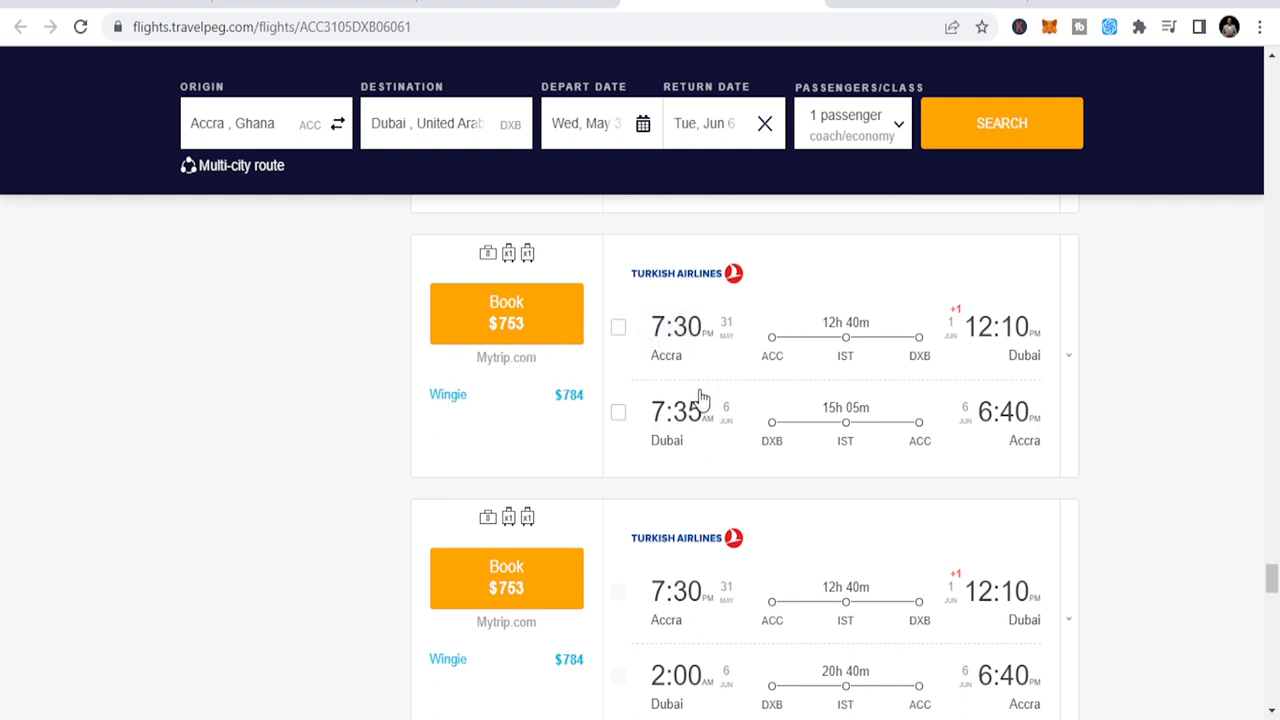
scroll(down, 3)
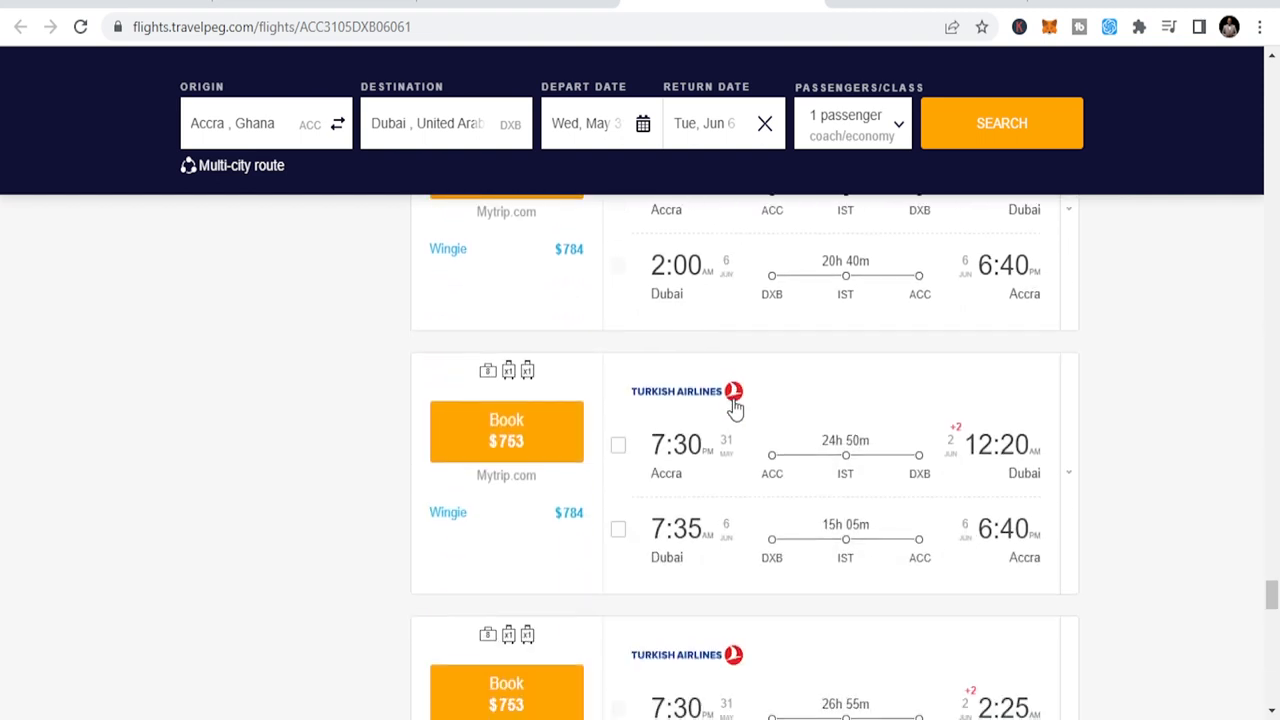
scroll(down, 3)
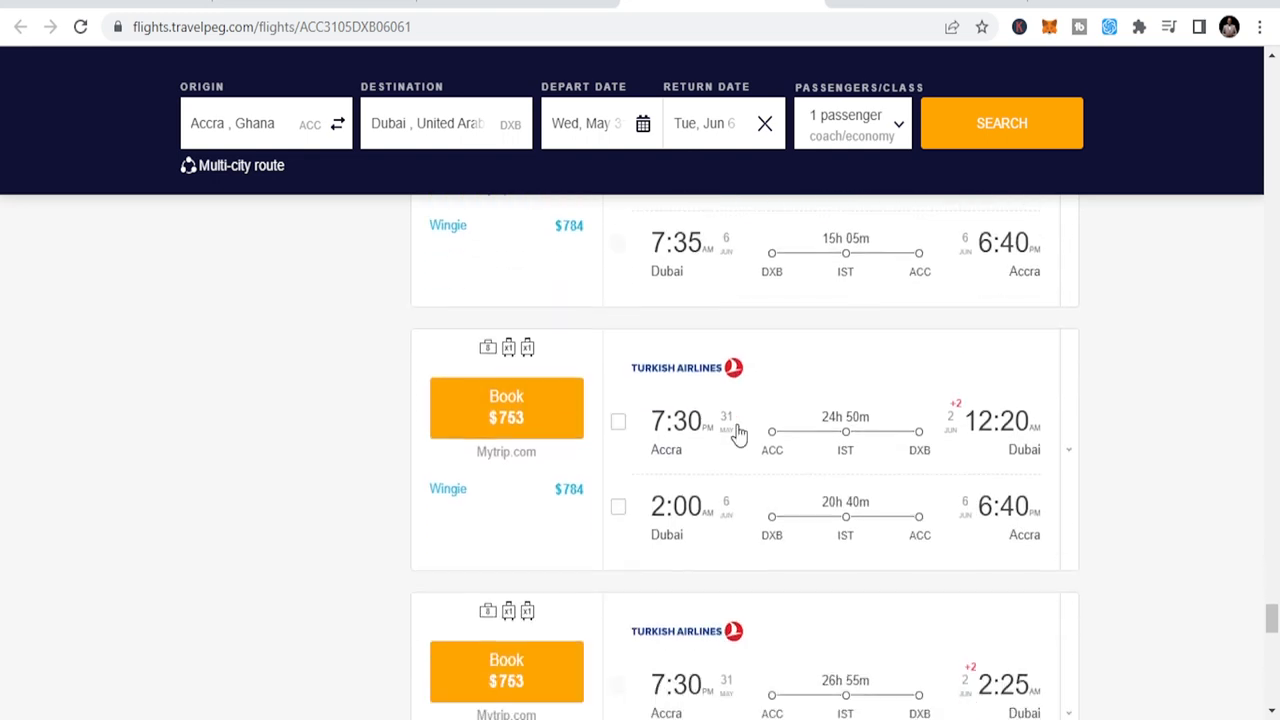
scroll(down, 3)
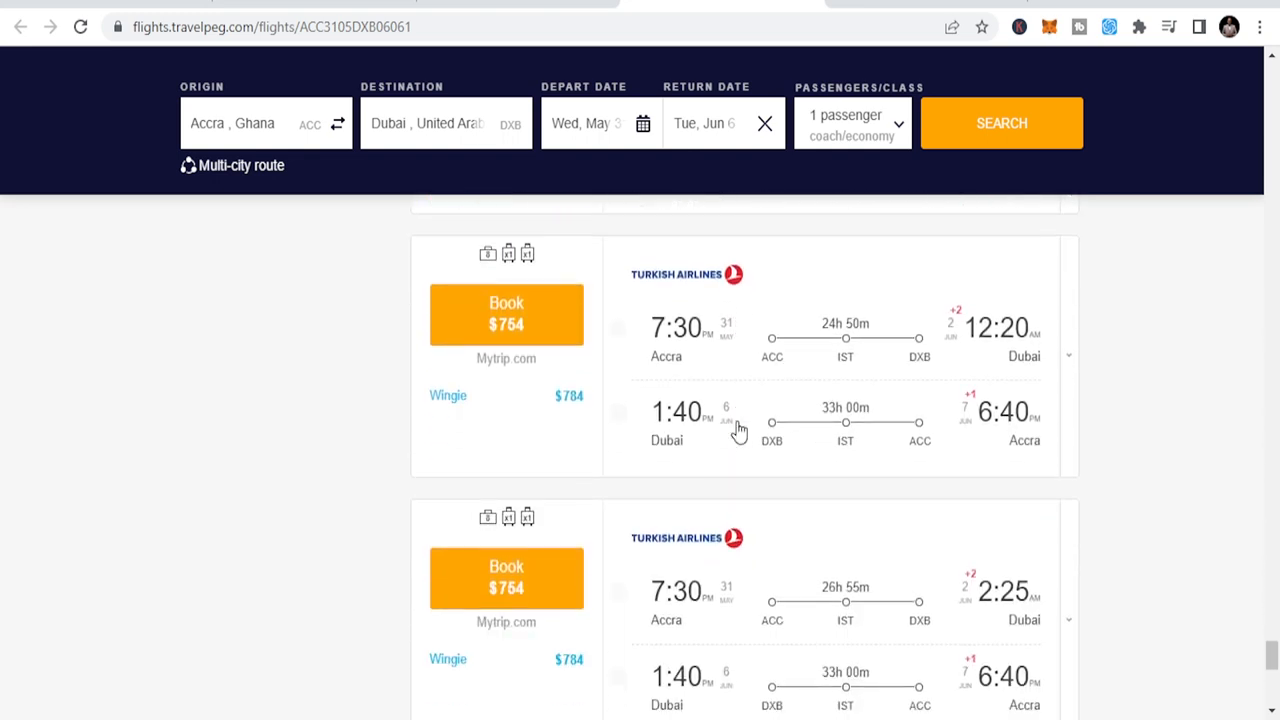
scroll(down, 3)
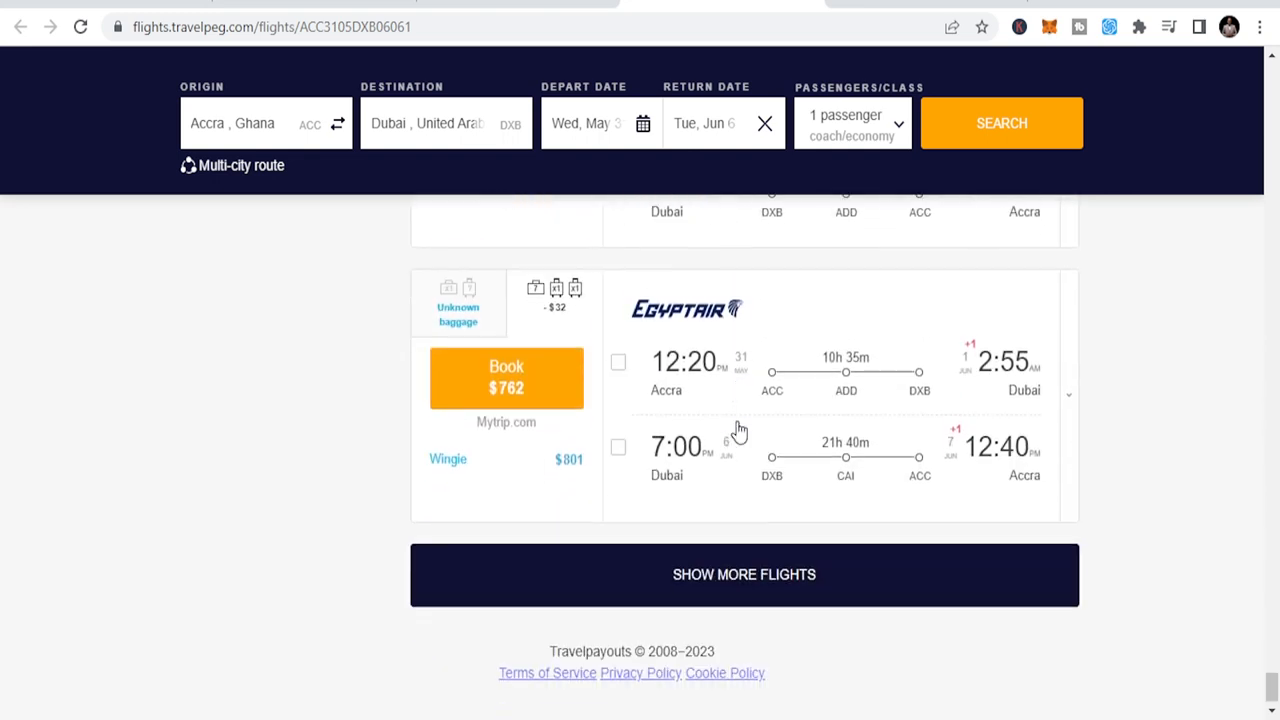
Step: Show more flights and scroll to the $824 Emirates direct fare and RwandAir at $825
click(744, 574)
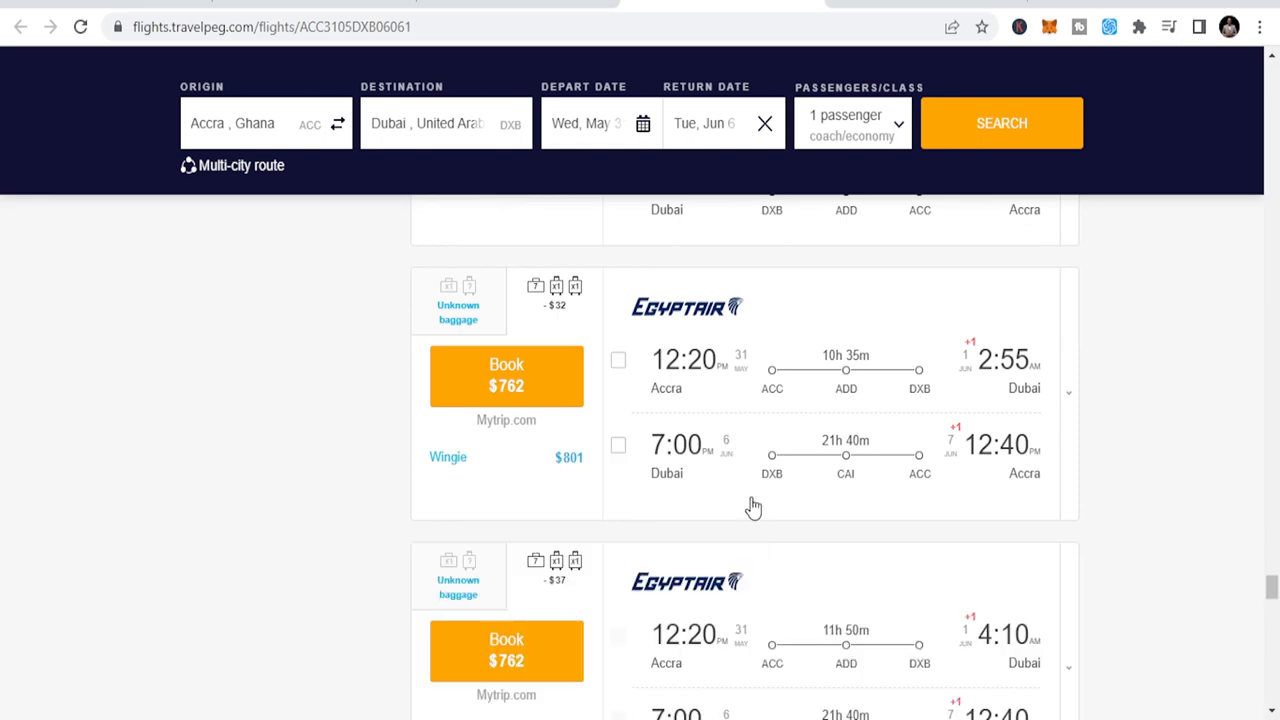
scroll(down, 3)
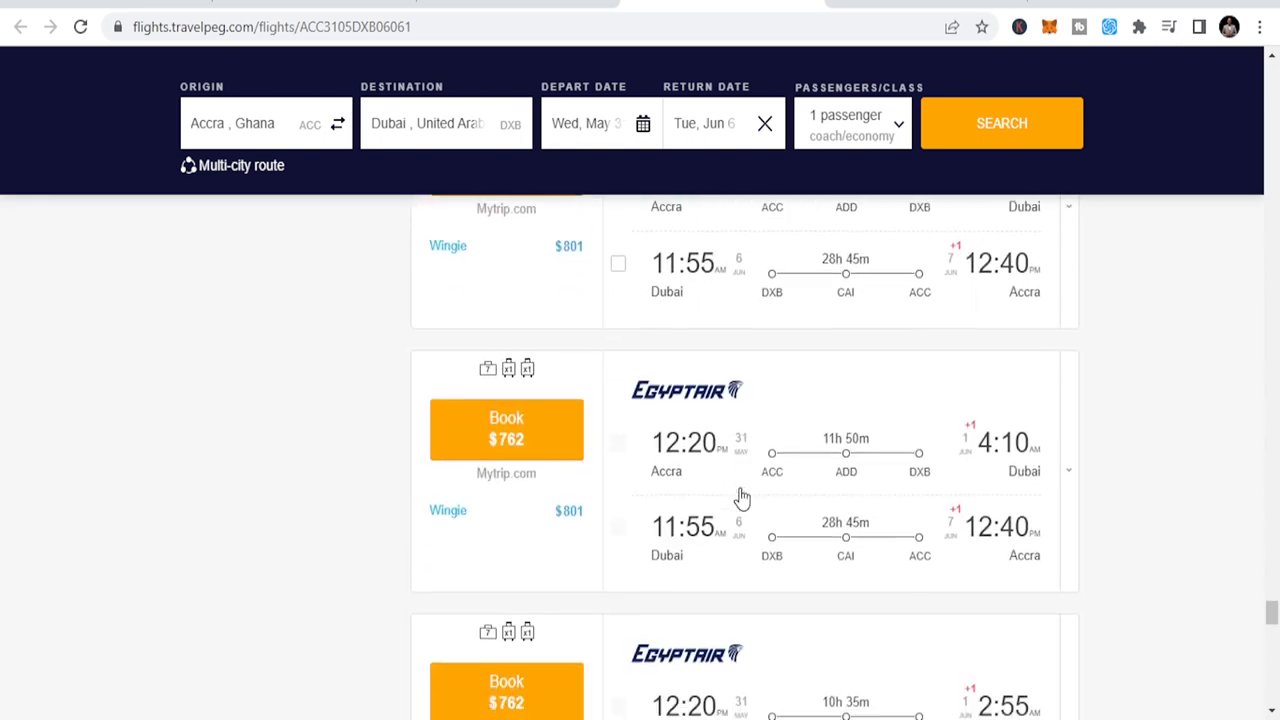
scroll(down, 3)
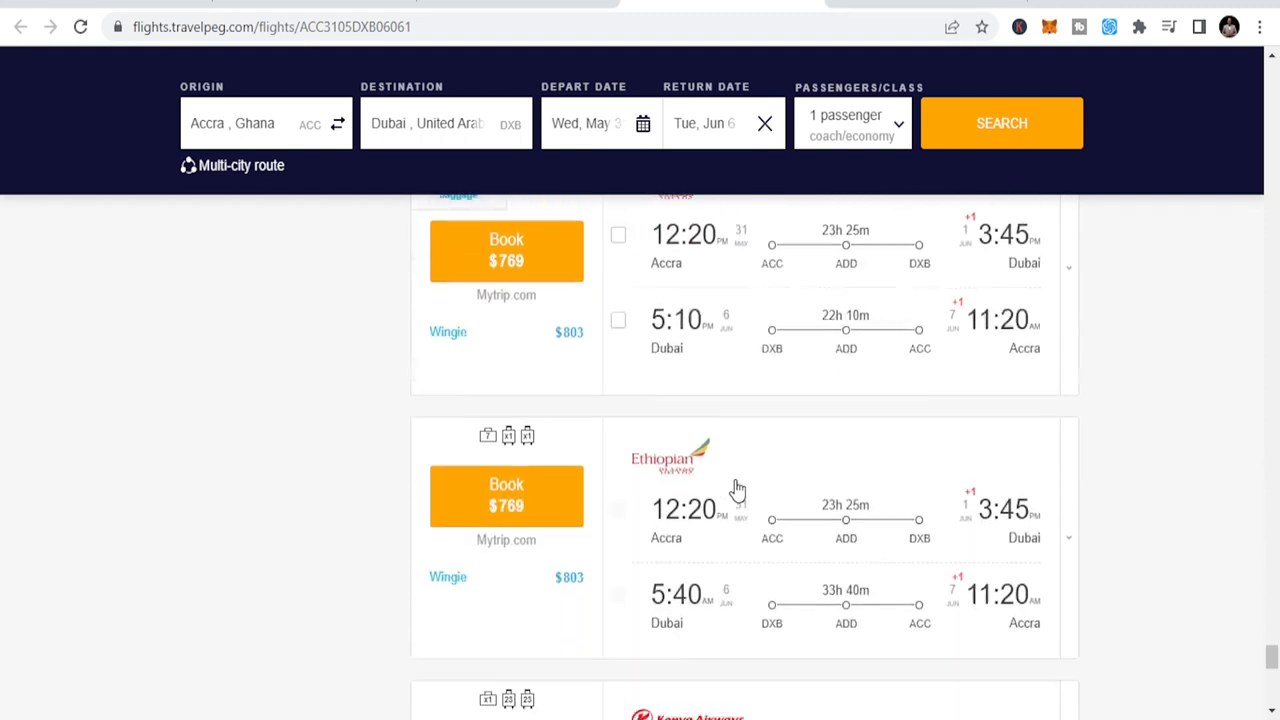
scroll(down, 3)
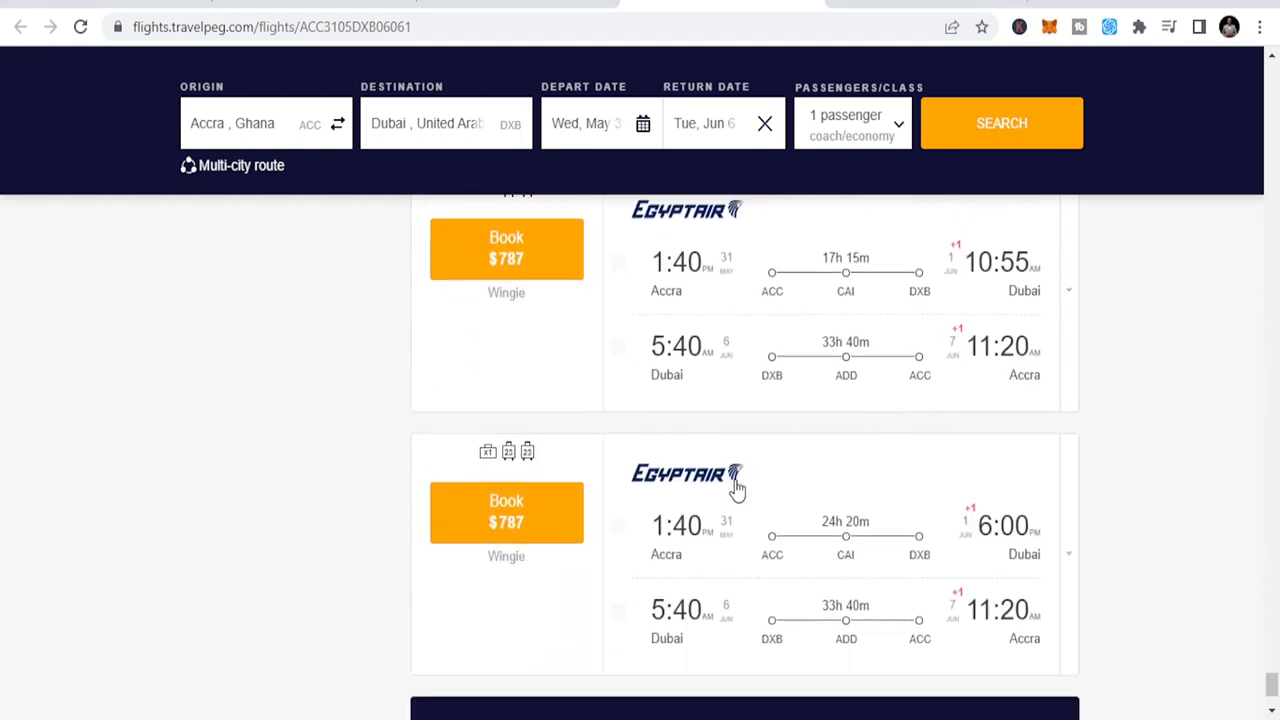
scroll(down, 3)
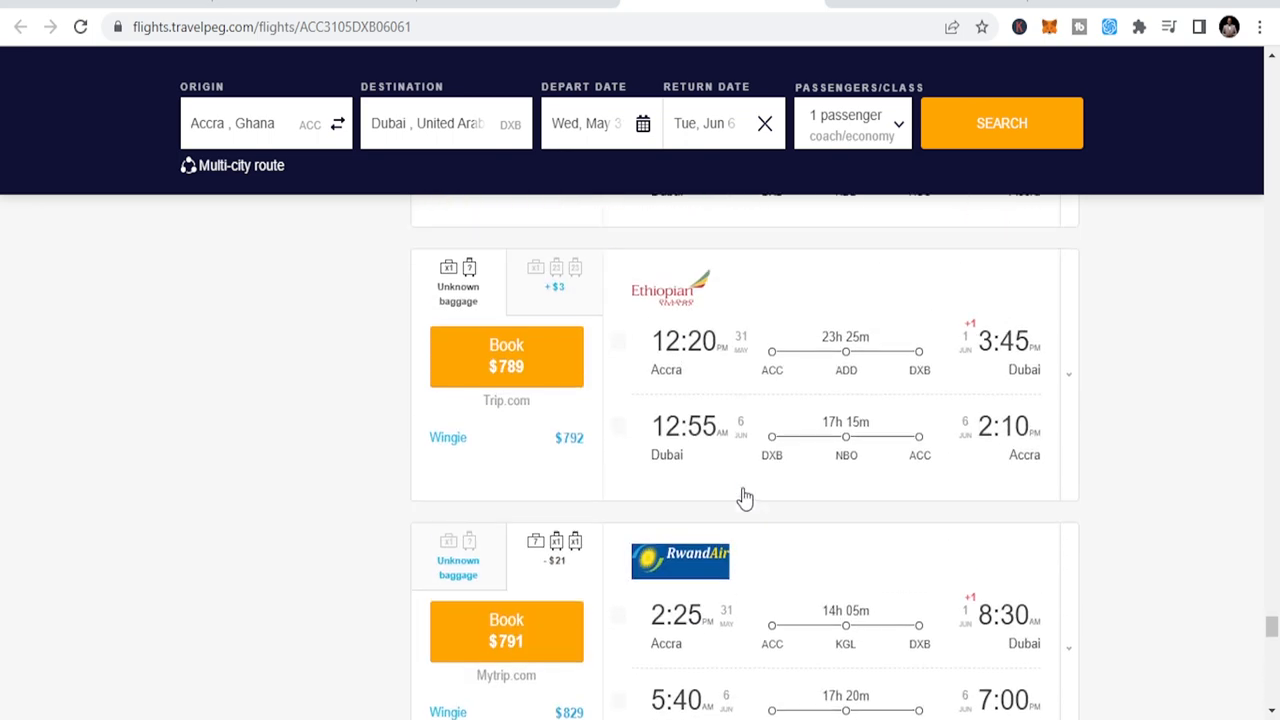
scroll(down, 3)
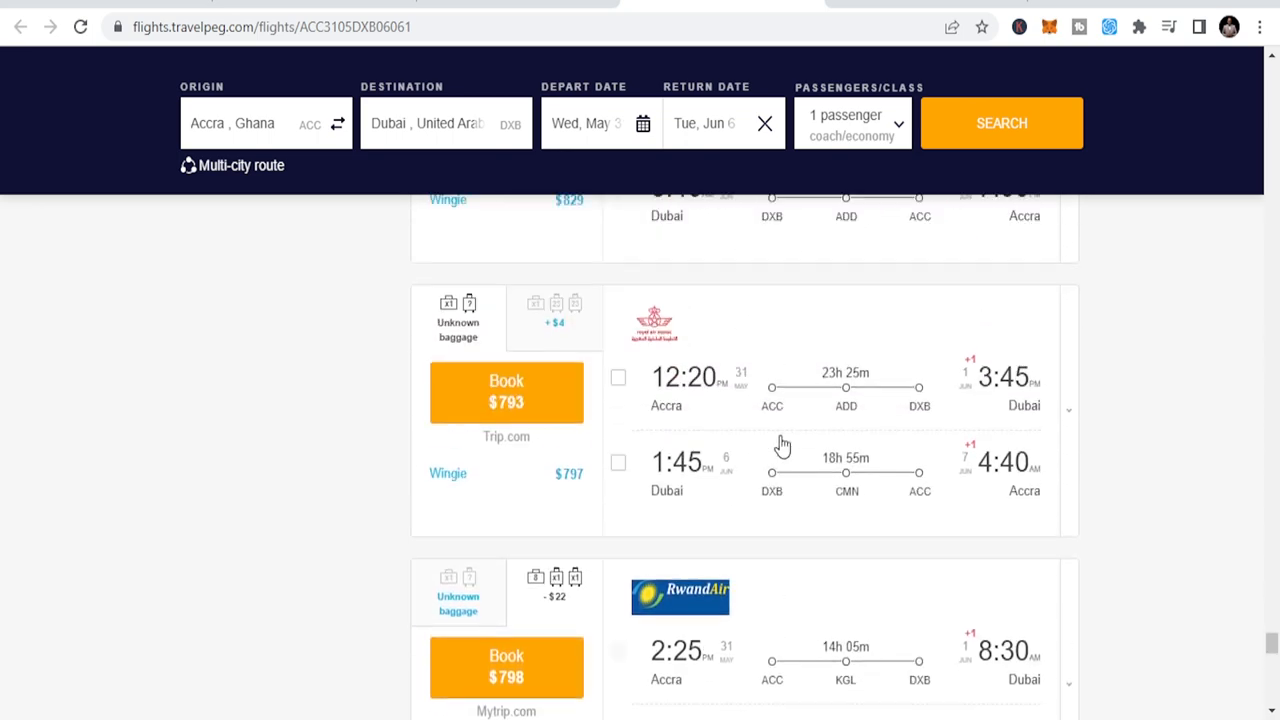
scroll(down, 3)
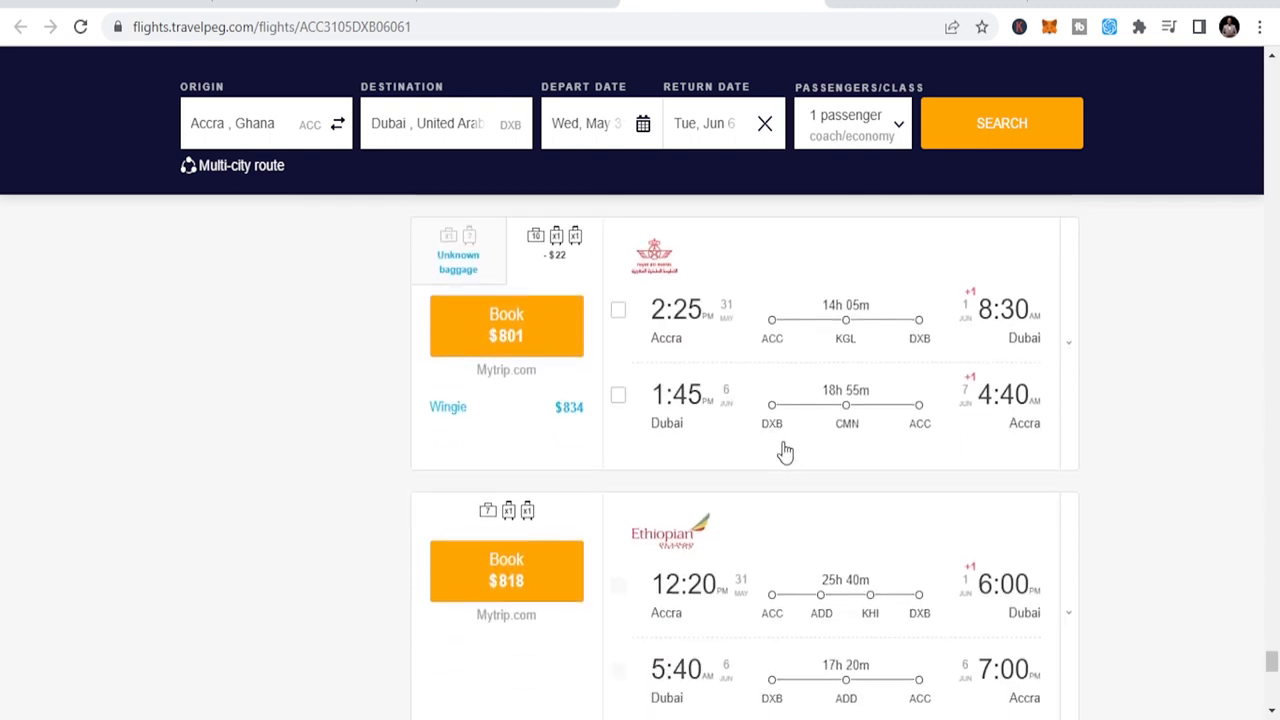
scroll(down, 3)
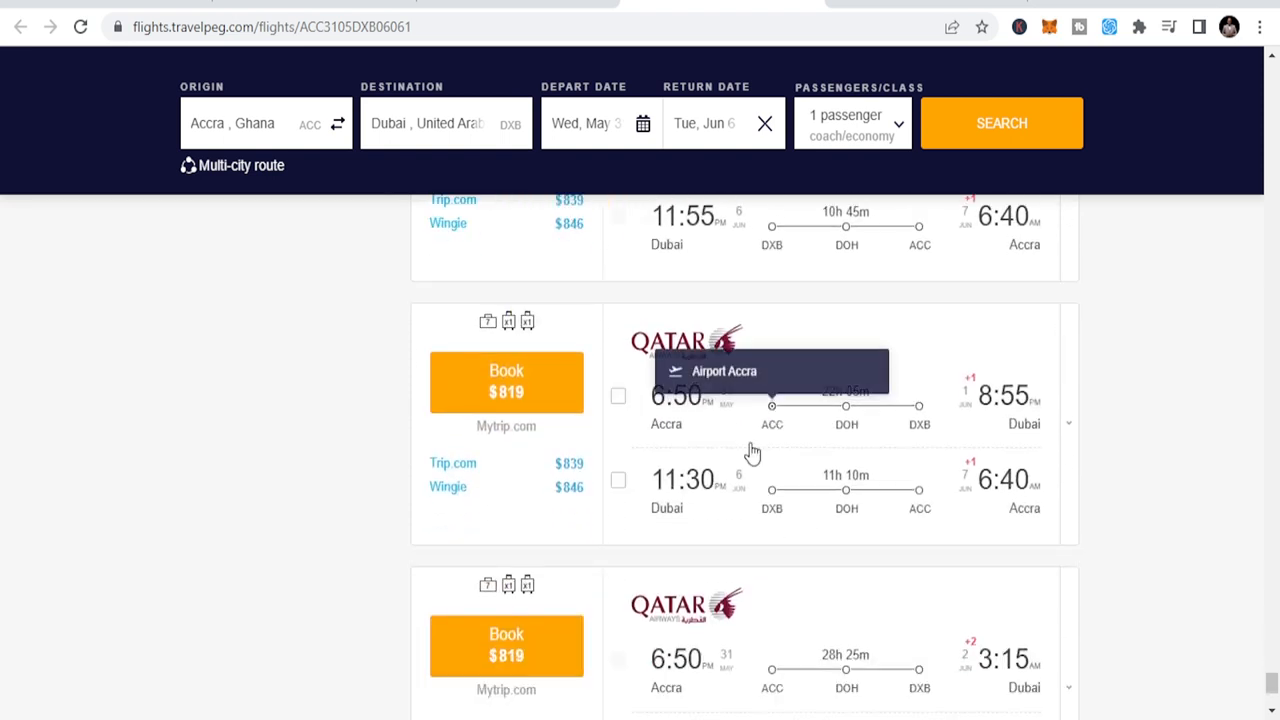
scroll(down, 3)
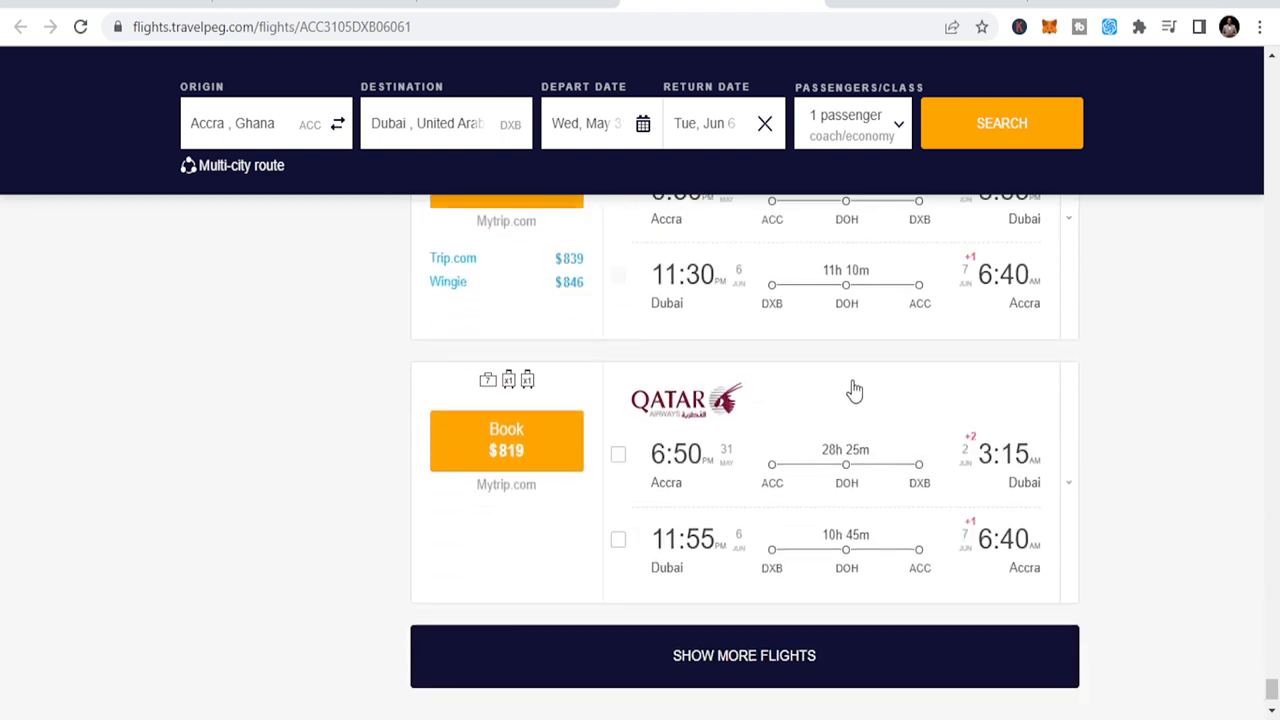
scroll(down, 3)
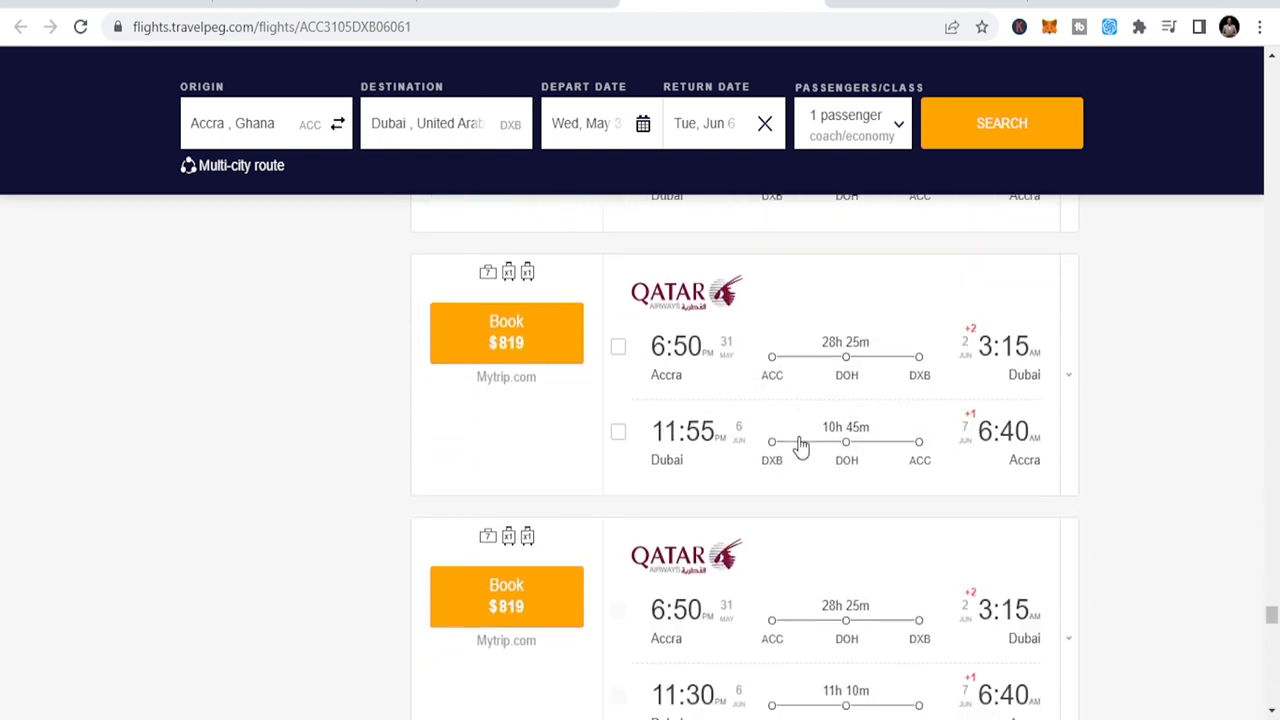
scroll(down, 3)
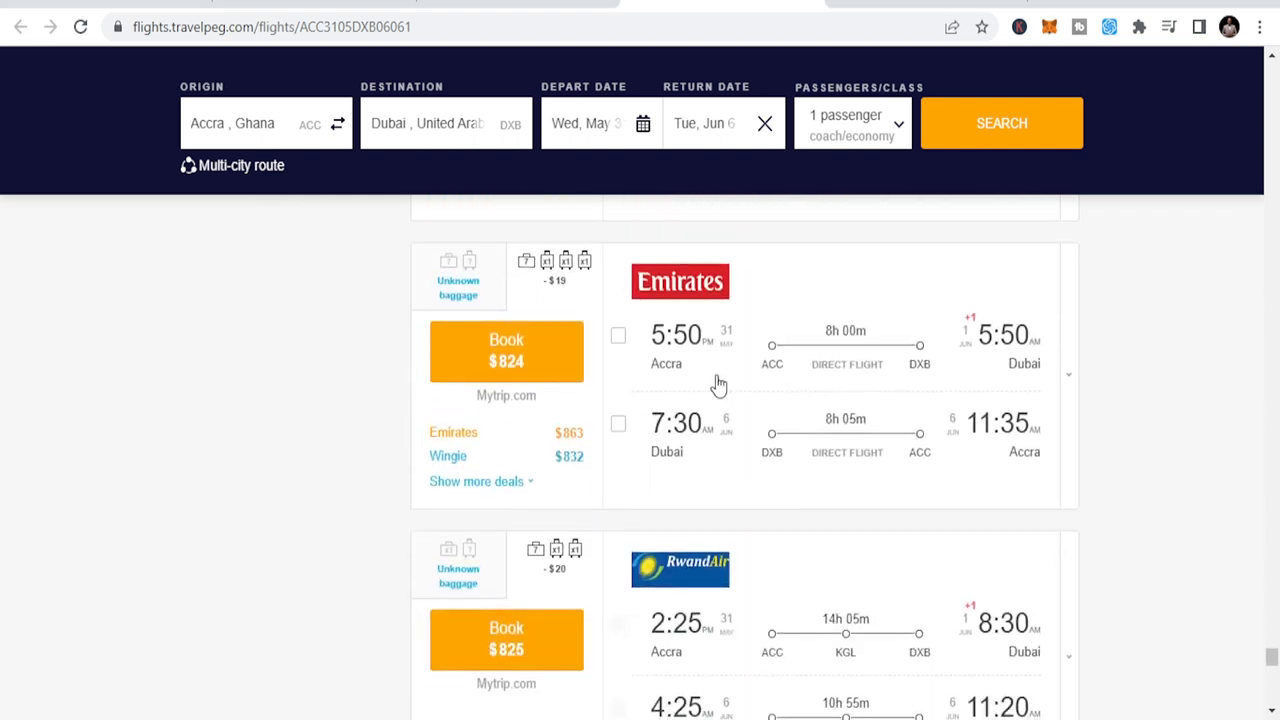
mouse_move(647, 363)
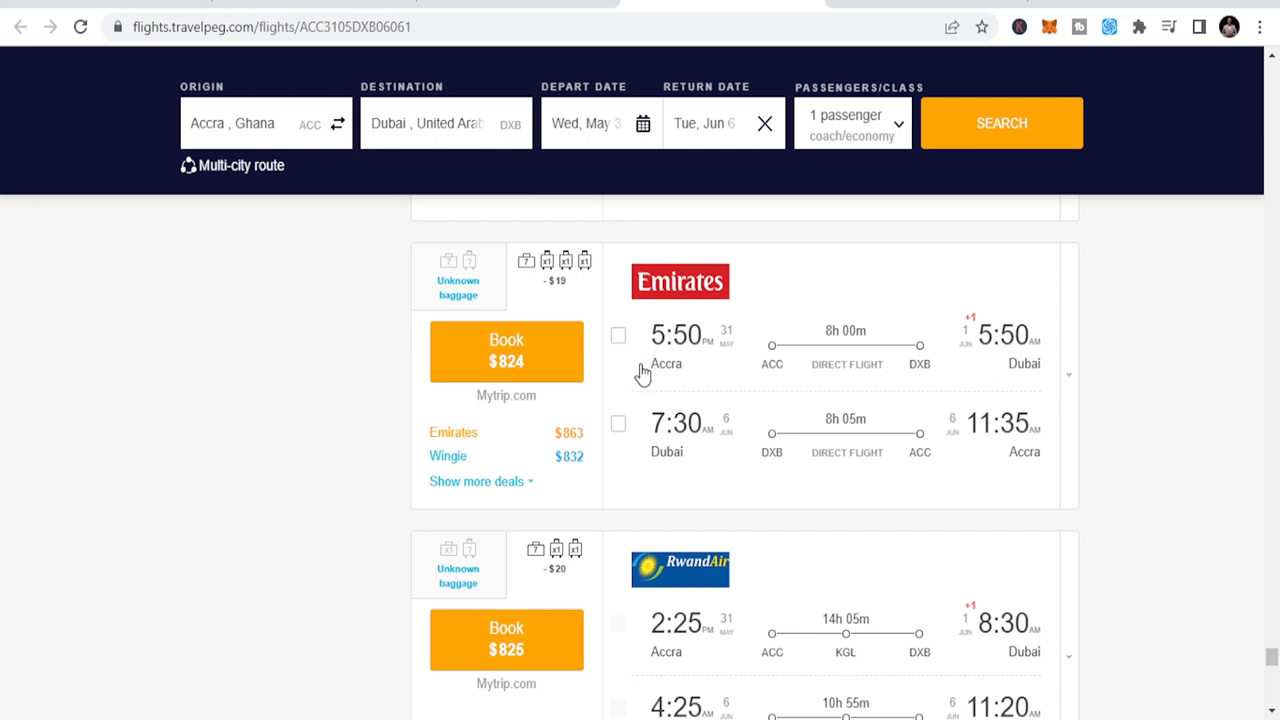
mouse_move(518, 388)
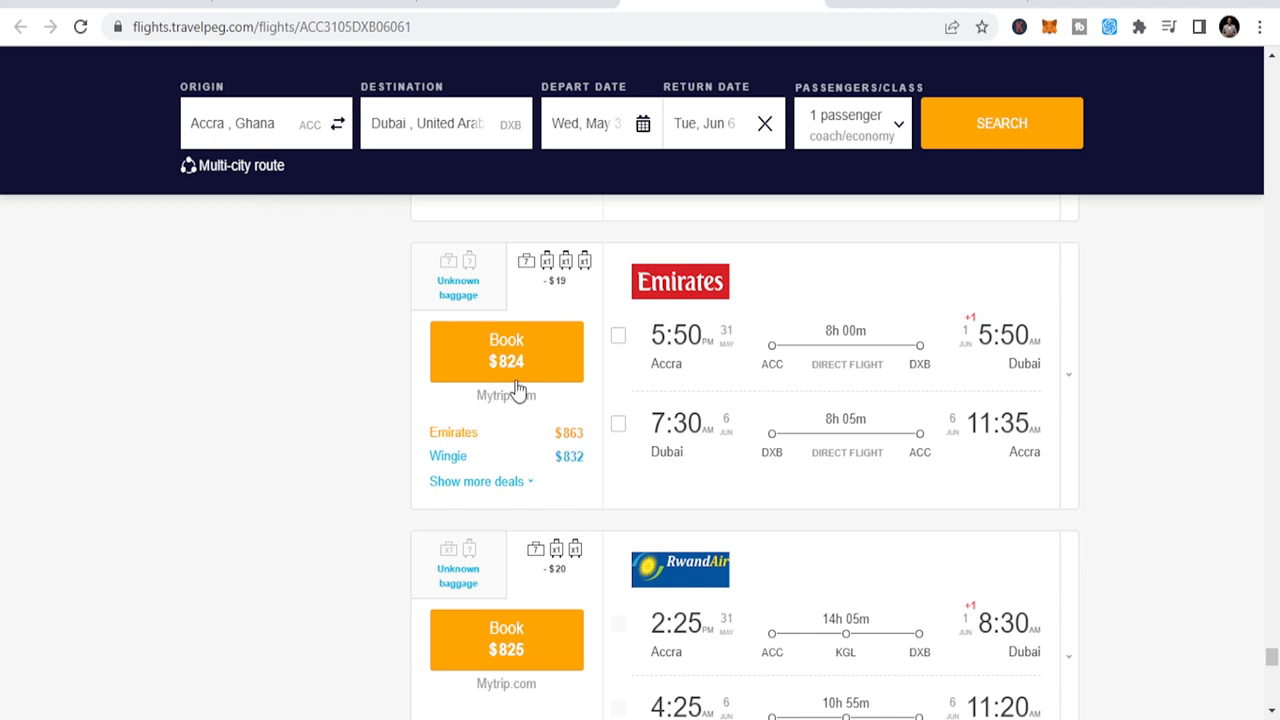
scroll(down, 3)
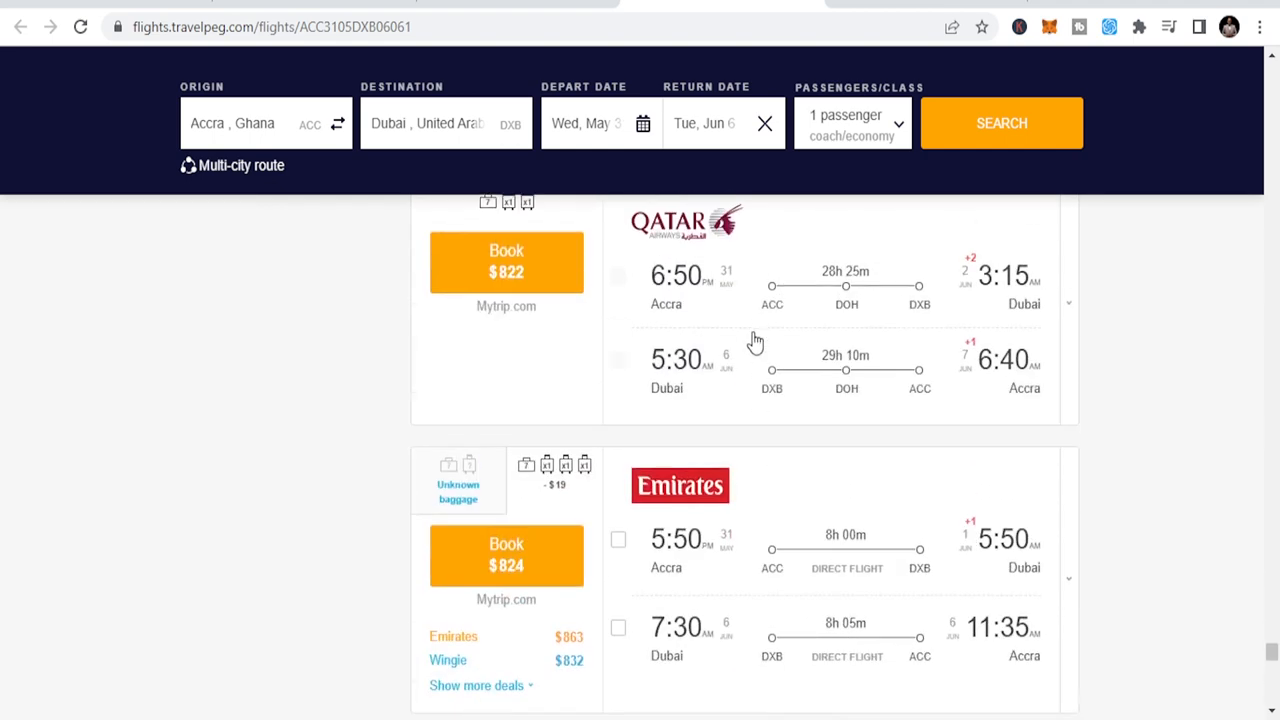
Step: Scroll the results back to the $745 EgyptAir and $753 Turkish Airlines offers
scroll(up, 3)
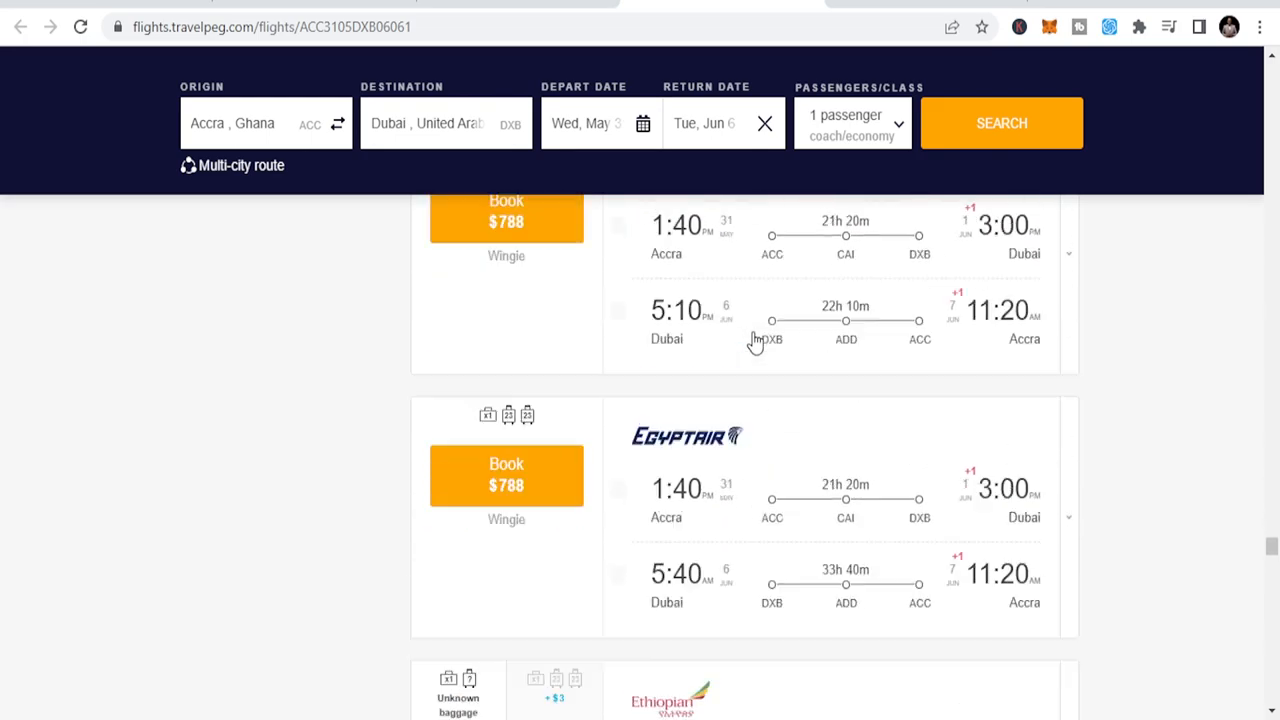
scroll(down, 3)
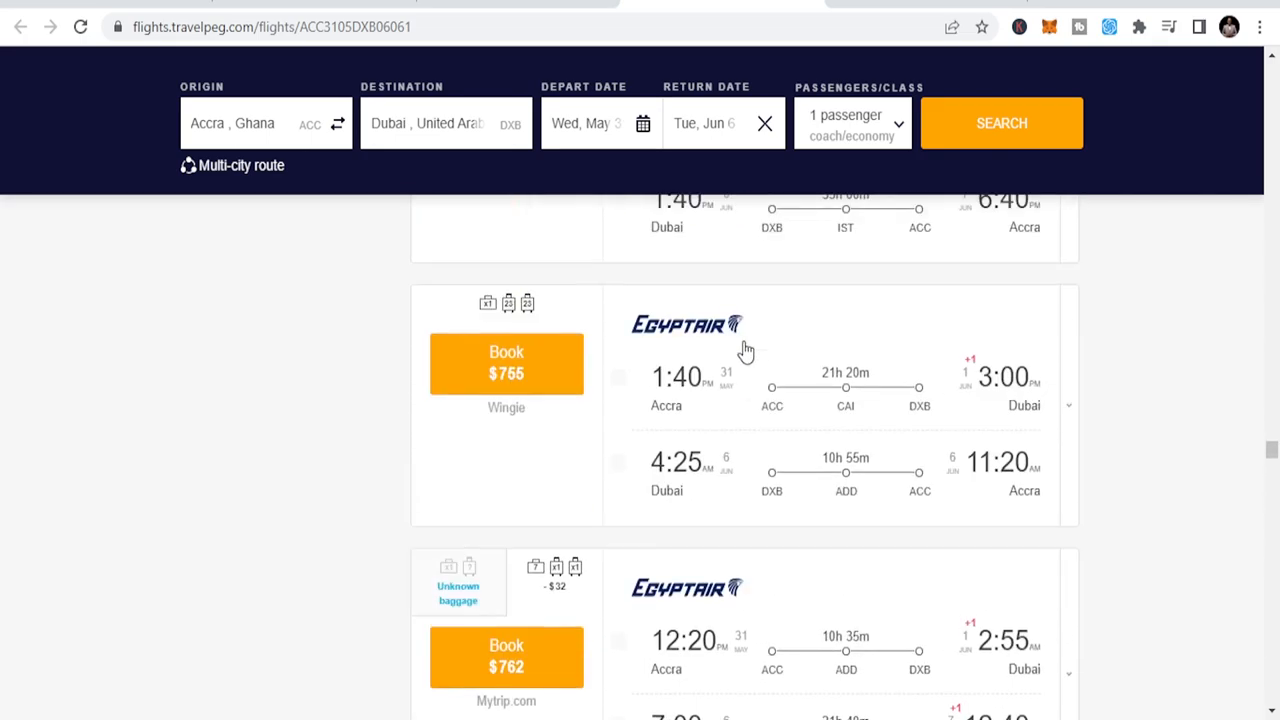
scroll(down, 3)
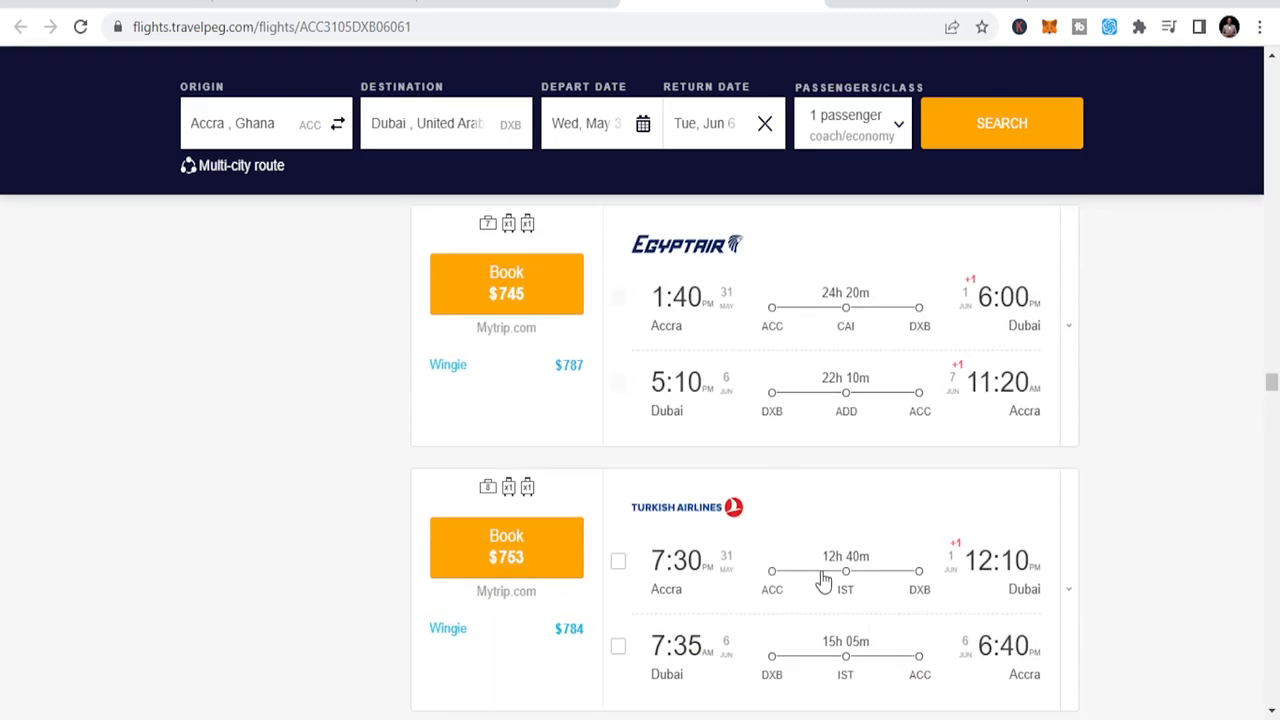
scroll(down, 3)
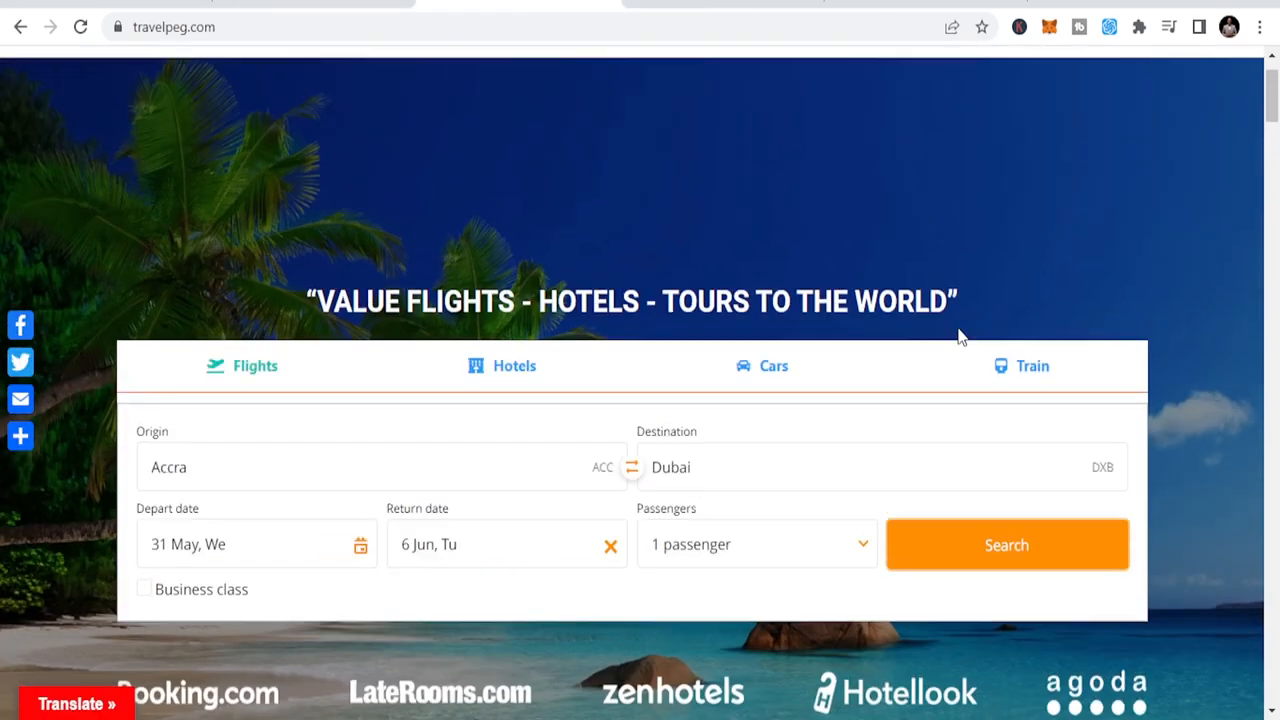
Step: Open the More menu listing Tiqets, Sim, Air Refund and Insurance
click(1017, 97)
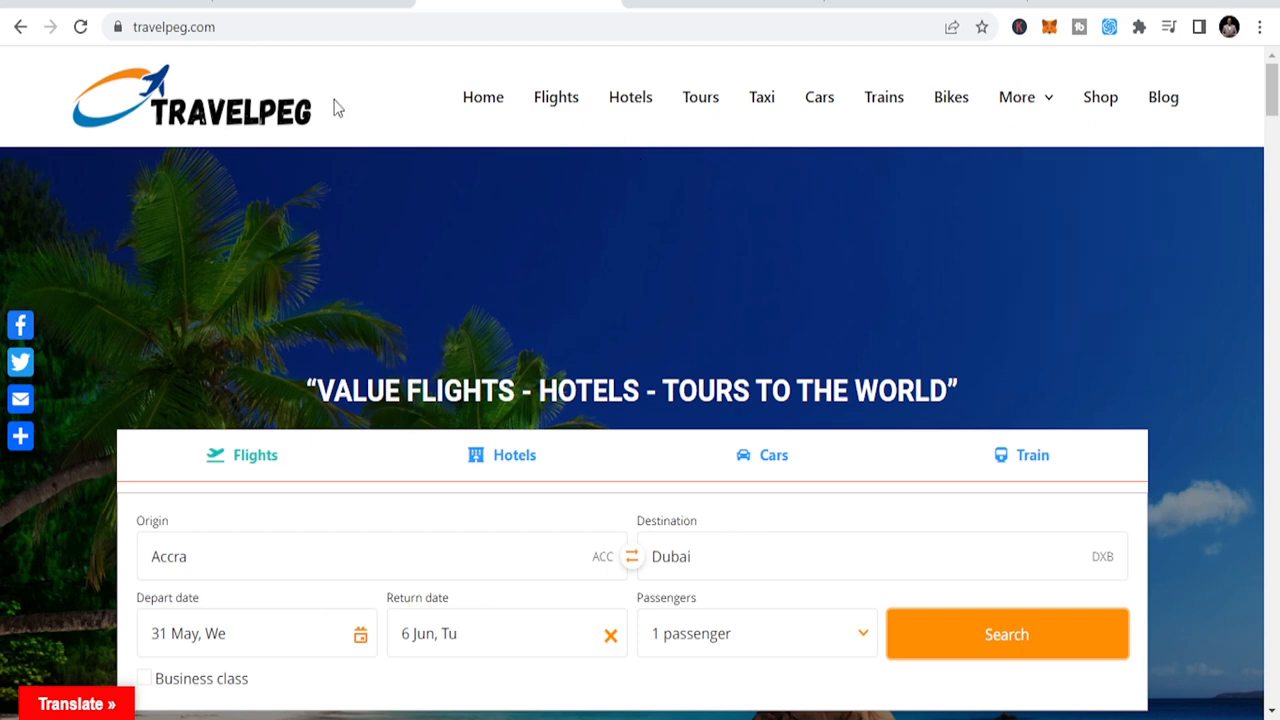
mouse_move(310, 210)
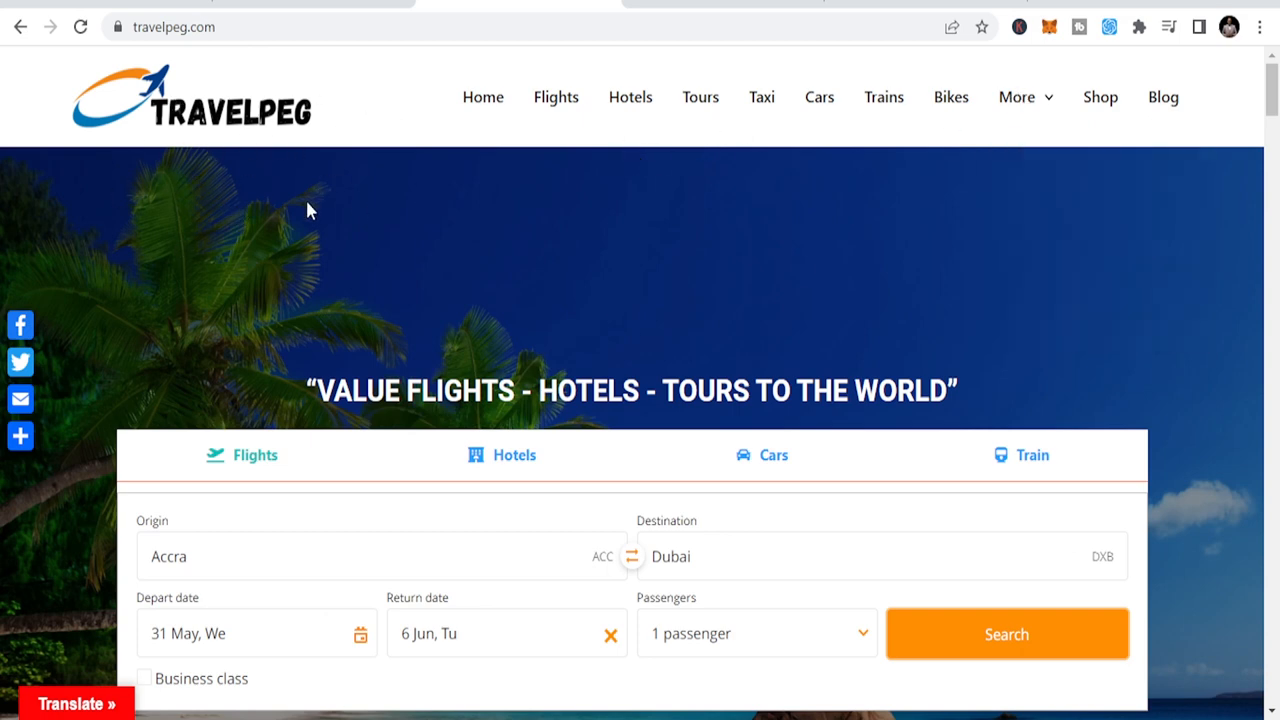
click(1016, 97)
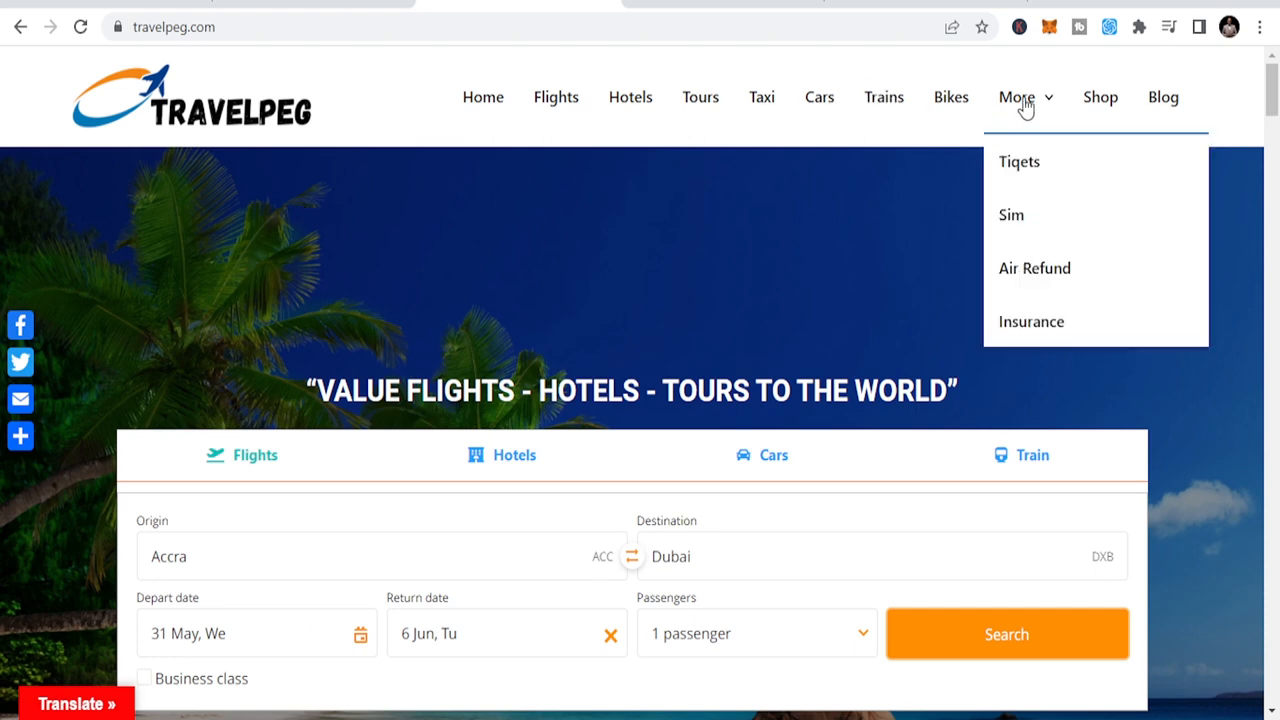
mouse_move(1053, 280)
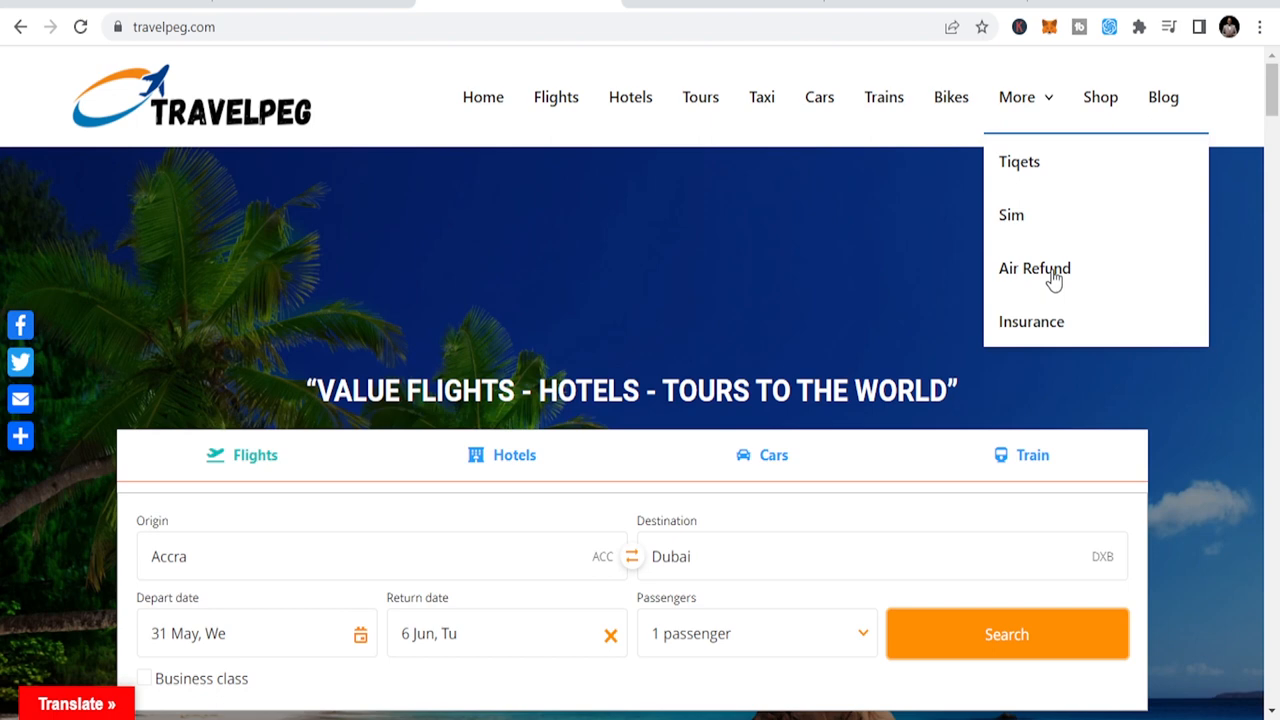
Step: Open Air Refund, scroll to the Check flight form and open its Flight delayed dropdown
click(1035, 268)
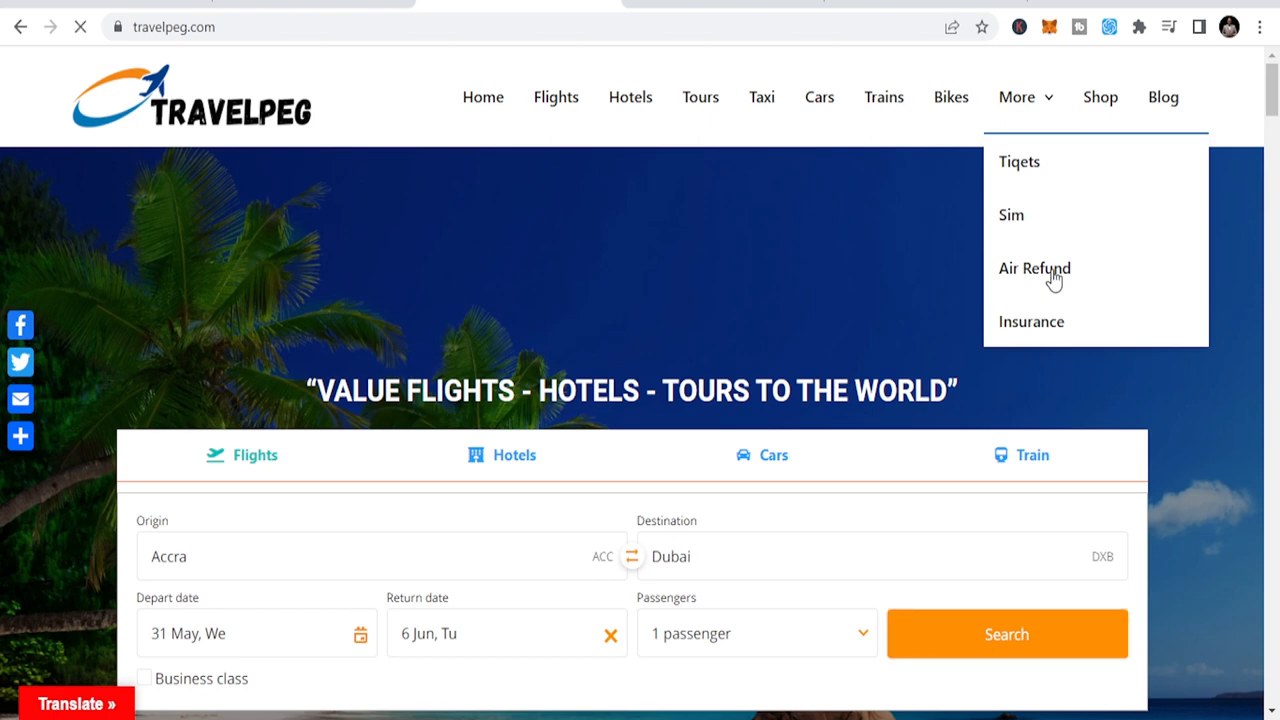
click(1034, 268)
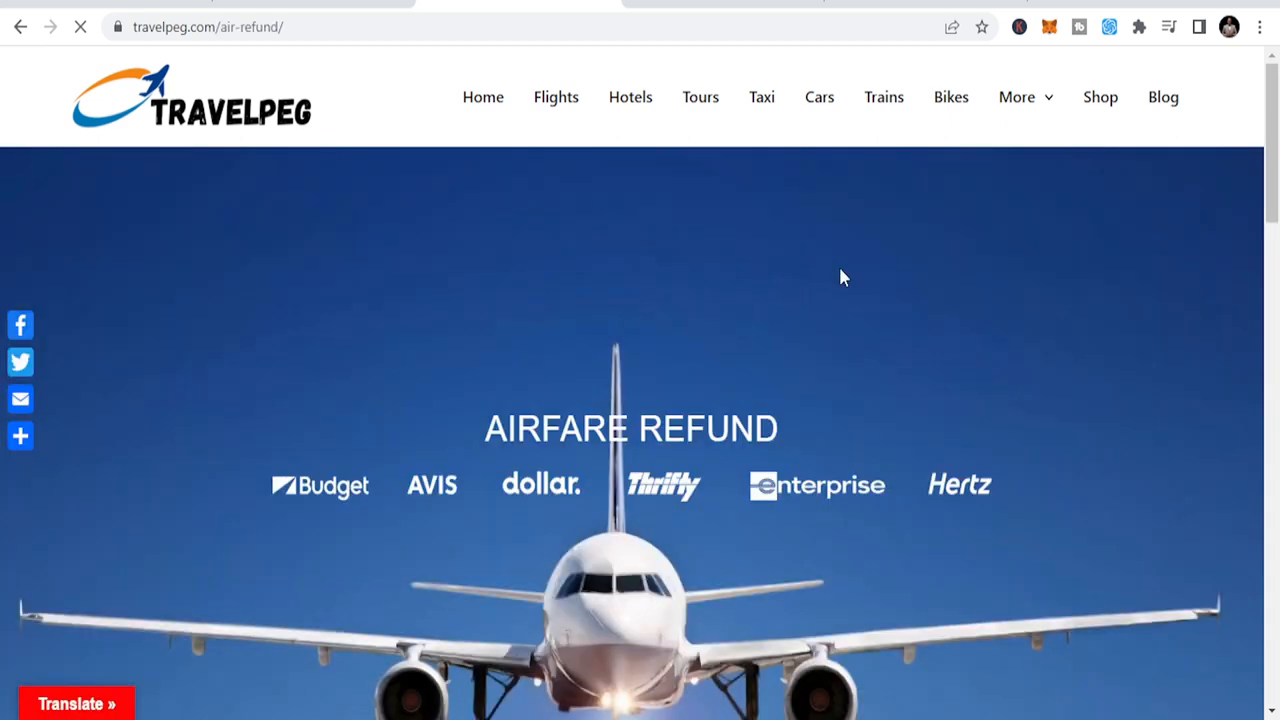
mouse_move(648, 328)
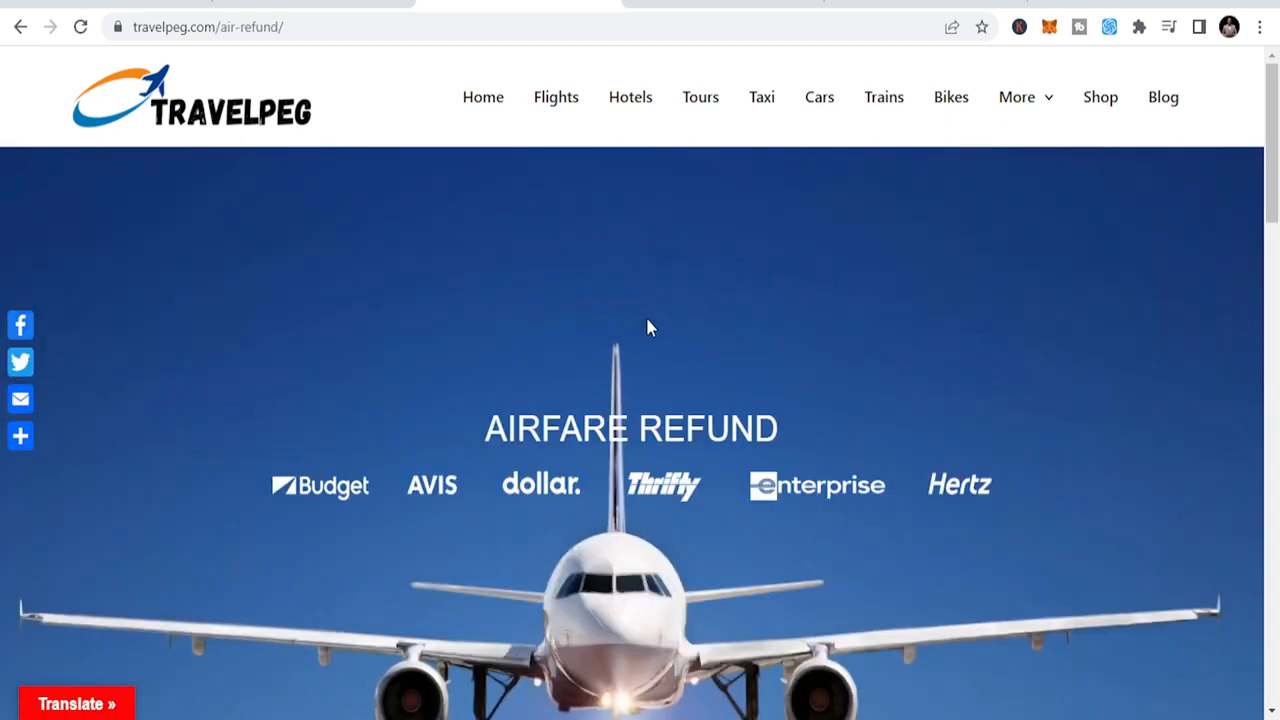
scroll(down, 3)
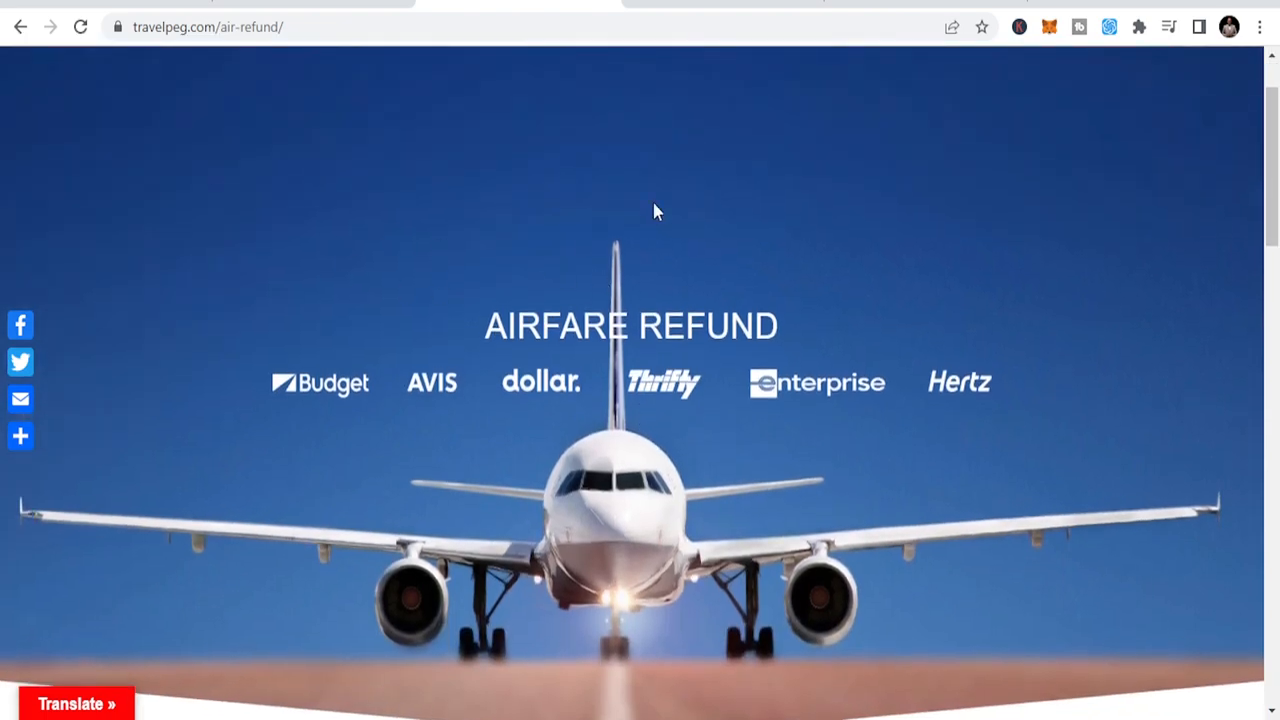
scroll(down, 3)
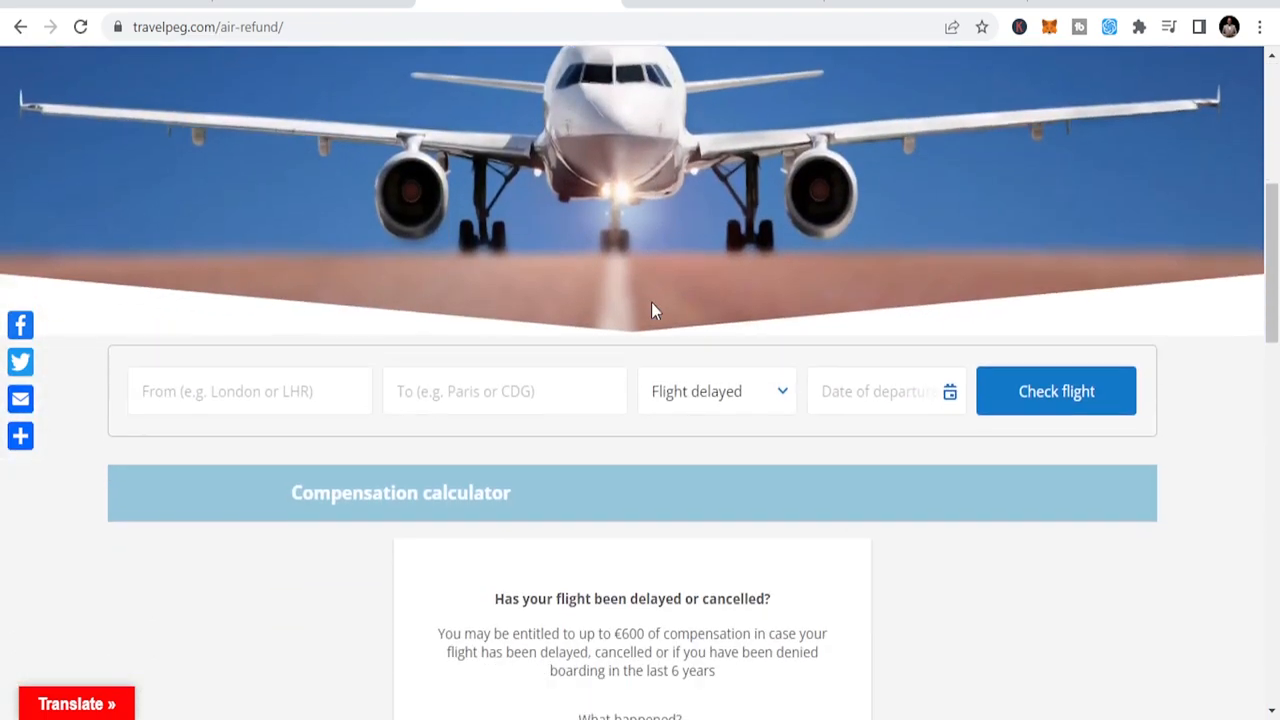
scroll(down, 3)
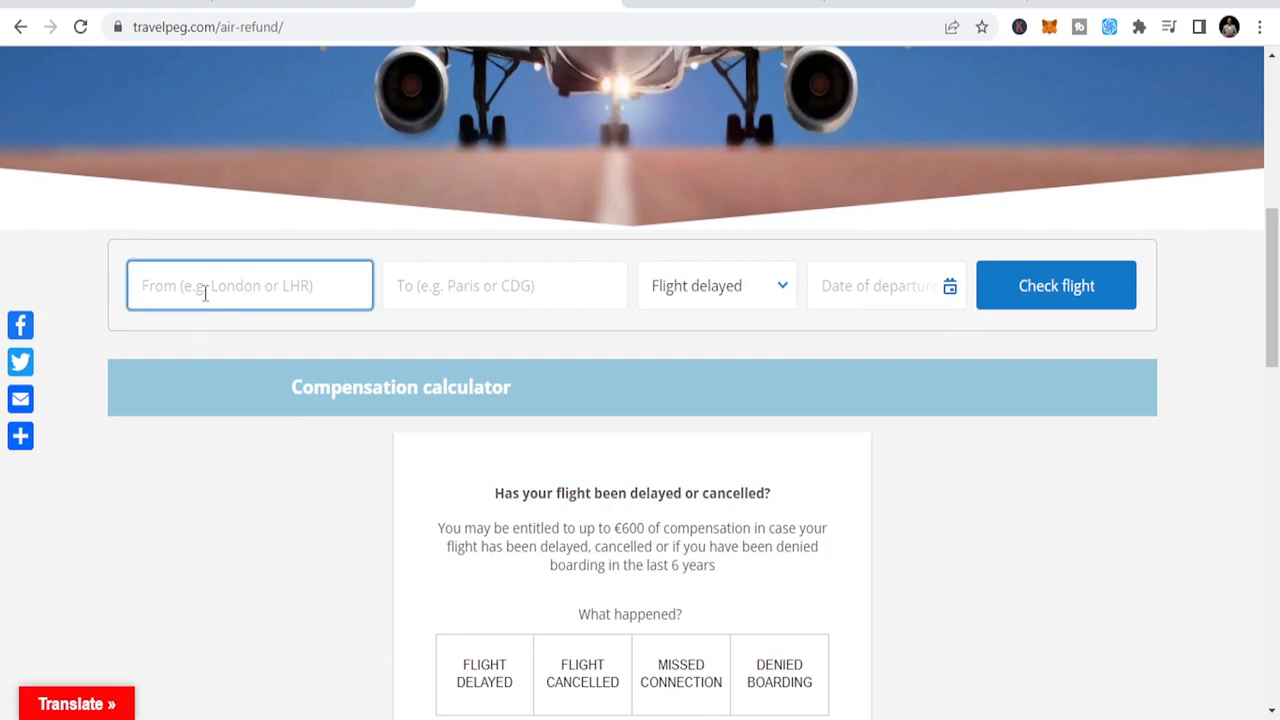
mouse_move(478, 295)
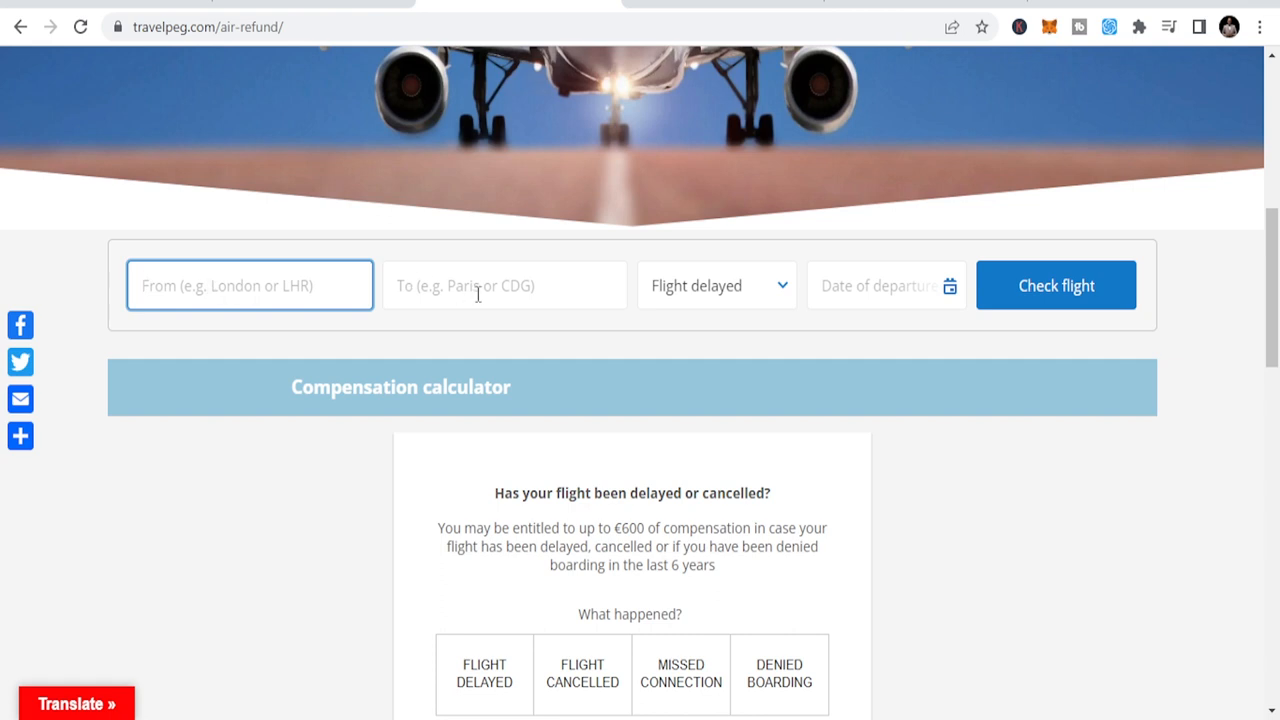
mouse_move(647, 290)
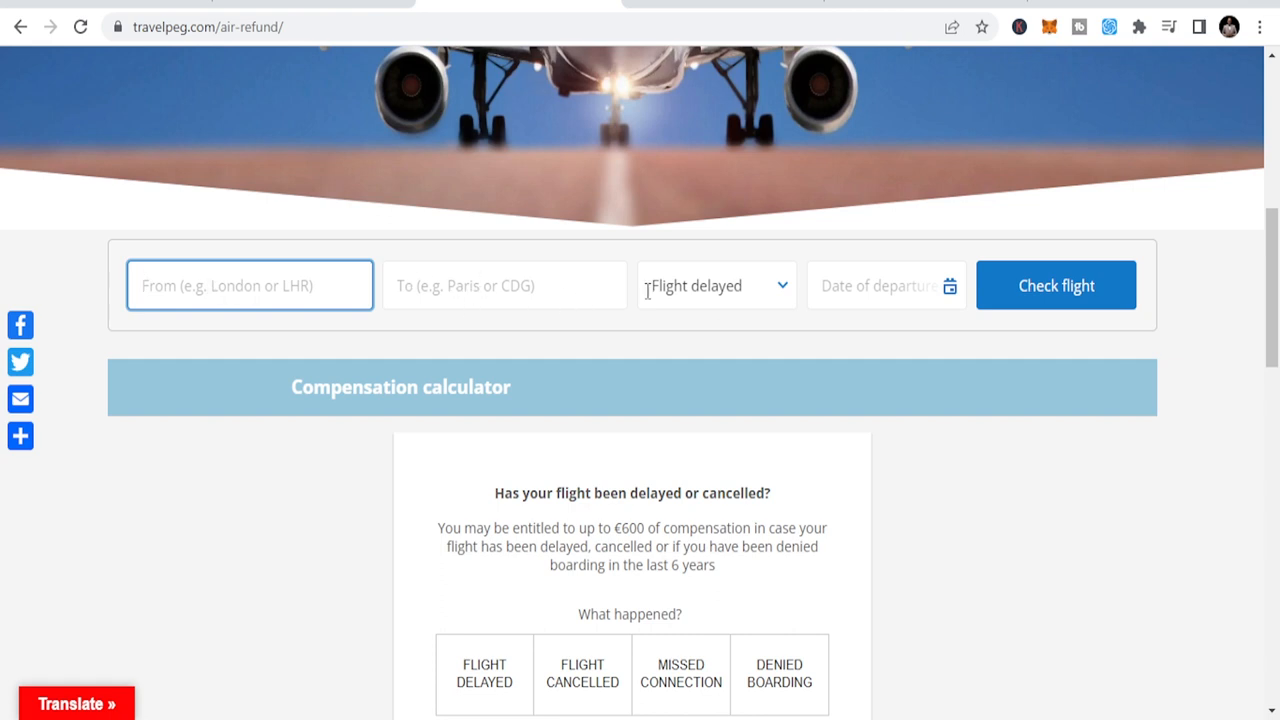
click(715, 285)
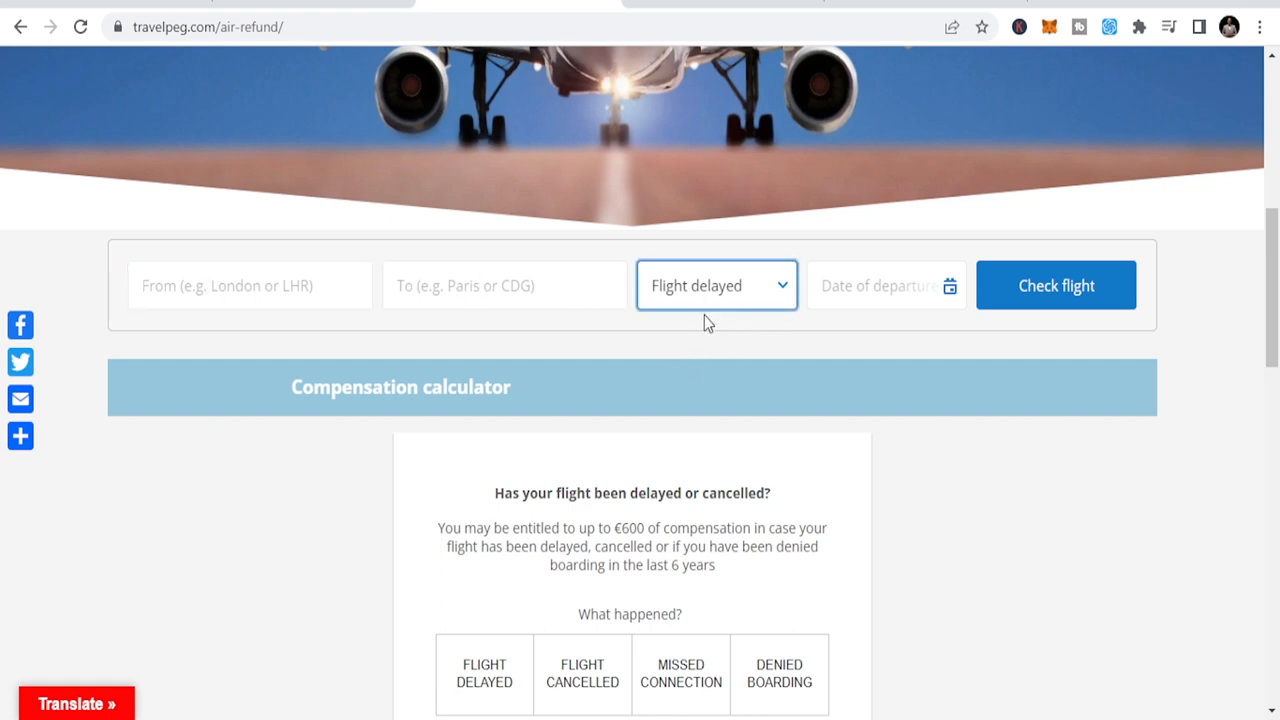
mouse_move(700, 377)
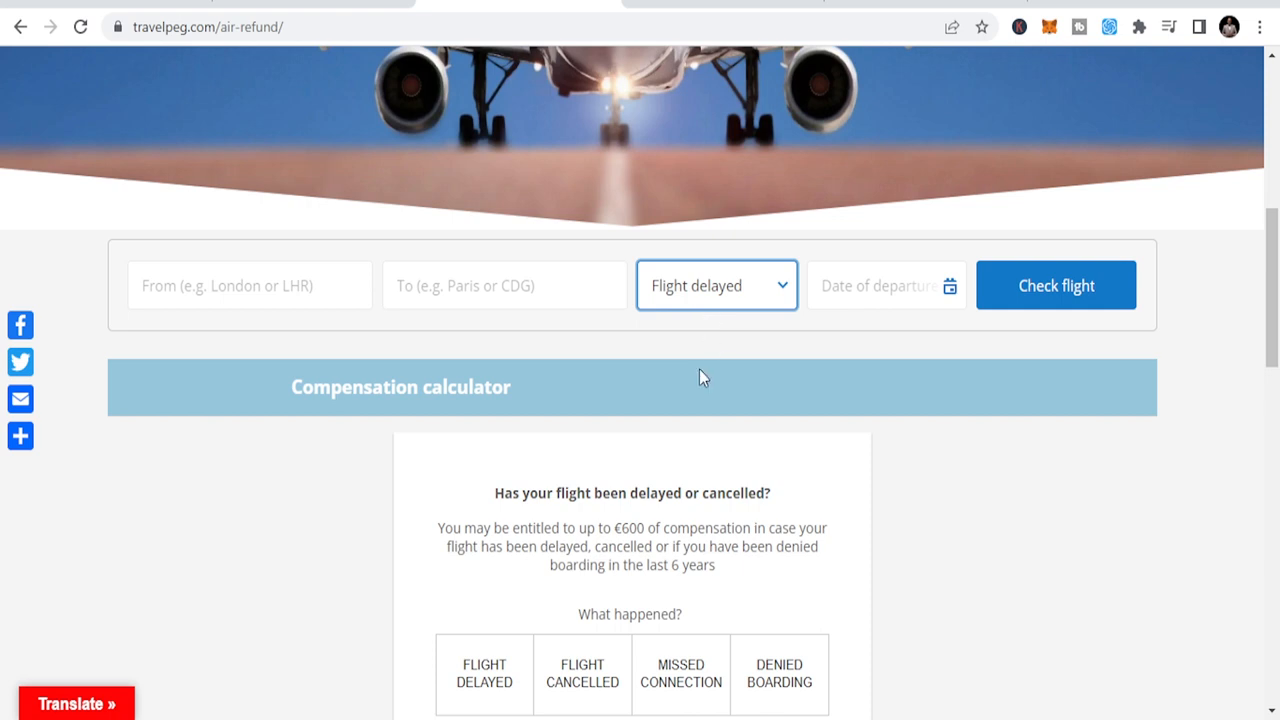
mouse_move(701, 392)
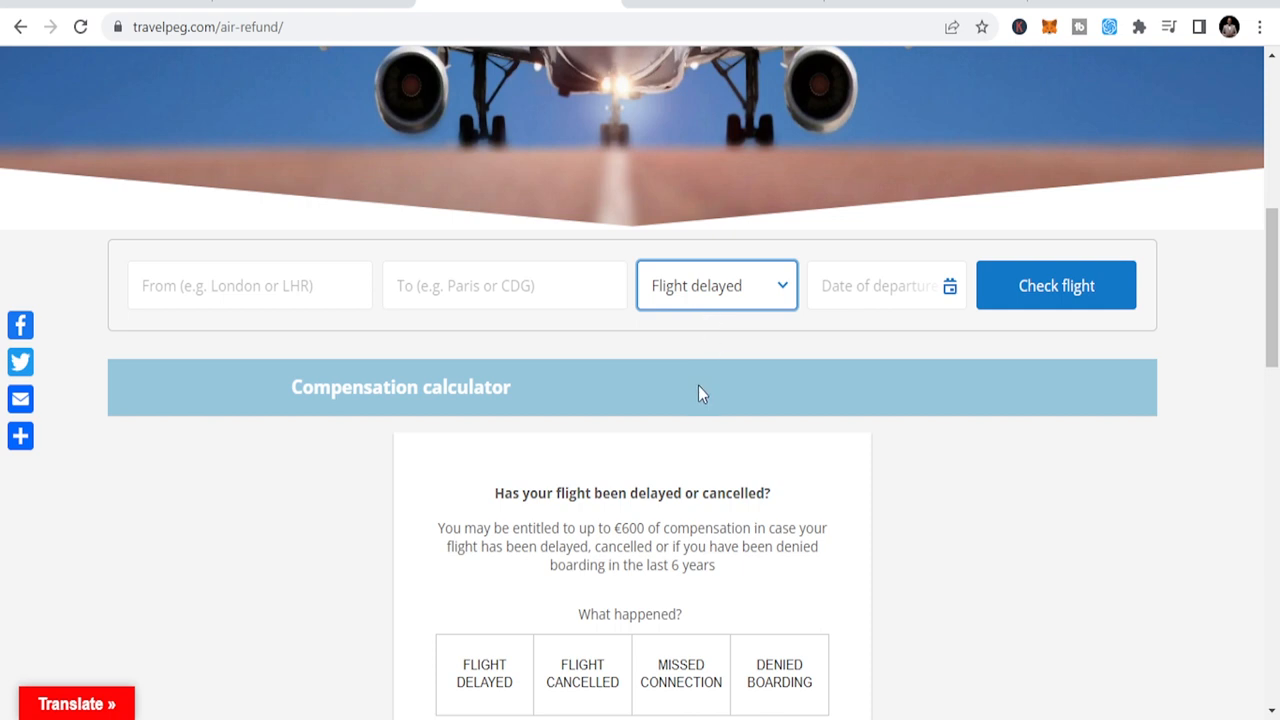
mouse_move(695, 373)
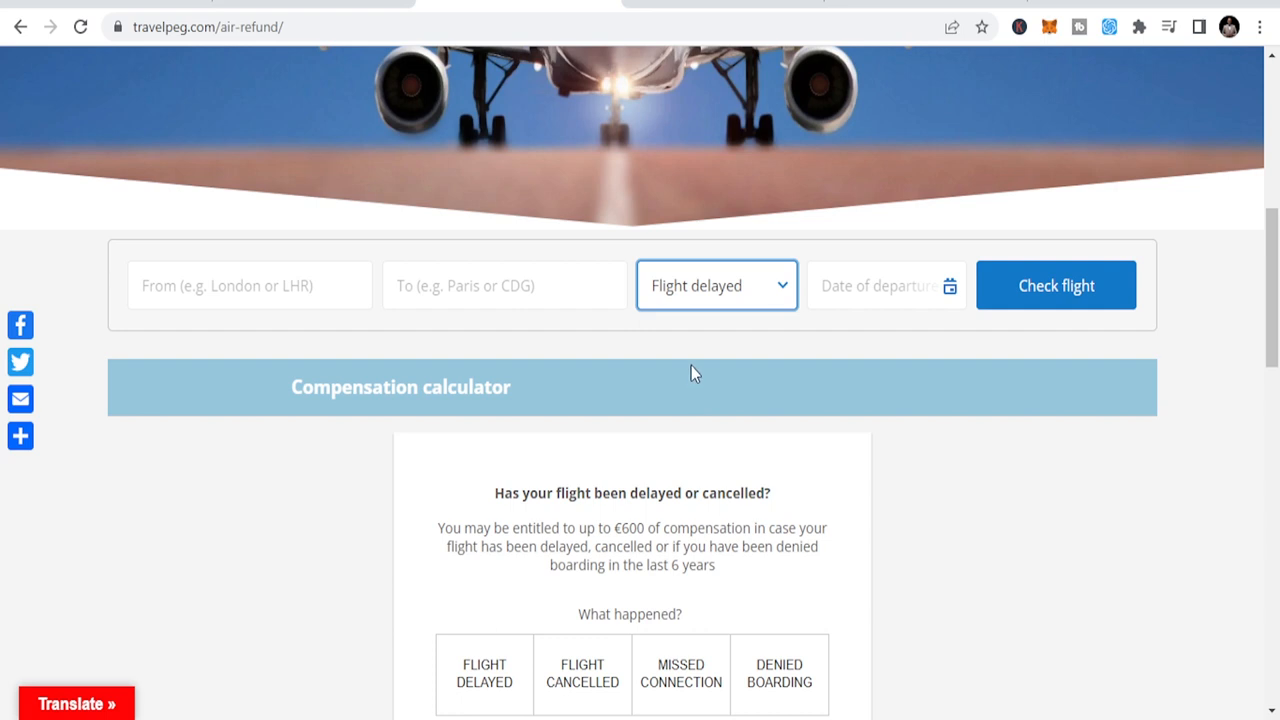
mouse_move(497, 338)
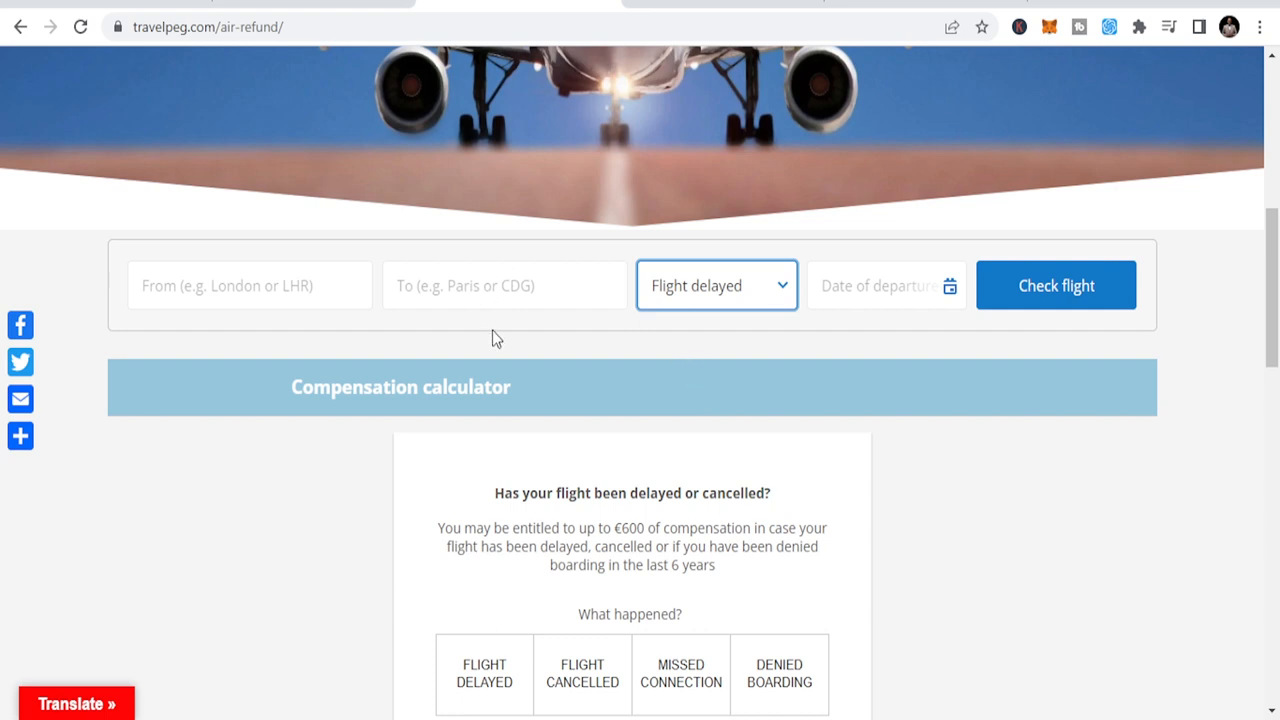
mouse_move(1040, 312)
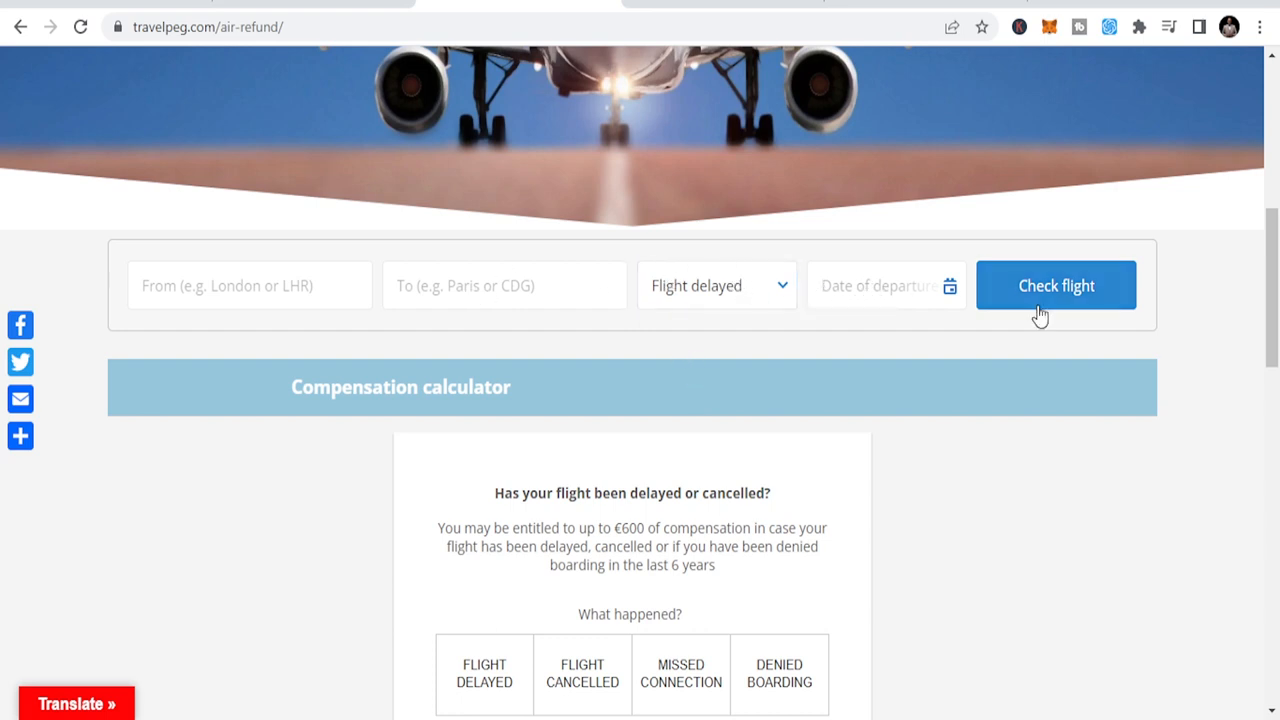
Step: Choose Flight Delayed under What happened? to reveal the arrival-delay duration choices
scroll(down, 3)
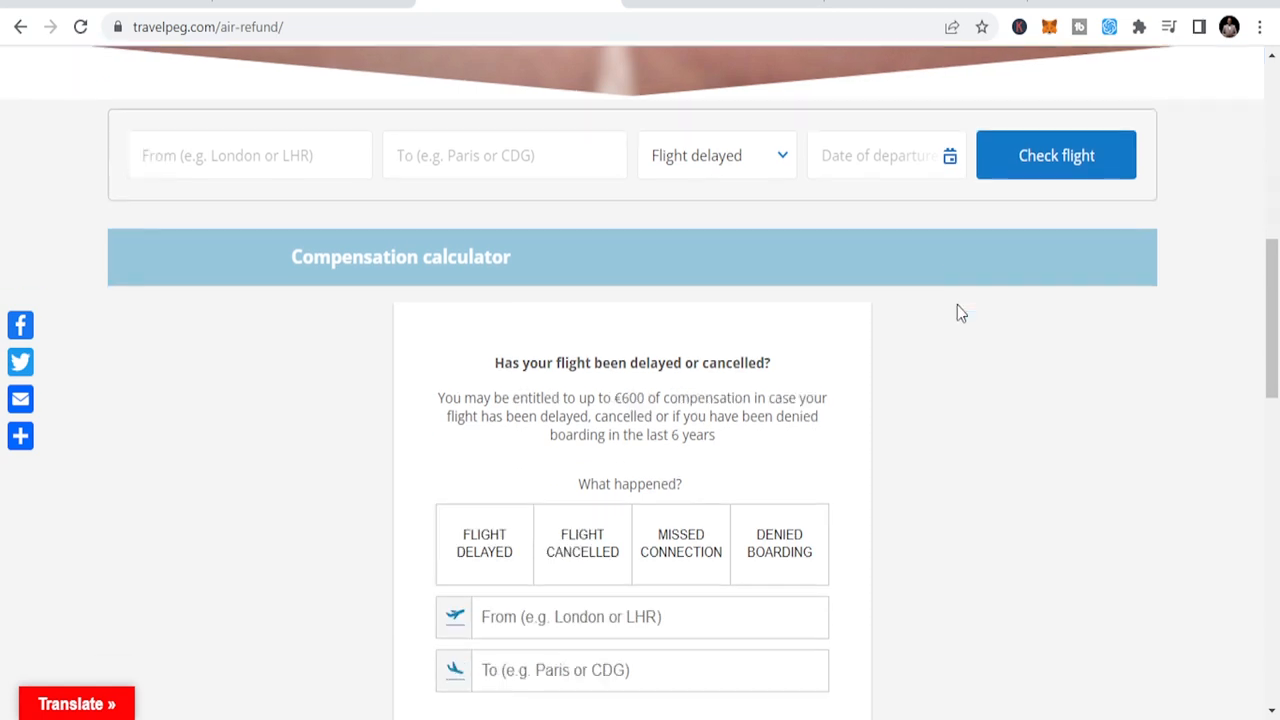
scroll(down, 3)
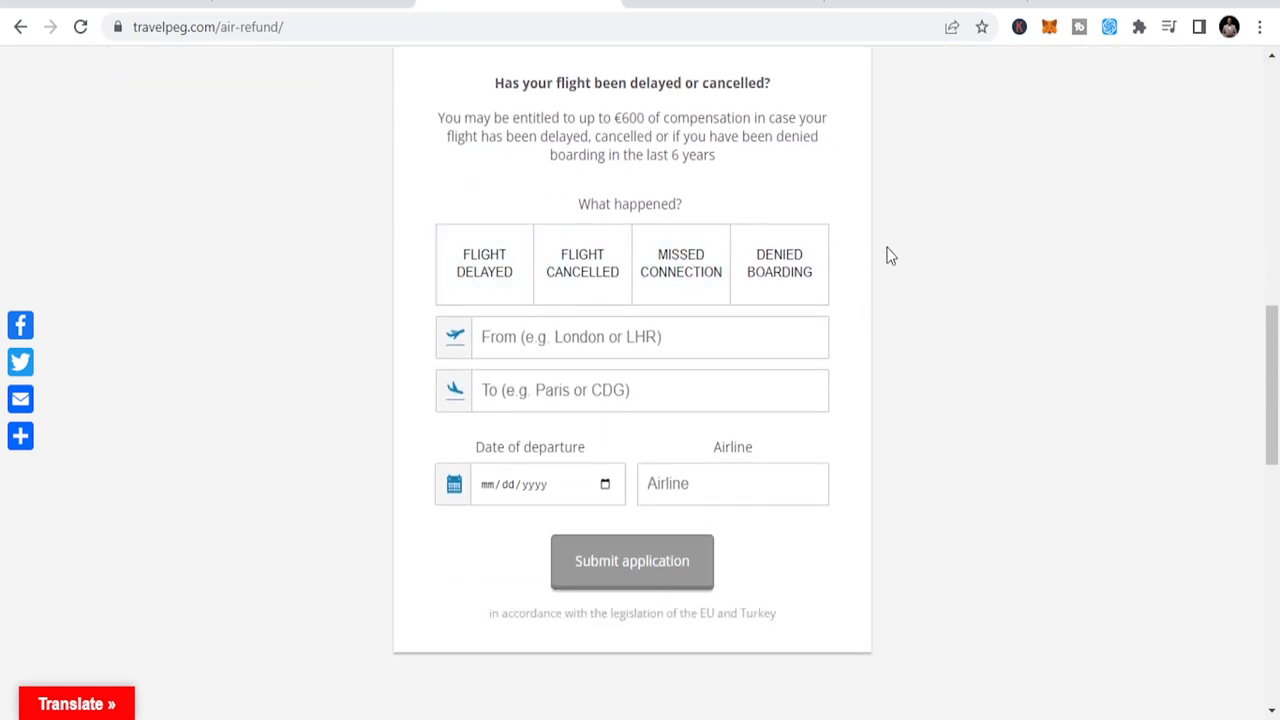
scroll(up, 3)
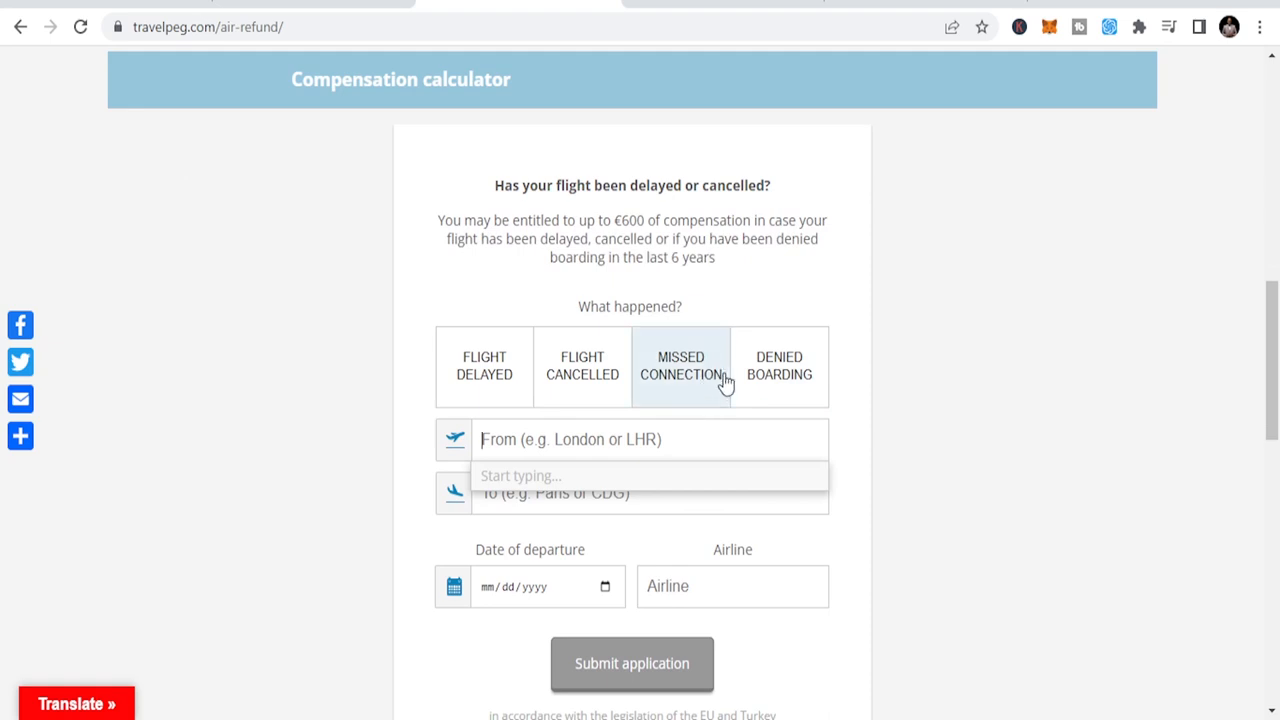
click(484, 366)
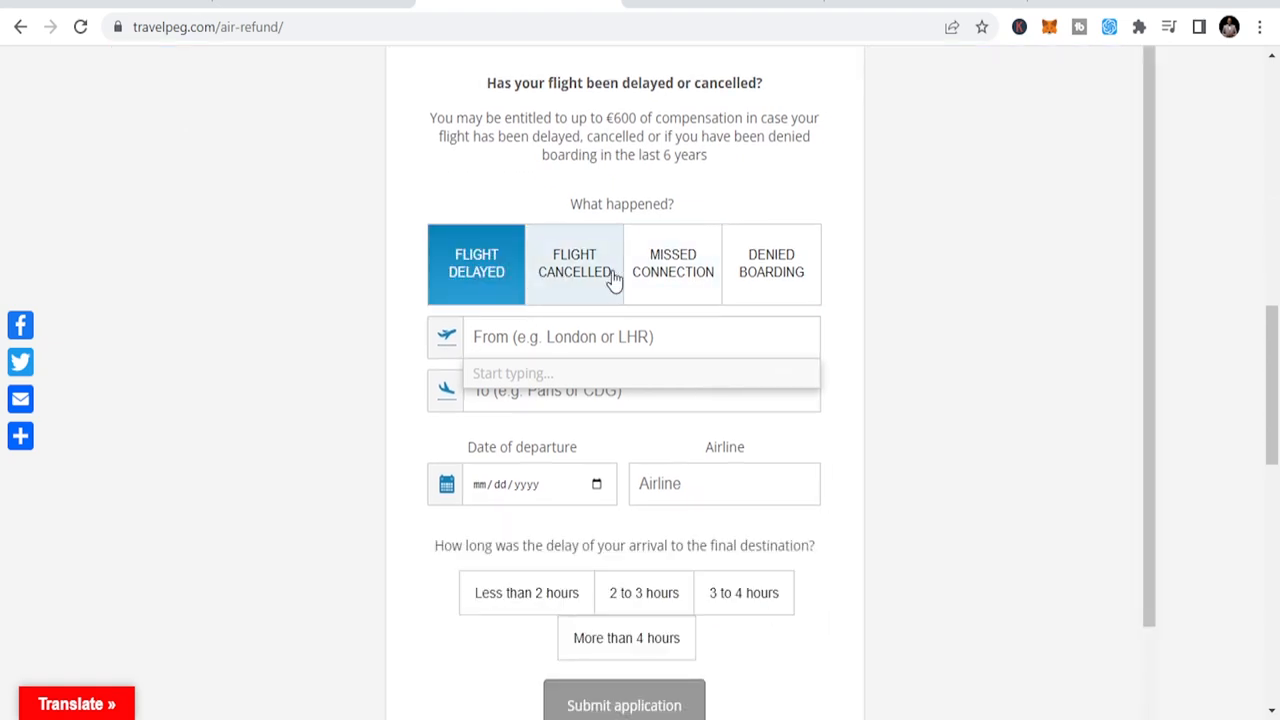
mouse_move(504, 363)
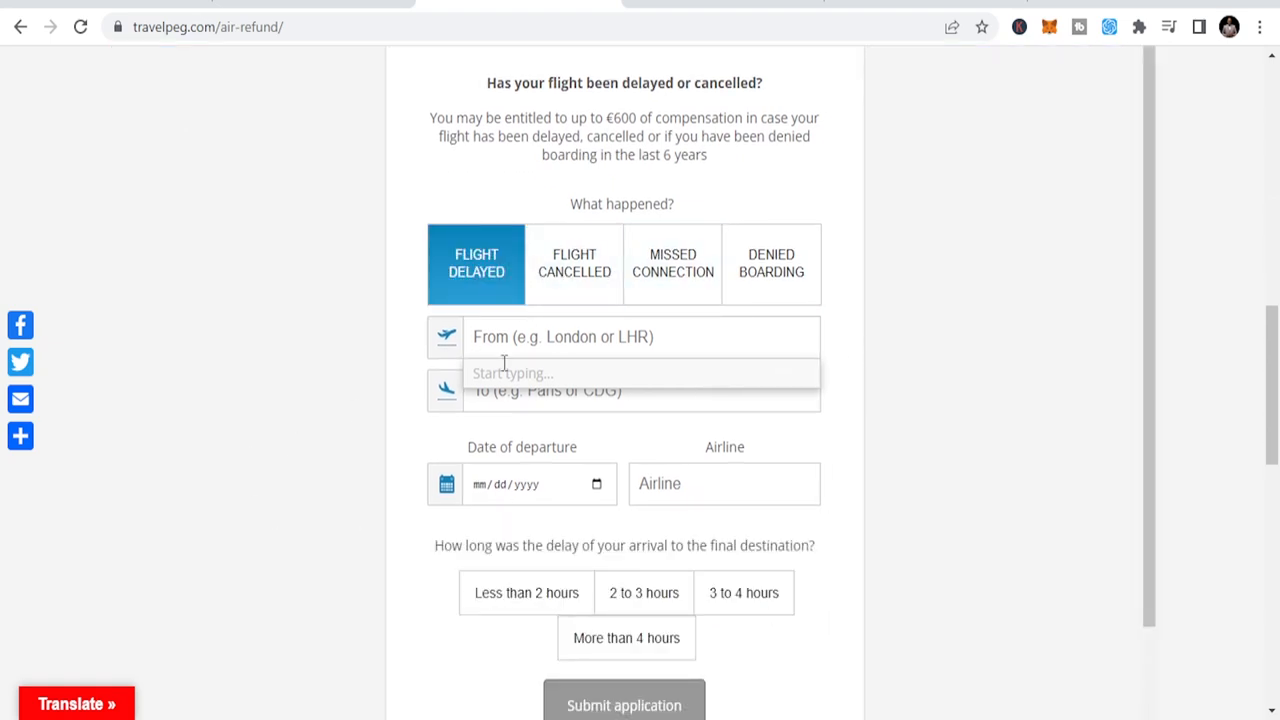
scroll(down, 3)
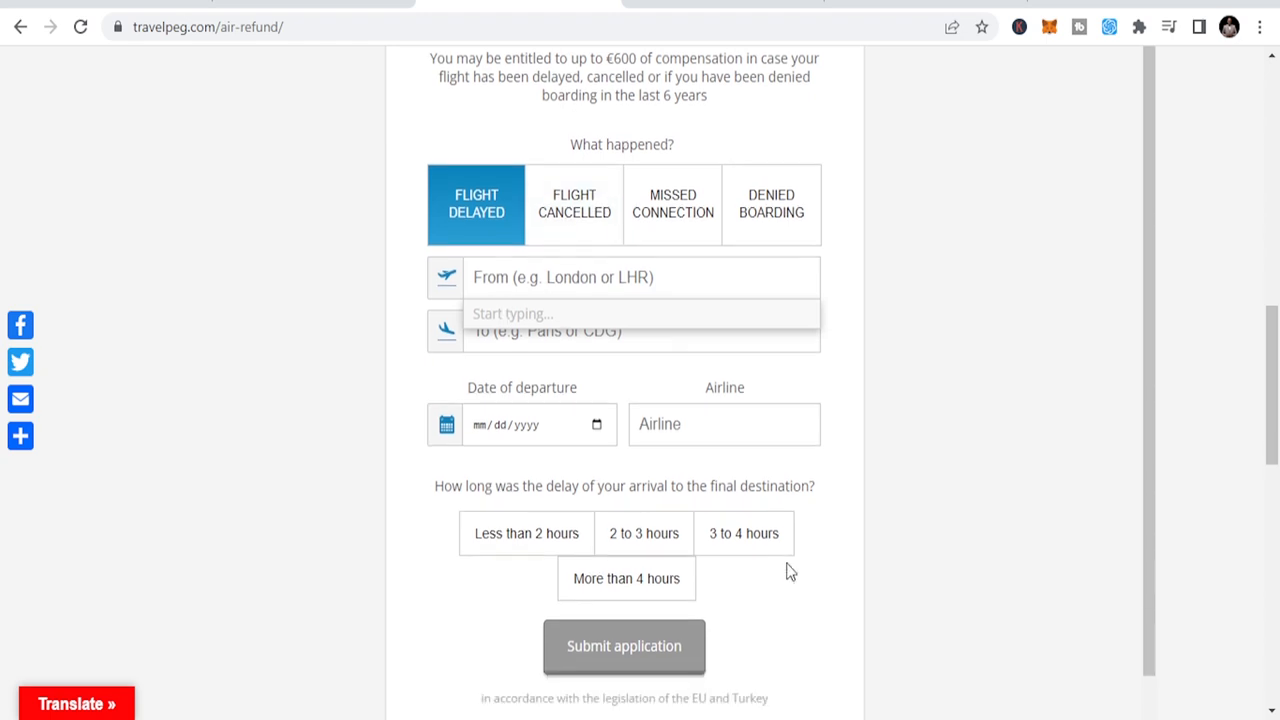
scroll(down, 3)
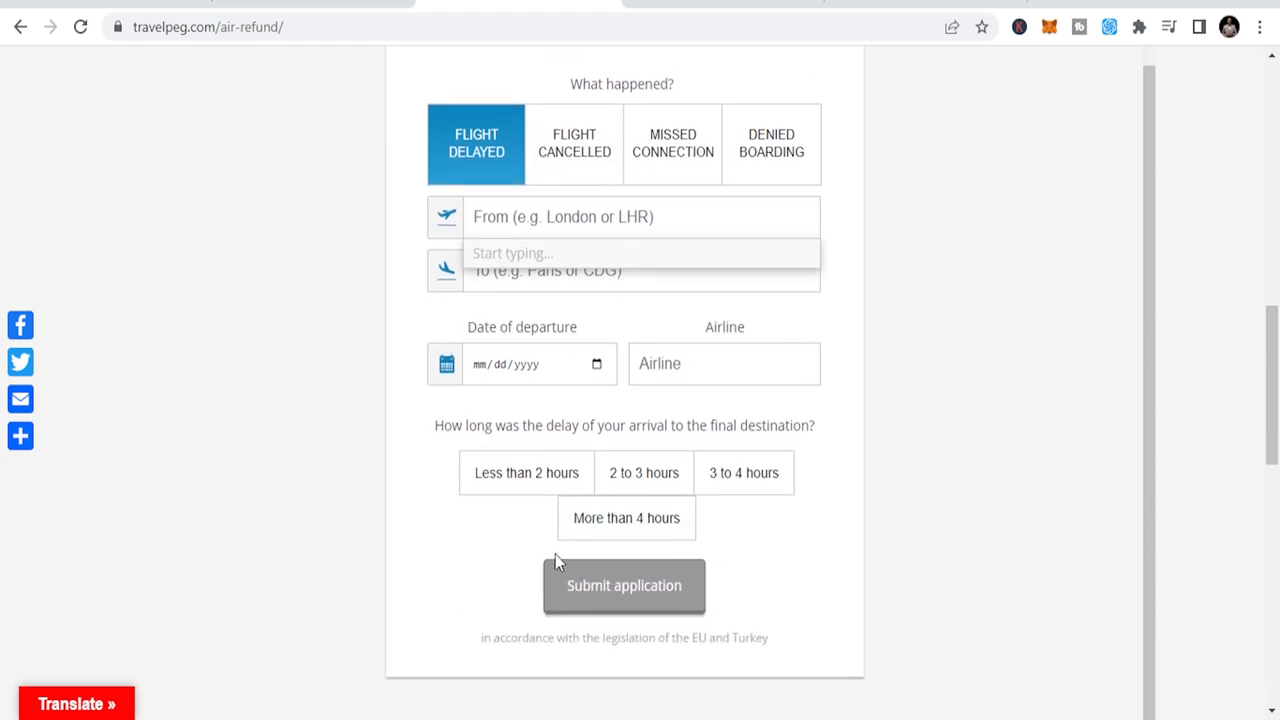
Step: Select Flight Cancelled and review the cancellation-notice and alternative-flight questions
click(574, 143)
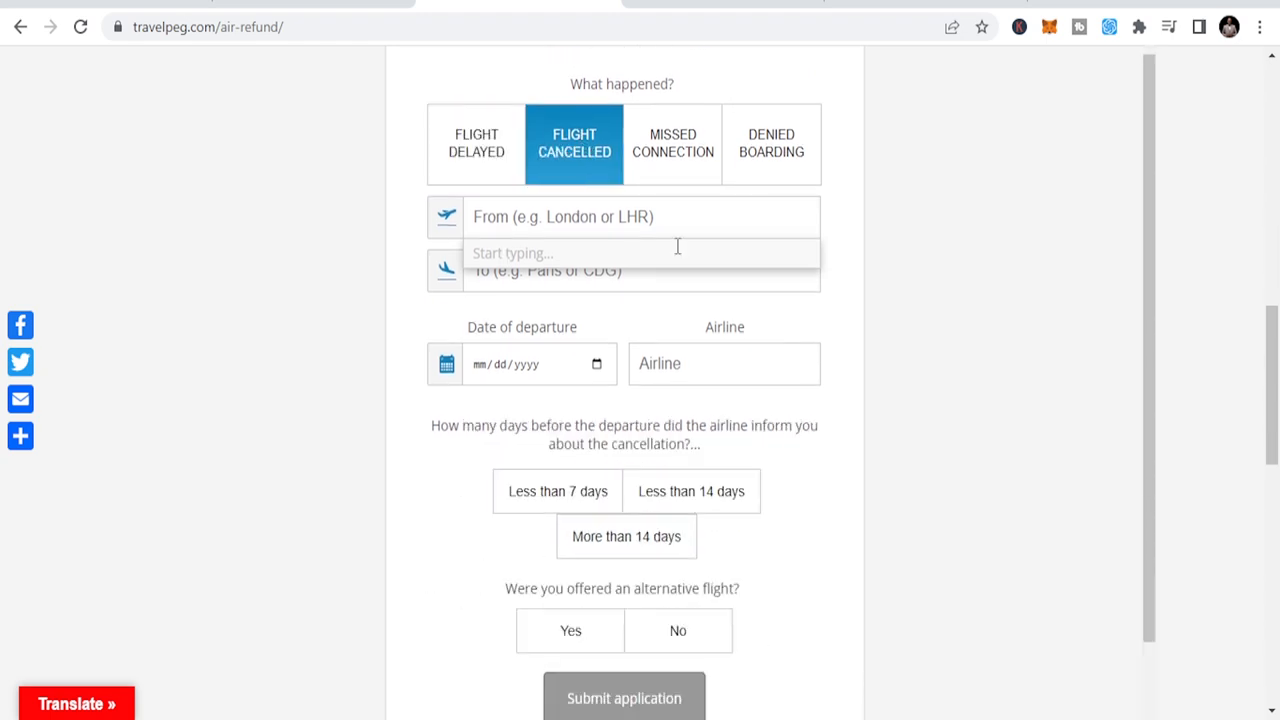
scroll(down, 3)
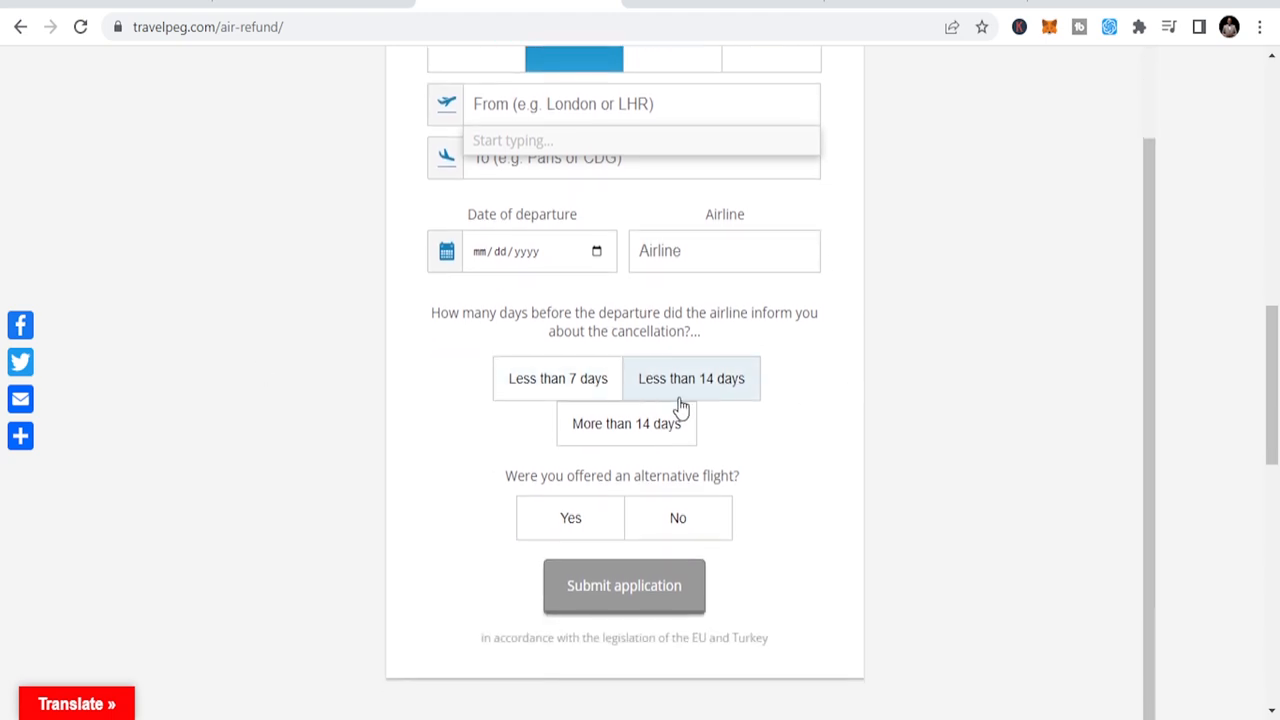
mouse_move(592, 473)
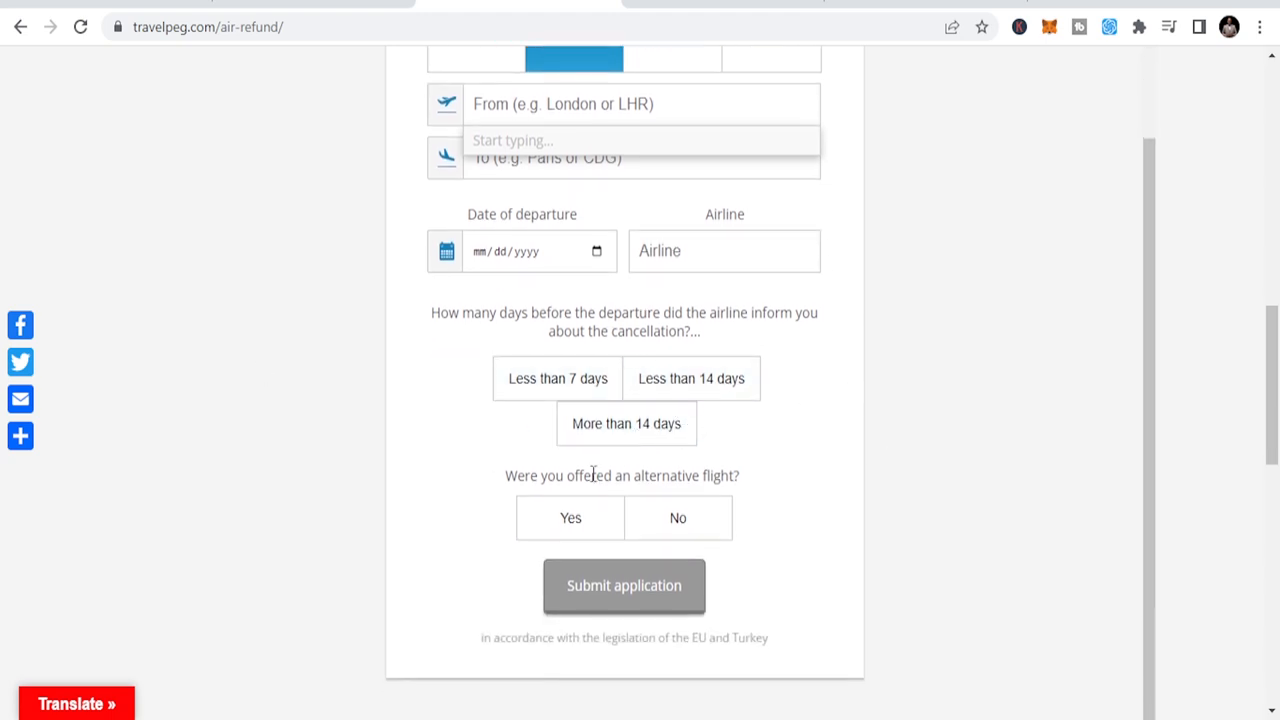
mouse_move(490, 388)
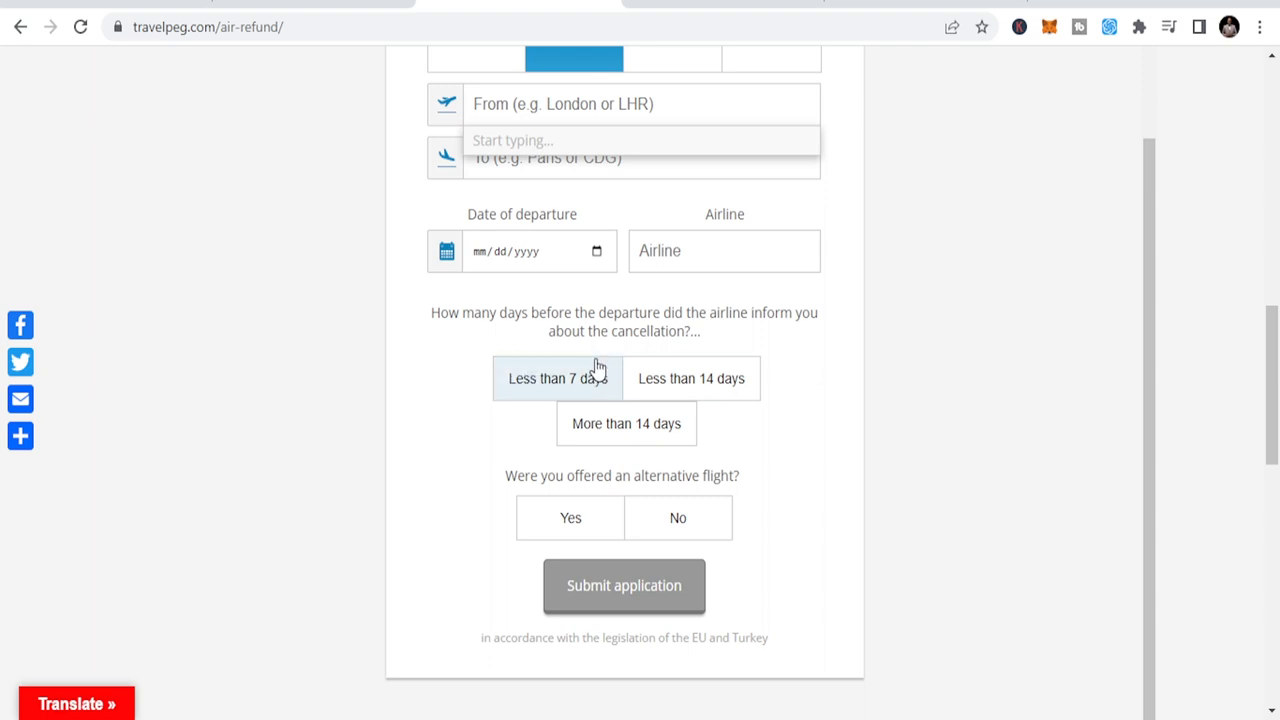
scroll(up, 3)
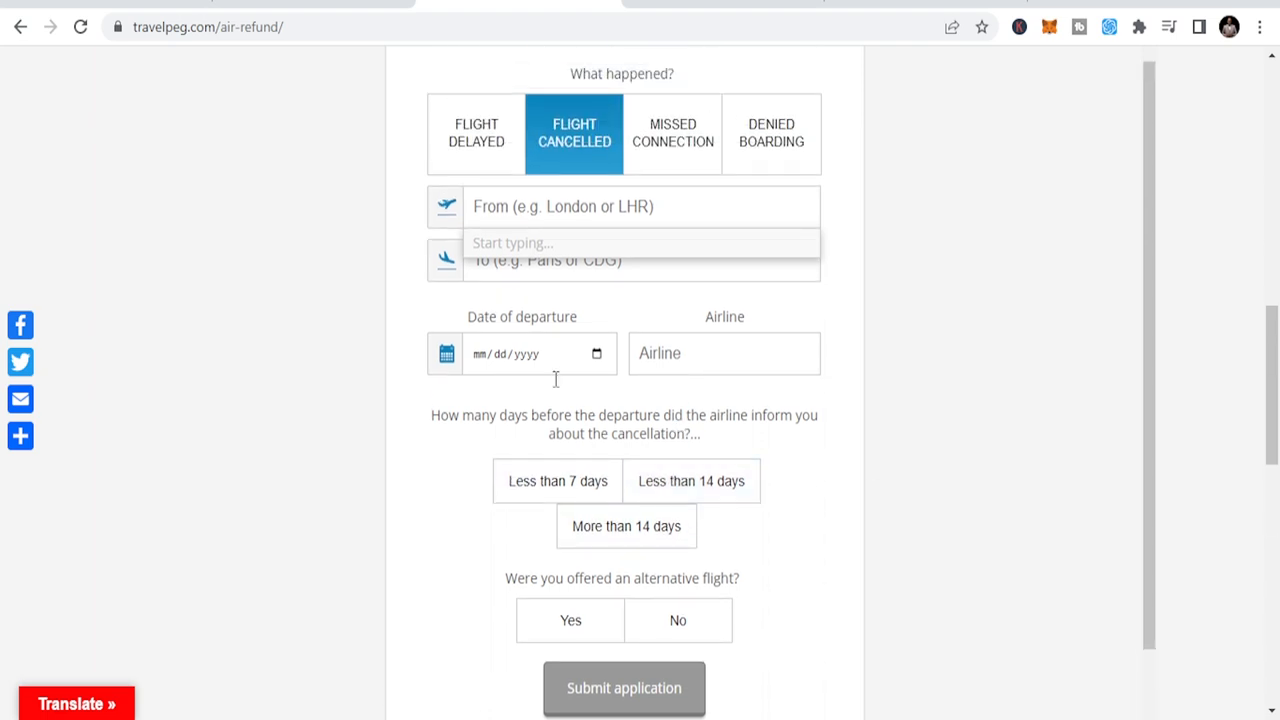
mouse_move(530, 445)
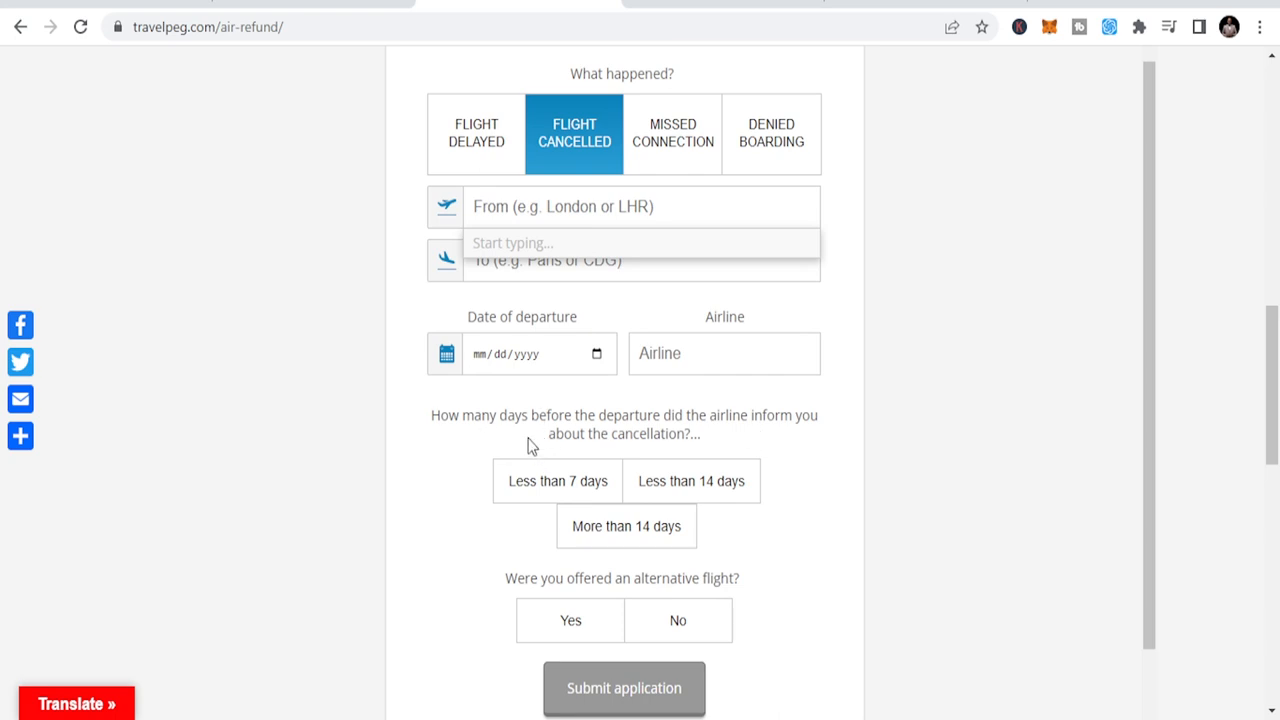
mouse_move(551, 430)
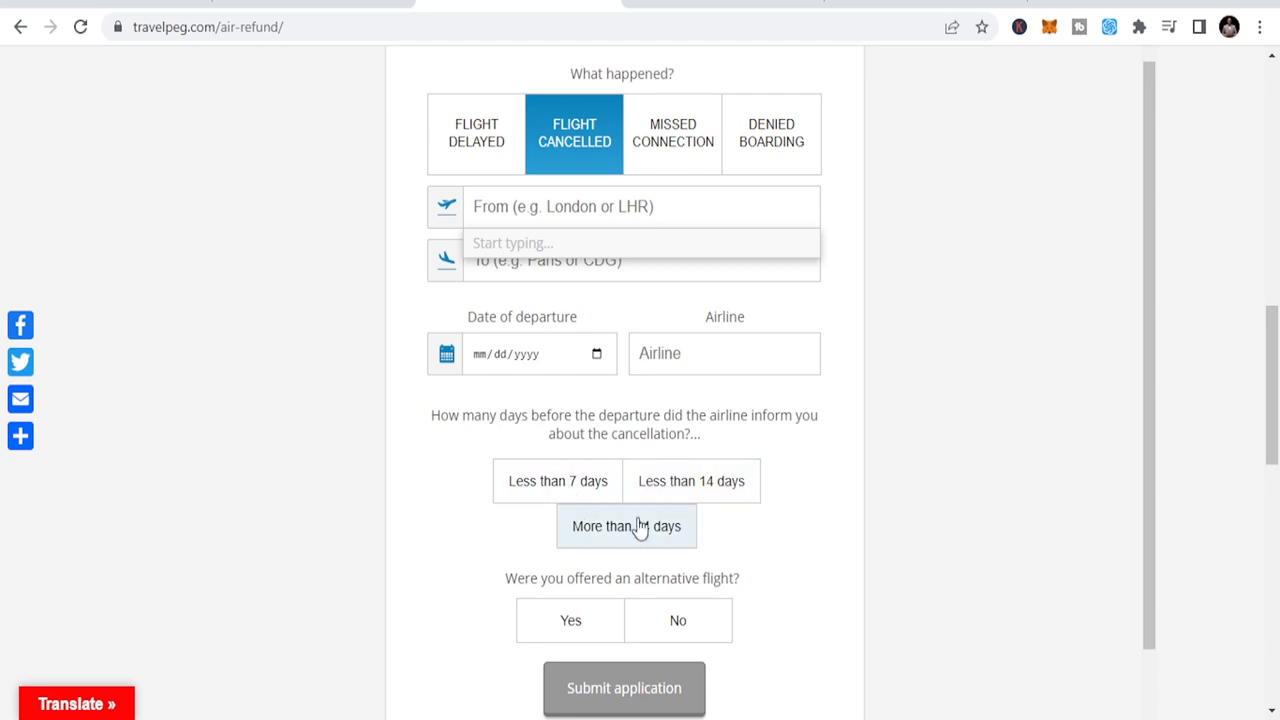
Step: Switch the refund claim to a missed connection and scroll through the compensation calculator form
click(672, 134)
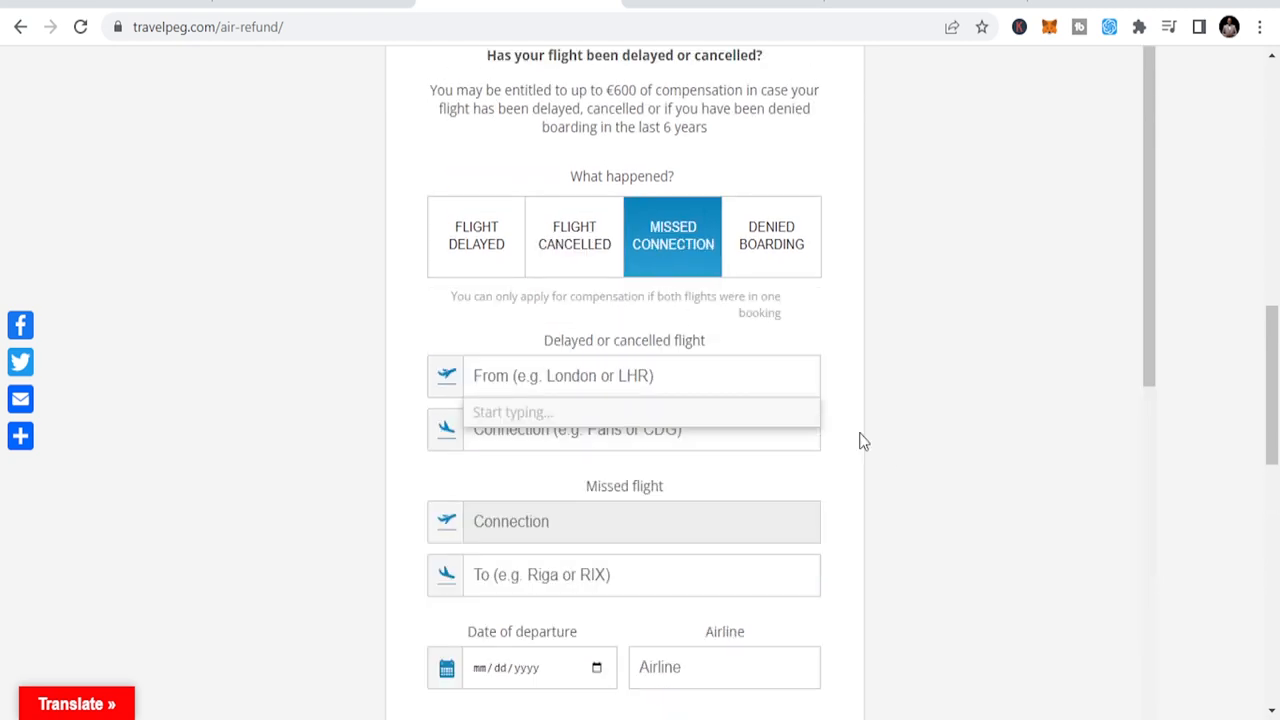
scroll(down, 3)
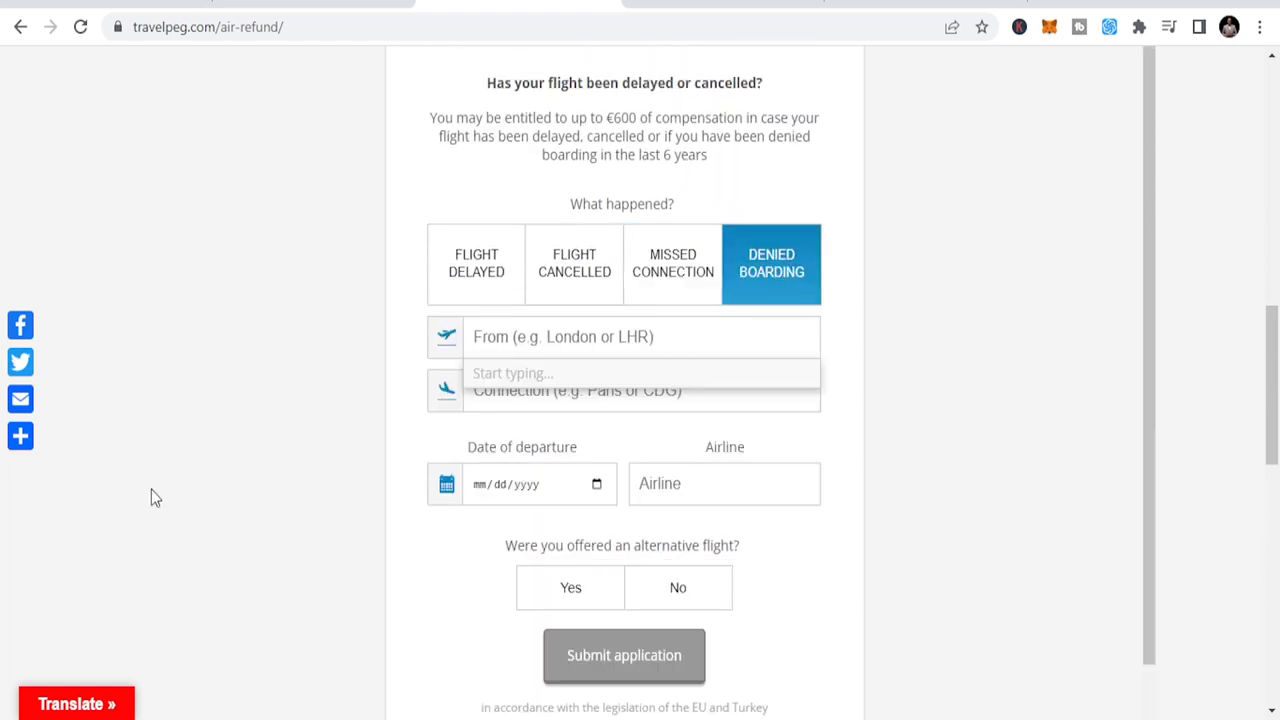
mouse_move(350, 492)
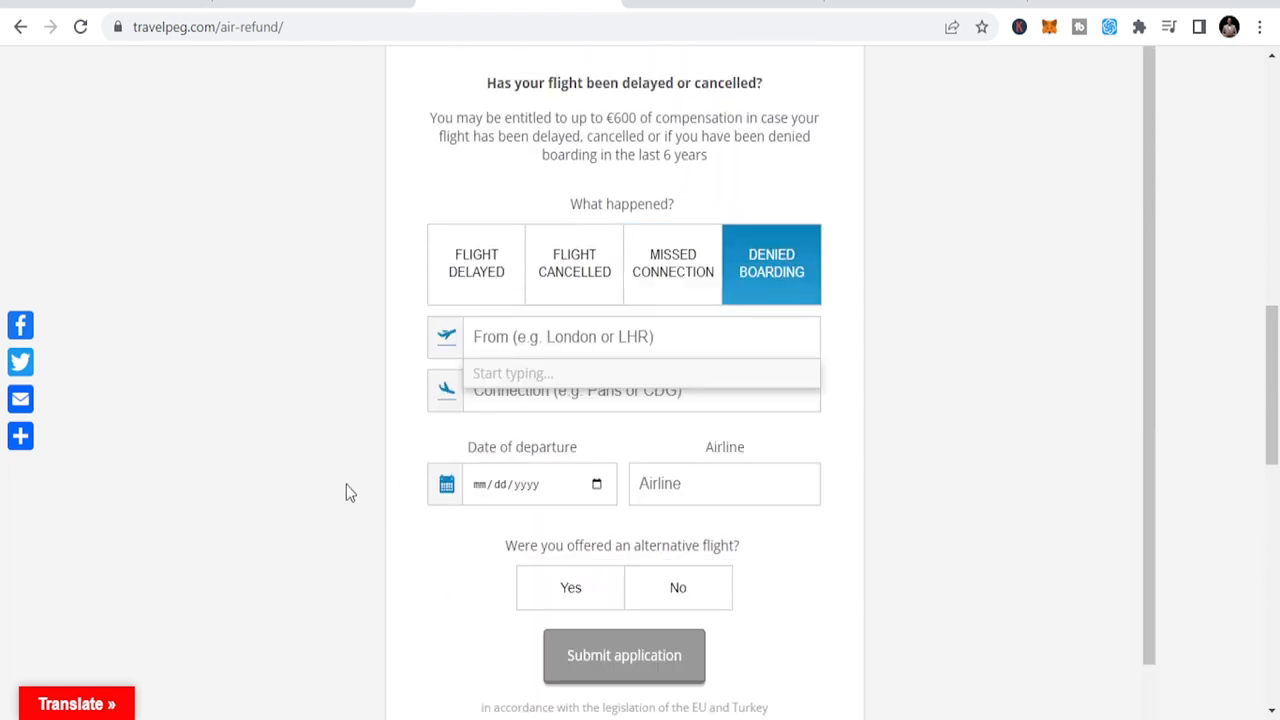
scroll(down, 3)
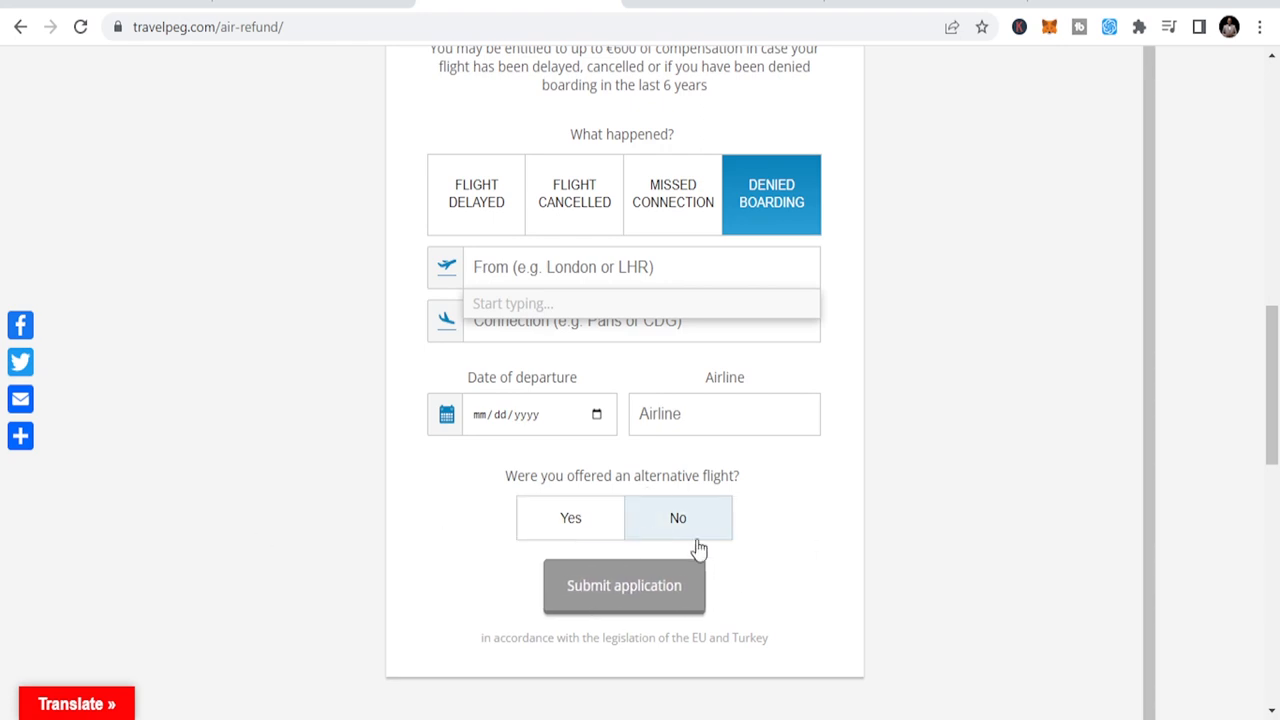
scroll(up, 3)
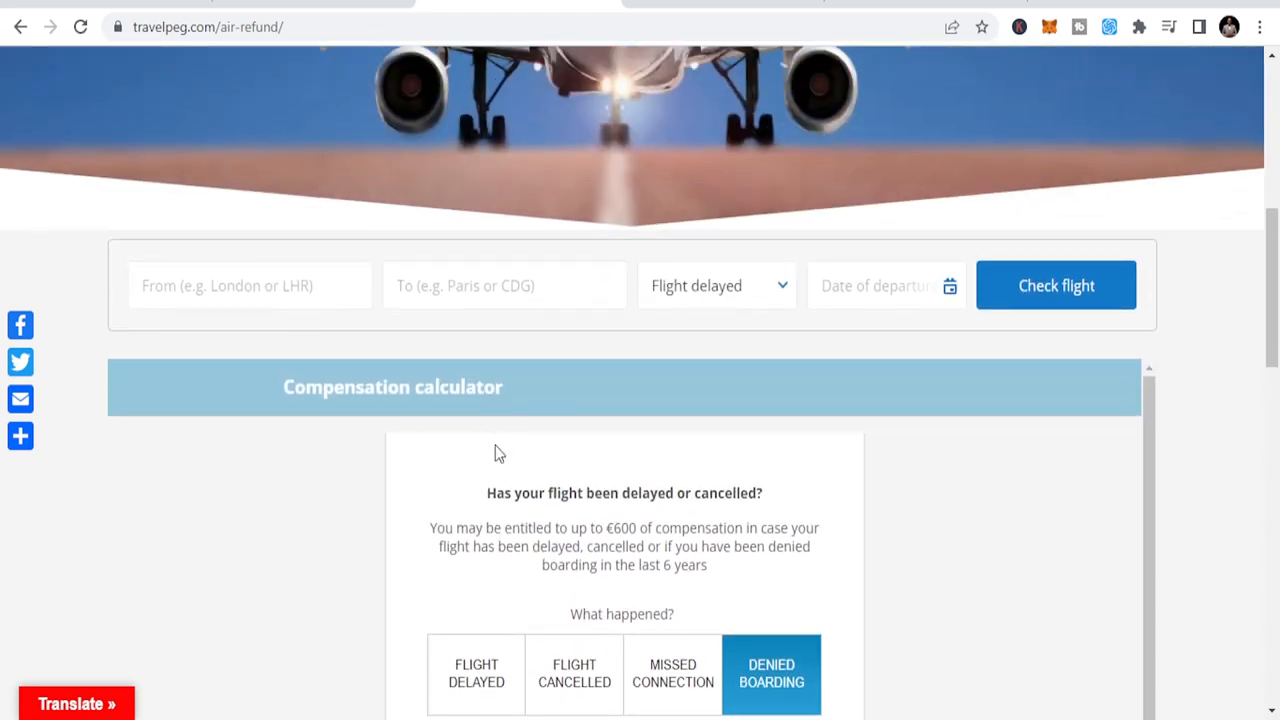
scroll(down, 3)
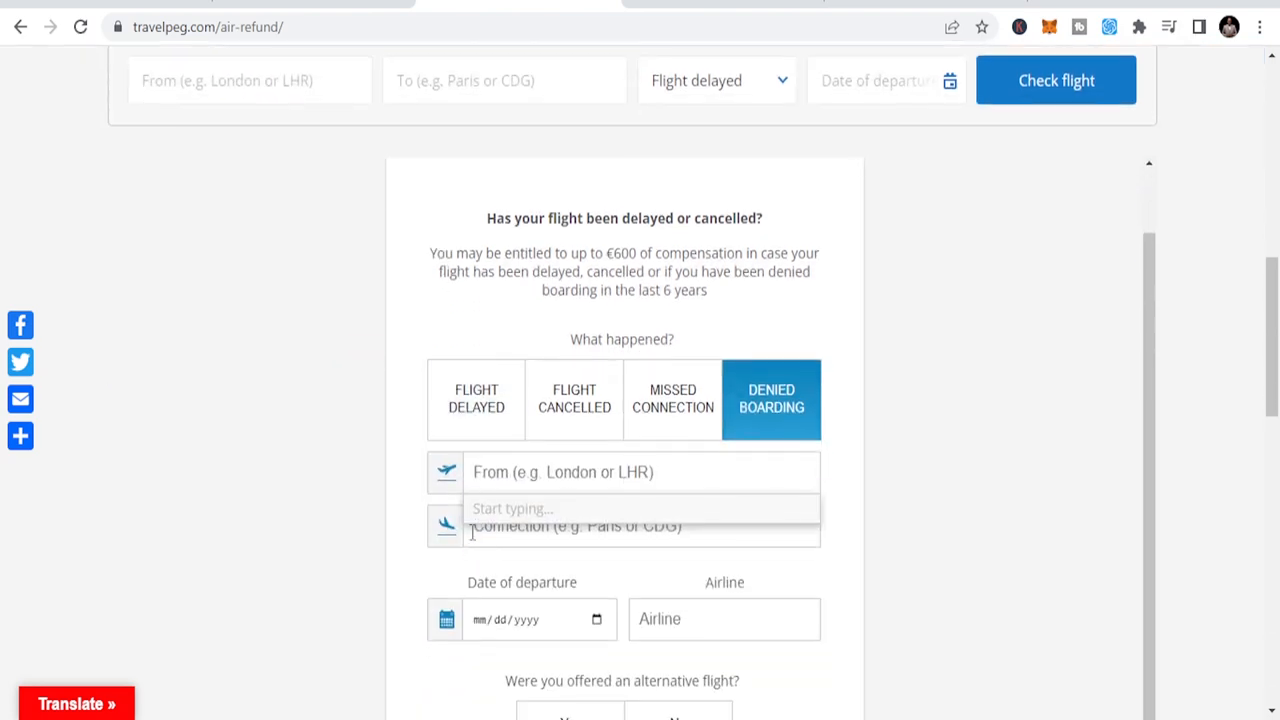
scroll(up, 3)
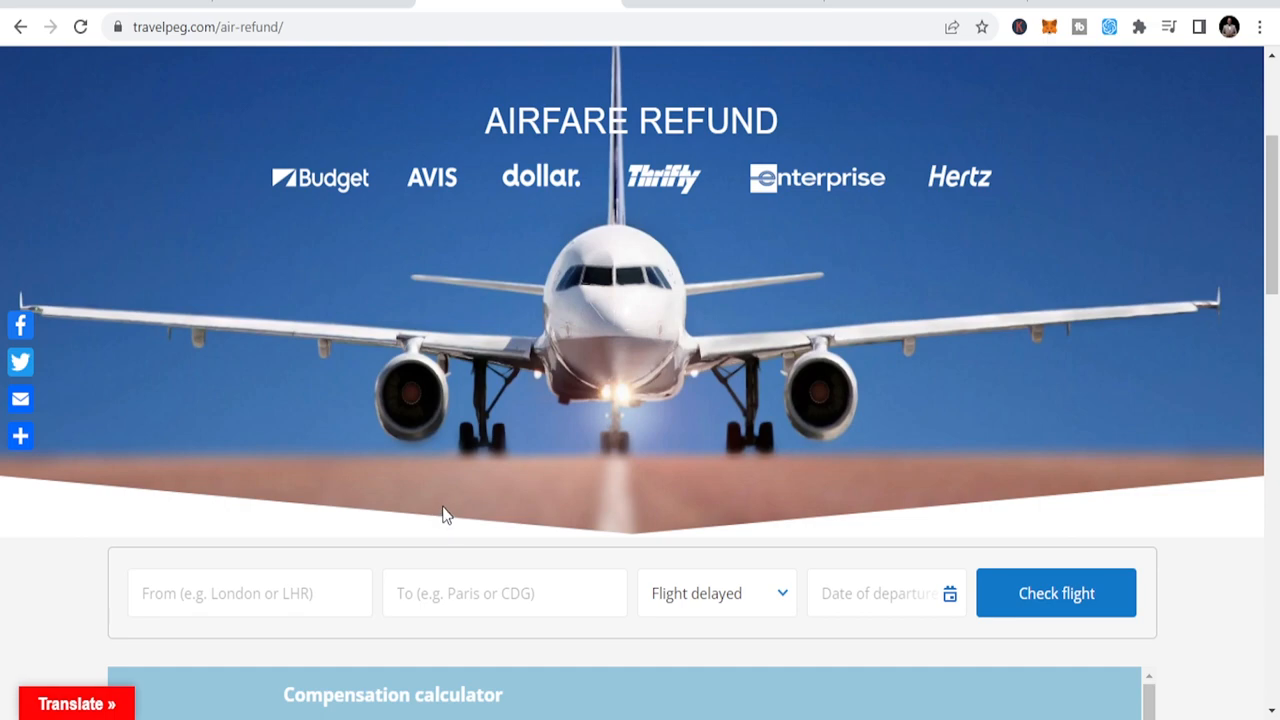
scroll(down, 3)
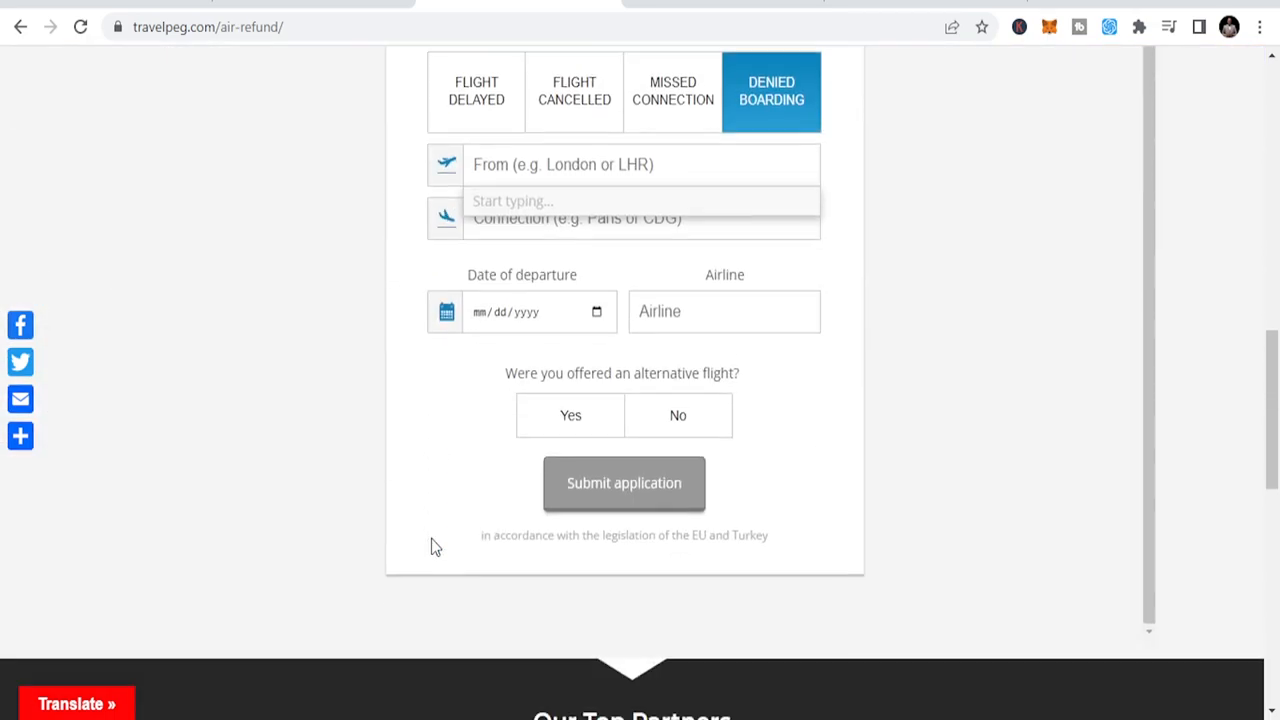
mouse_move(651, 271)
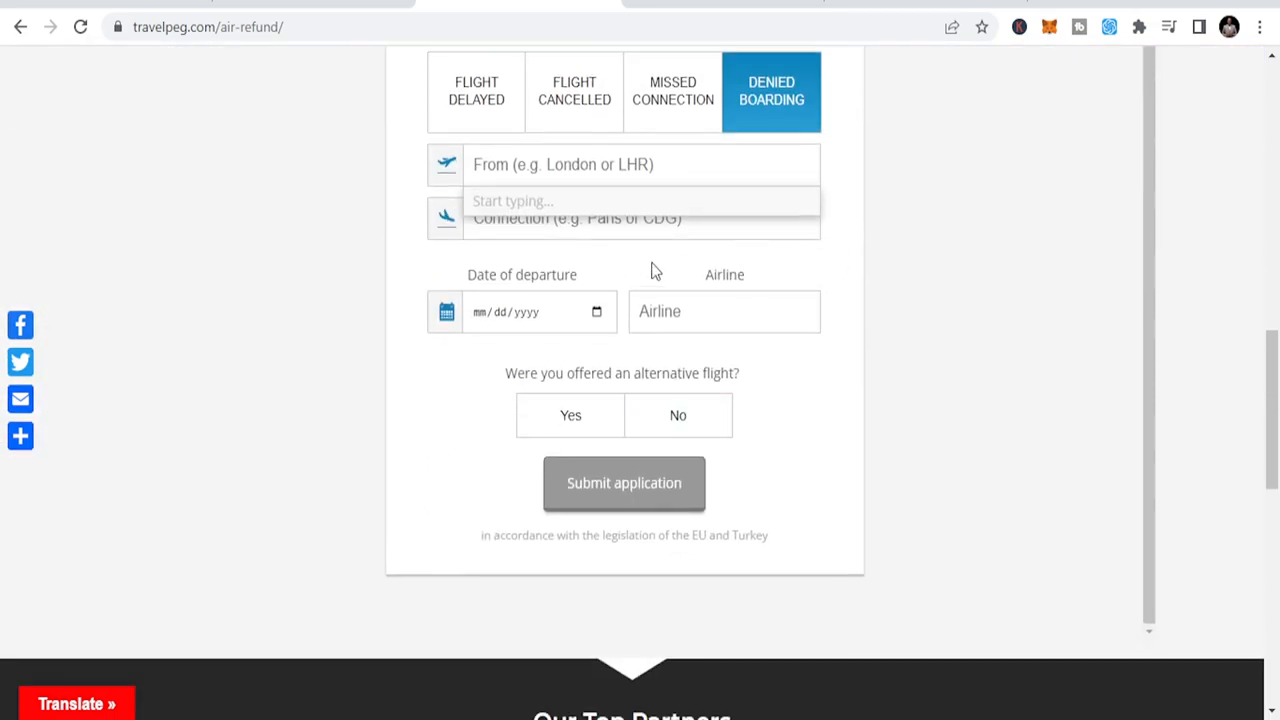
scroll(up, 3)
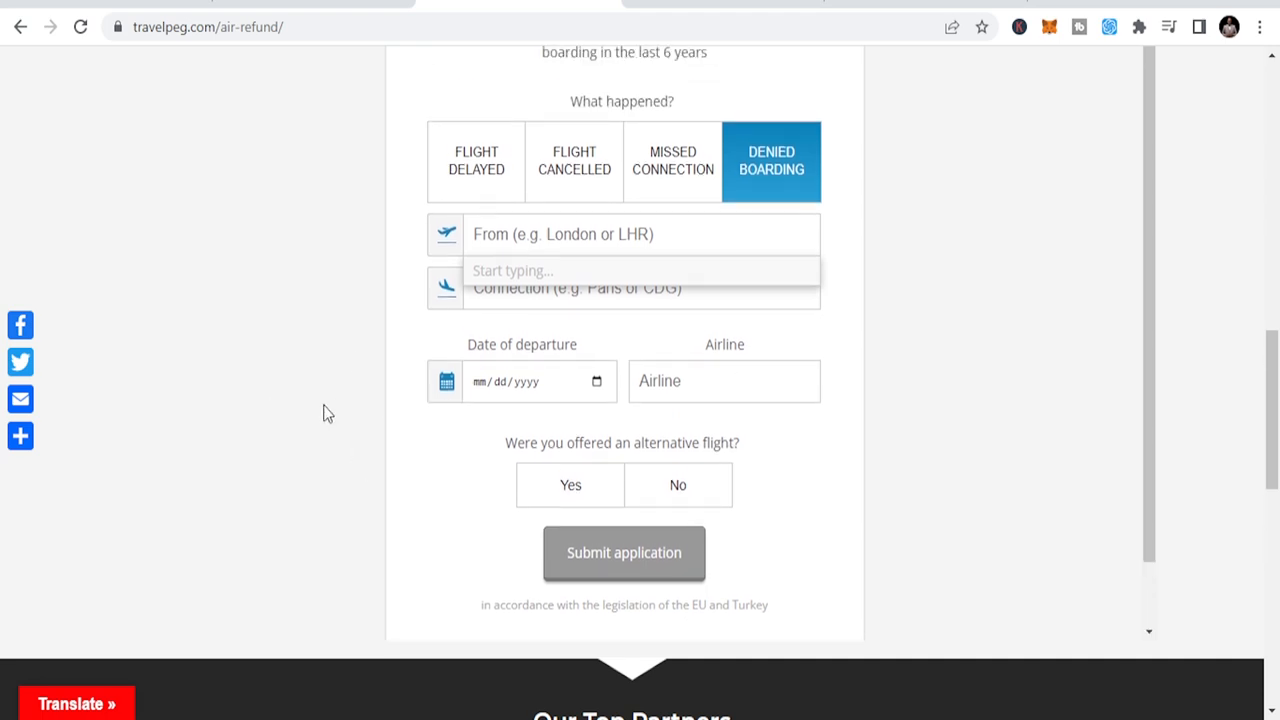
mouse_move(308, 419)
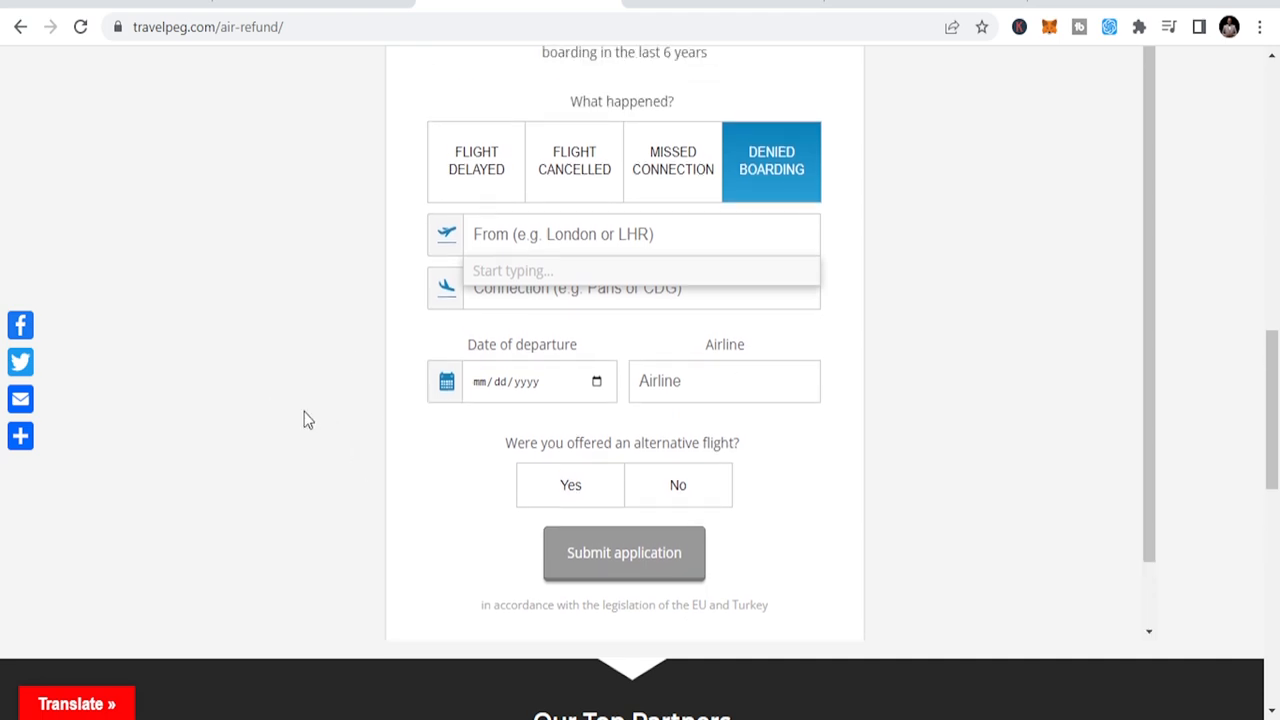
scroll(up, 3)
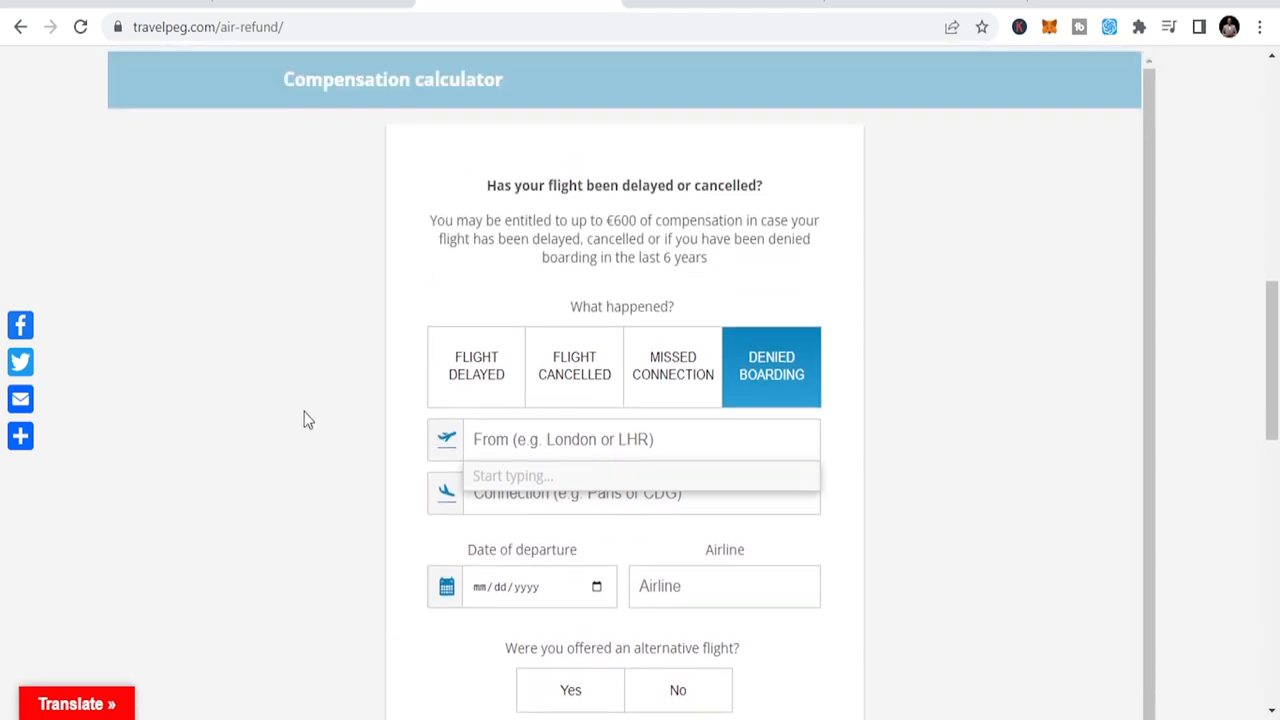
scroll(up, 3)
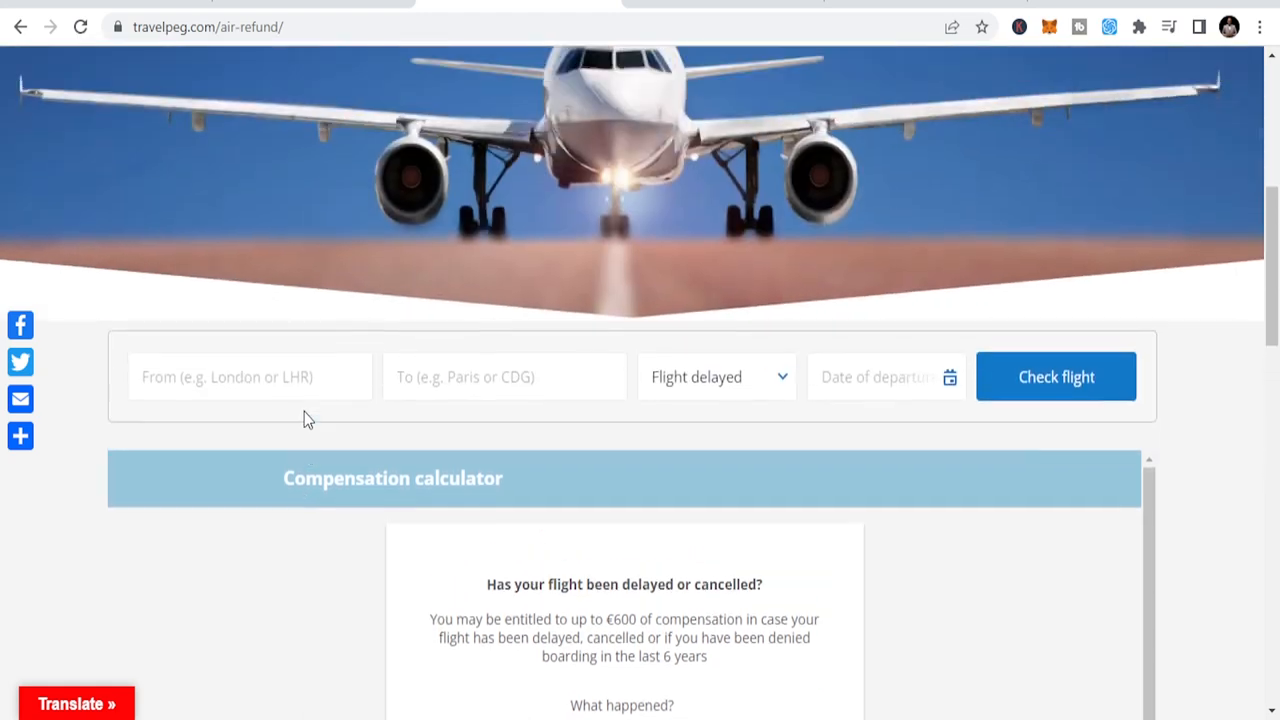
scroll(up, 3)
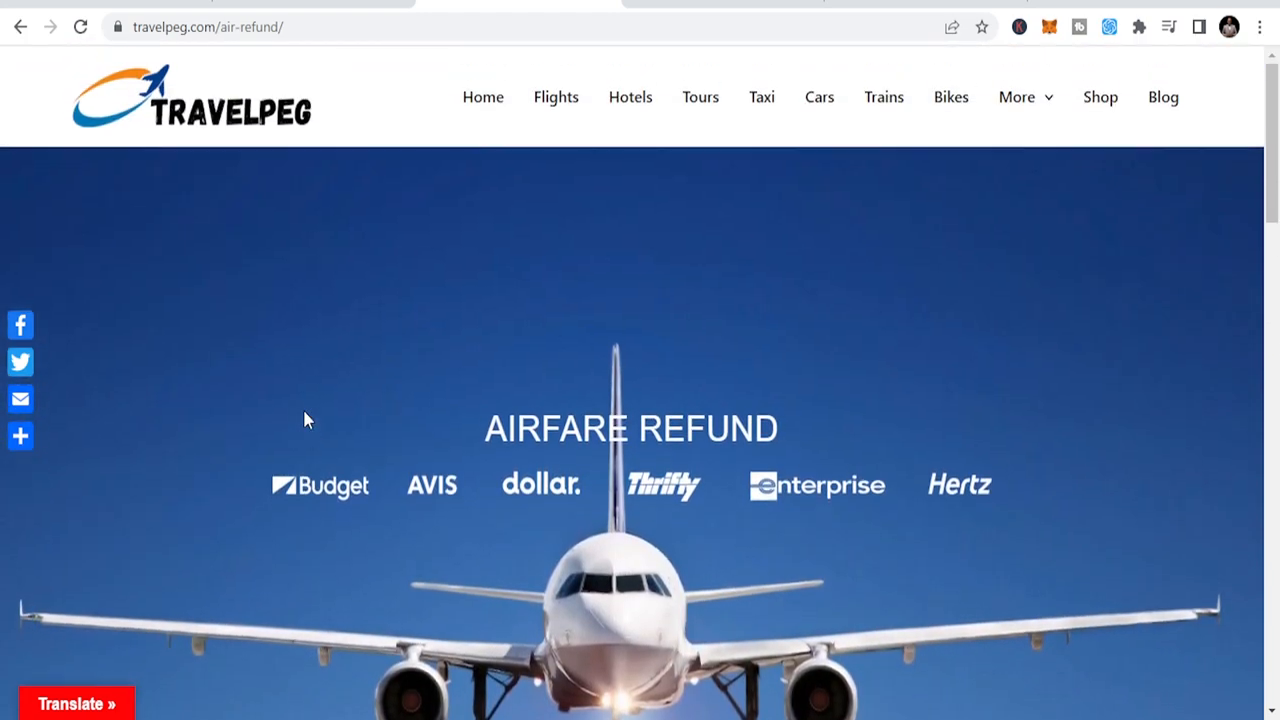
scroll(down, 3)
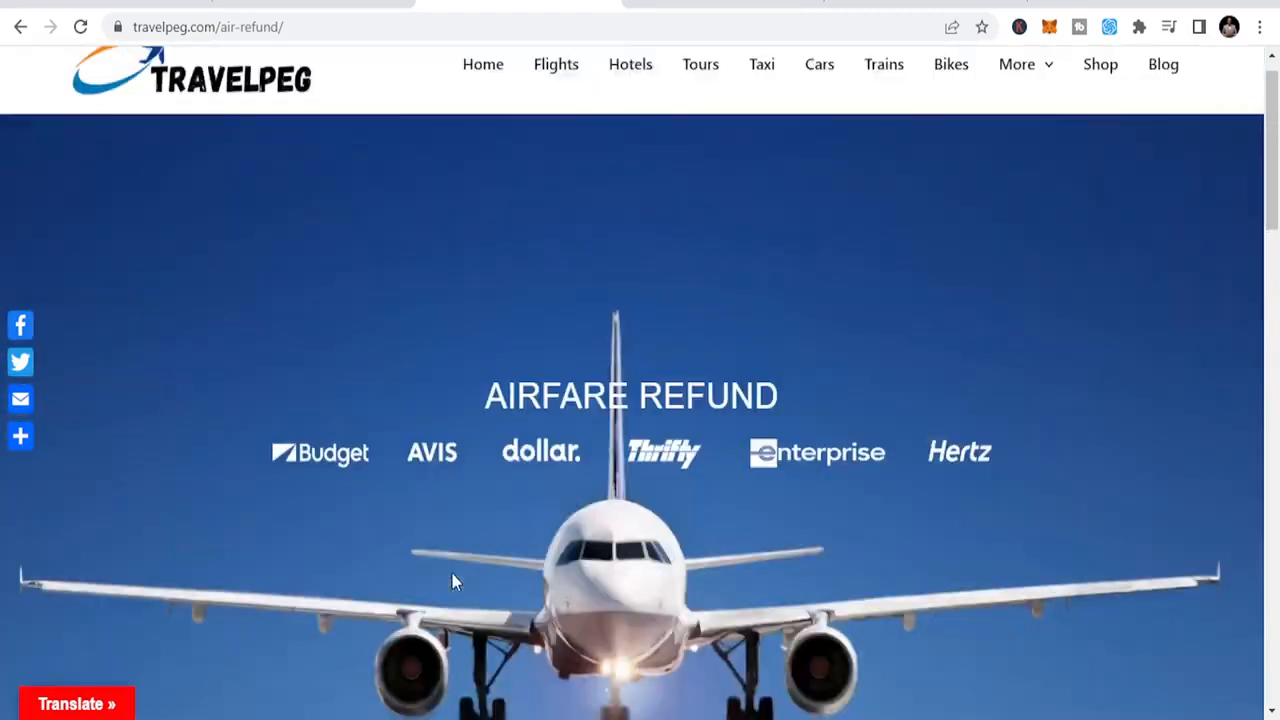
scroll(down, 3)
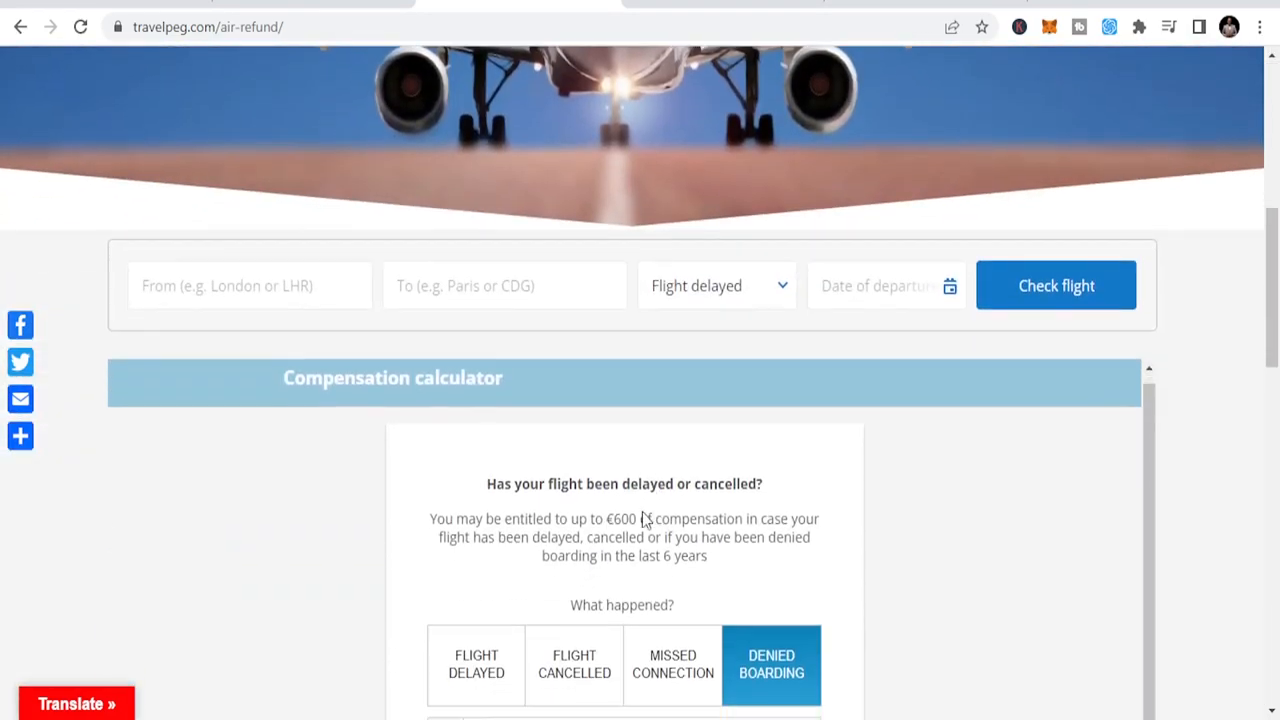
scroll(up, 3)
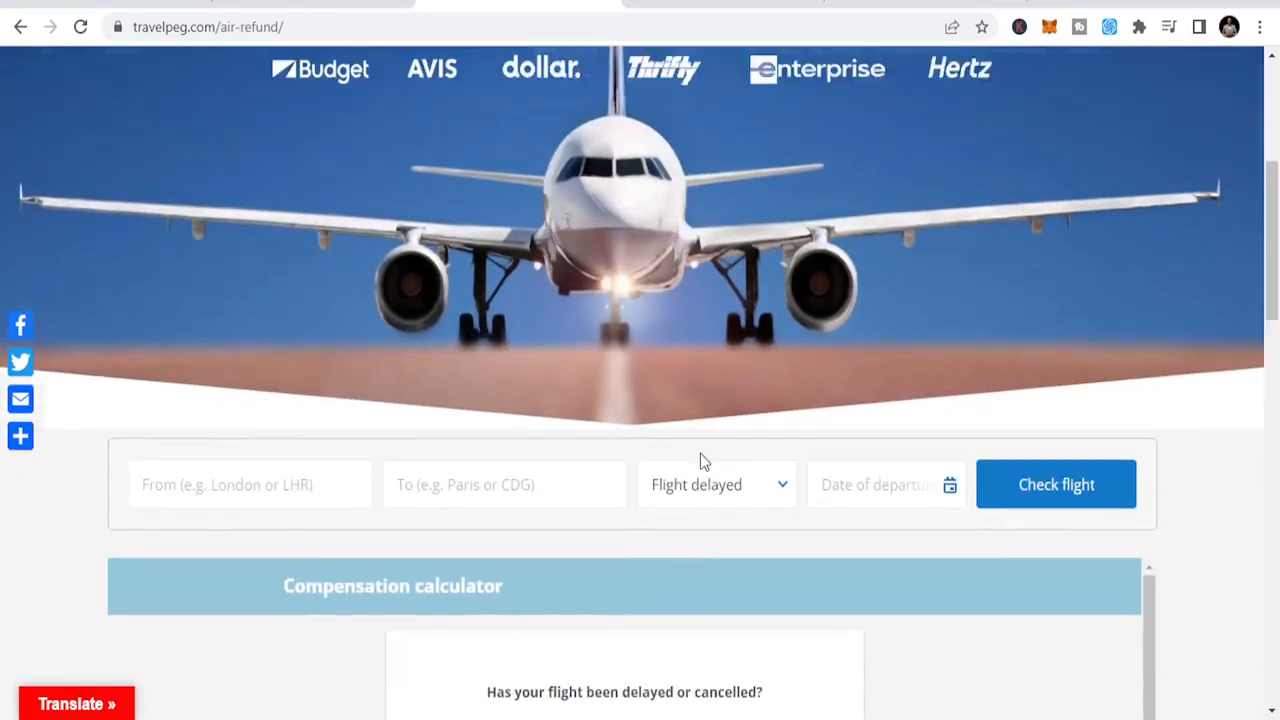
scroll(up, 3)
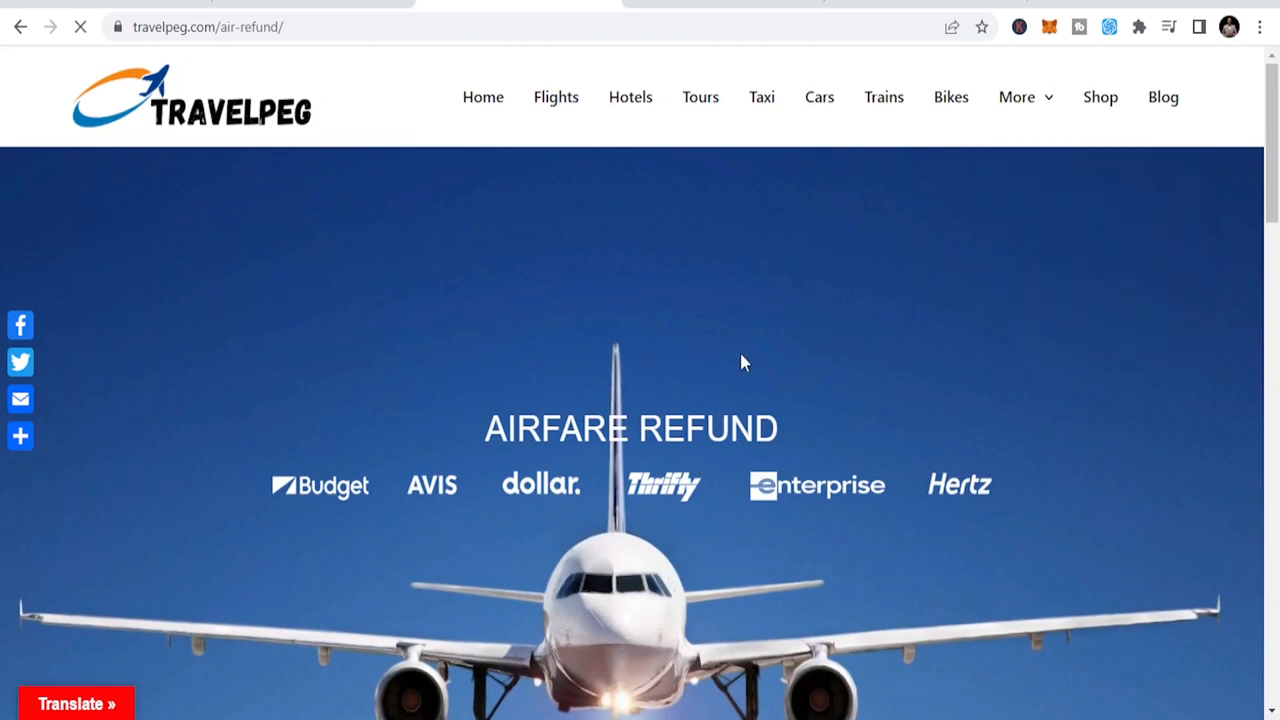
scroll(down, 3)
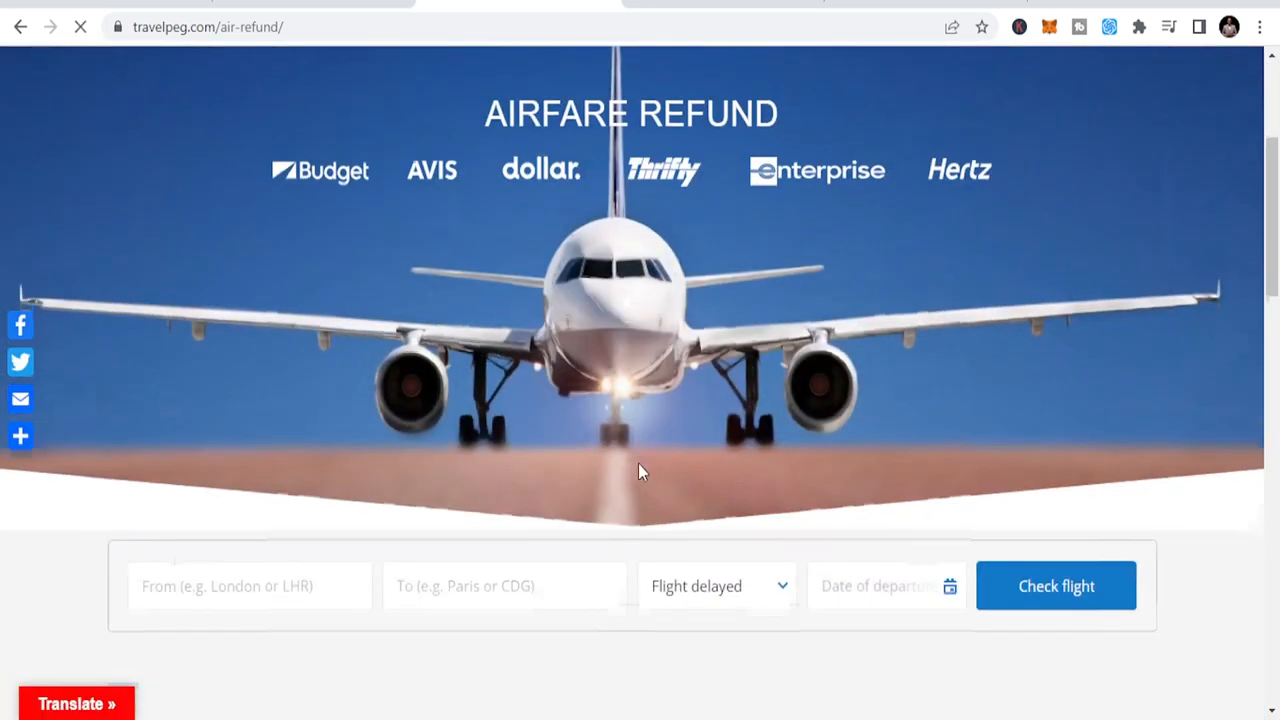
scroll(down, 3)
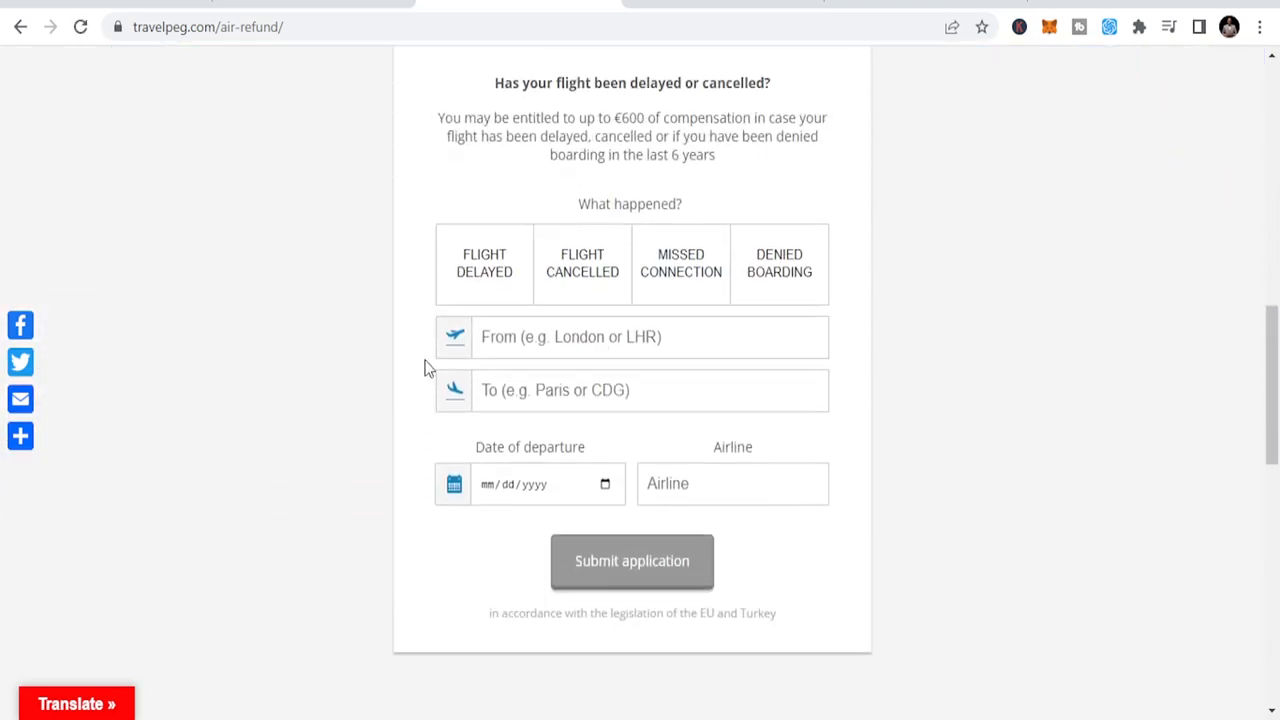
mouse_move(617, 157)
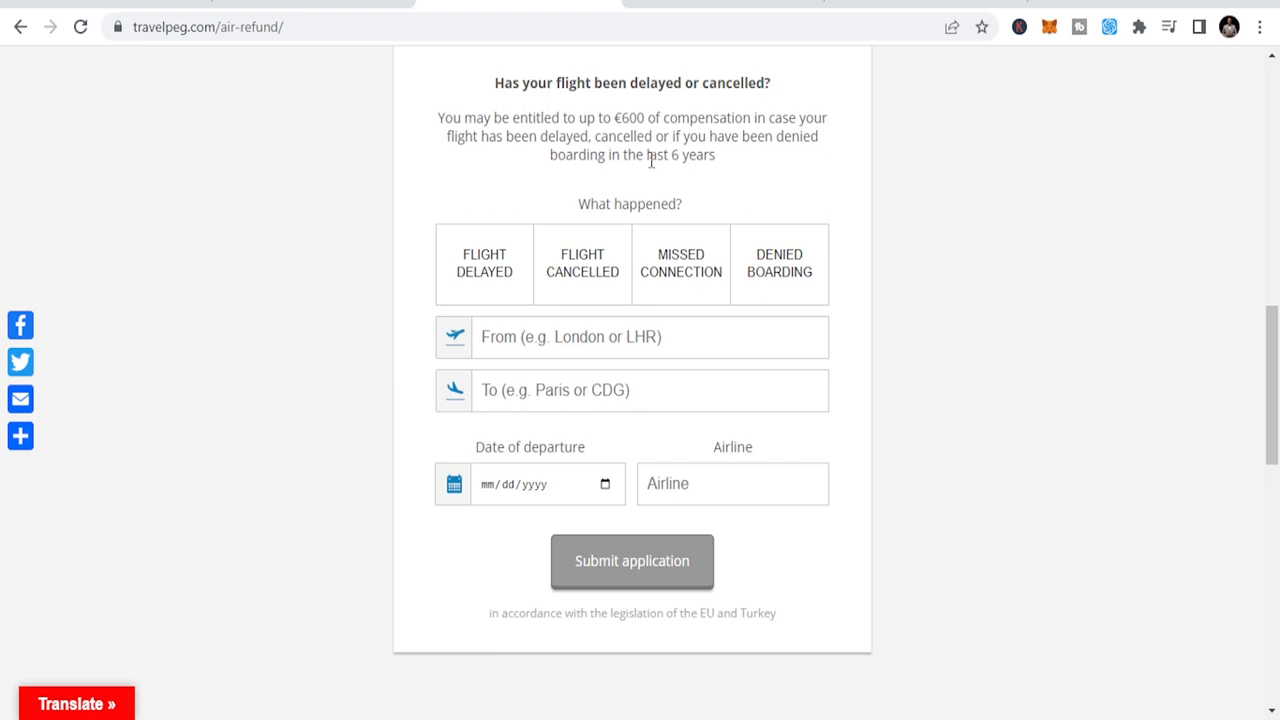
mouse_move(748, 178)
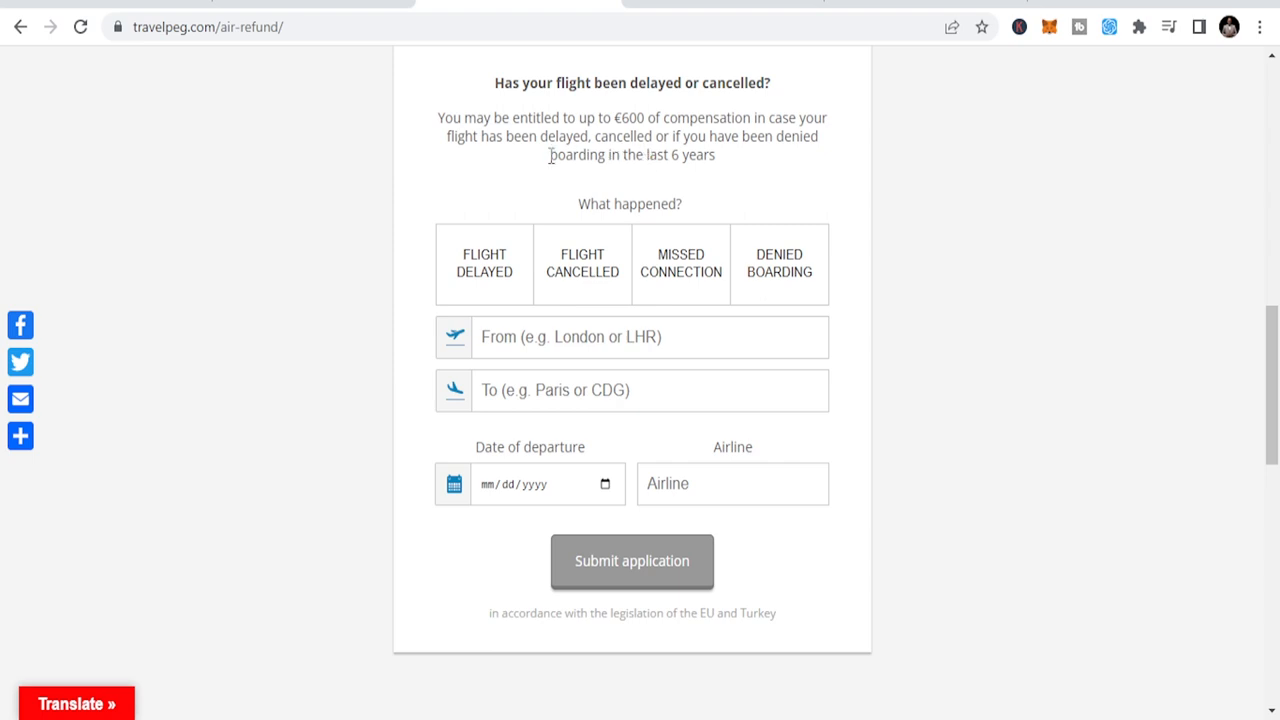
mouse_move(668, 192)
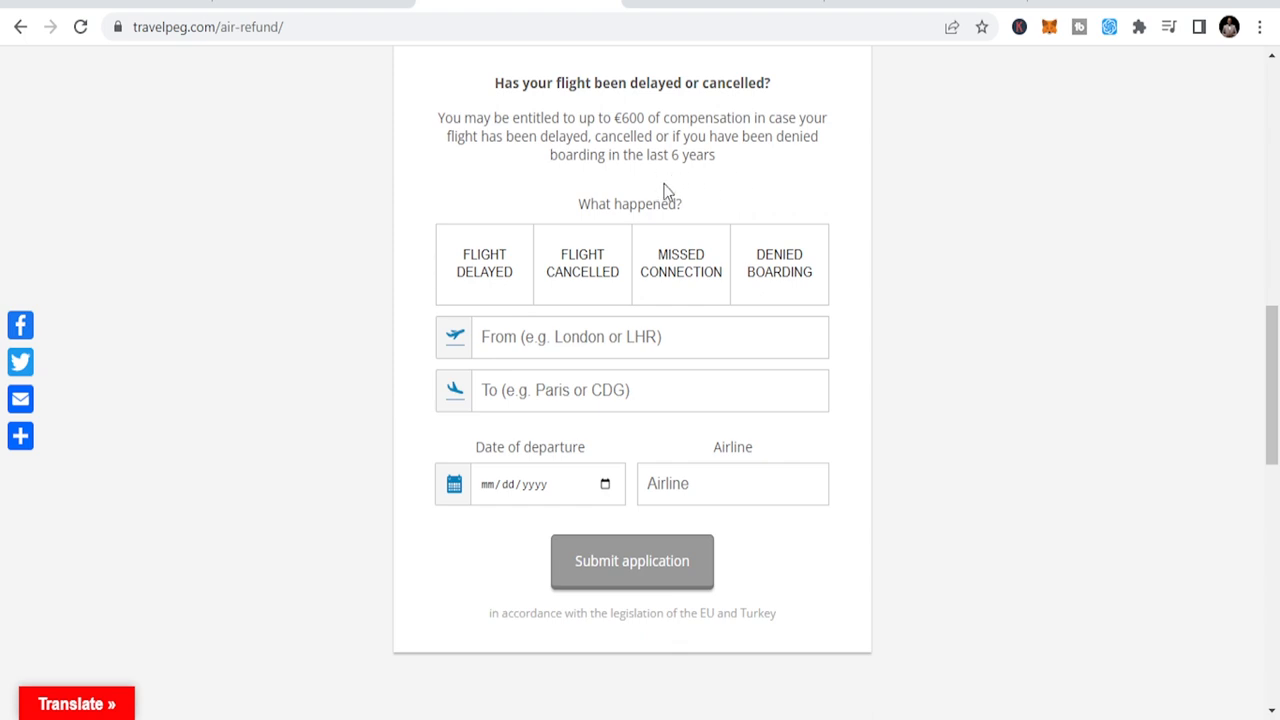
mouse_move(683, 222)
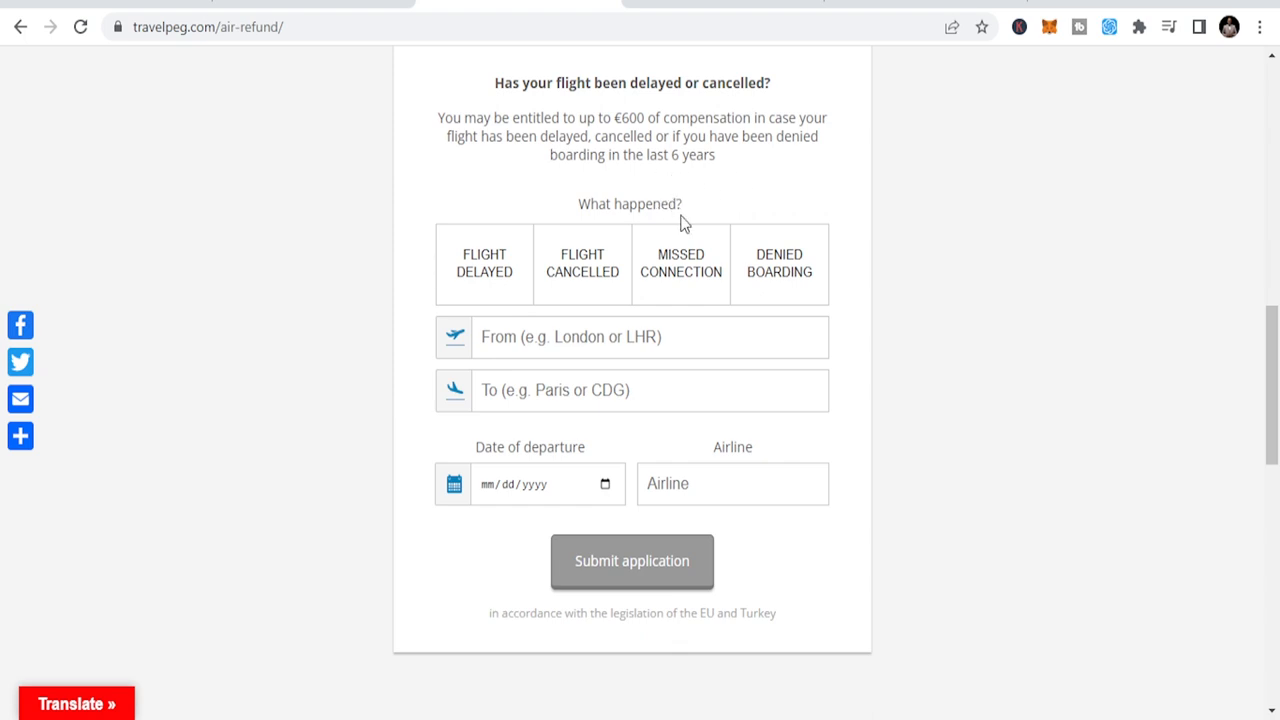
mouse_move(681, 230)
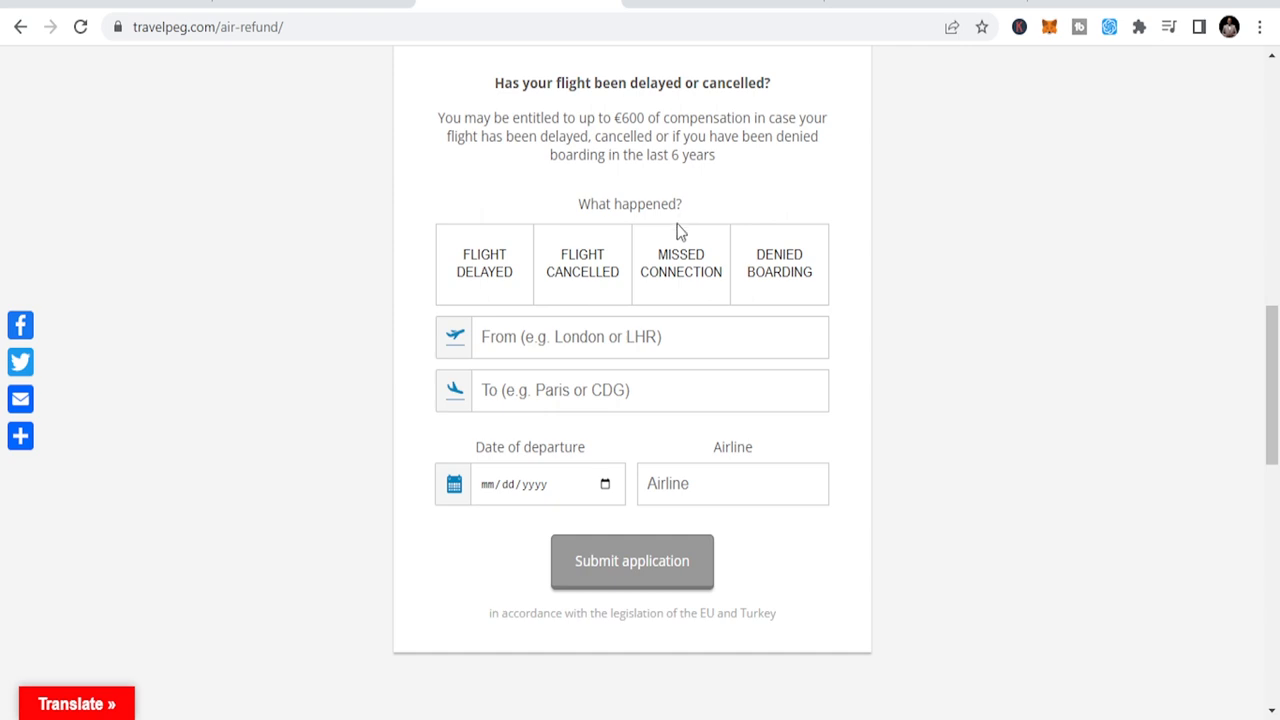
mouse_move(615, 527)
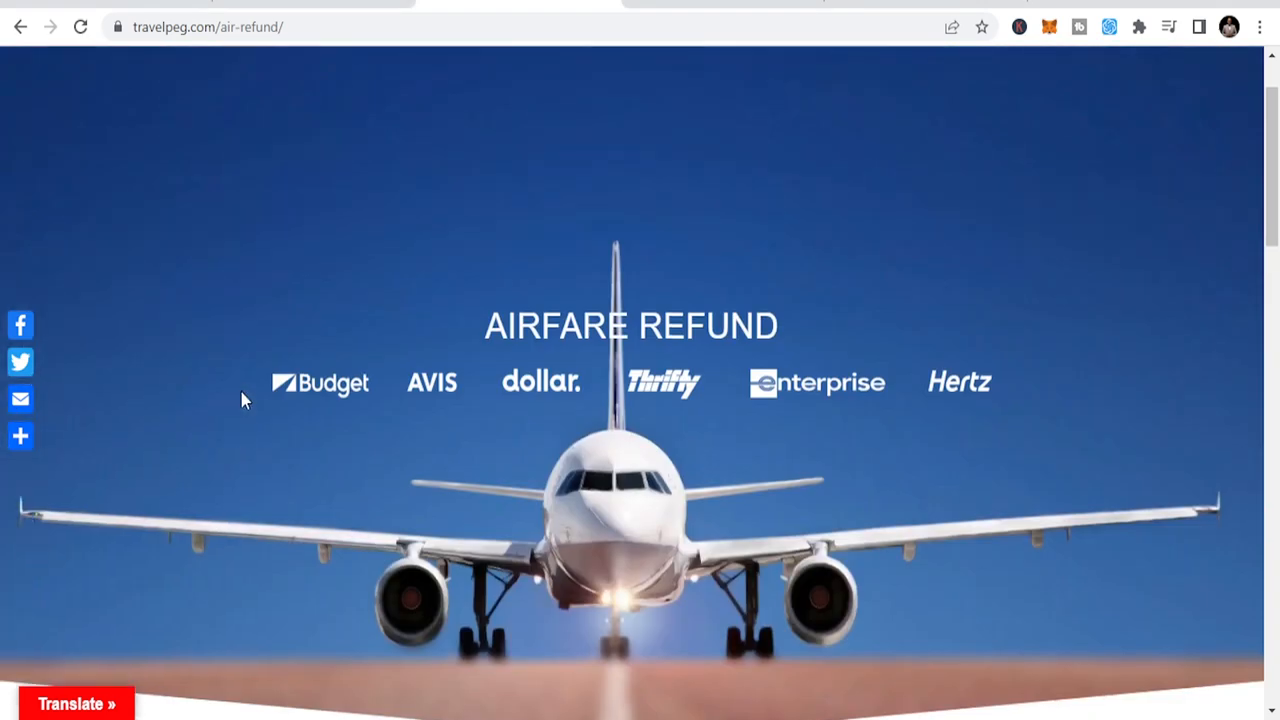
Step: Open the Hotels page and scroll down to the partner logos and 'See it all' section
scroll(up, 3)
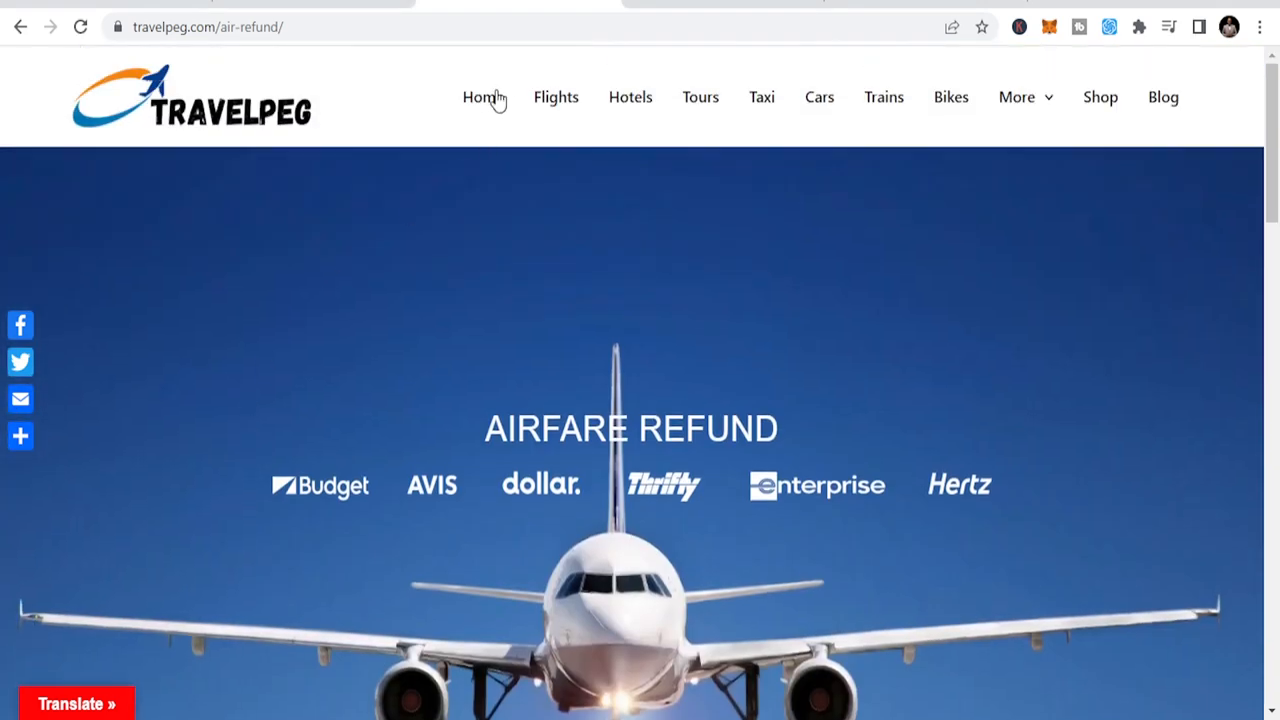
mouse_move(625, 108)
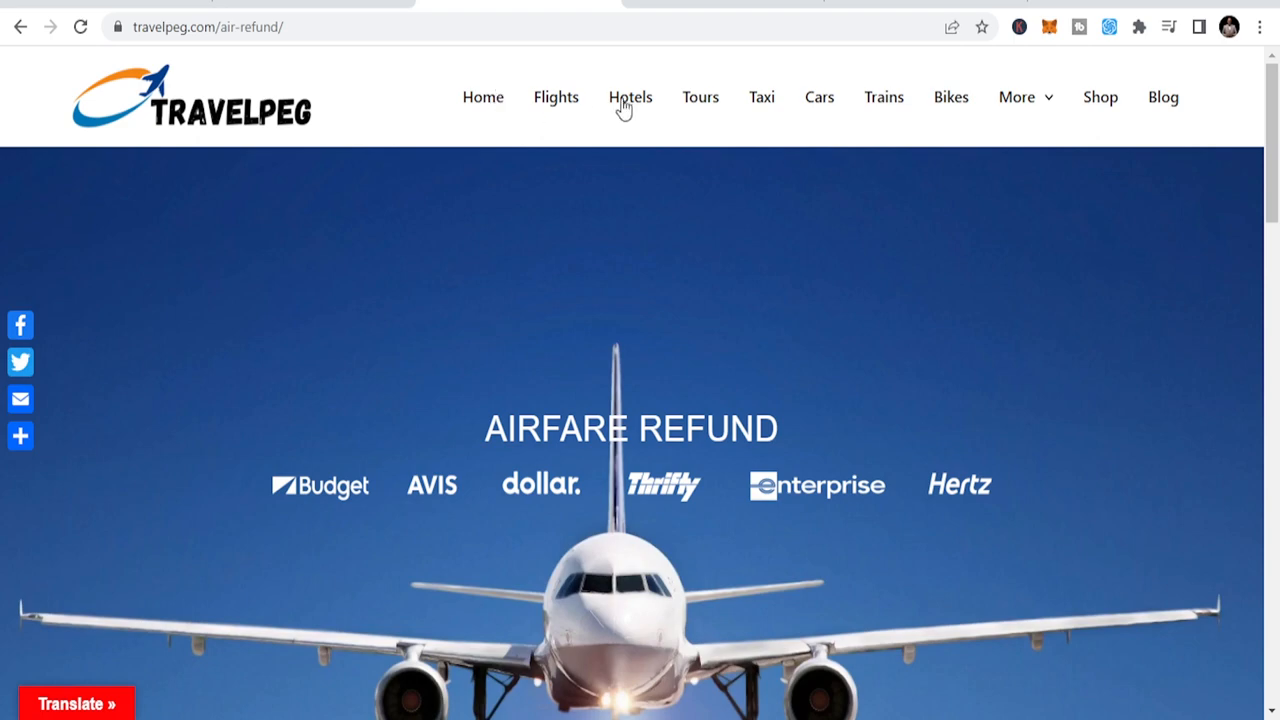
click(630, 97)
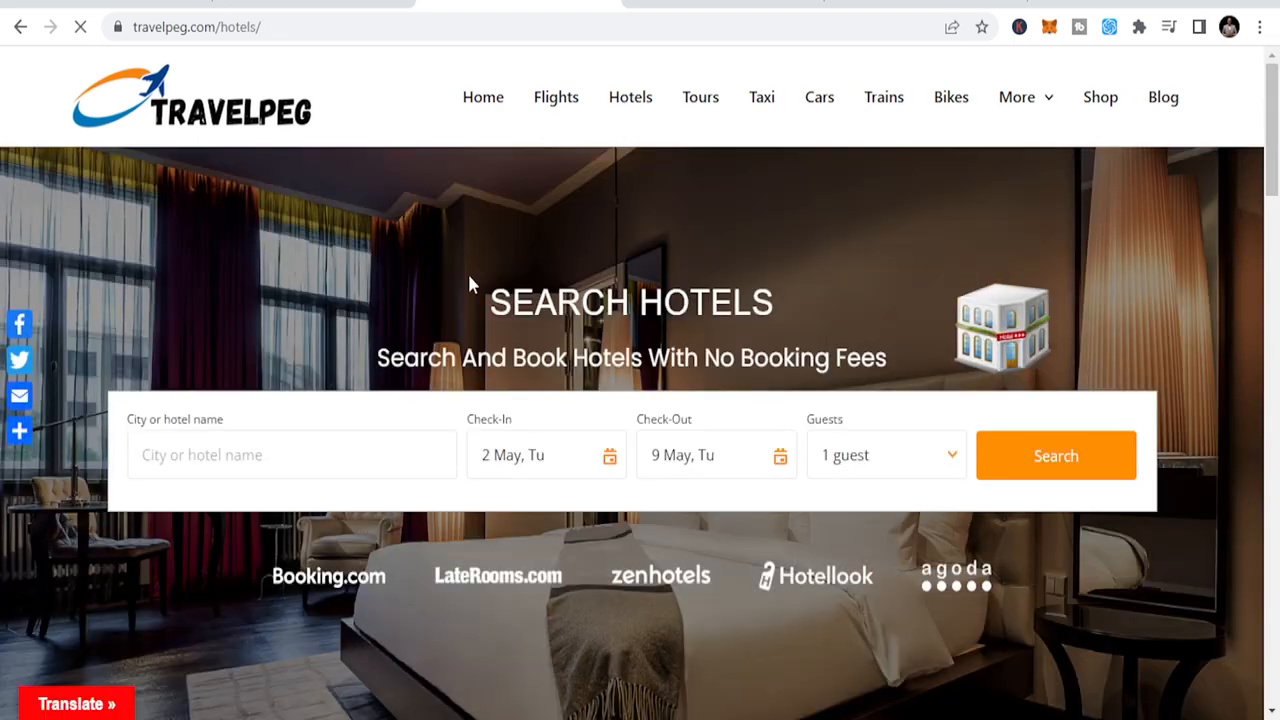
scroll(down, 3)
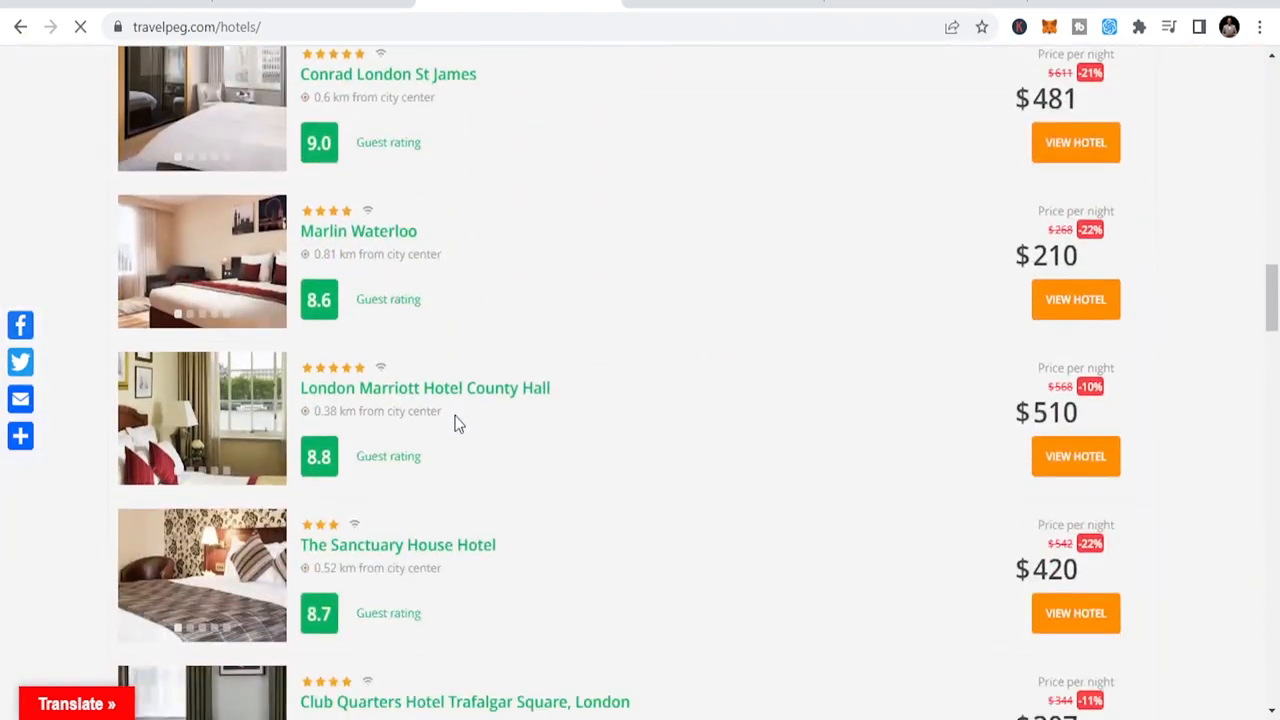
scroll(up, 3)
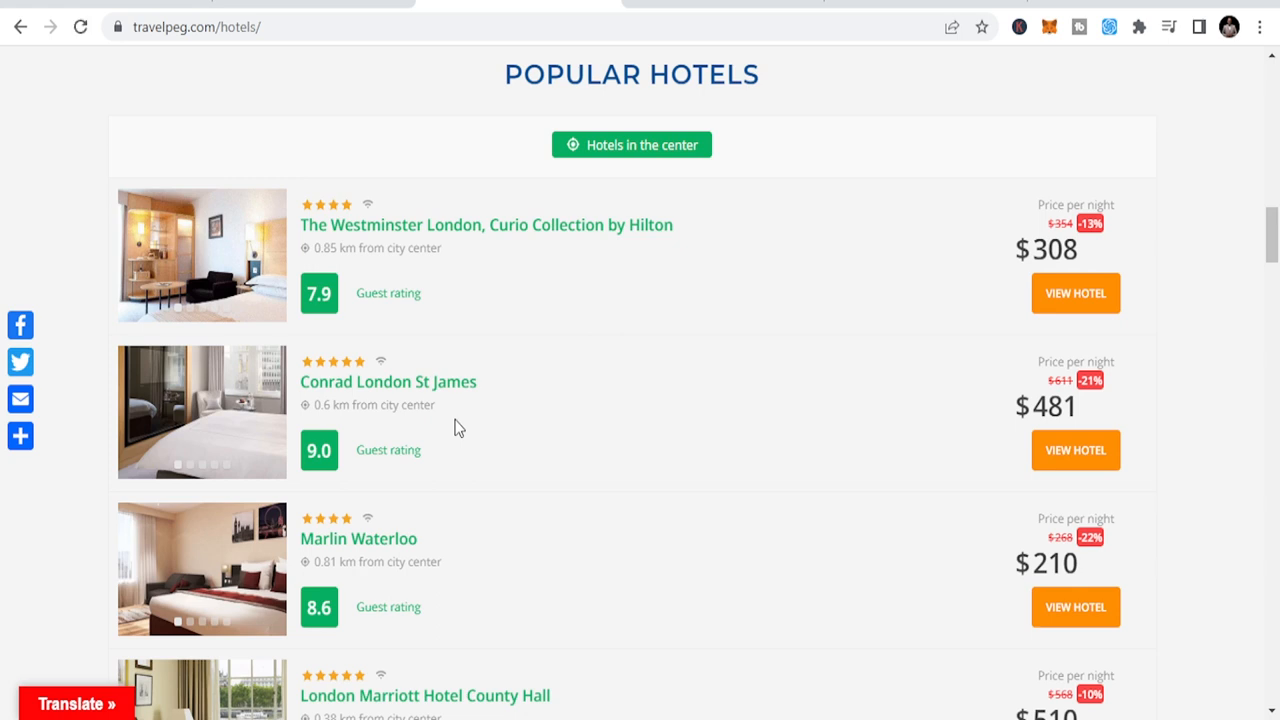
scroll(down, 3)
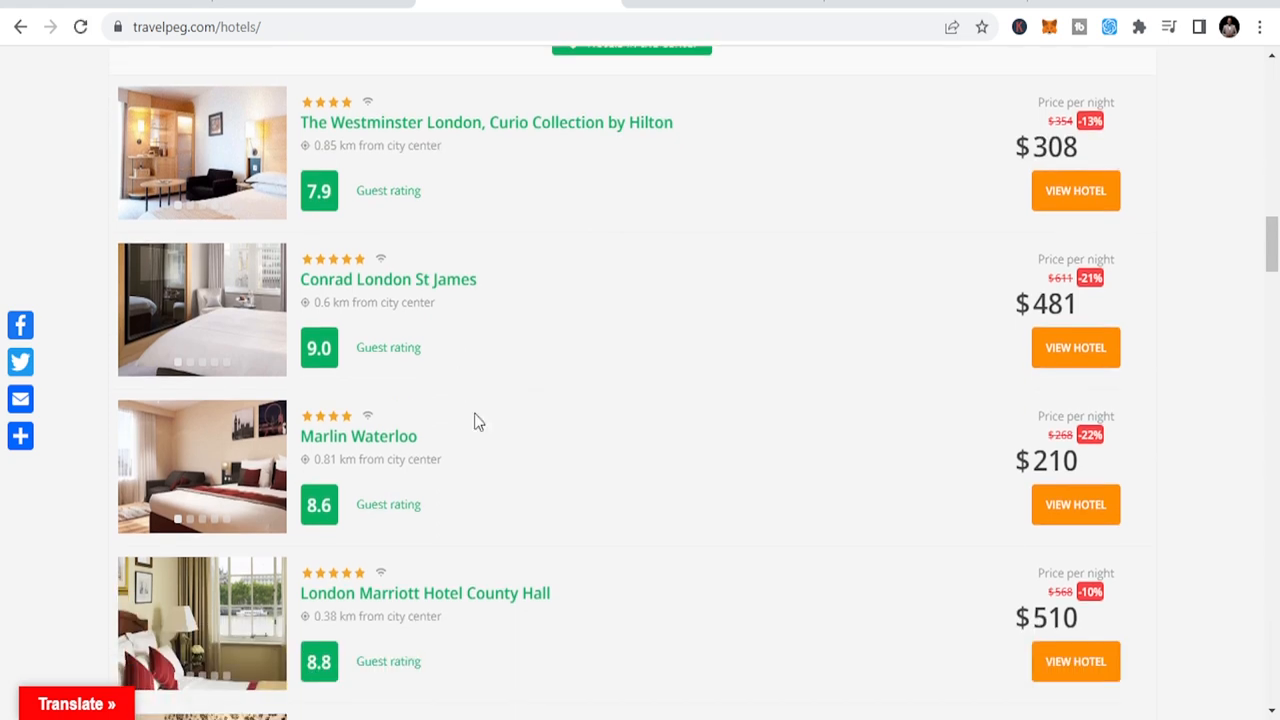
scroll(down, 3)
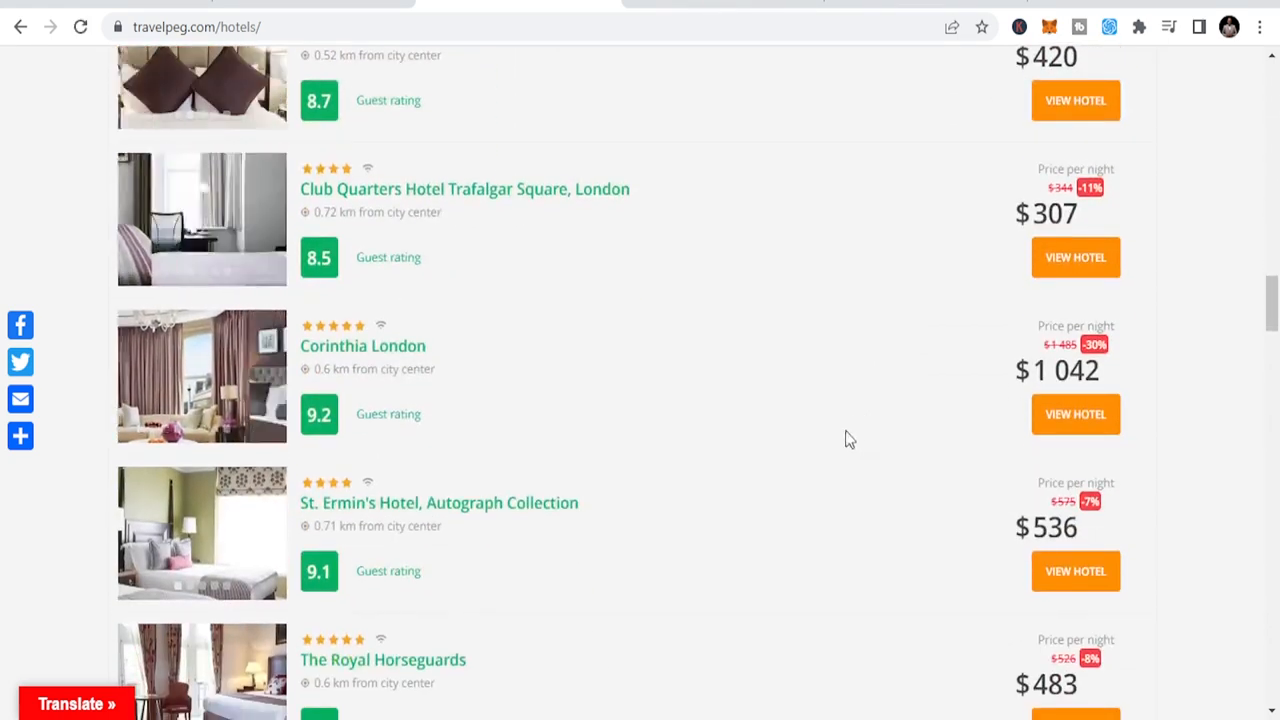
scroll(up, 3)
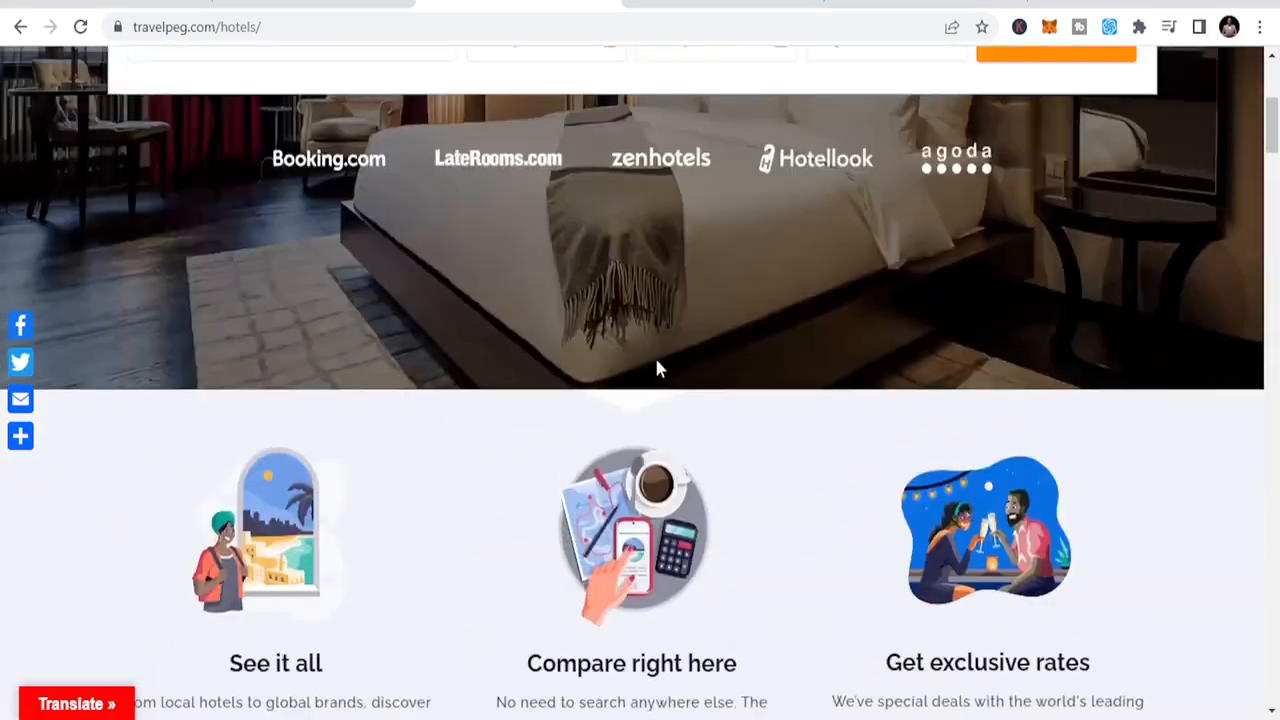
scroll(up, 3)
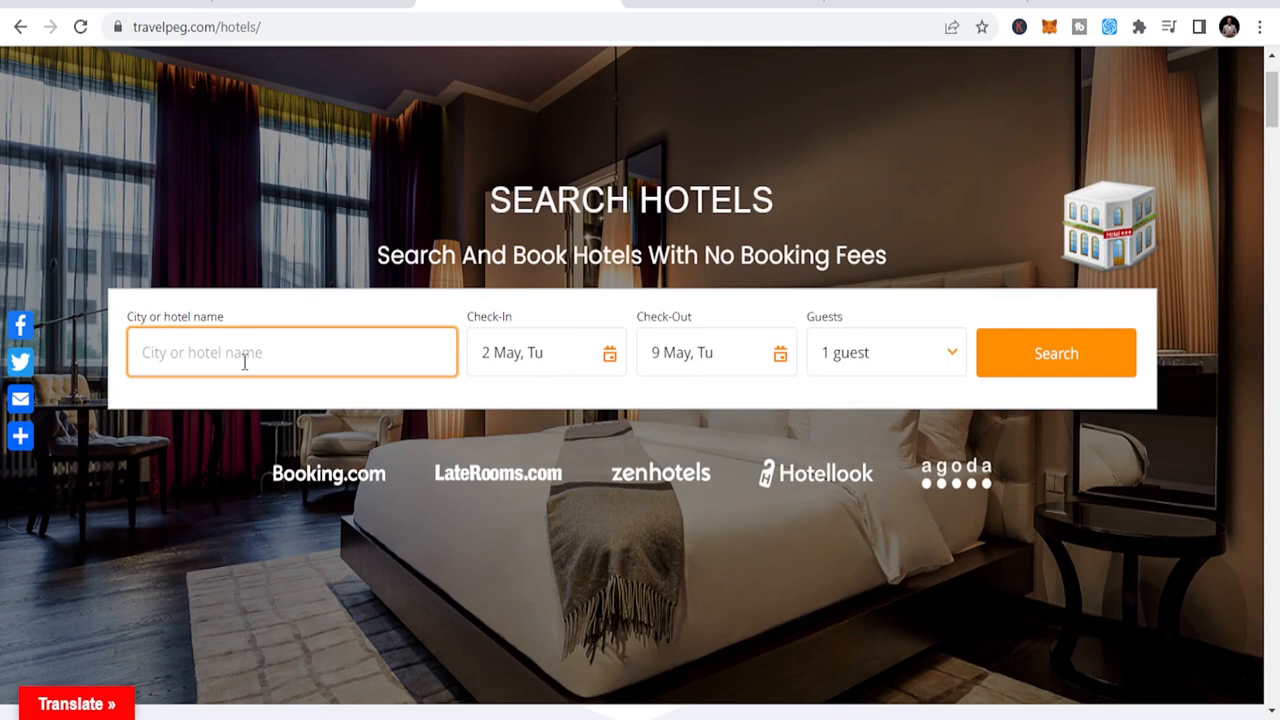
Step: Search hotels in Dubai City for check-in 4 May and check-out 5 May, one guest
text(Dubai City, United Arab Emirates)
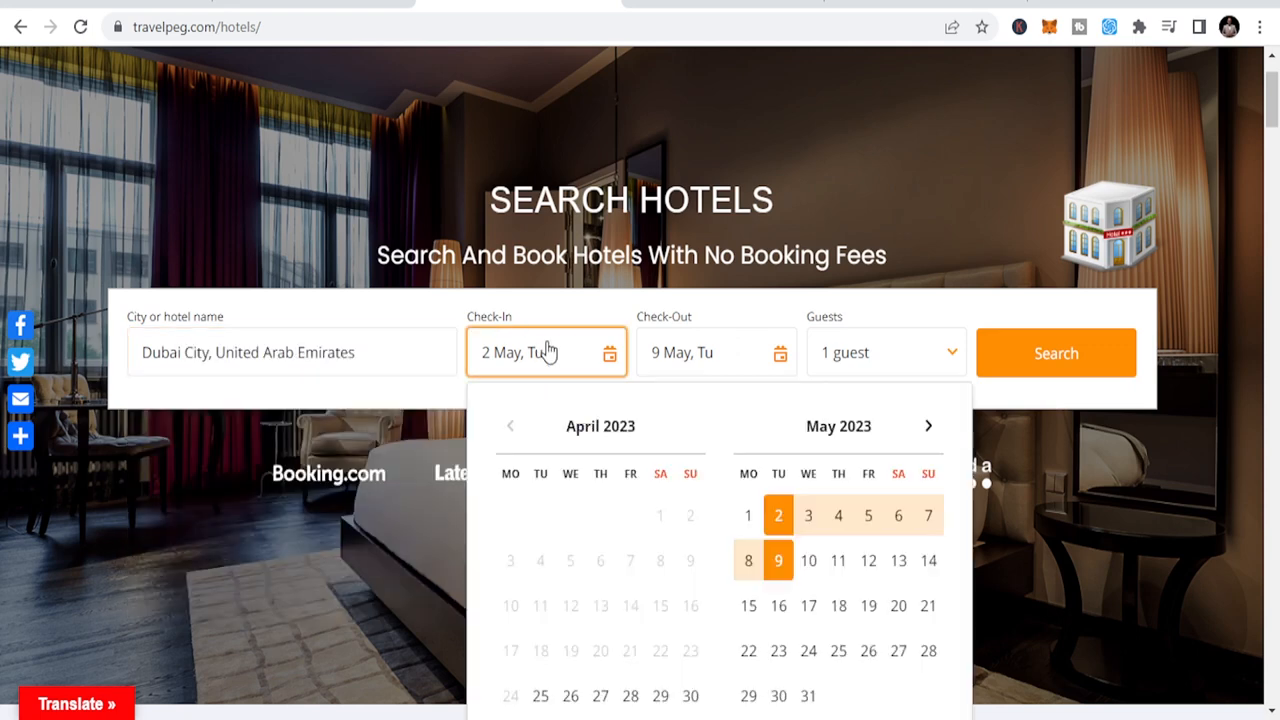
click(838, 515)
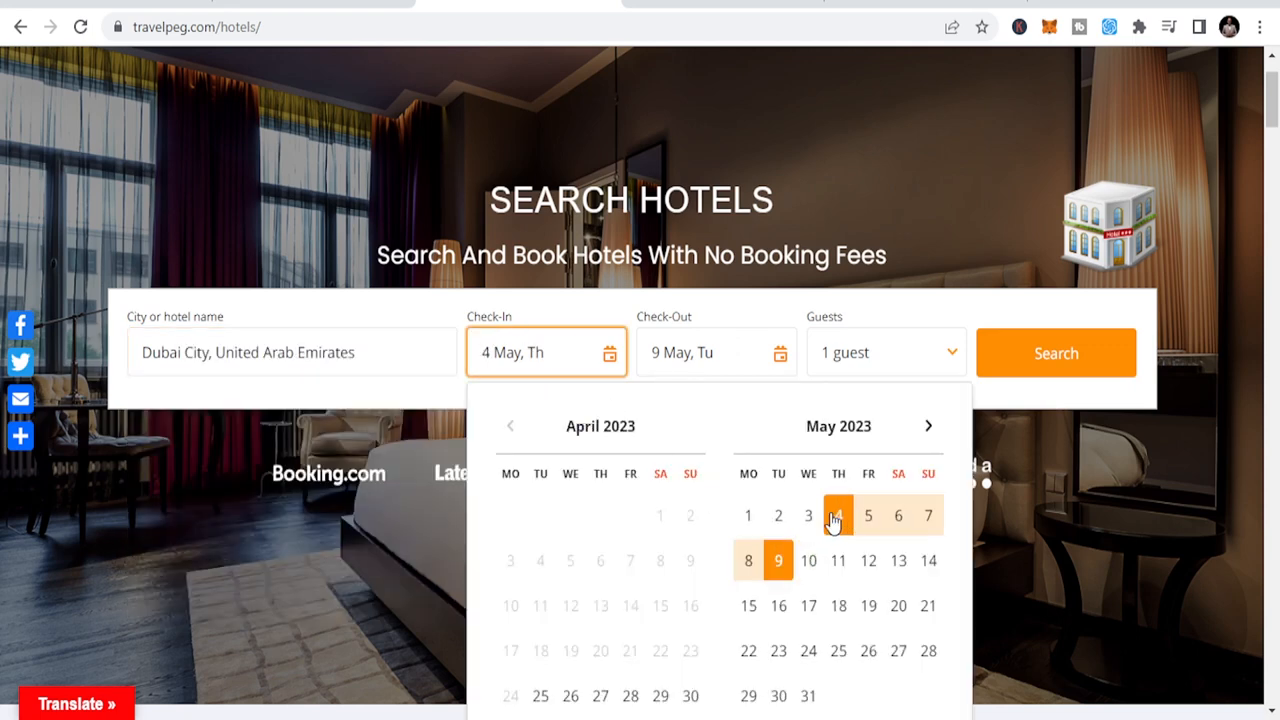
mouse_move(838, 521)
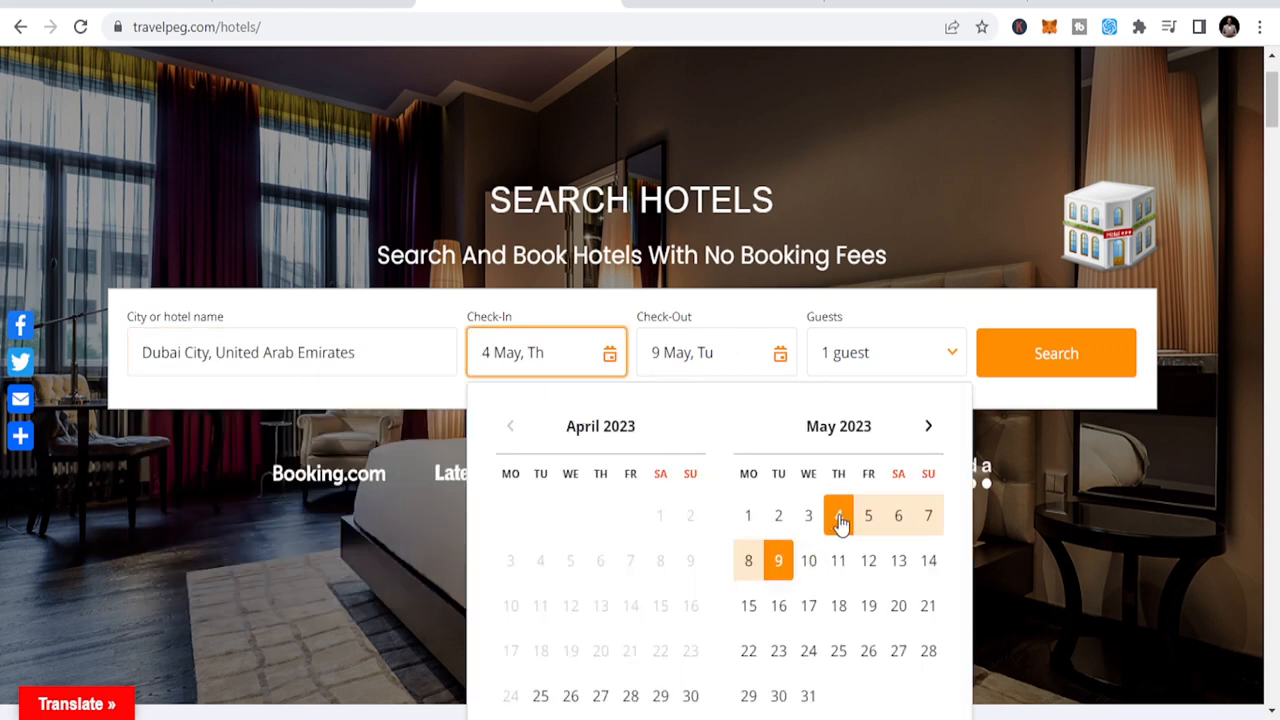
click(838, 515)
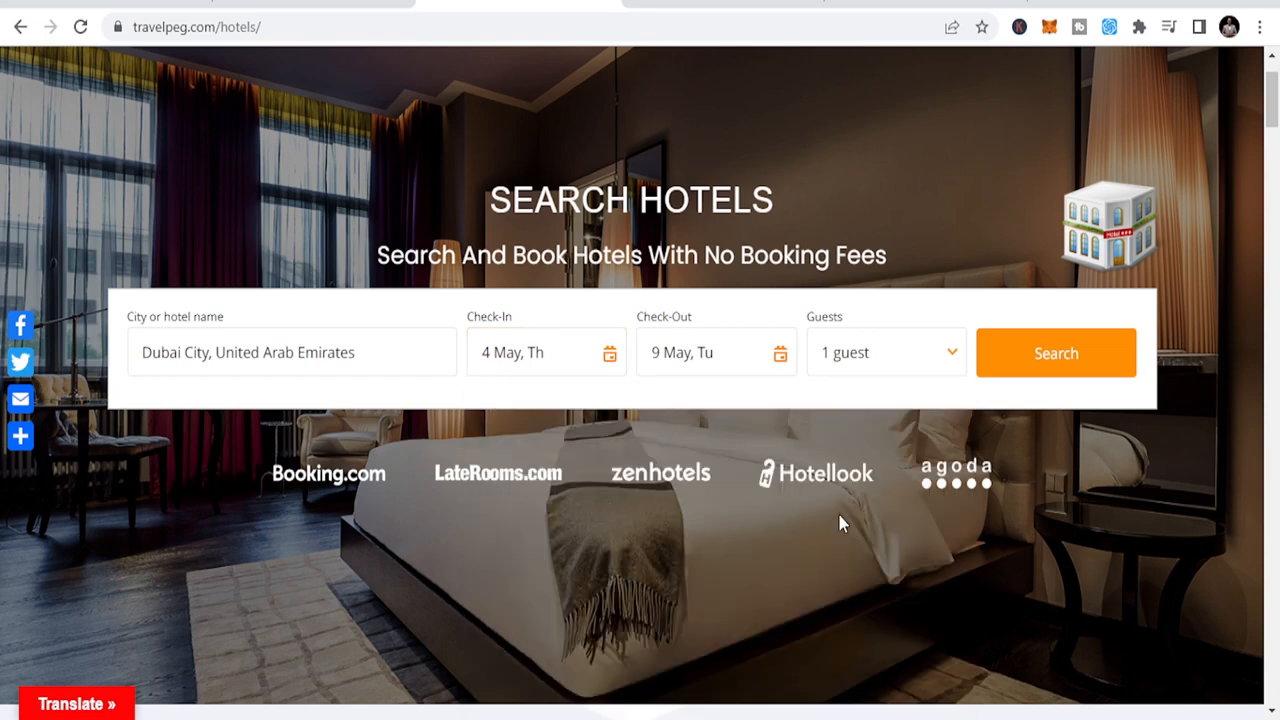
click(715, 352)
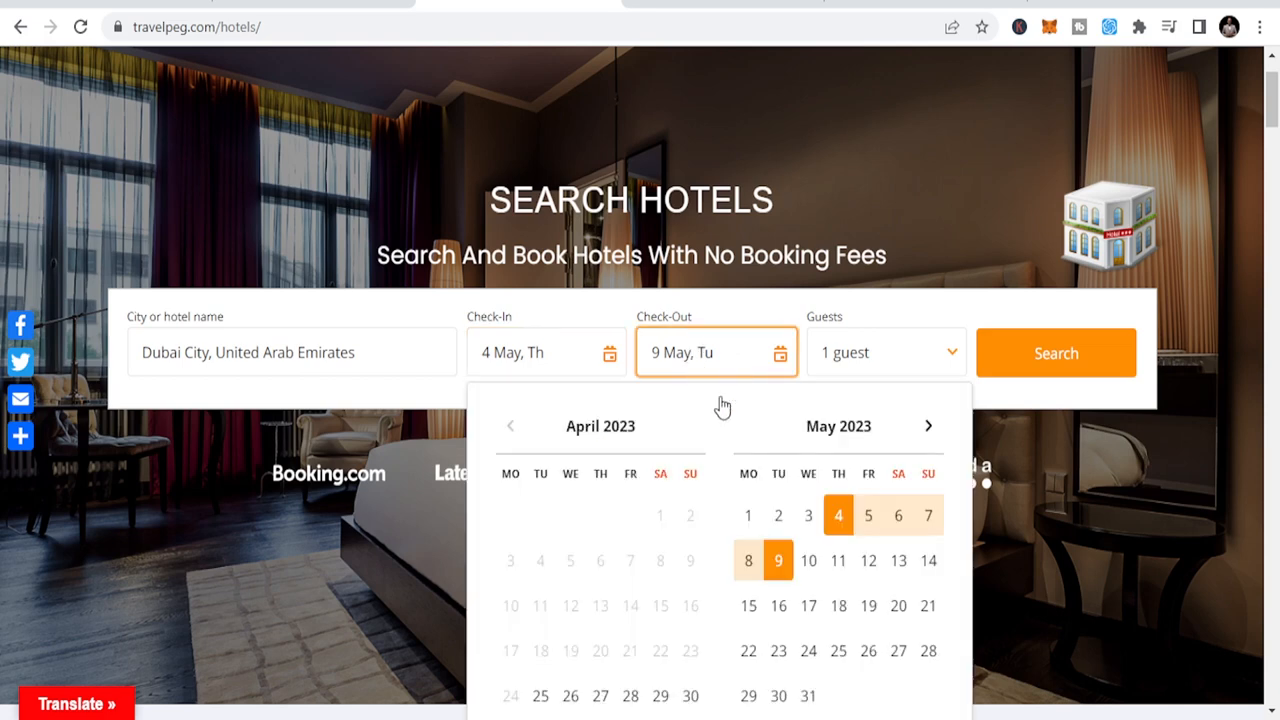
click(868, 515)
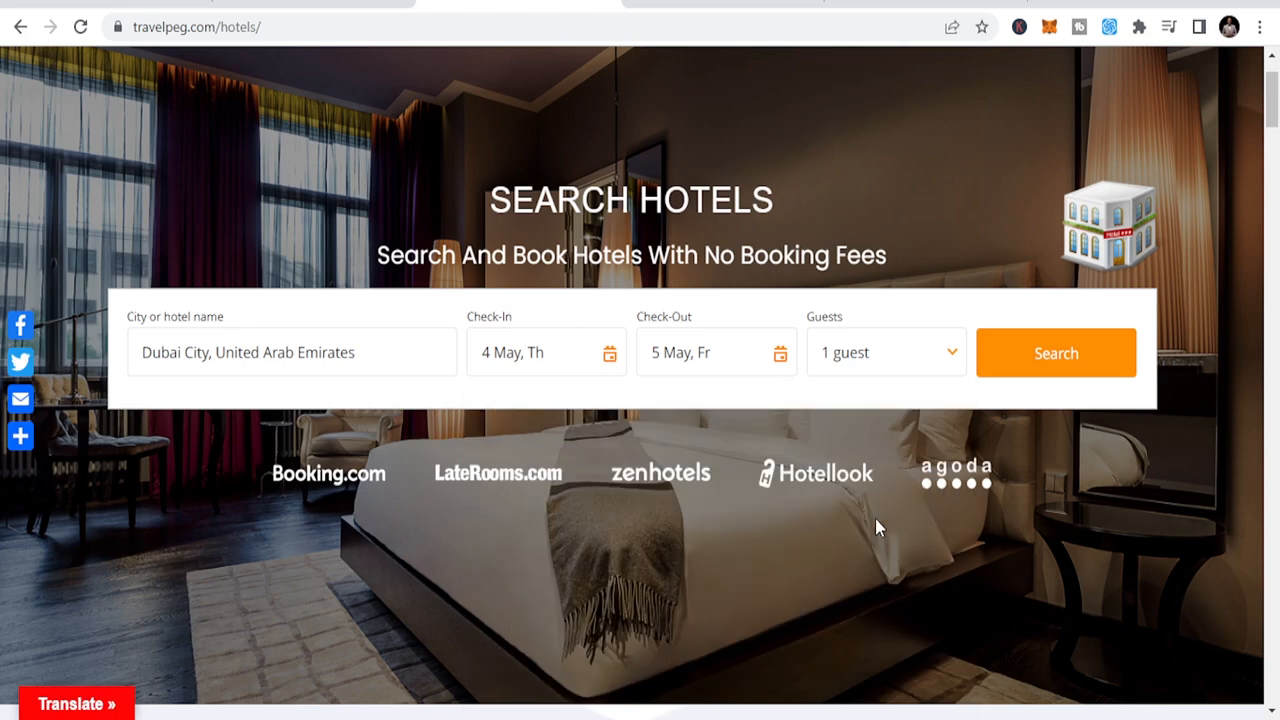
click(1055, 352)
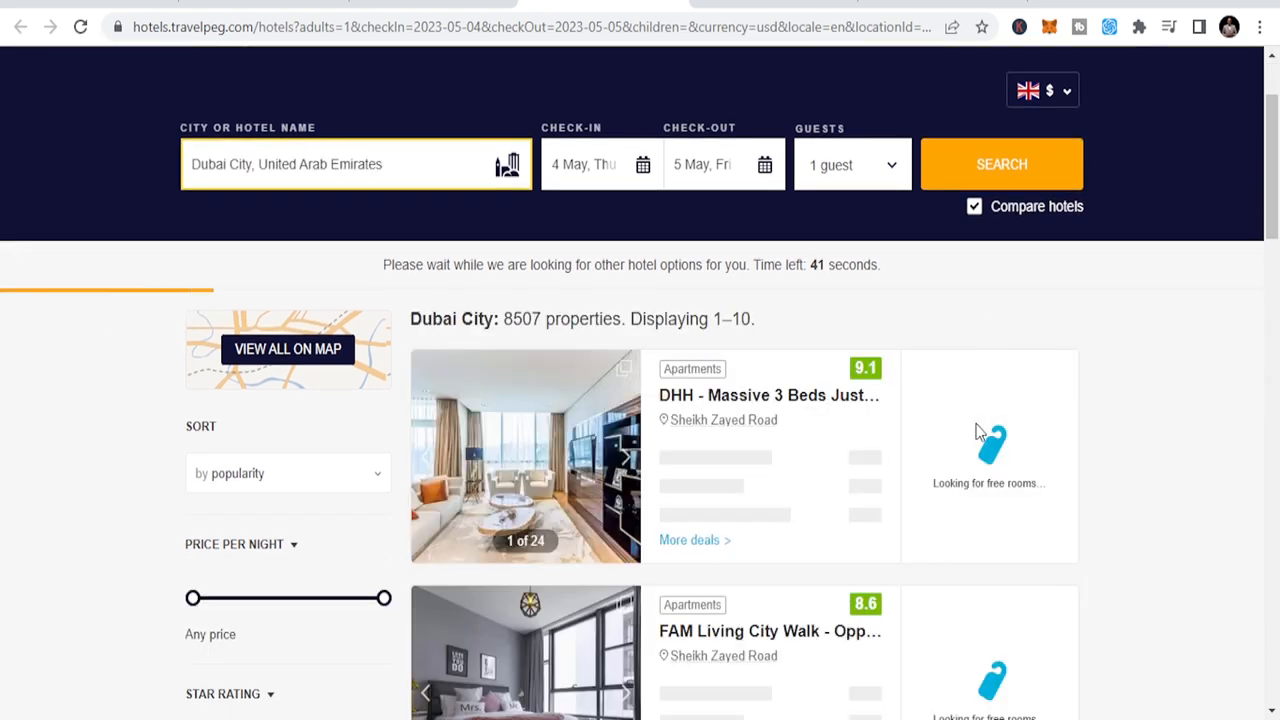
mouse_move(1014, 353)
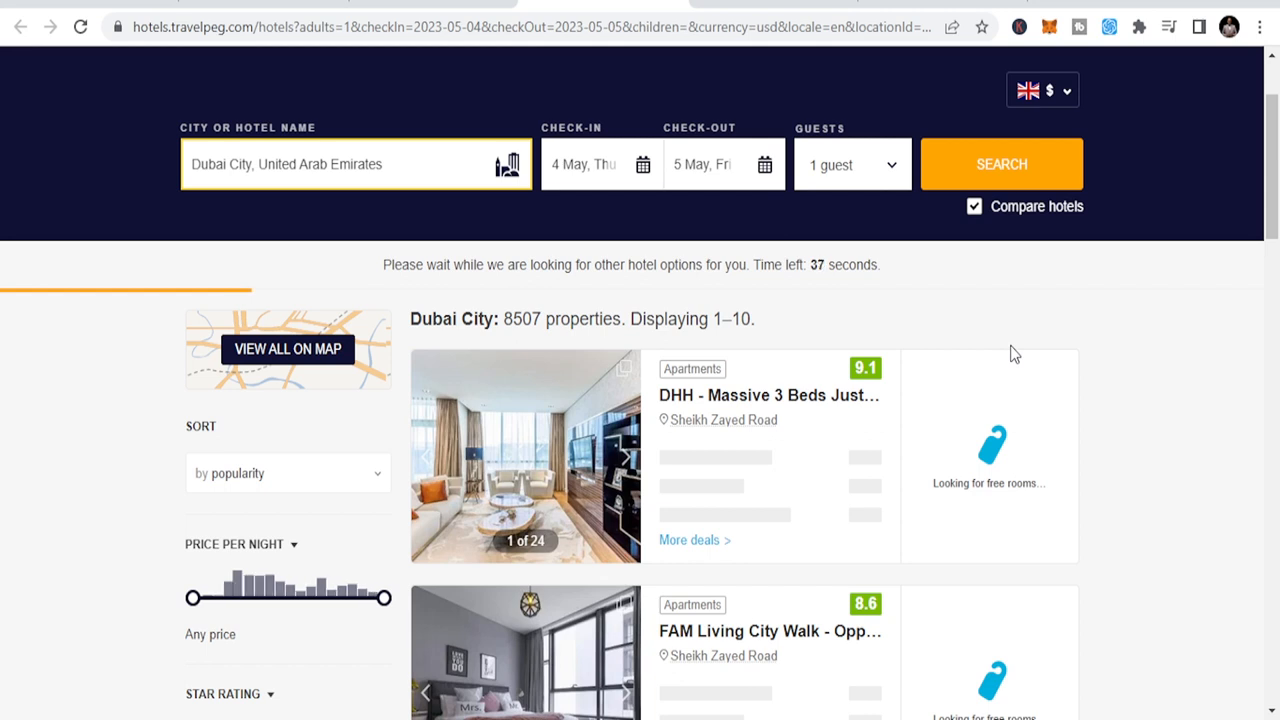
Step: Scroll the Dubai results past City Seasons Hotel Dubai and Gateway Hotel
scroll(down, 3)
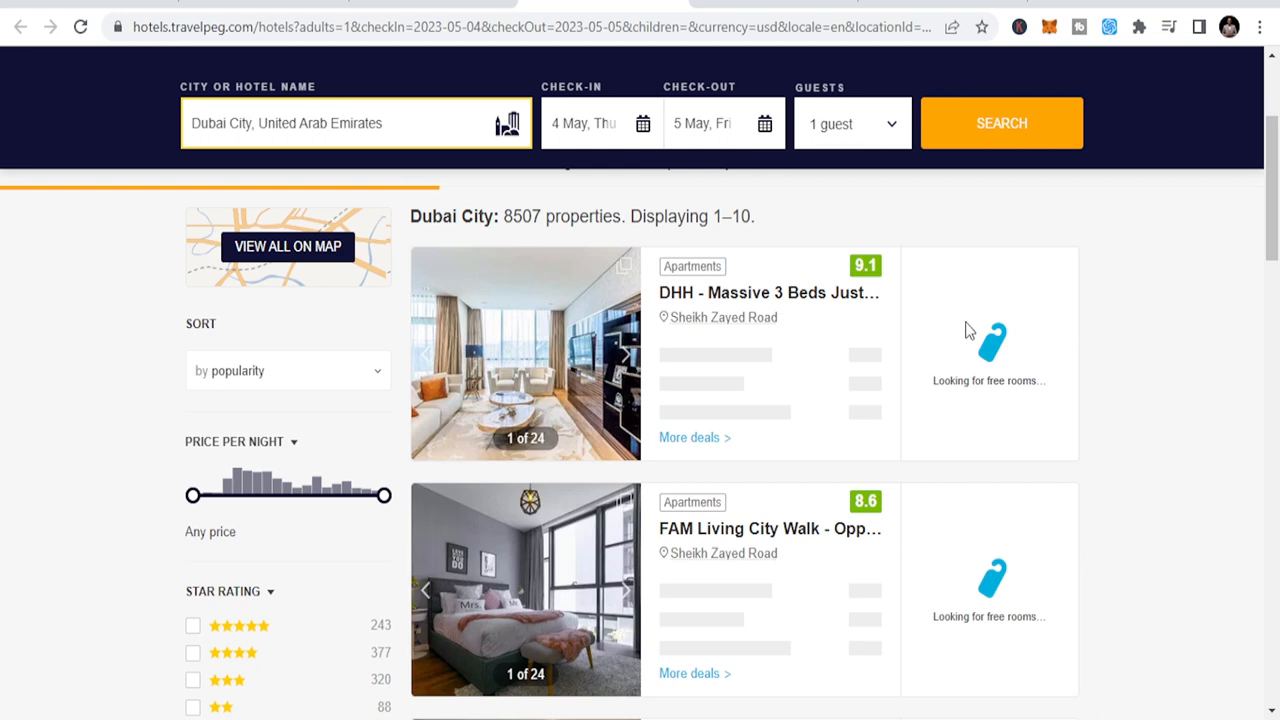
mouse_move(1123, 282)
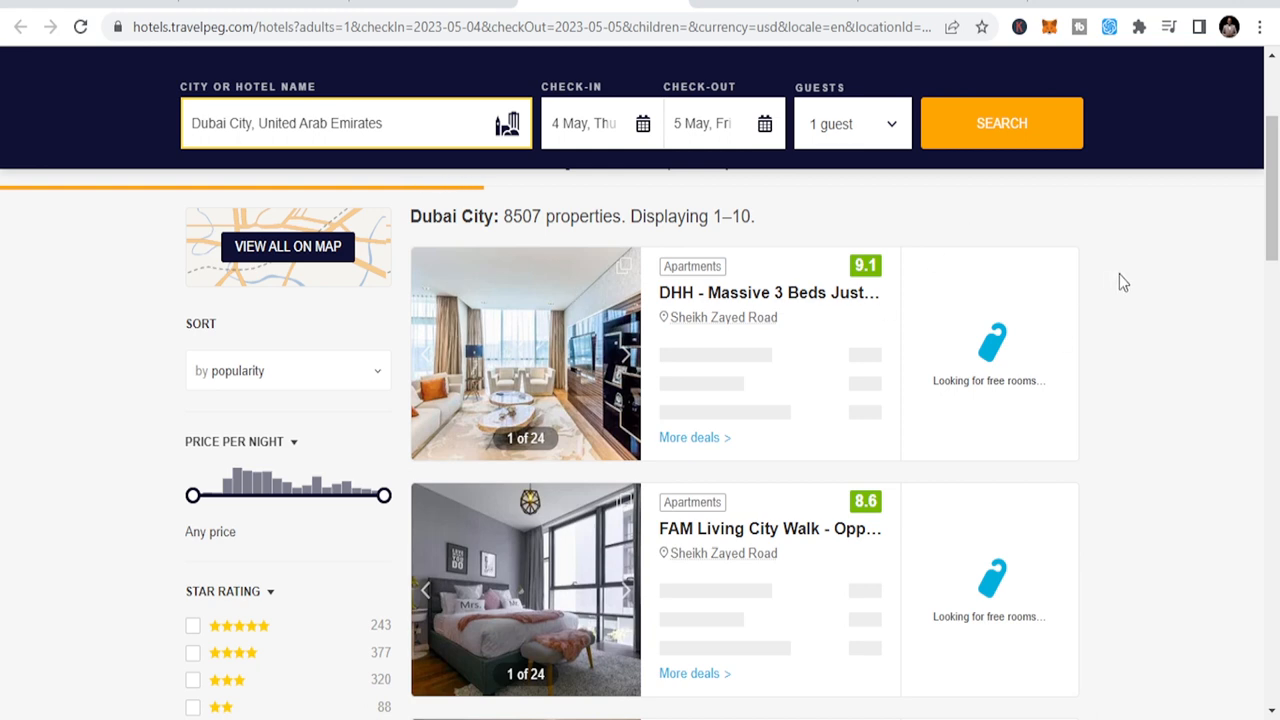
scroll(down, 3)
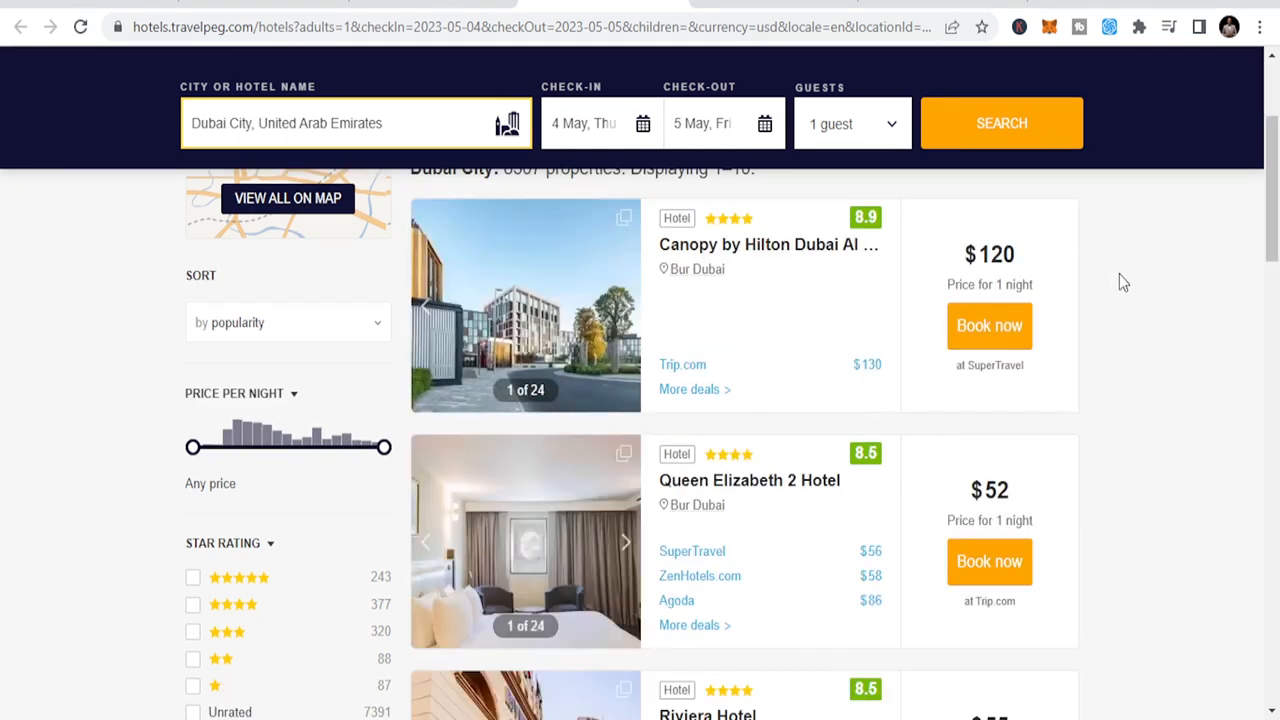
scroll(up, 3)
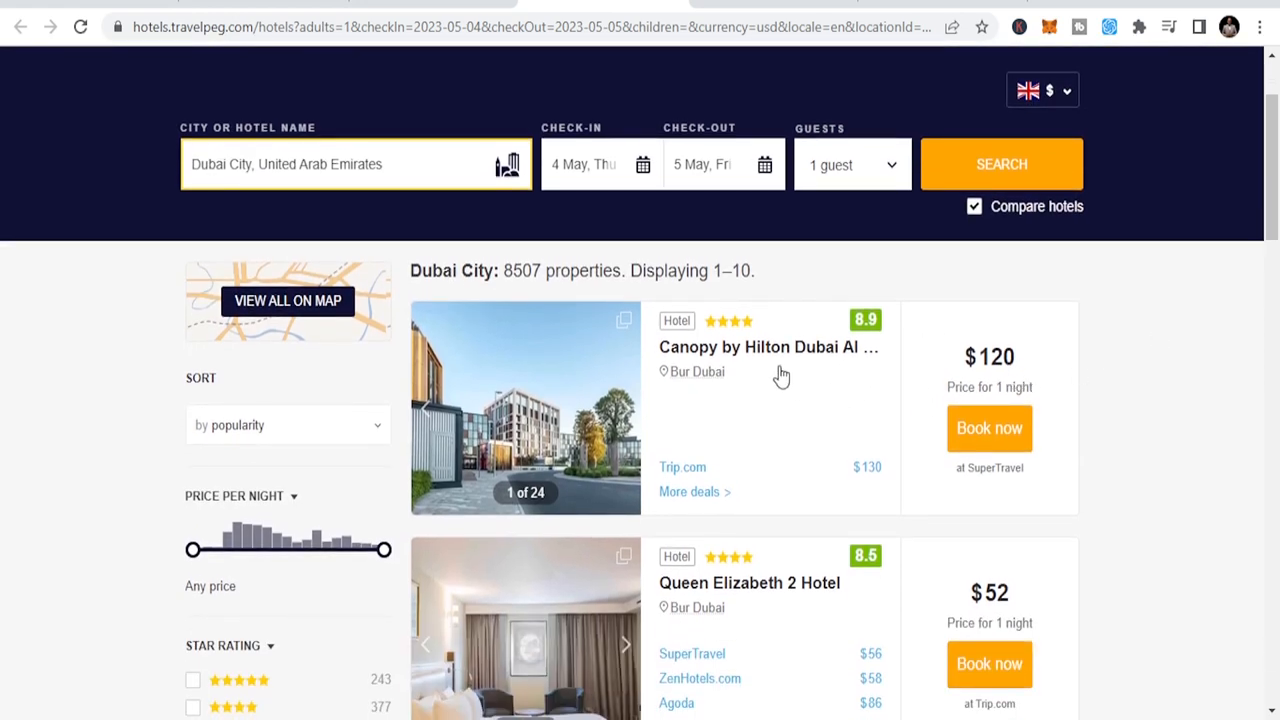
mouse_move(775, 388)
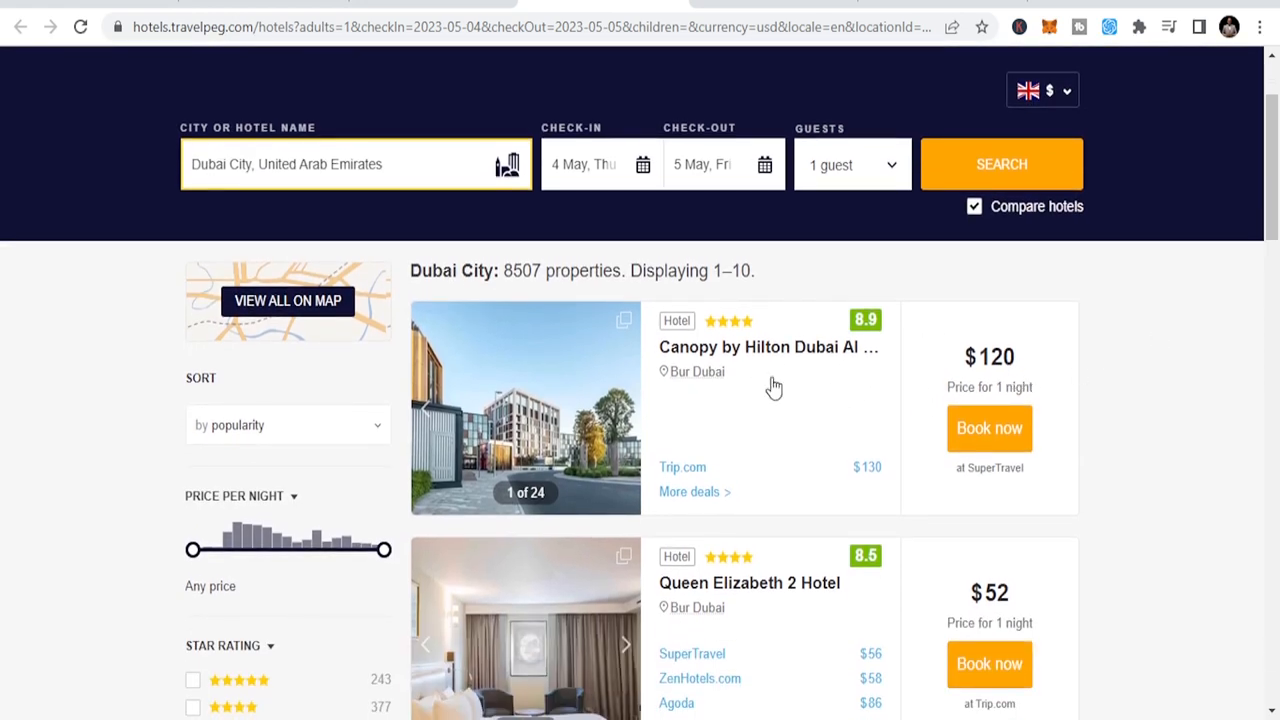
scroll(down, 3)
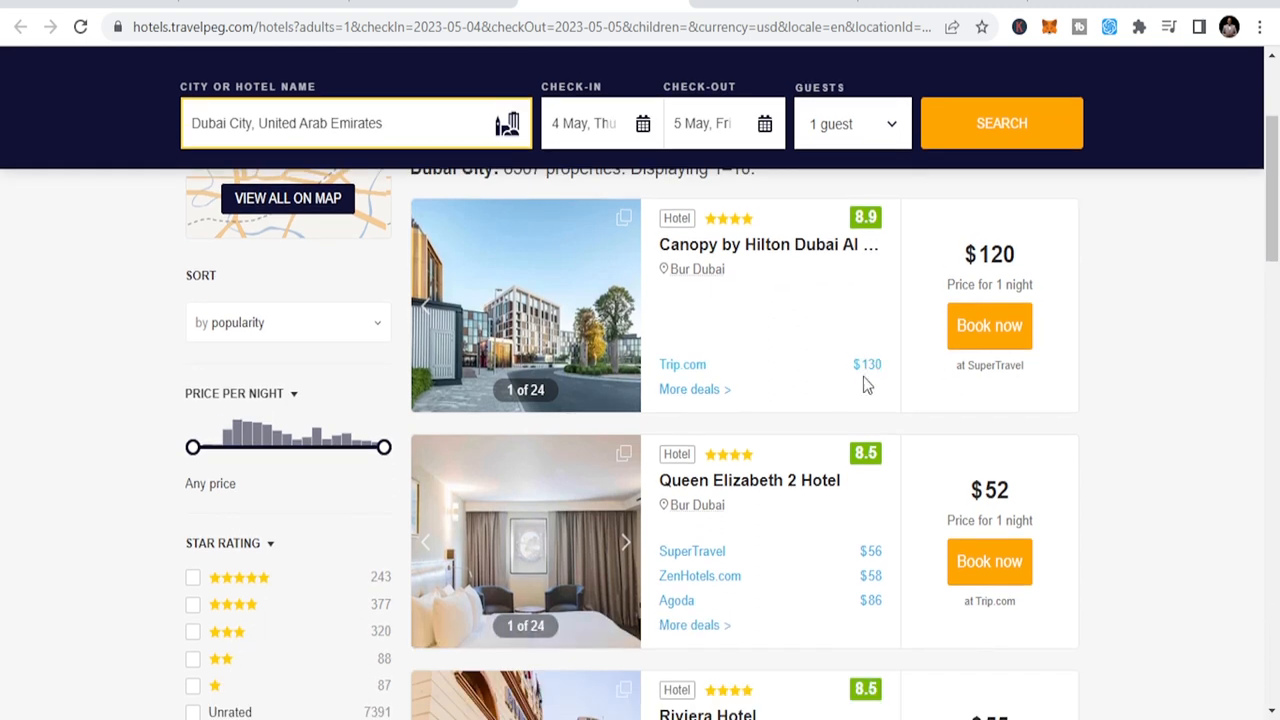
scroll(down, 3)
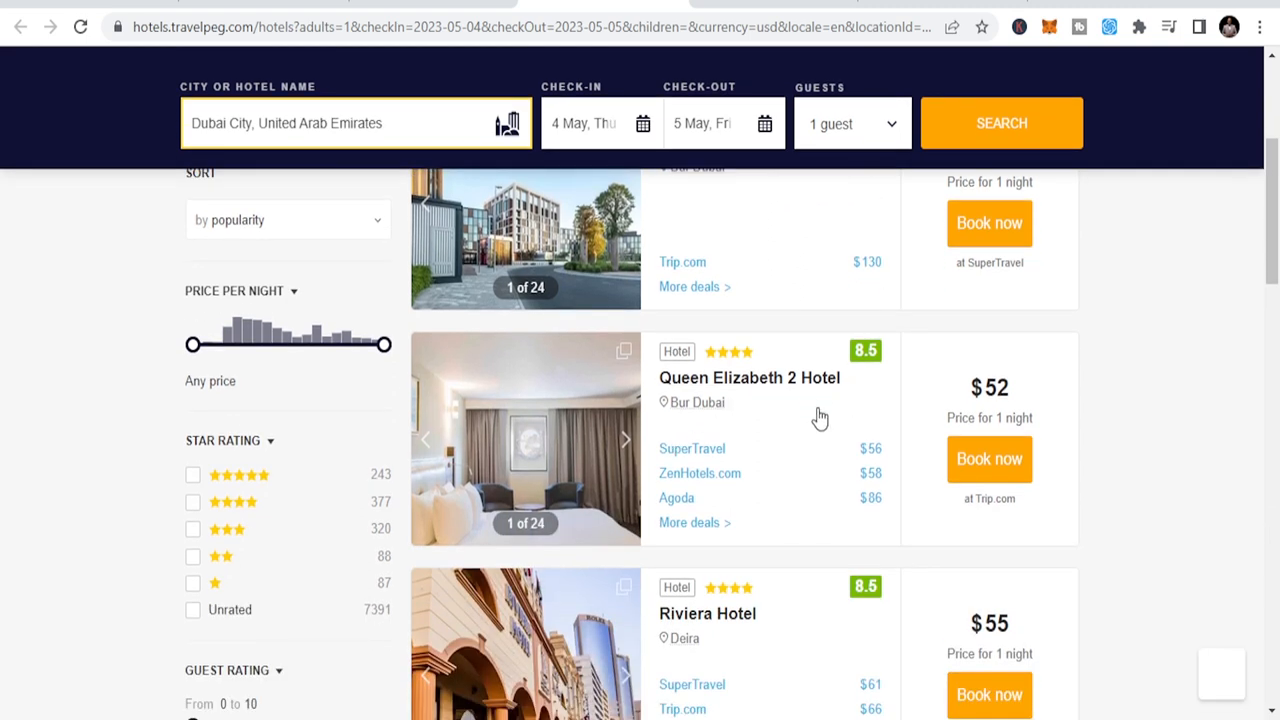
scroll(up, 3)
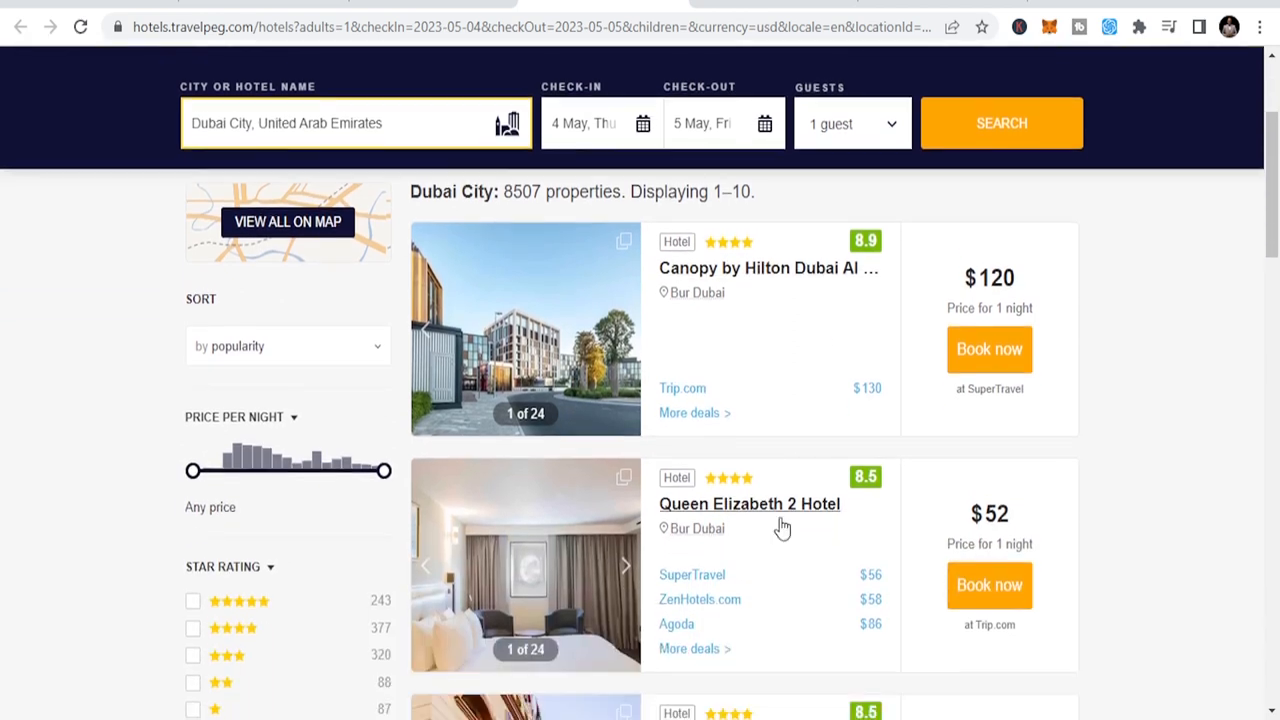
scroll(down, 3)
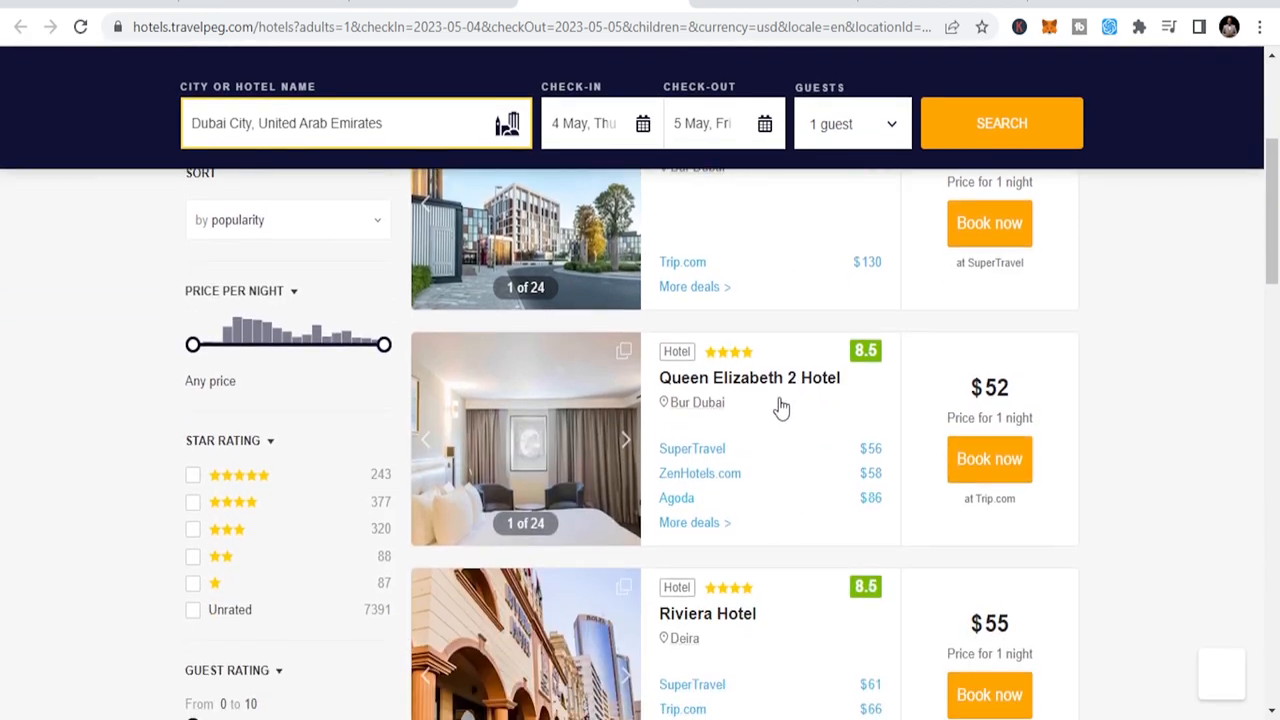
mouse_move(1019, 406)
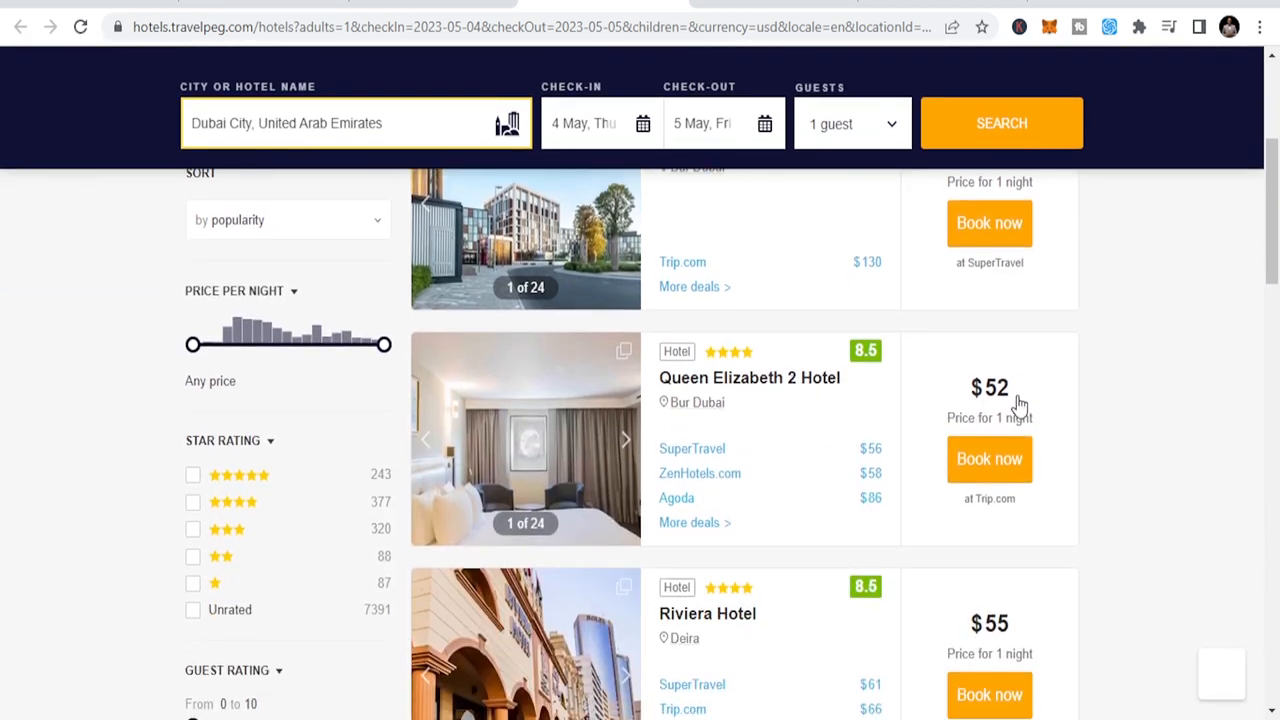
mouse_move(1055, 395)
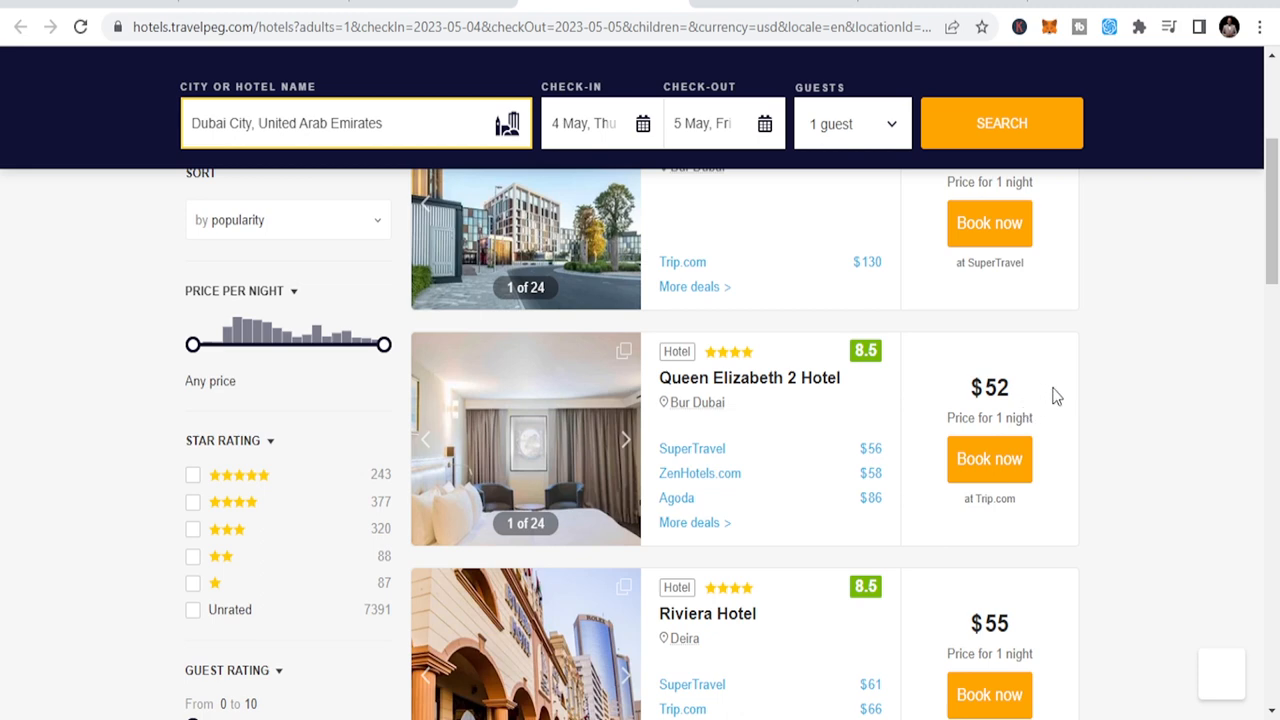
Step: Continue down past Landmark Premier Hotel, then scroll back up toward Riviera Hotel
scroll(down, 3)
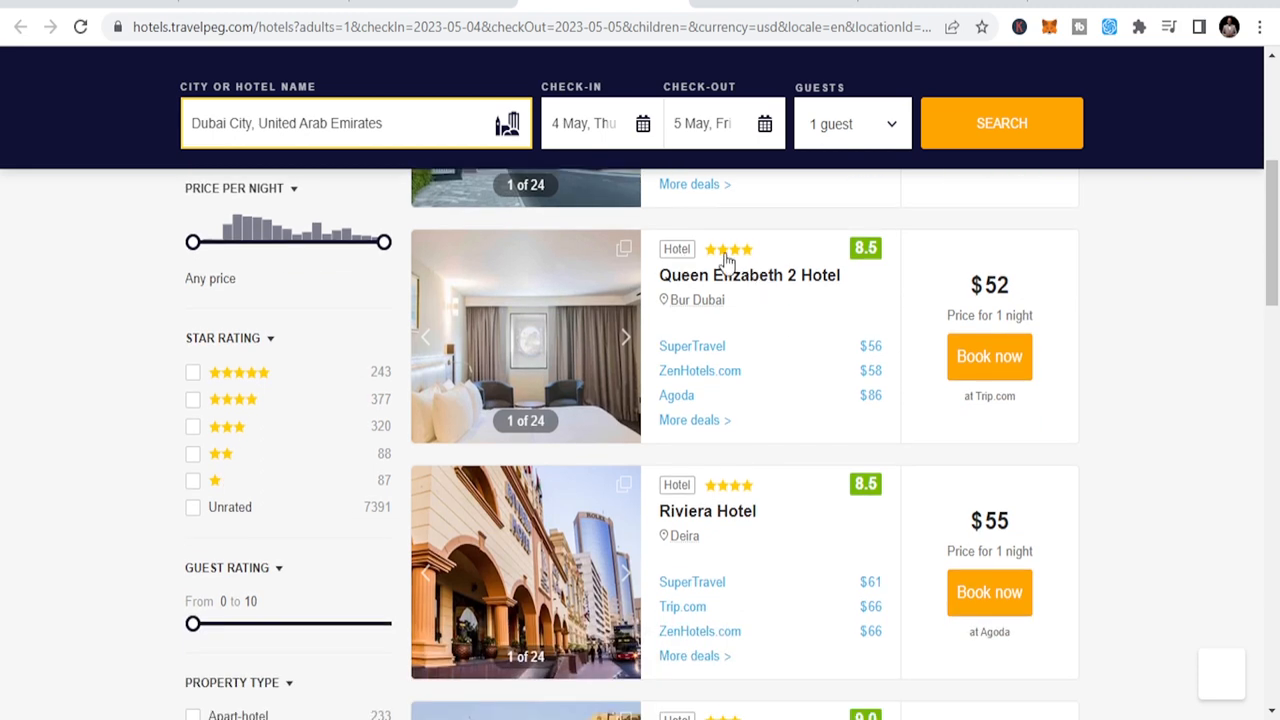
mouse_move(765, 317)
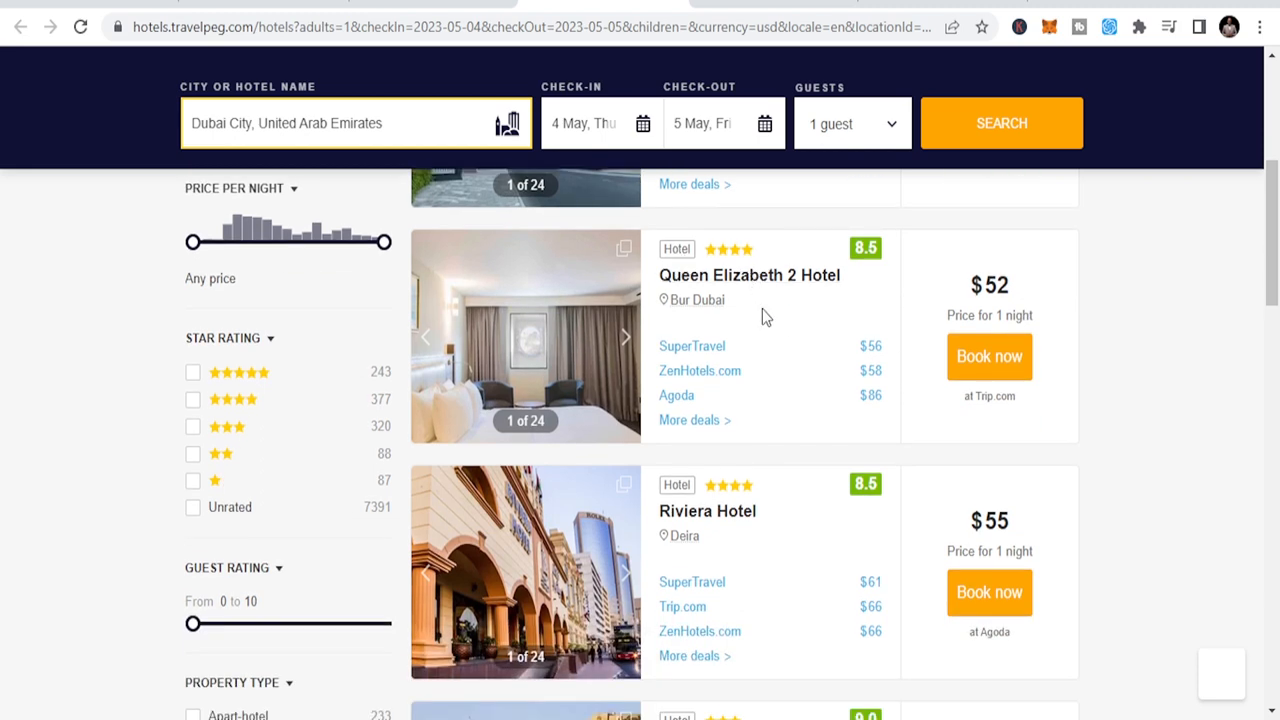
mouse_move(1085, 315)
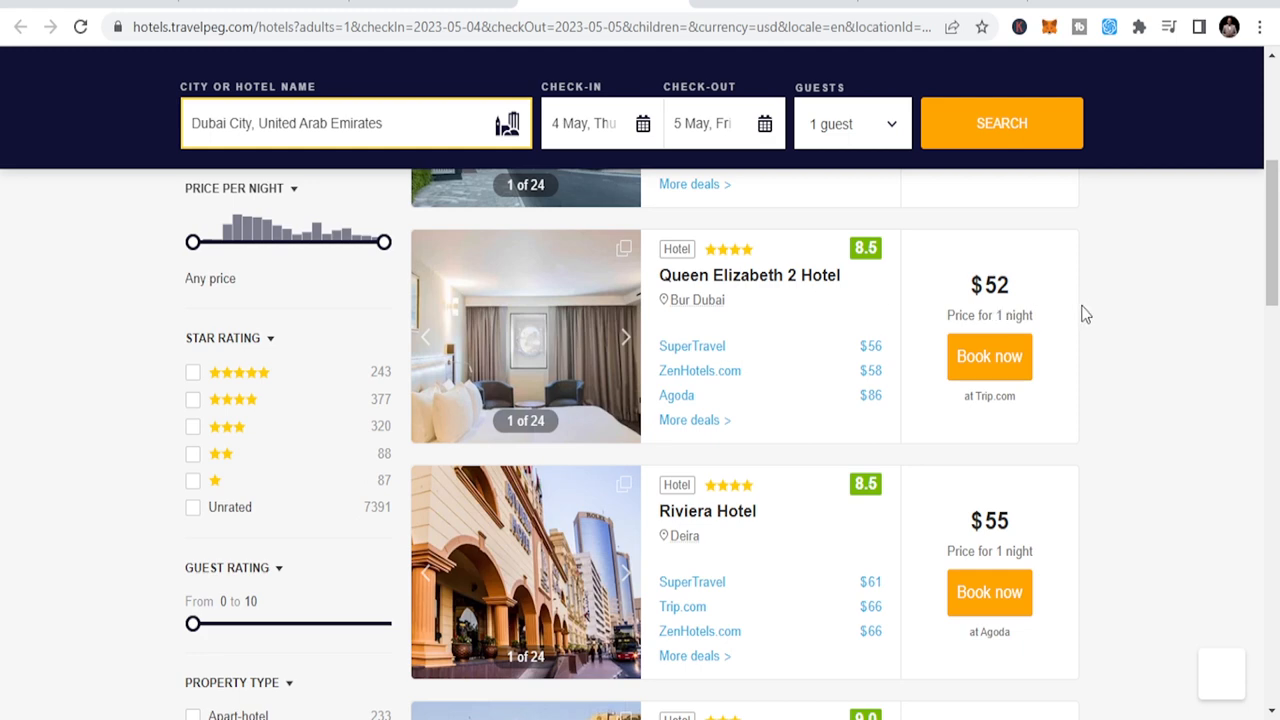
scroll(down, 3)
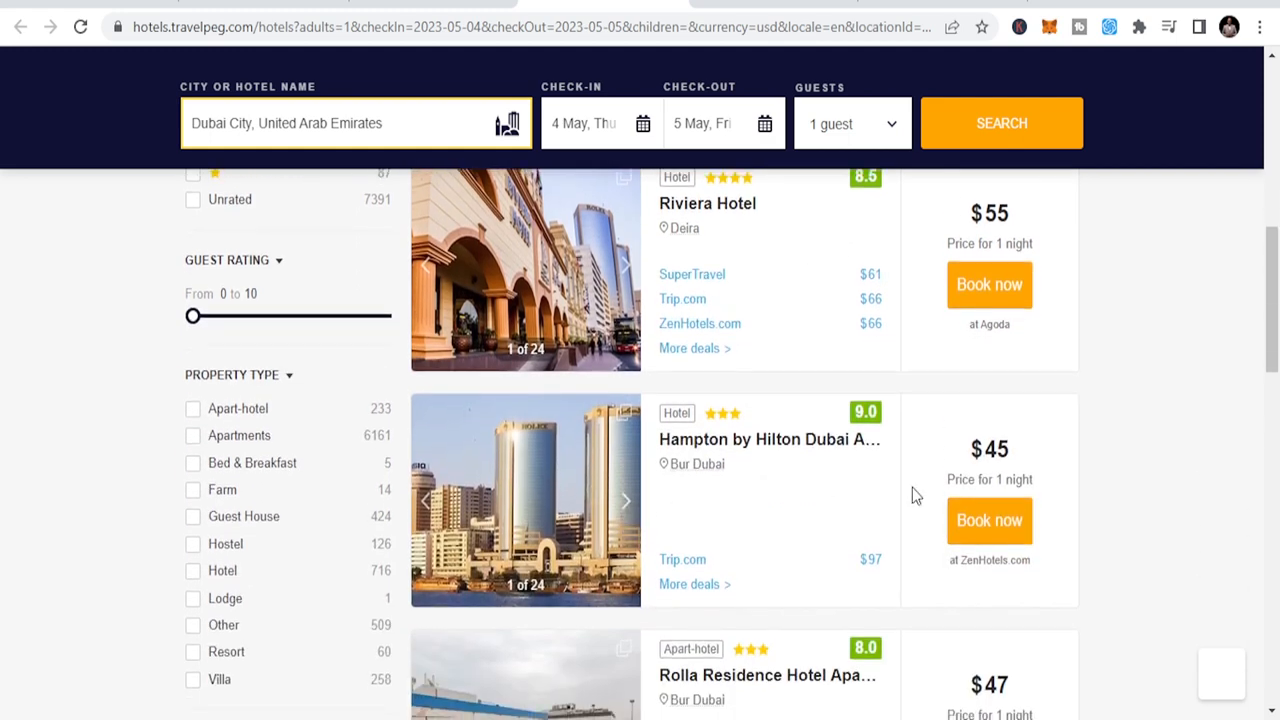
mouse_move(1095, 472)
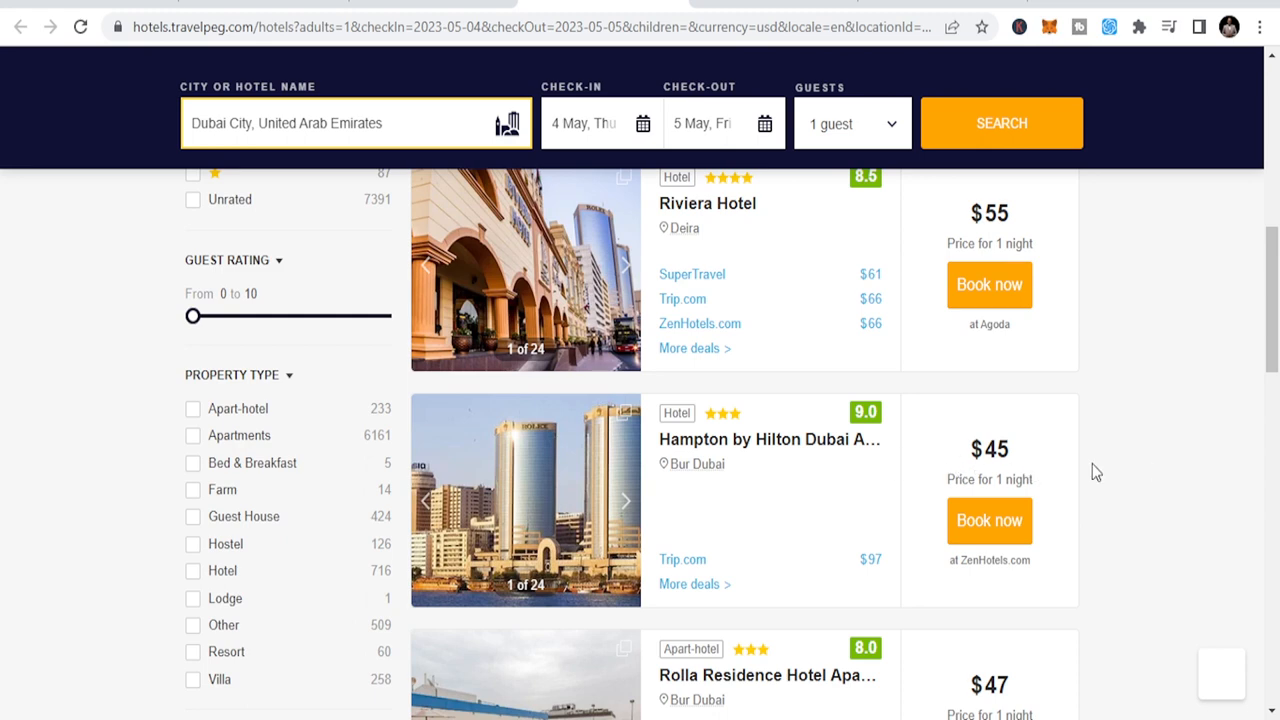
scroll(down, 3)
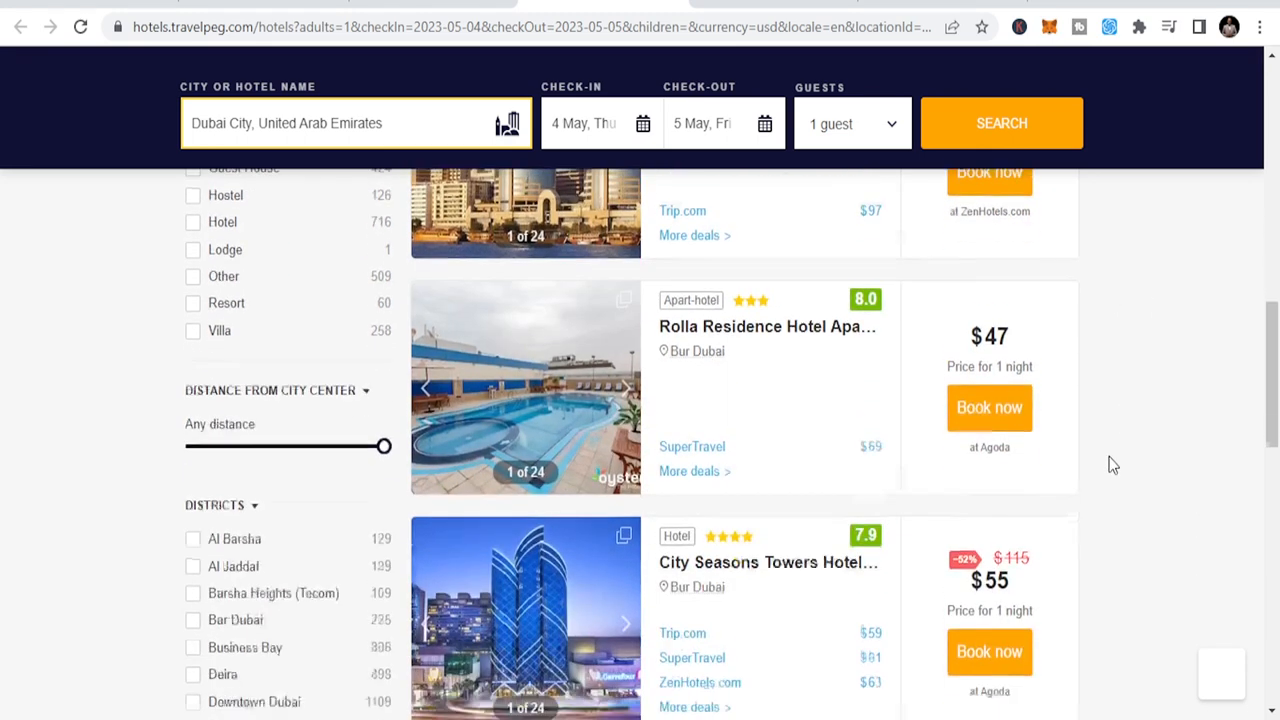
scroll(down, 3)
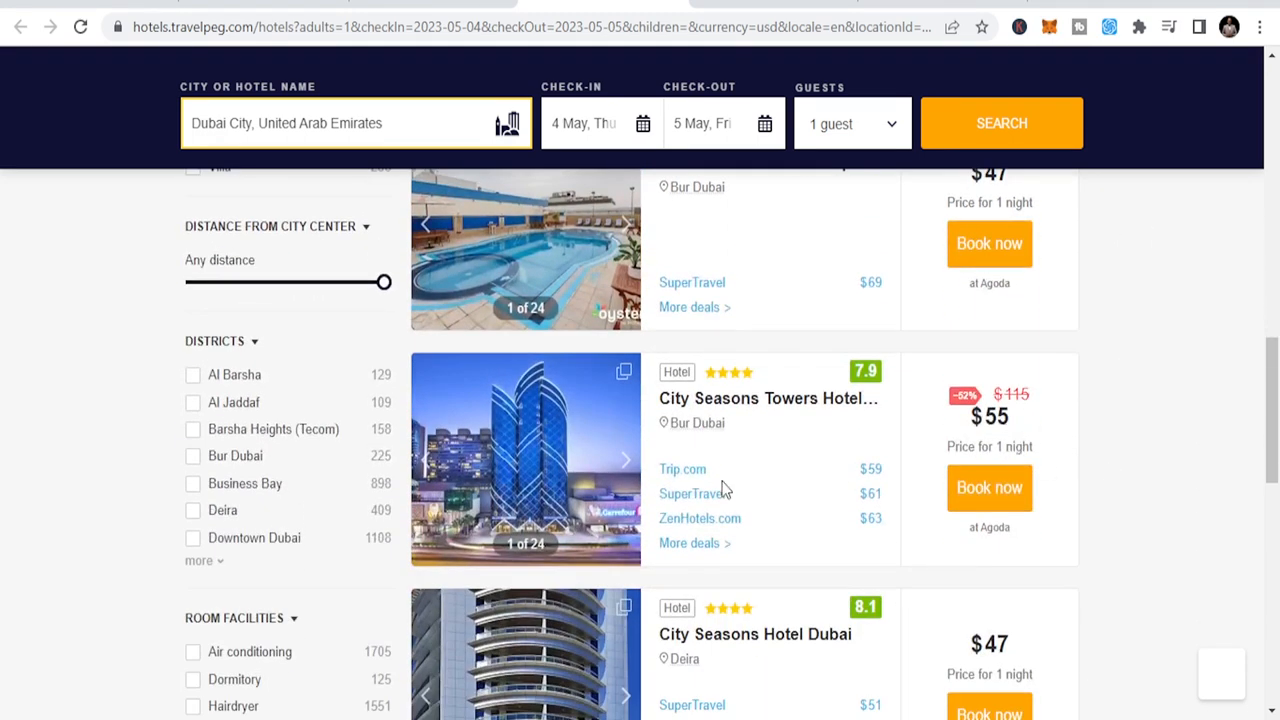
mouse_move(1050, 430)
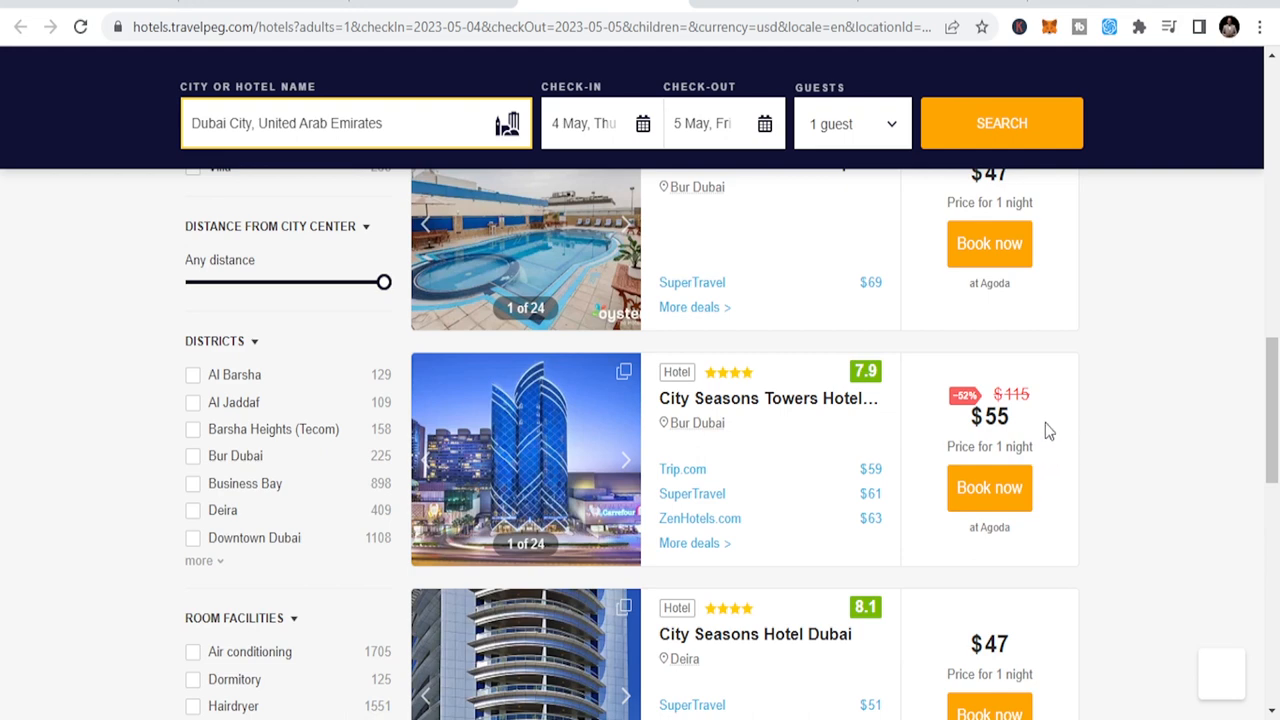
scroll(down, 3)
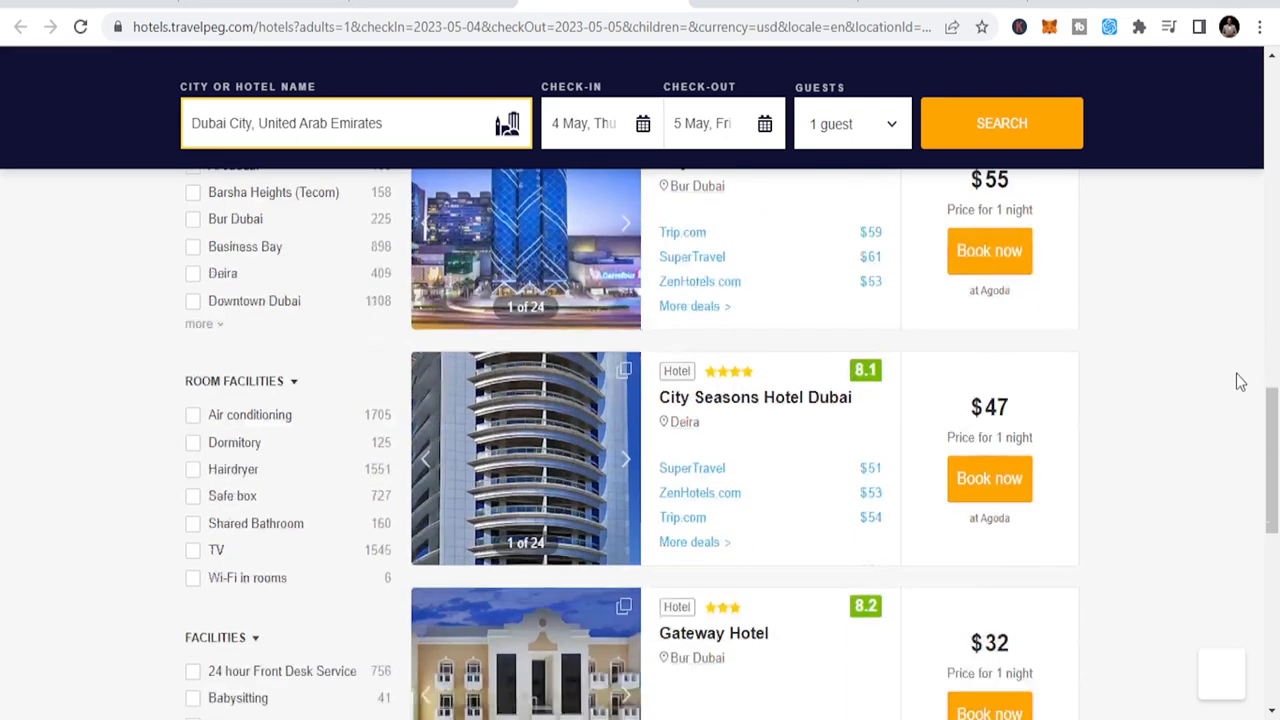
scroll(down, 3)
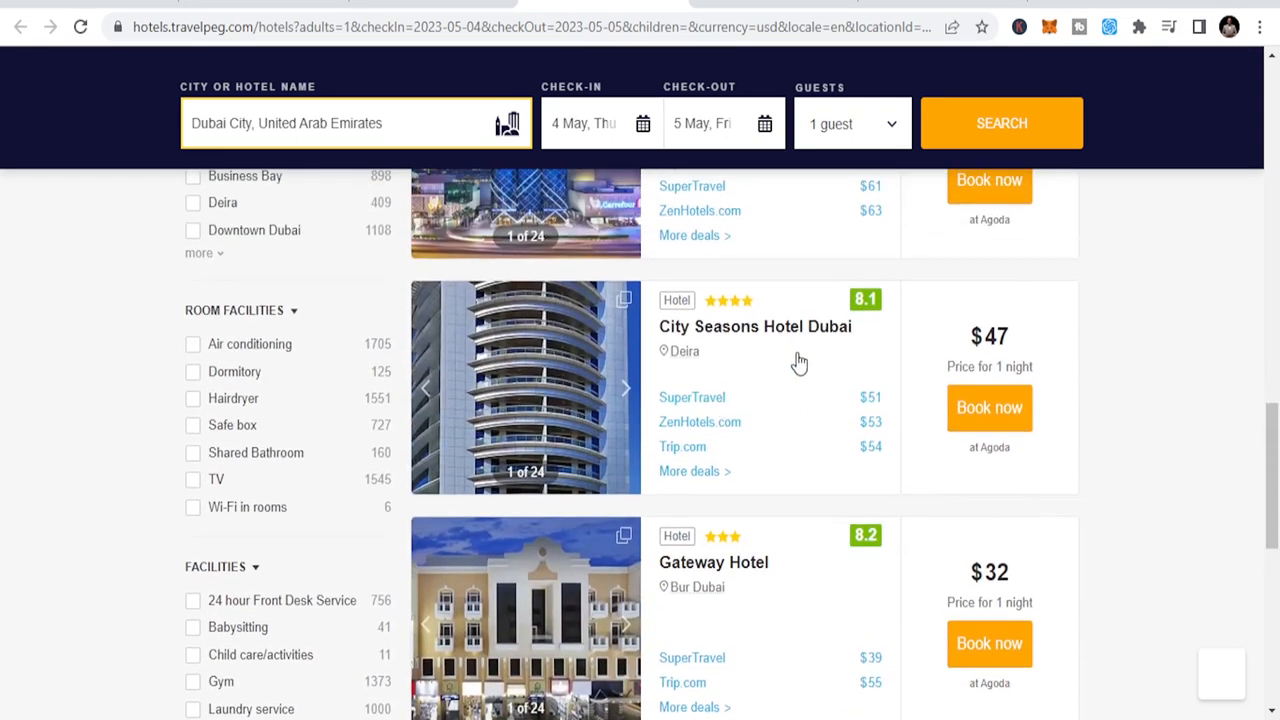
mouse_move(1126, 353)
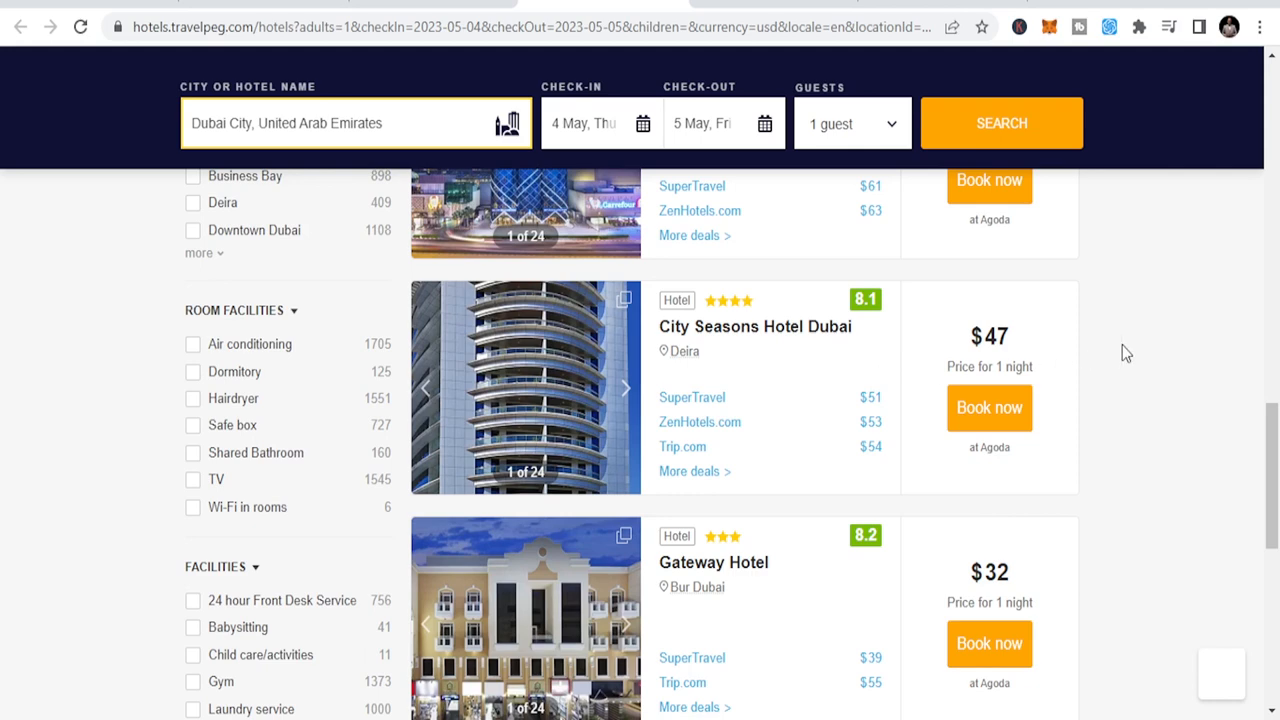
scroll(down, 3)
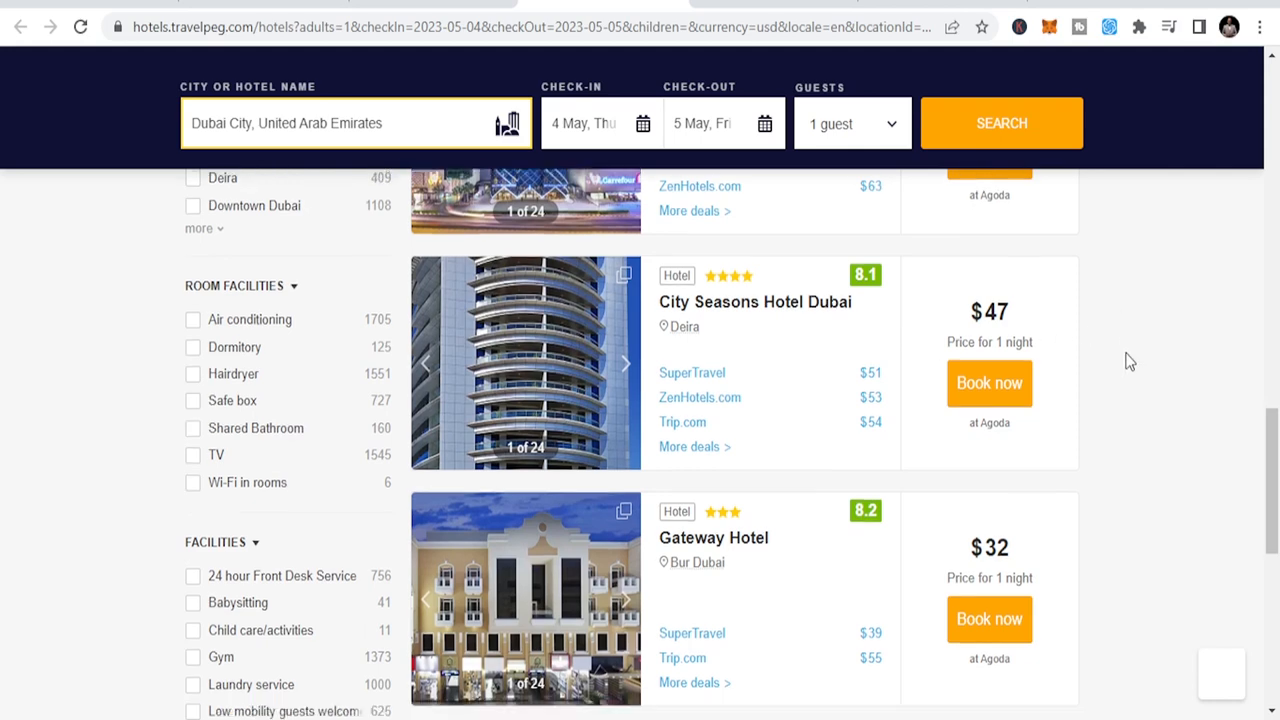
scroll(down, 3)
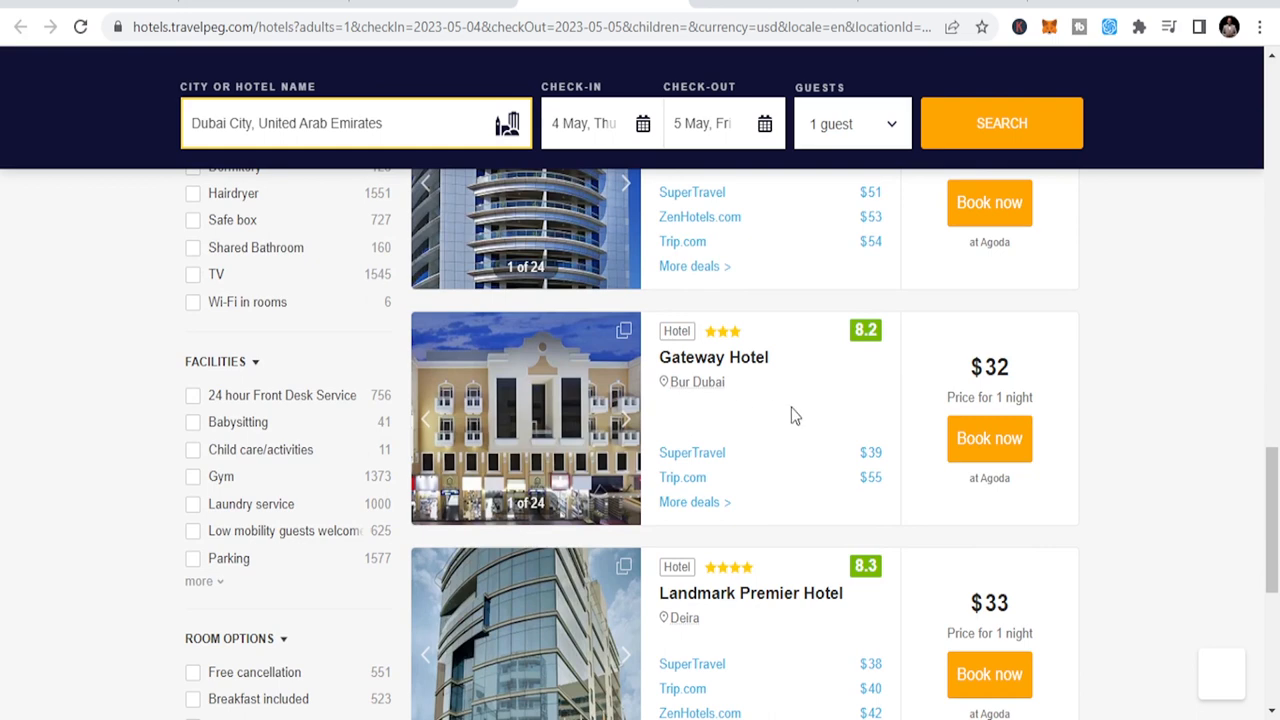
mouse_move(1020, 417)
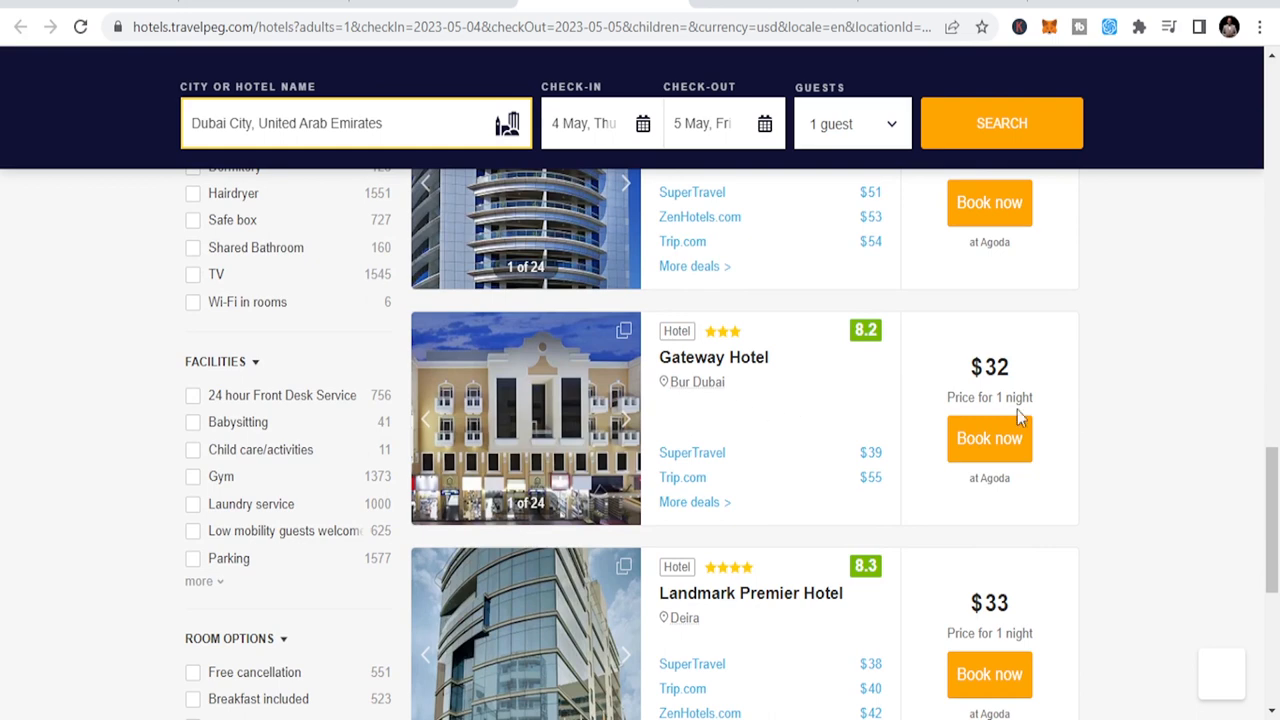
scroll(down, 3)
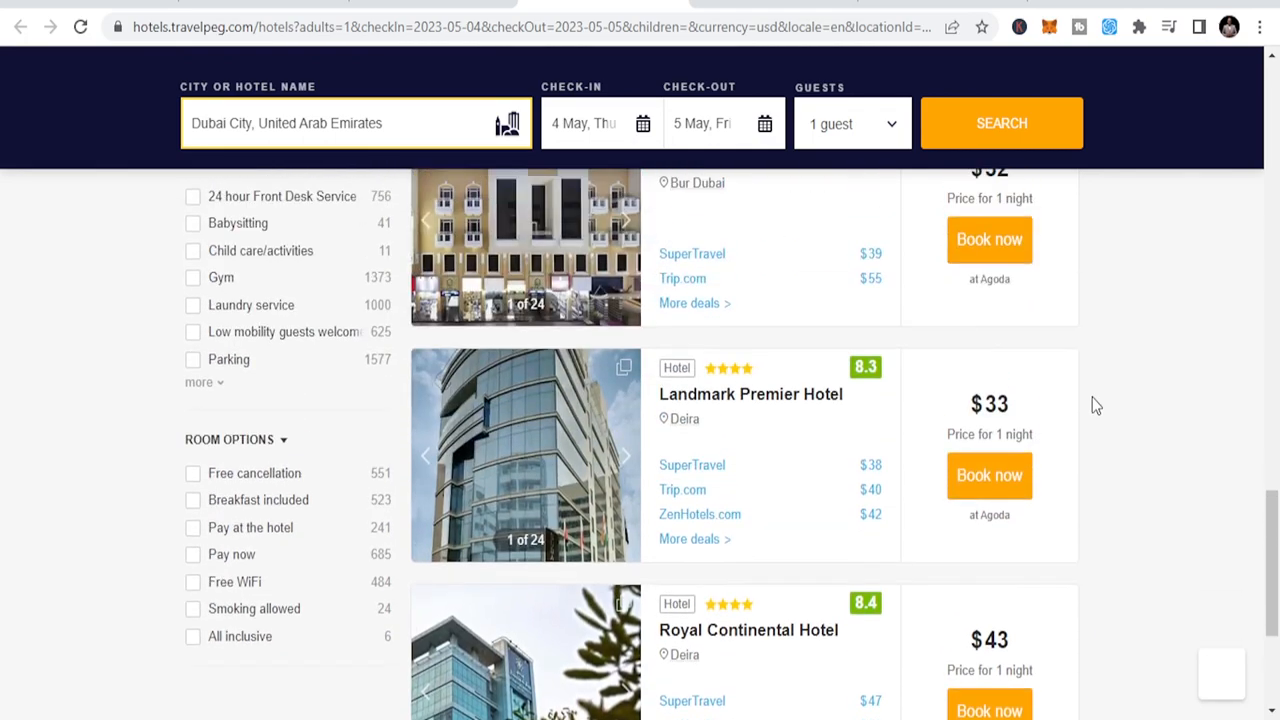
scroll(up, 3)
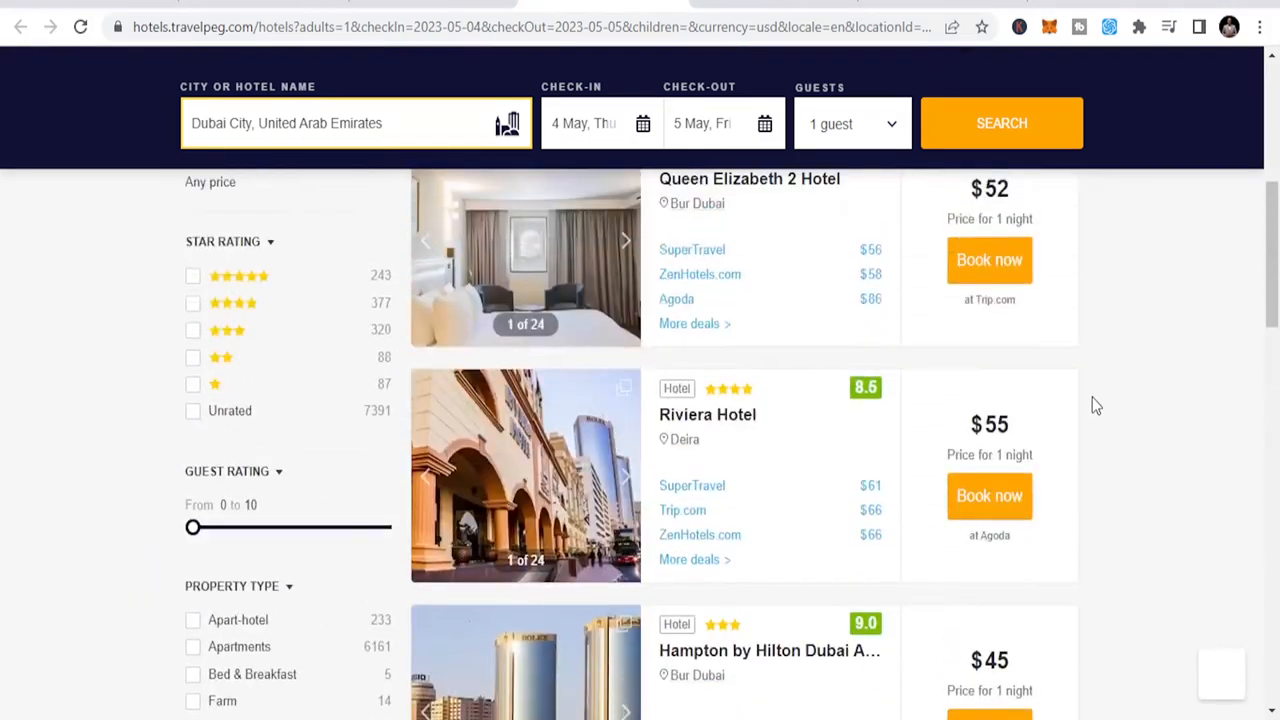
Step: Scroll past Premier Inn, Admiral Plaza and Radisson Blu to Gulf Court Hotel Business Bay ($77)
scroll(up, 3)
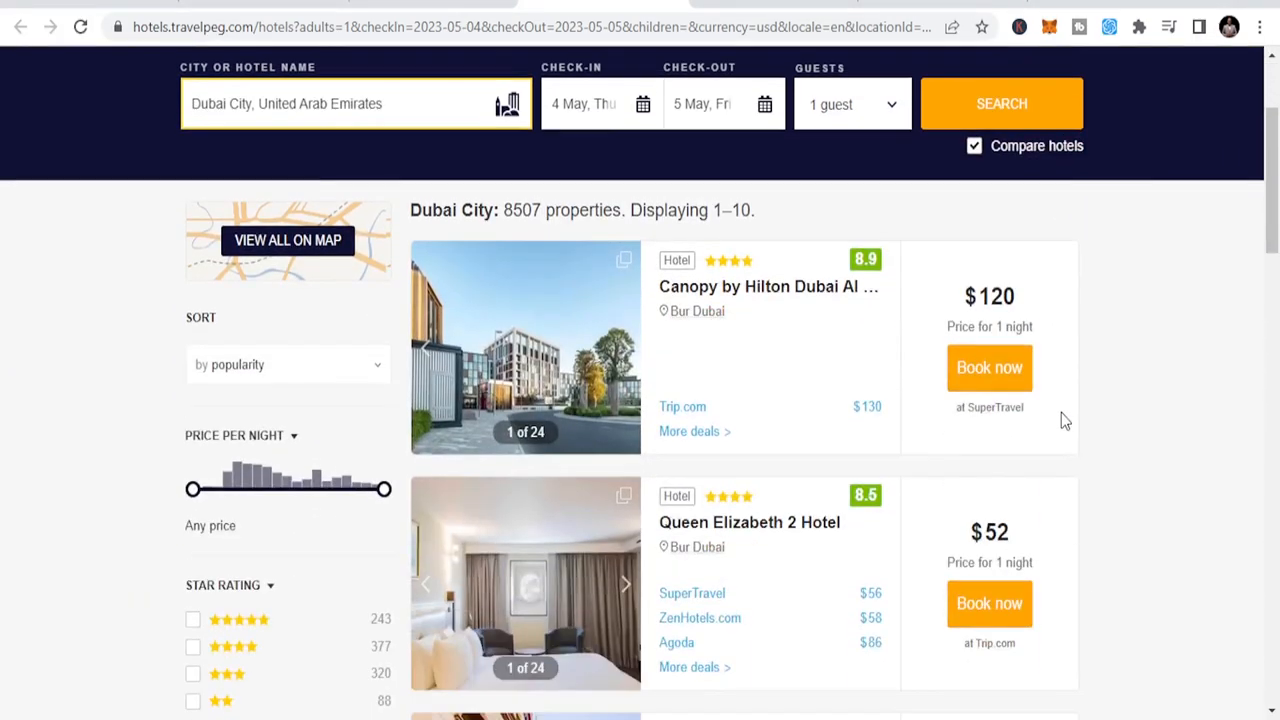
scroll(down, 3)
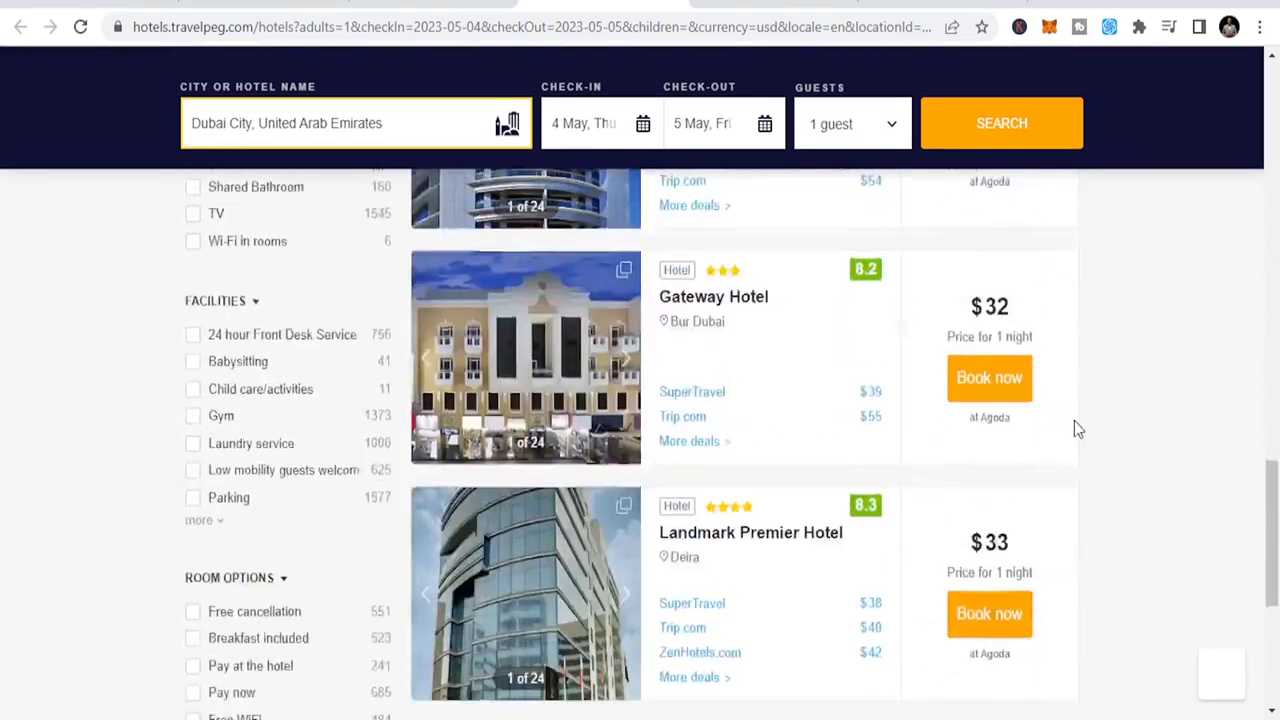
scroll(down, 3)
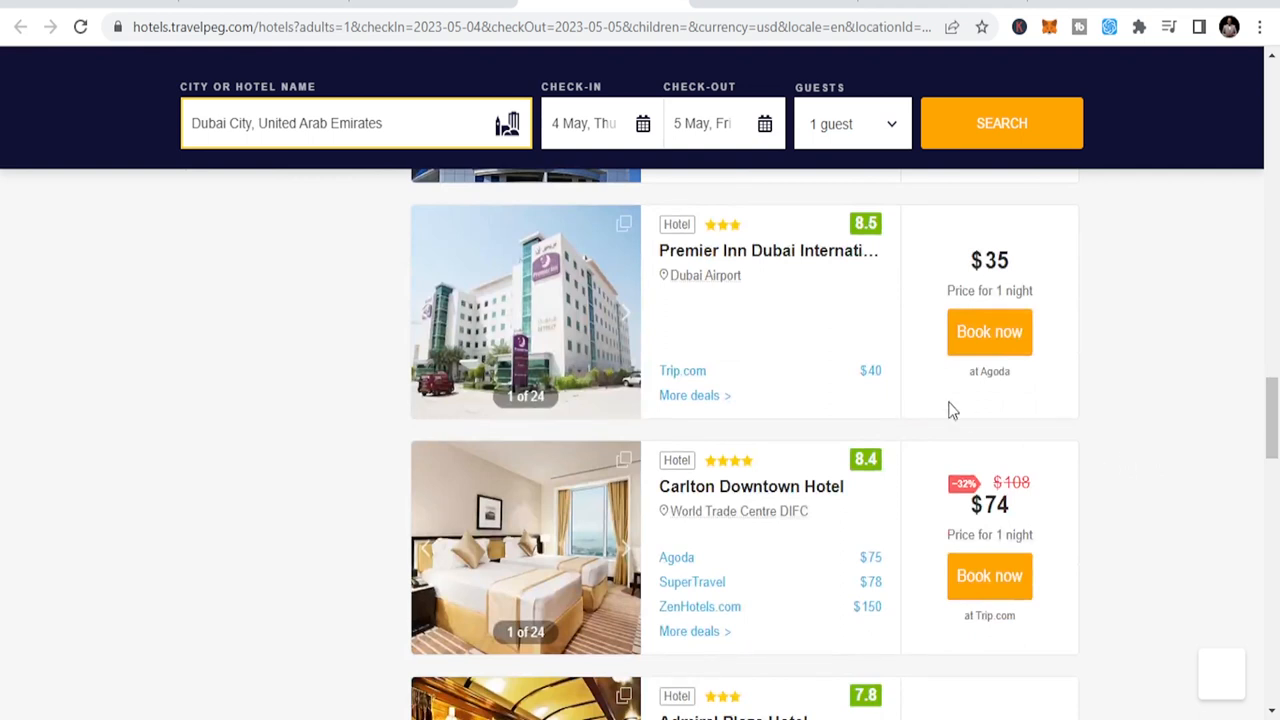
mouse_move(790, 371)
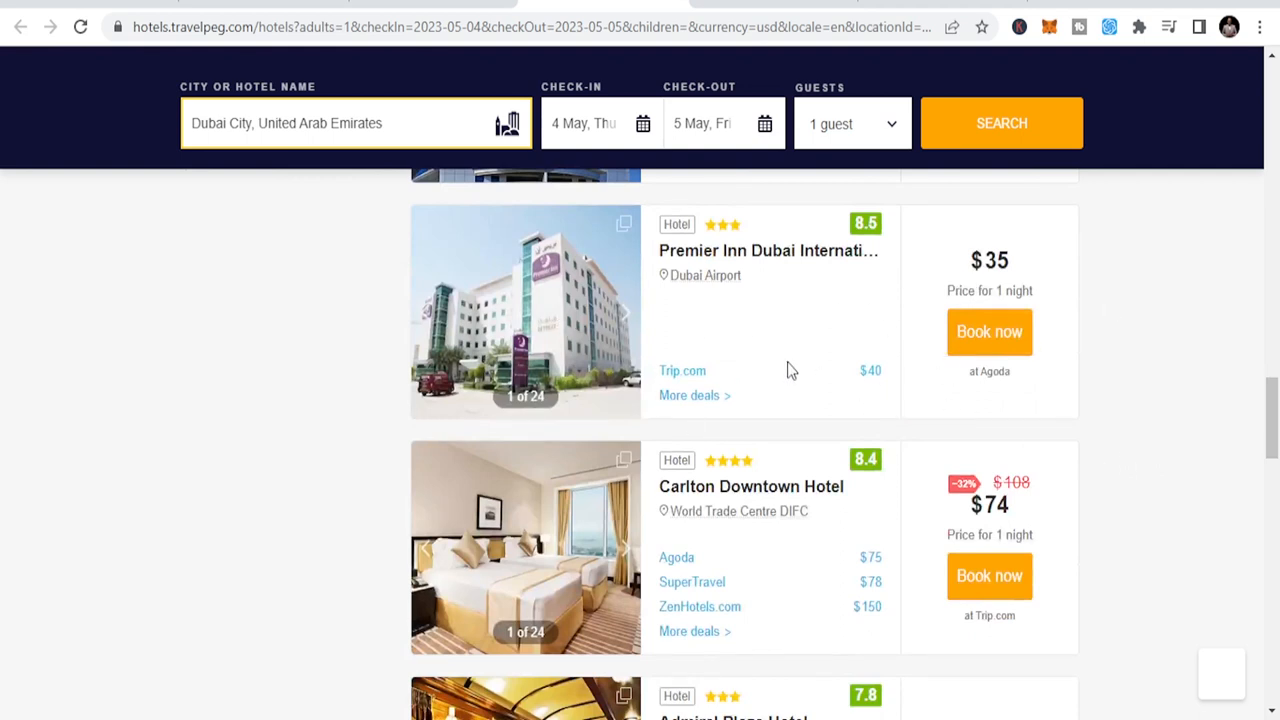
mouse_move(655, 333)
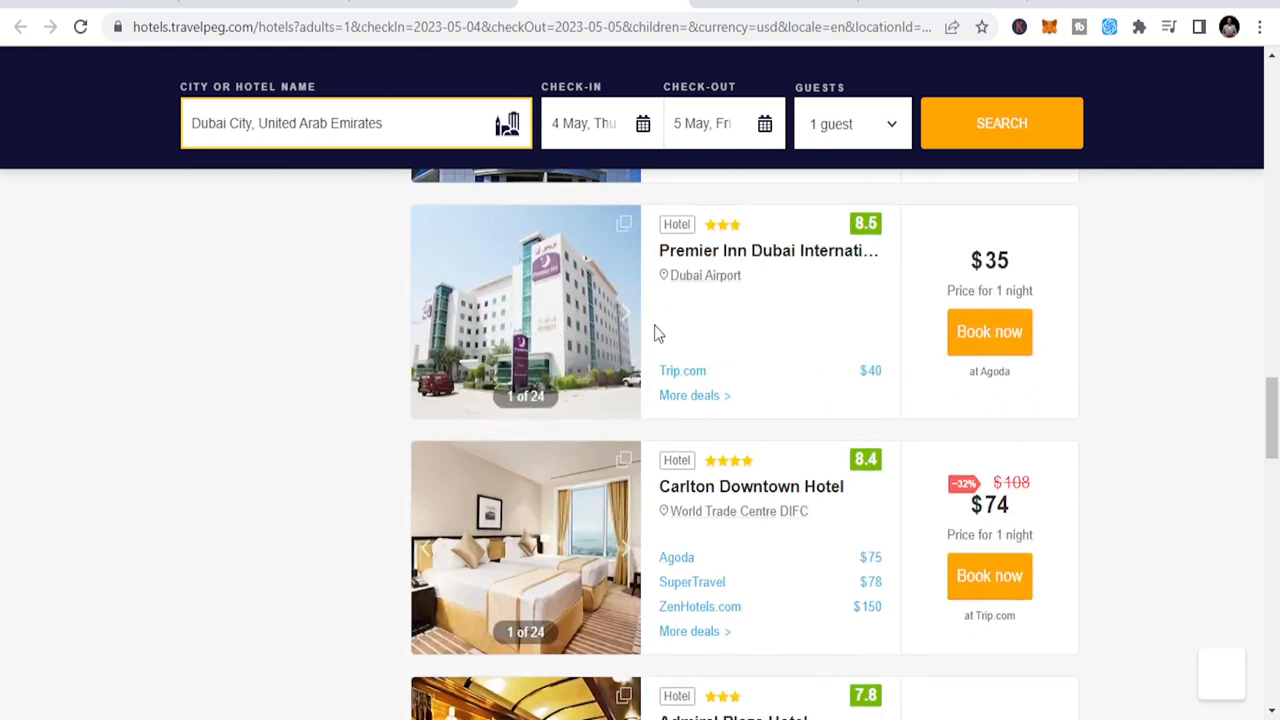
scroll(down, 3)
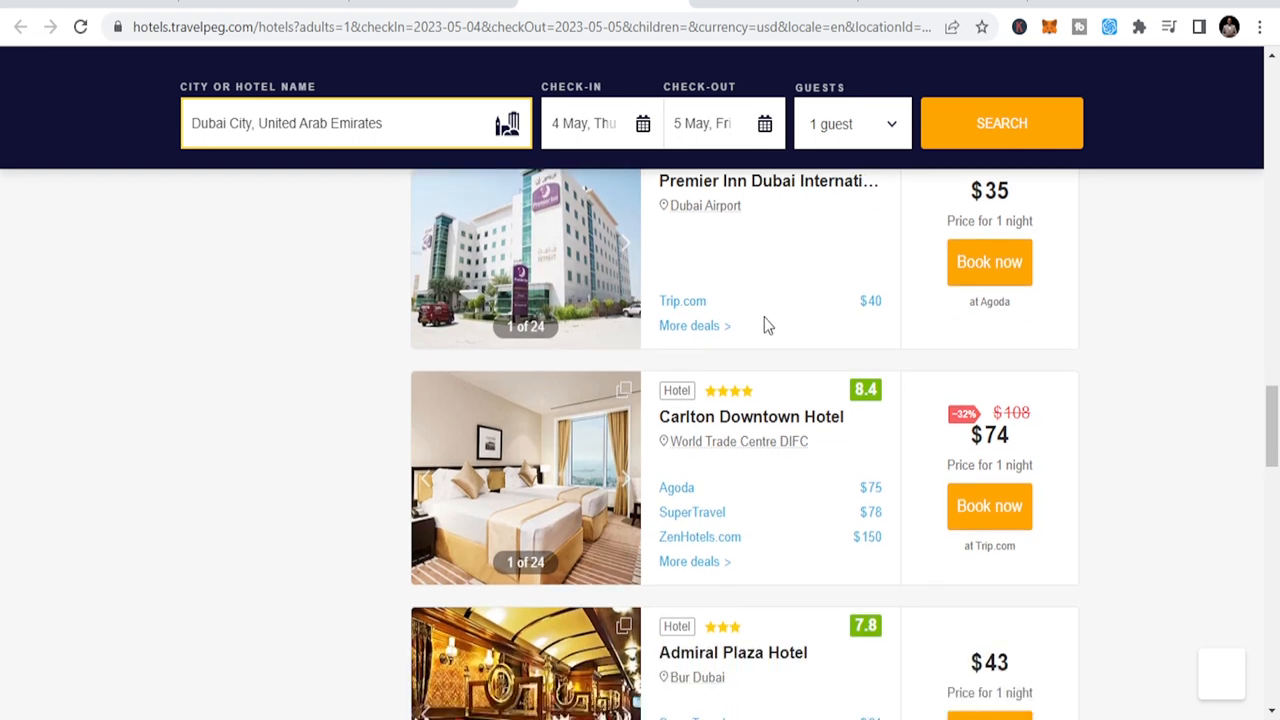
scroll(down, 3)
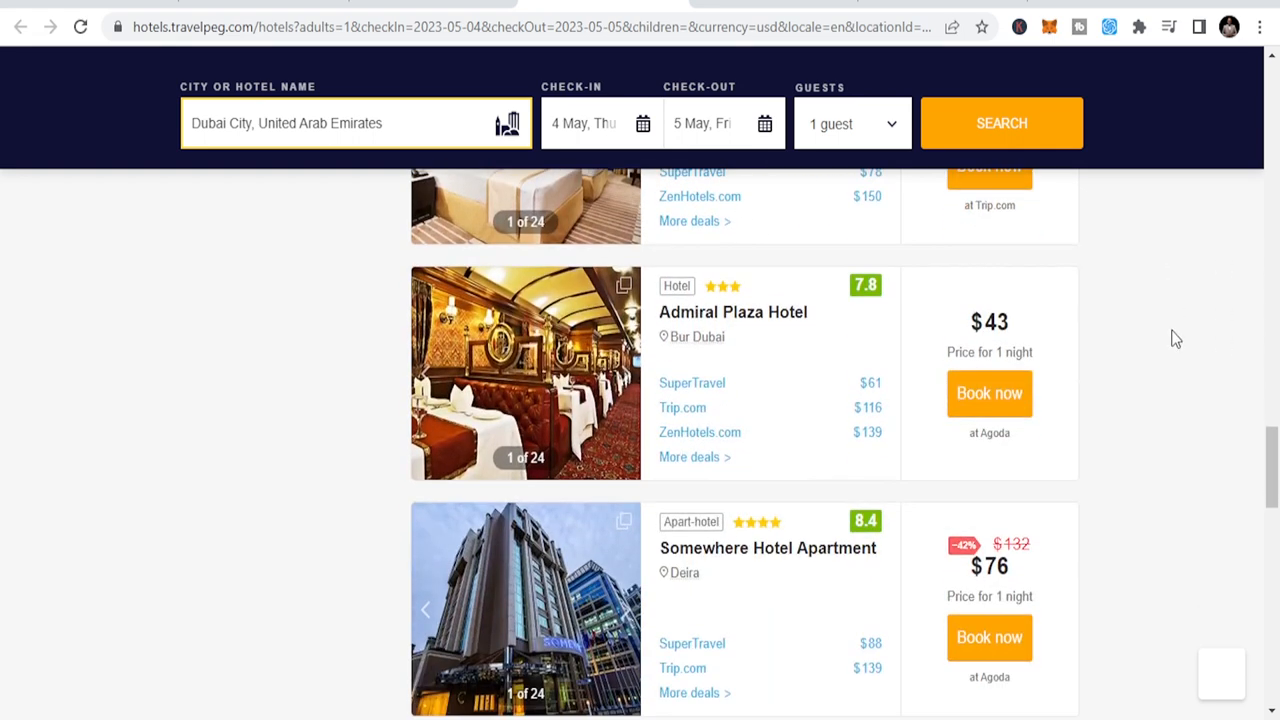
scroll(down, 3)
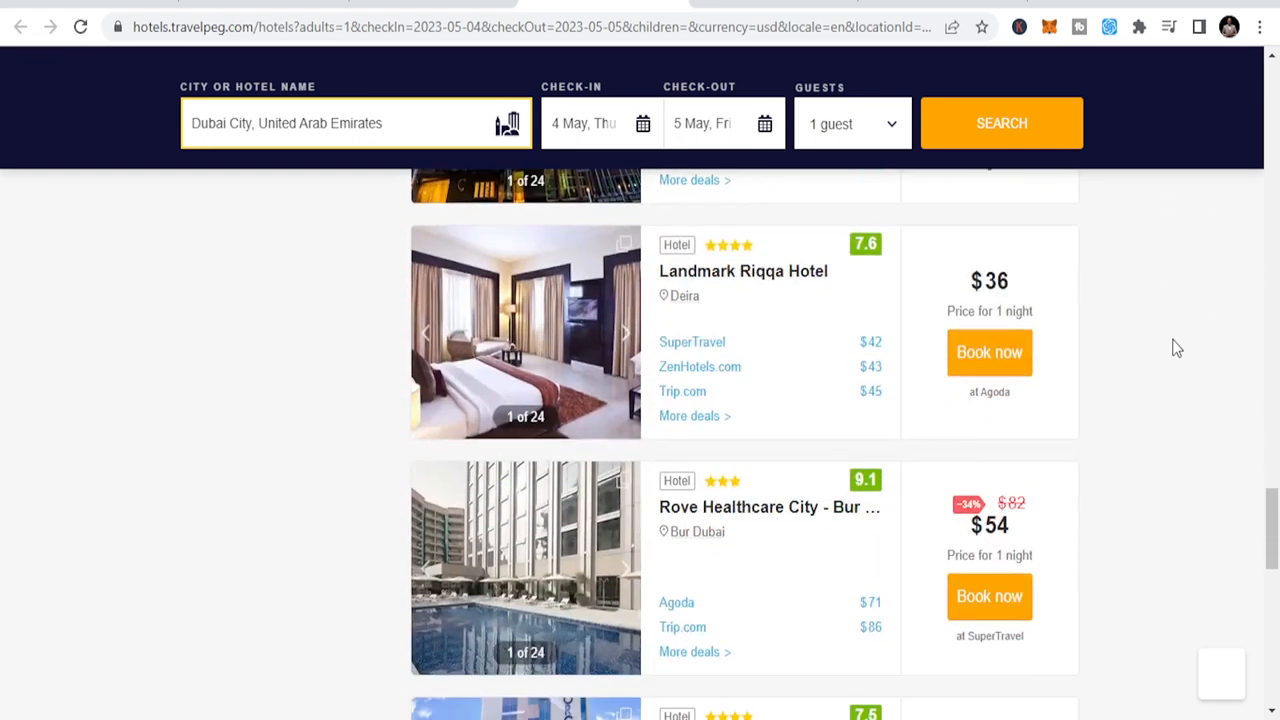
scroll(down, 3)
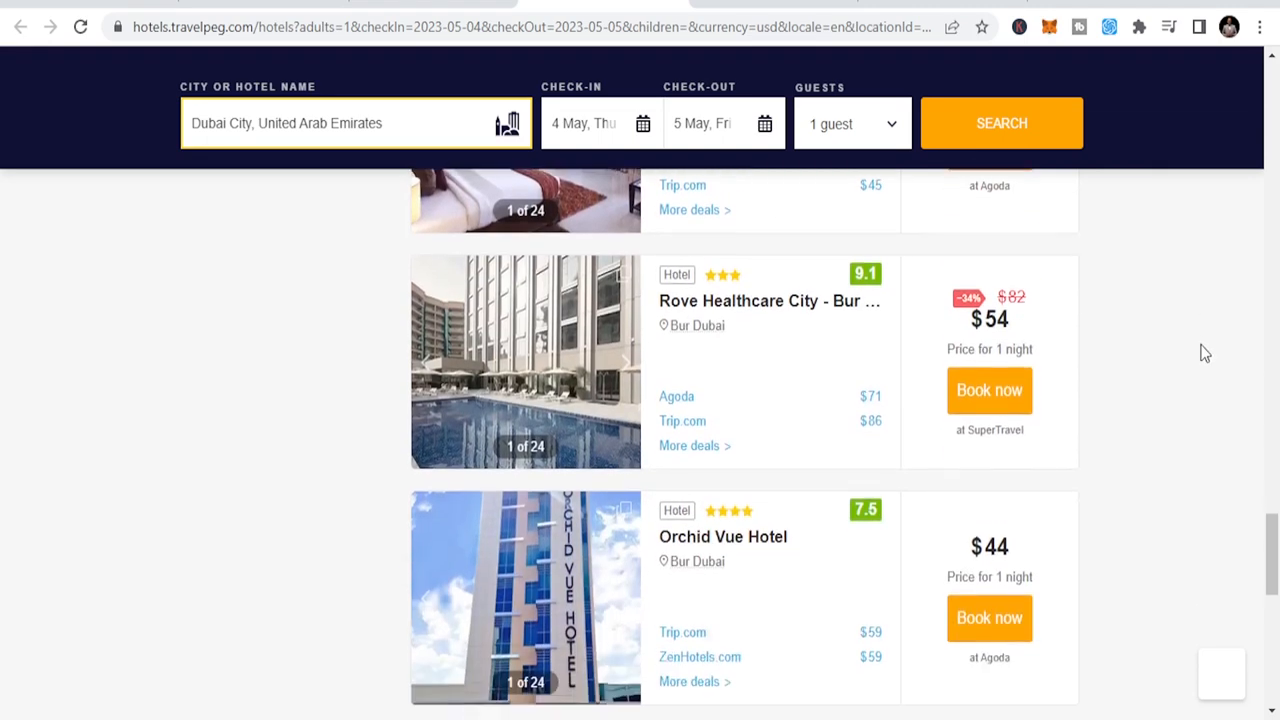
scroll(down, 3)
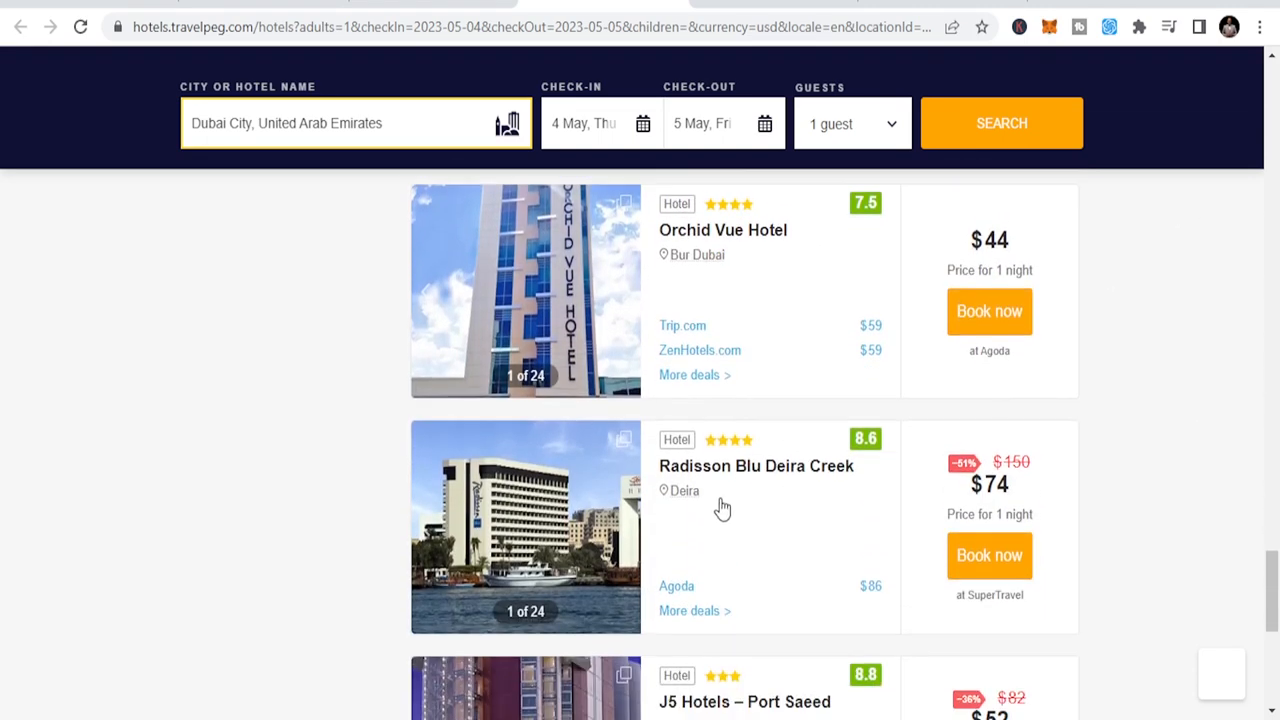
scroll(down, 3)
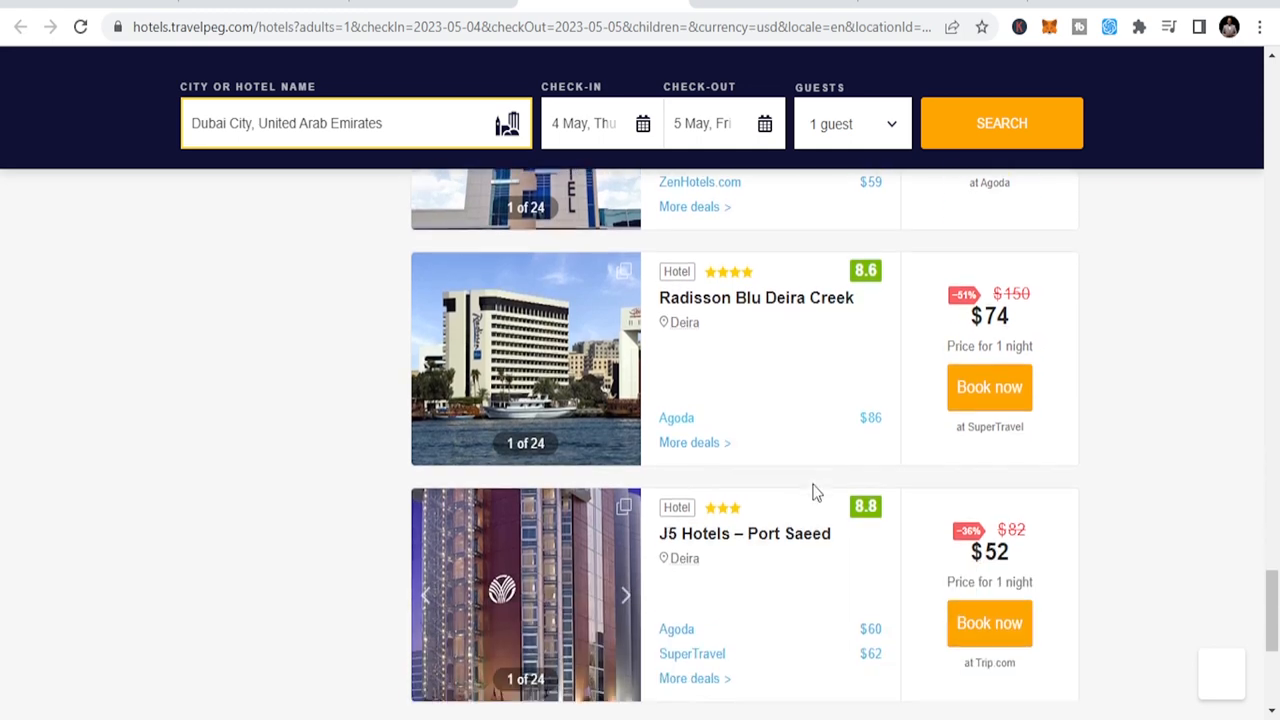
scroll(down, 3)
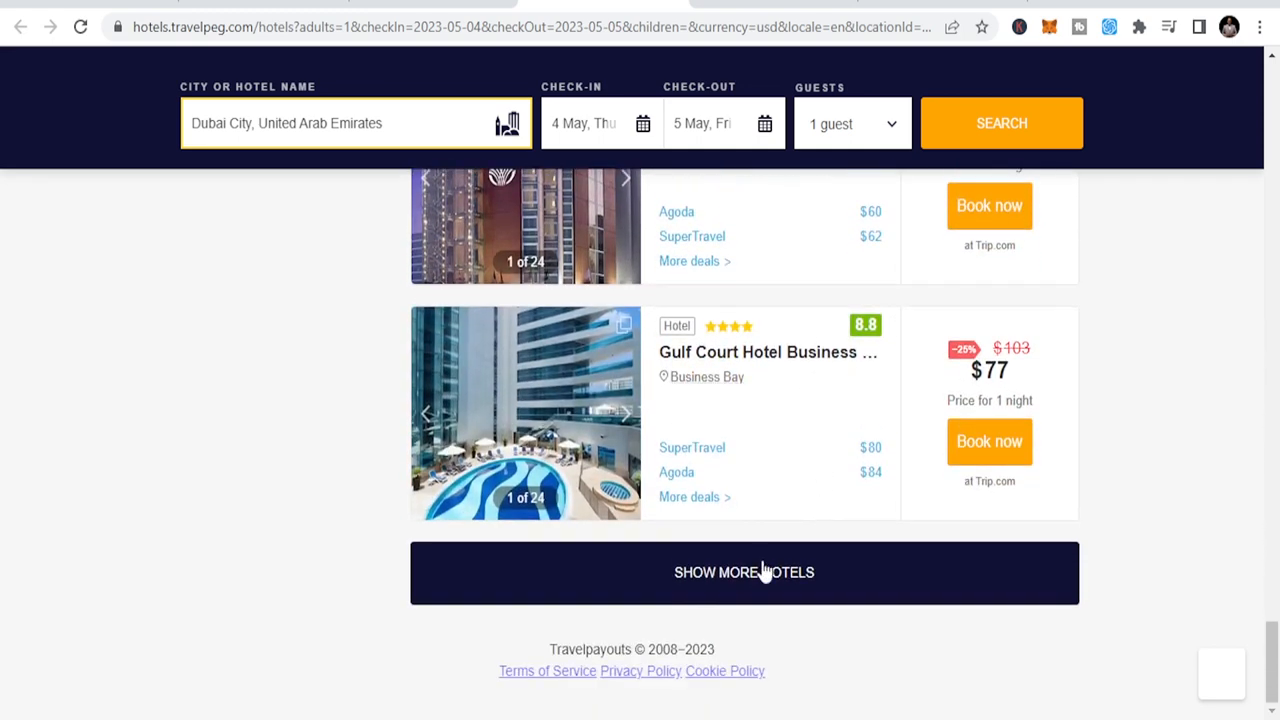
Step: Load more Dubai hotels and advance Landmark Summit Hotel's gallery to photo 3 of 24
click(744, 572)
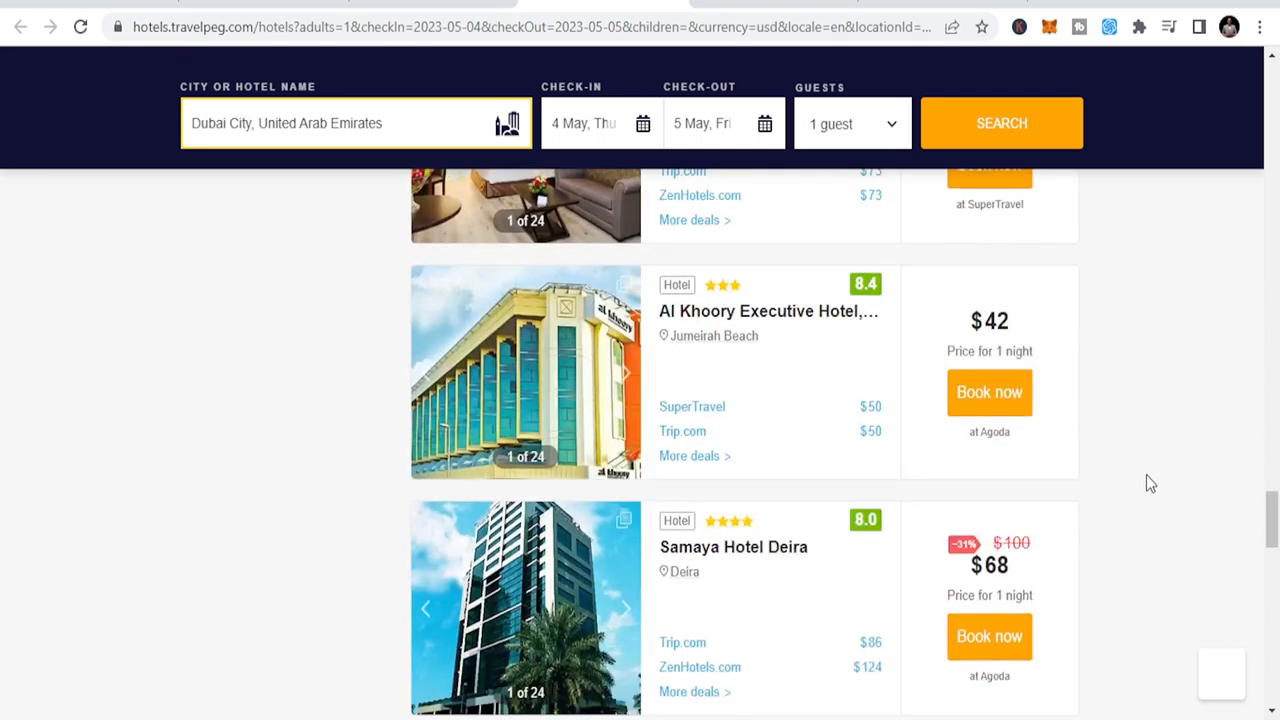
scroll(down, 3)
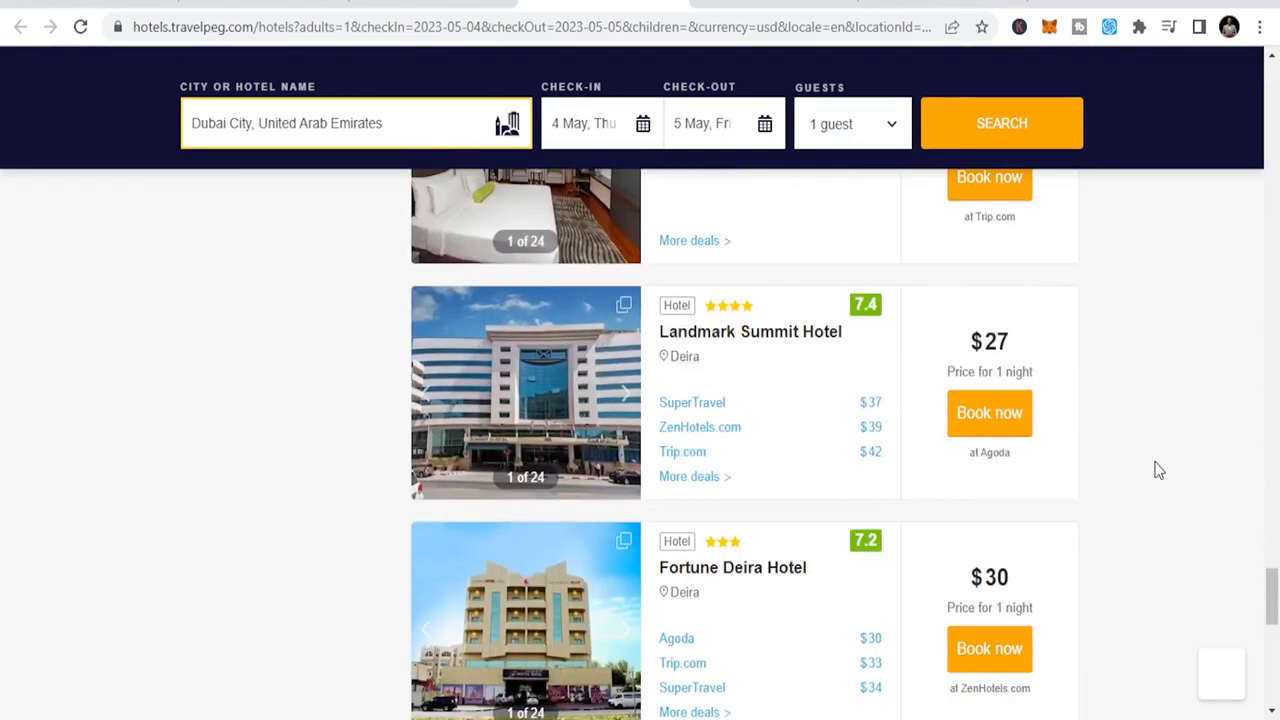
mouse_move(731, 408)
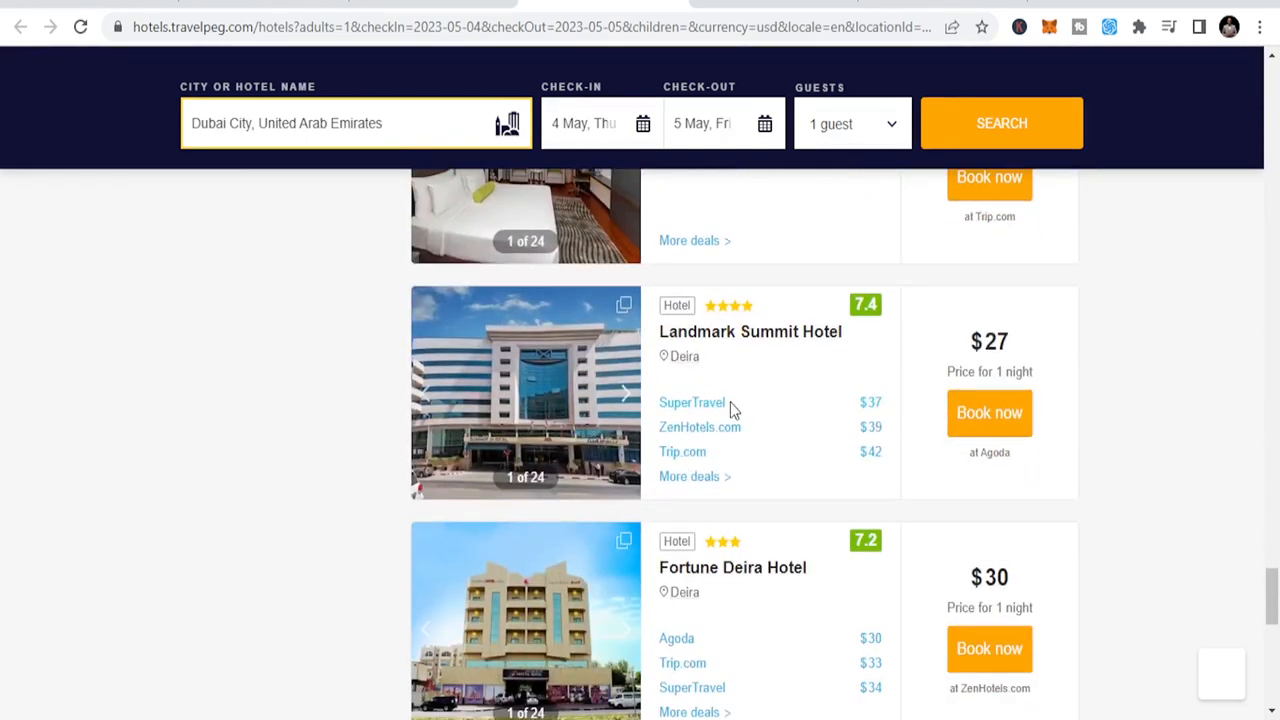
mouse_move(765, 397)
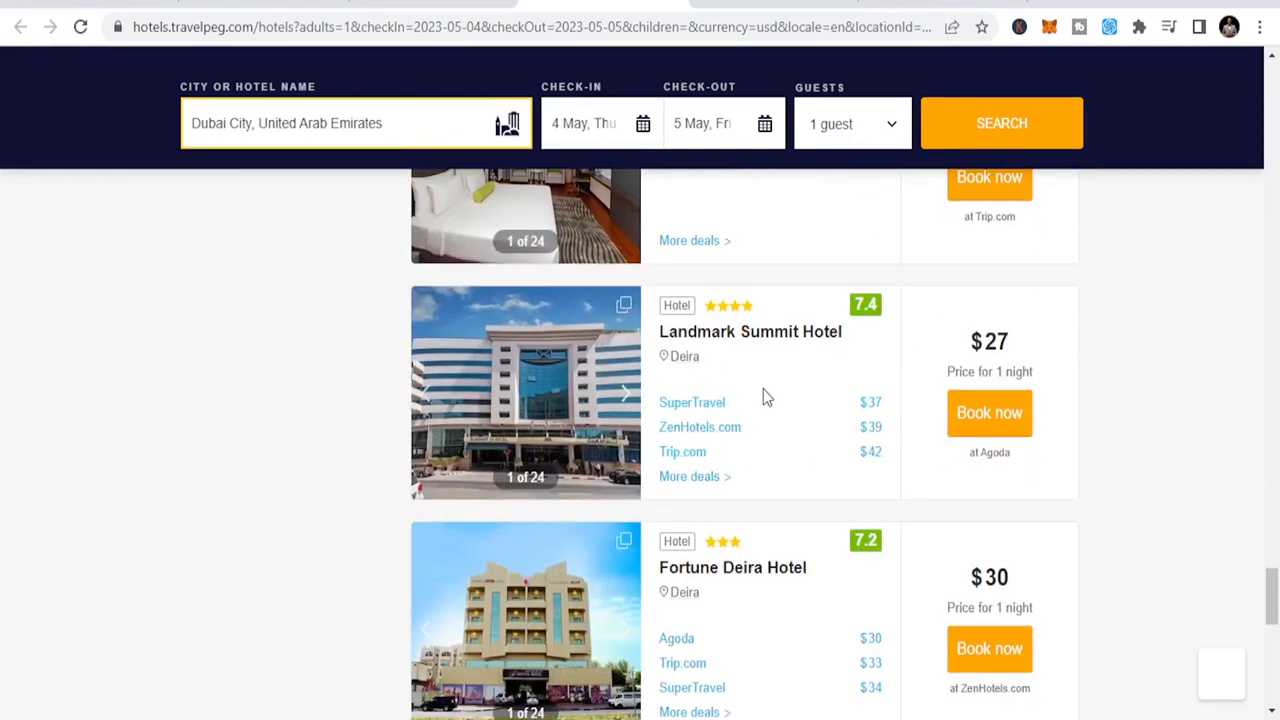
mouse_move(748, 420)
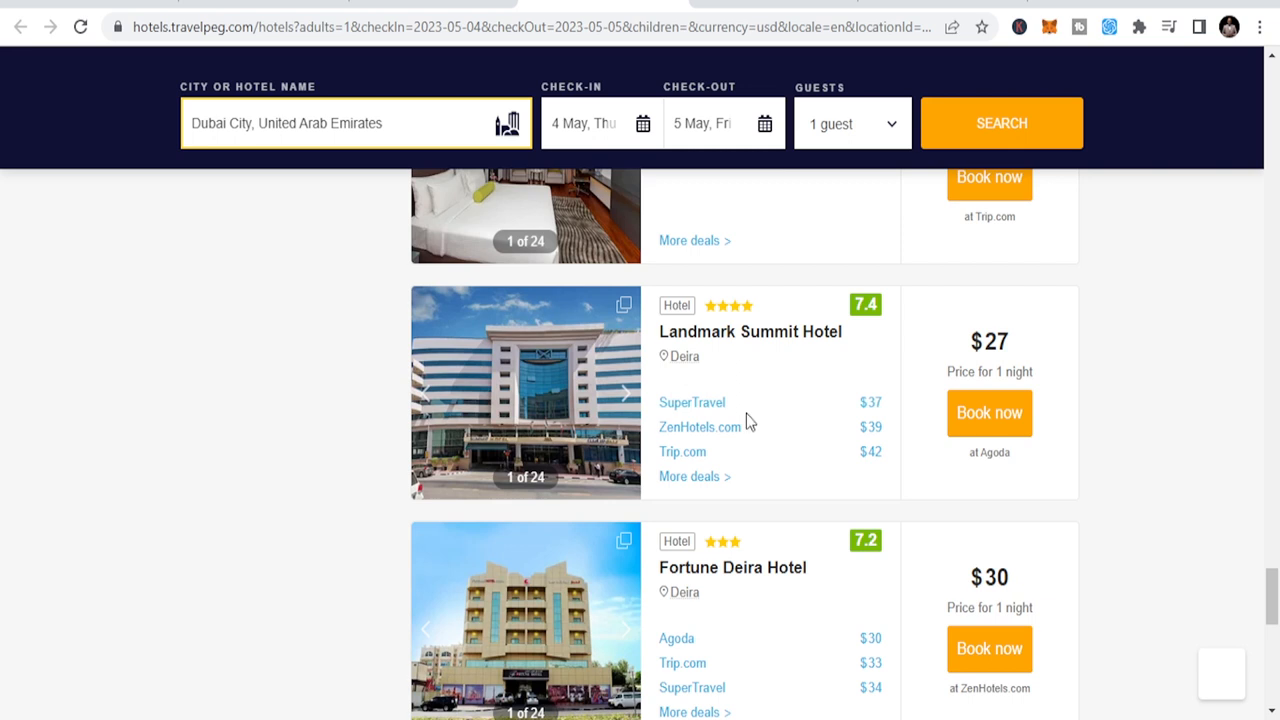
click(625, 392)
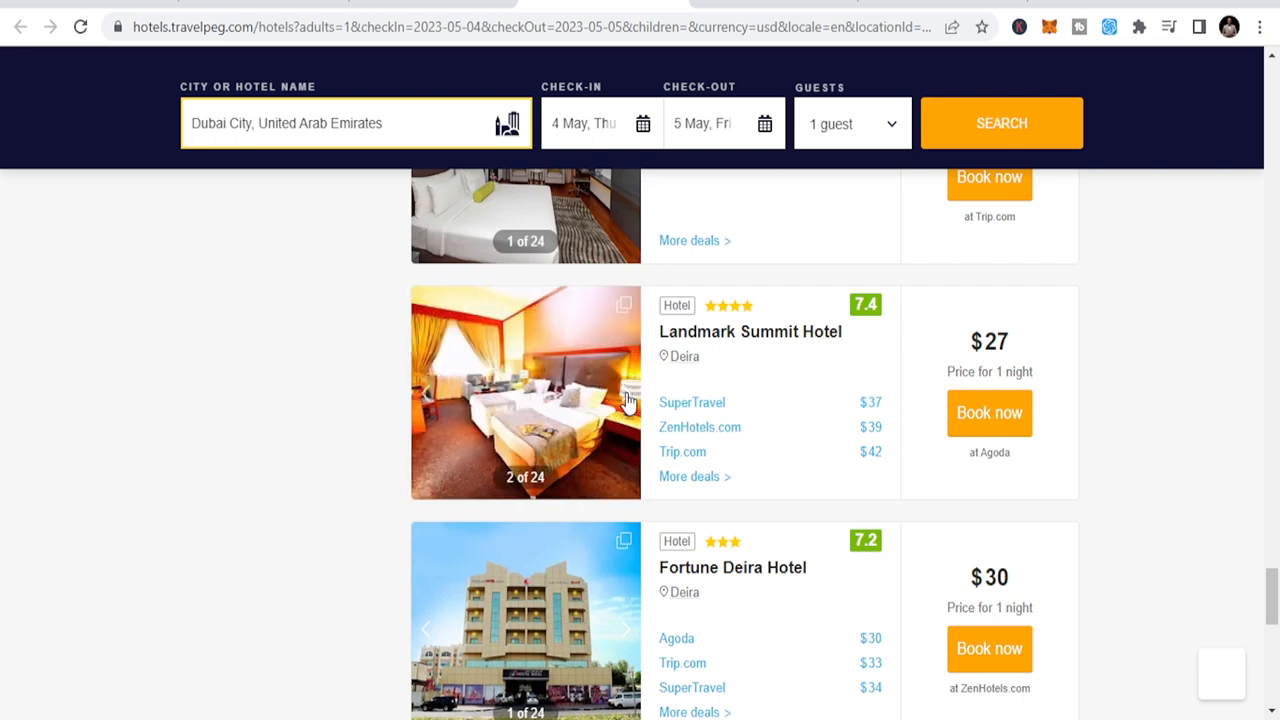
click(625, 392)
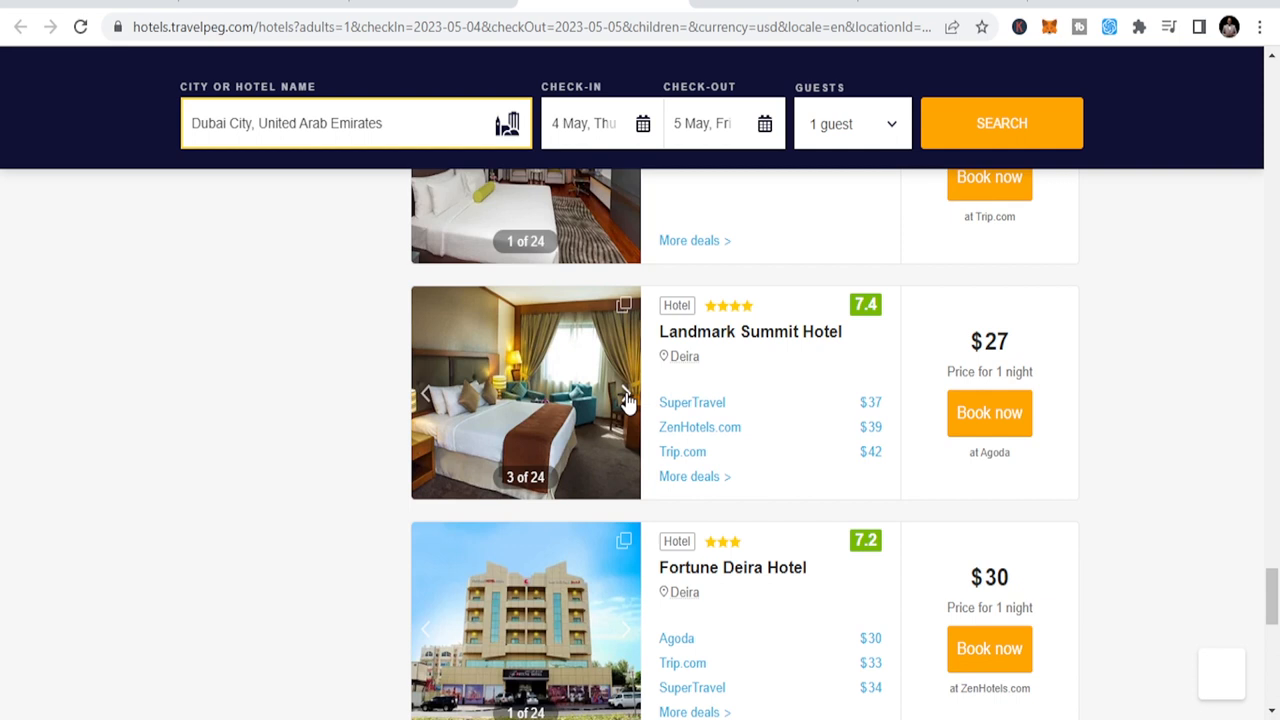
Step: Scroll past Fortune Deira and Gevora to Landmark Riqqa ($36) and Rove Healthcare City ($54)
scroll(down, 3)
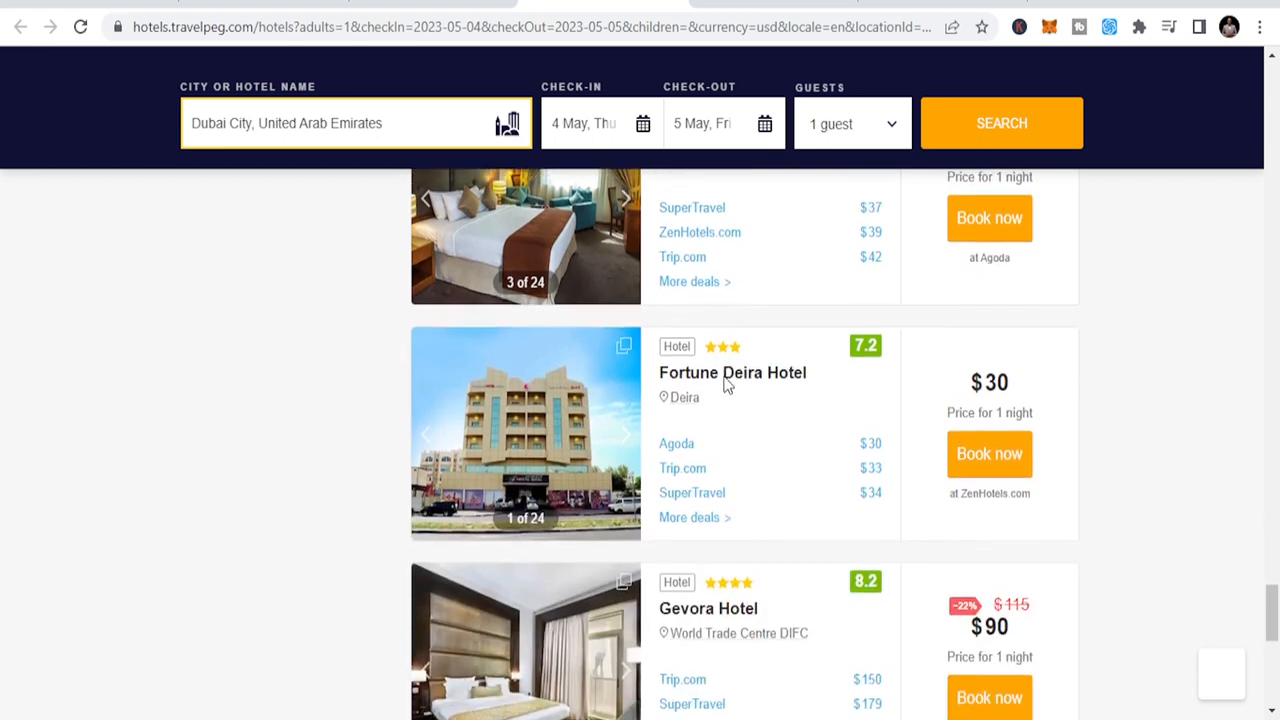
scroll(down, 3)
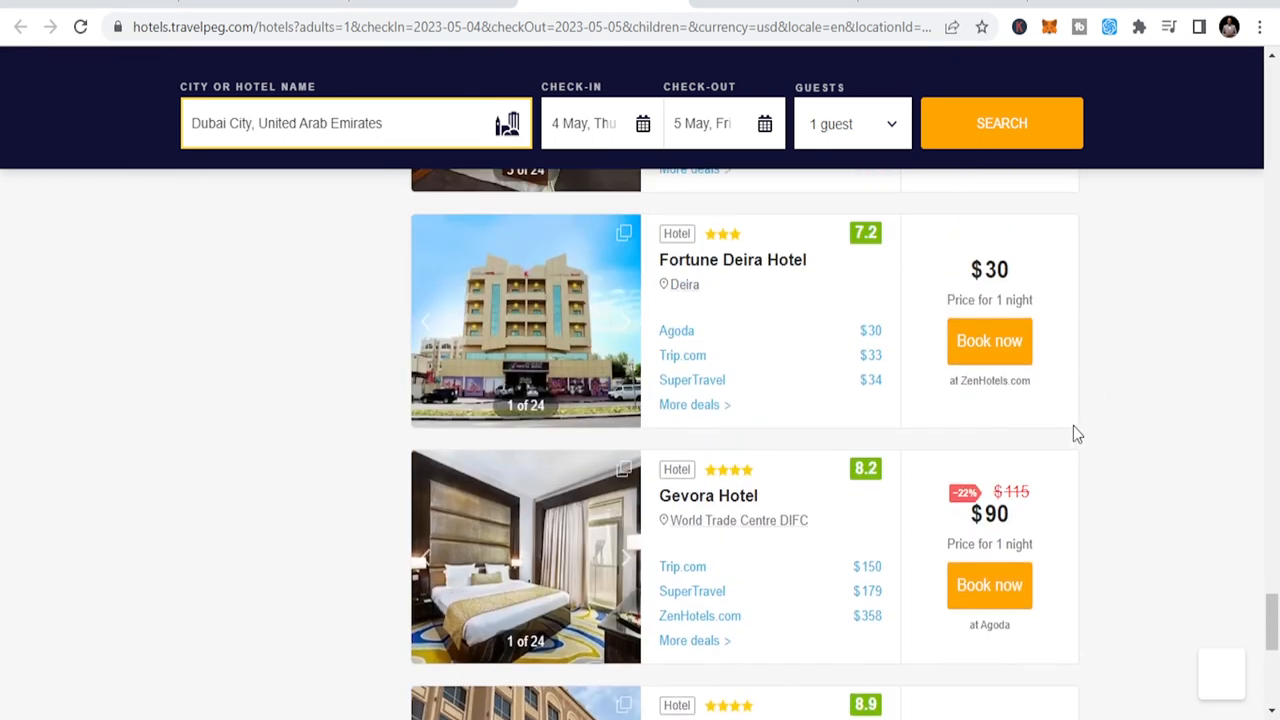
scroll(down, 3)
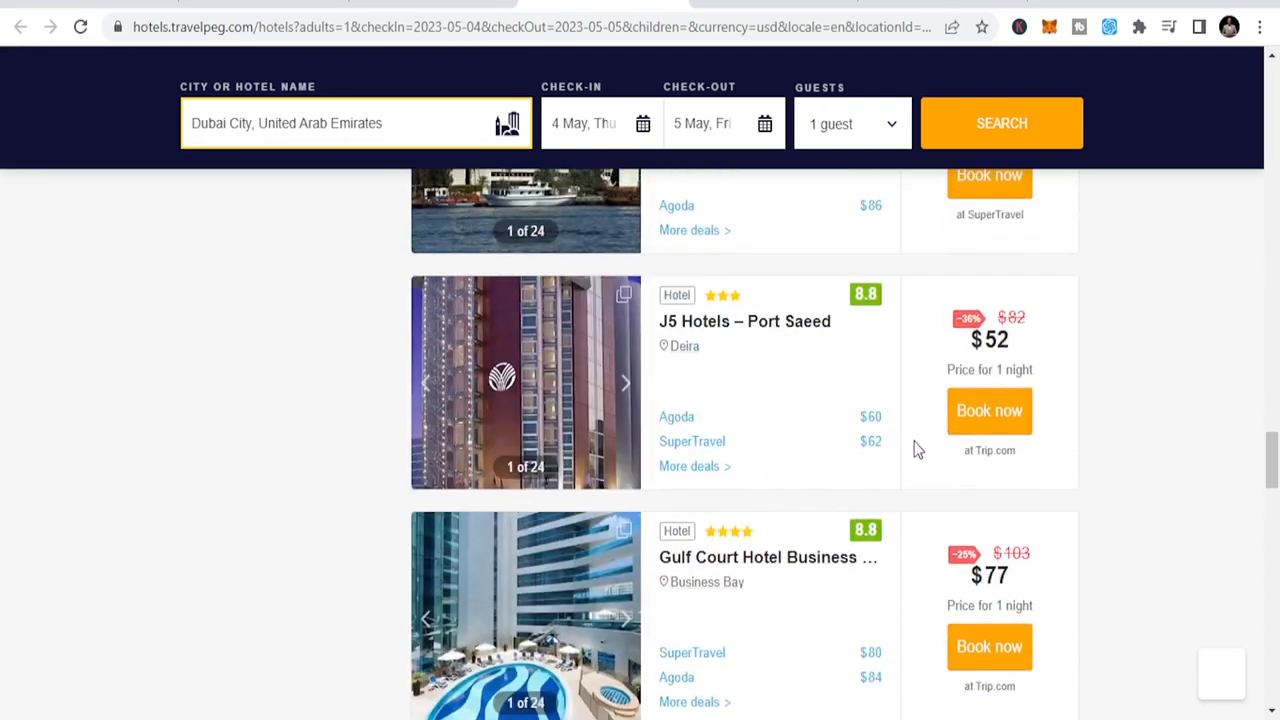
scroll(down, 3)
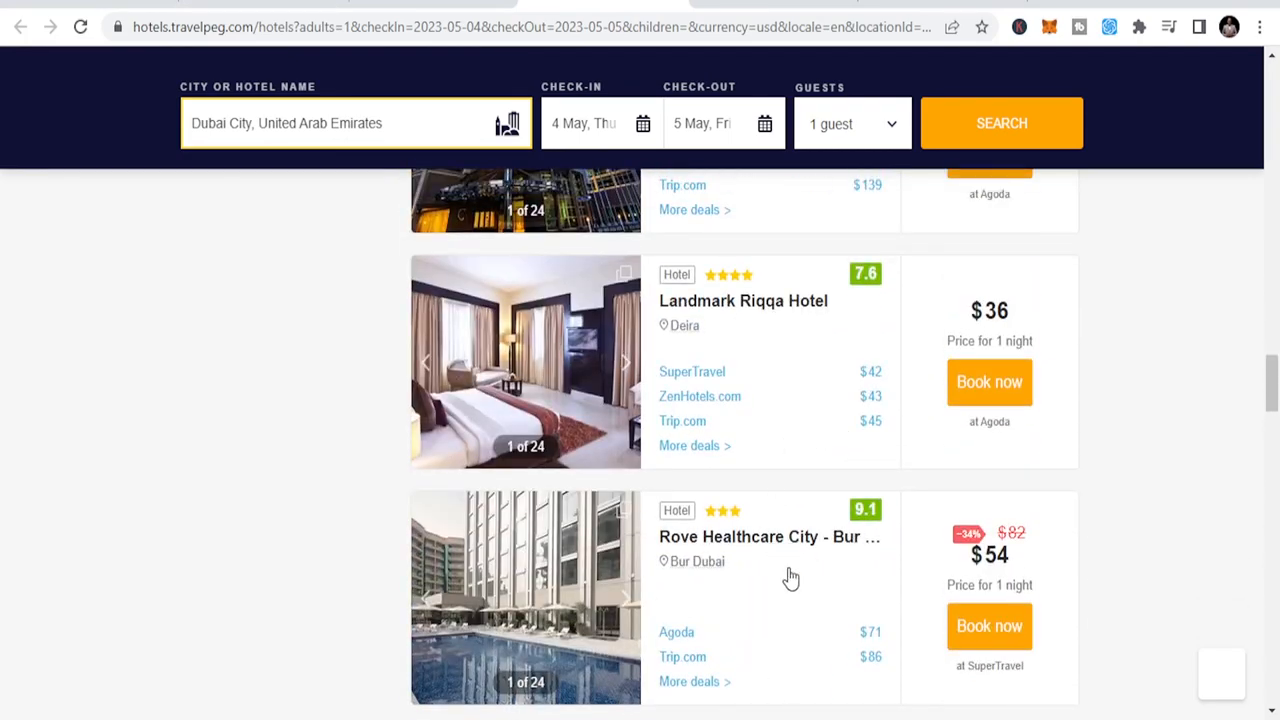